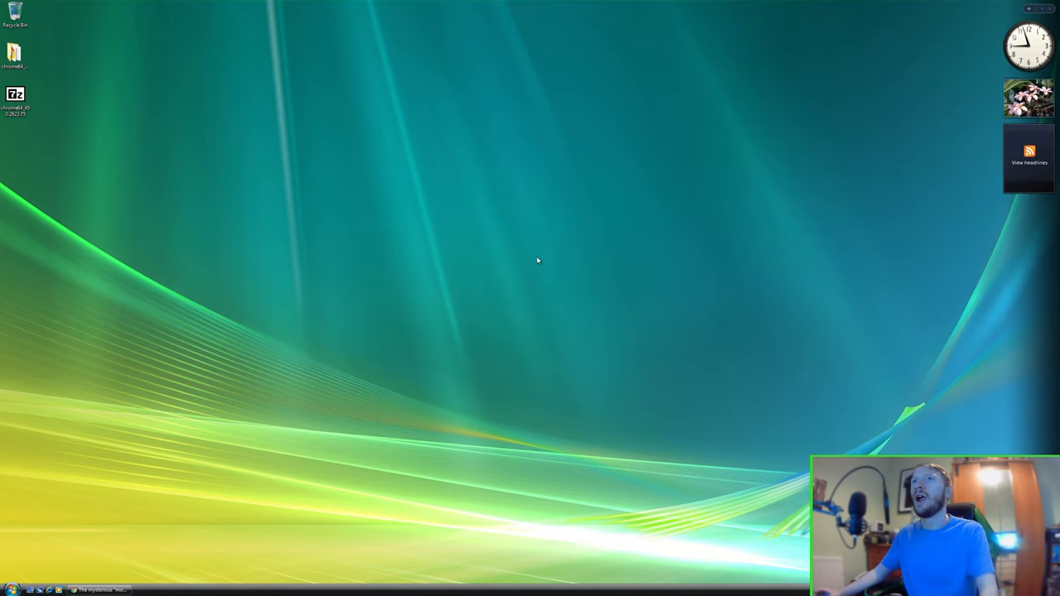
mouse_move(340, 276)
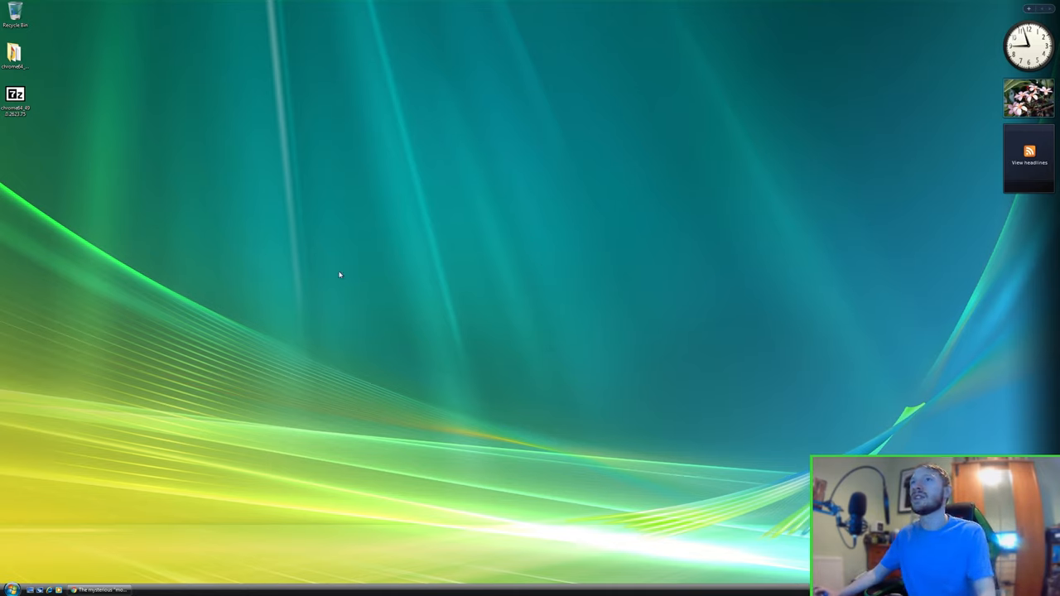
mouse_move(130, 519)
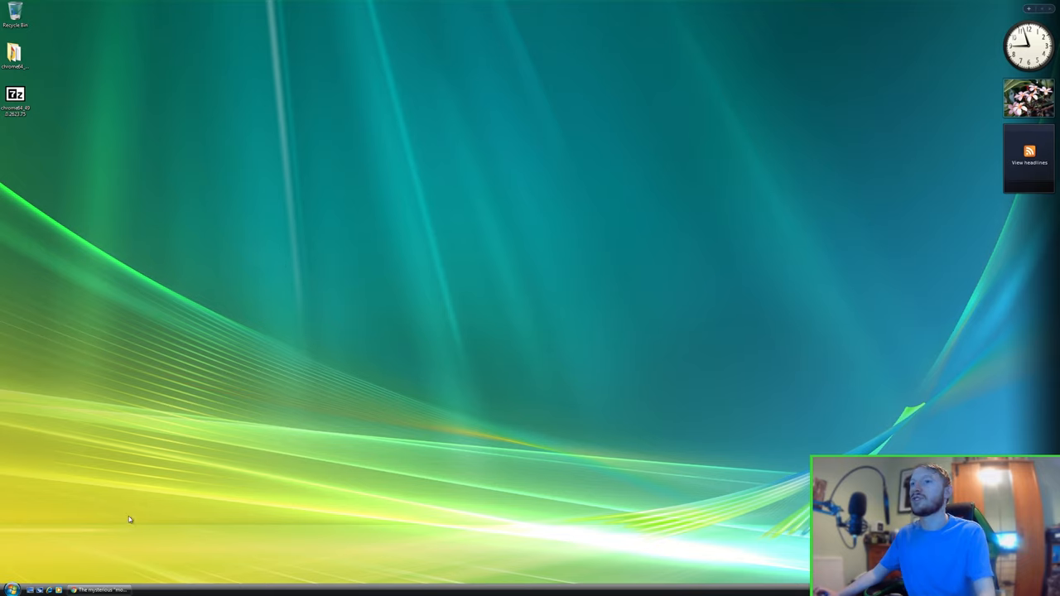
mouse_move(398, 443)
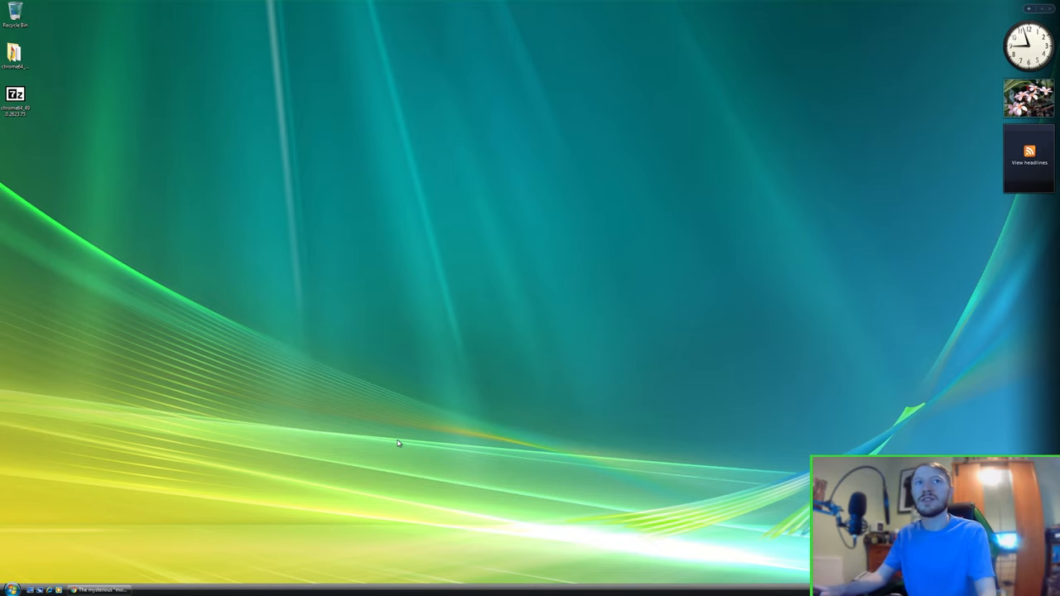
mouse_move(508, 292)
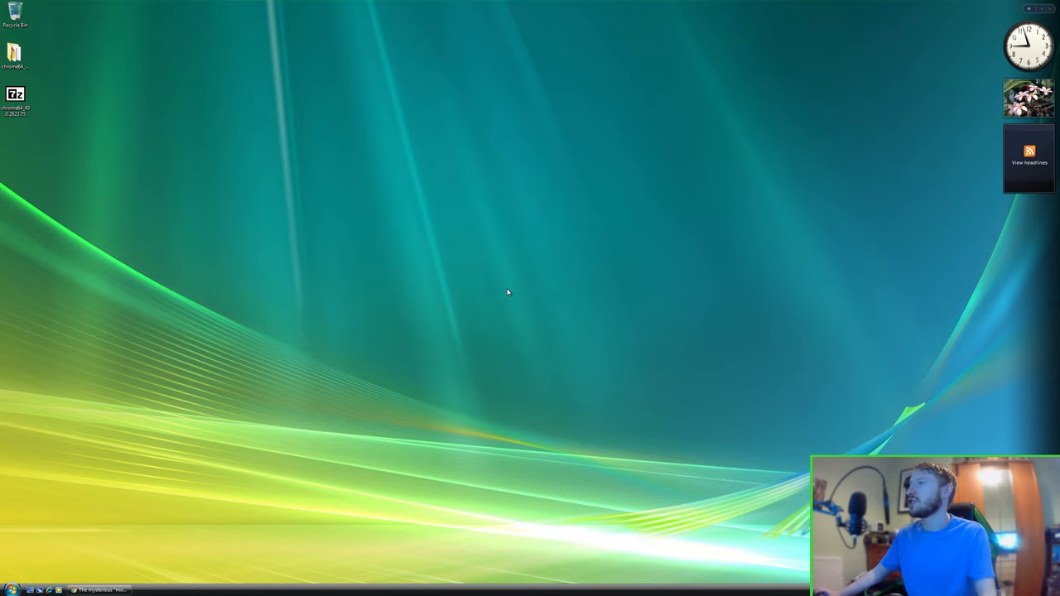
- Briefly open and close the desktop screen resolution settings, then cancel the Internet Explorer crash dialog
right_click(507, 291)
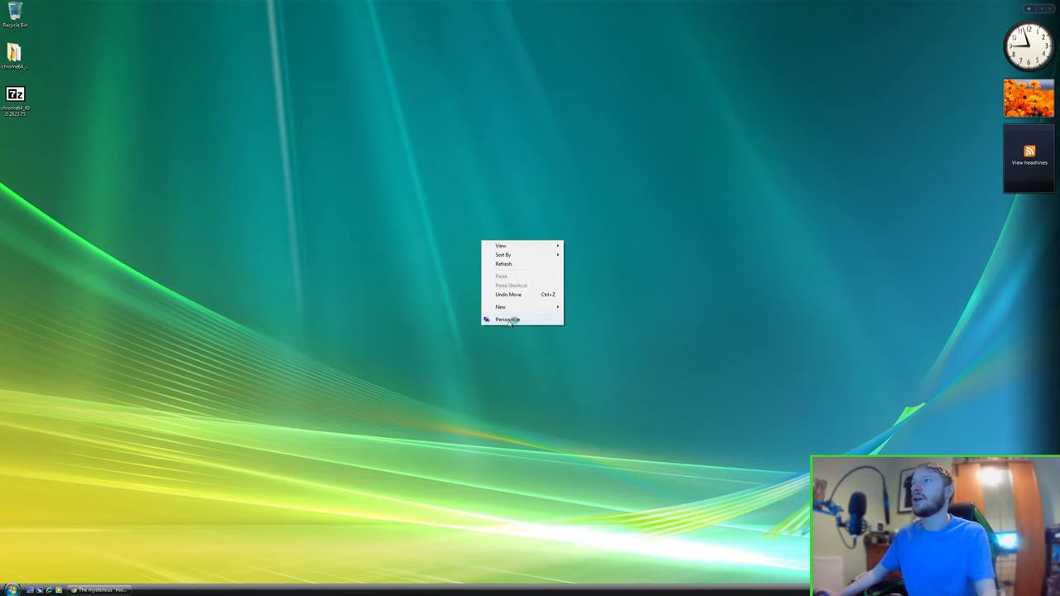
left_click(508, 320)
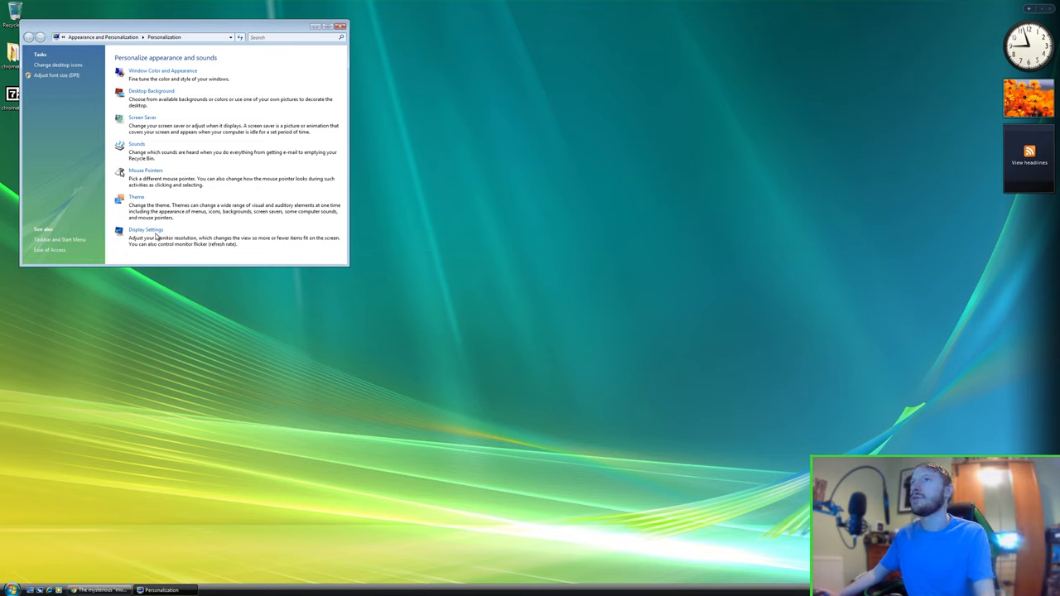
left_click(146, 229)
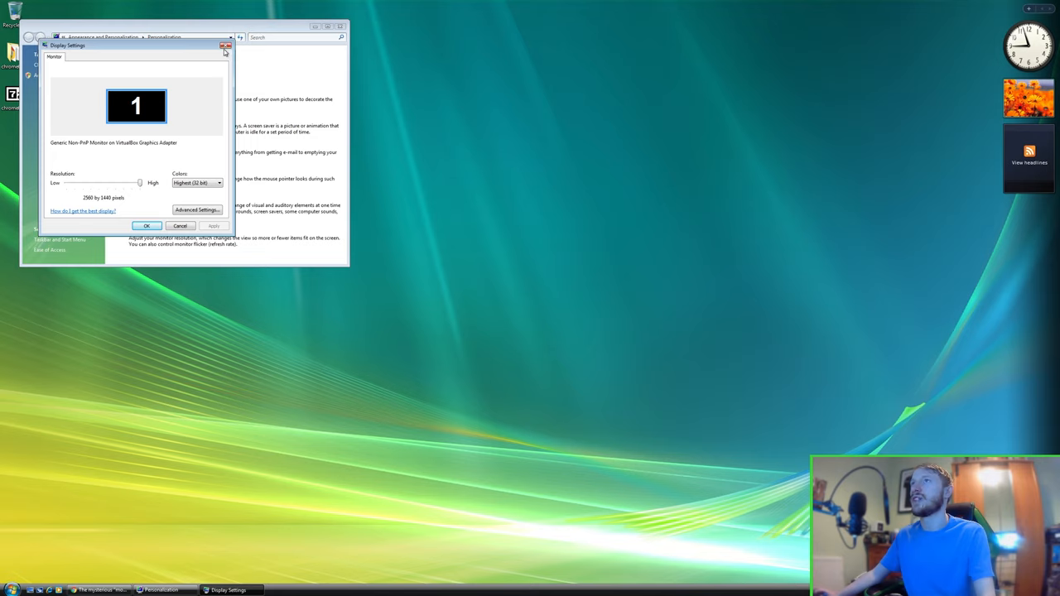
left_click(225, 46)
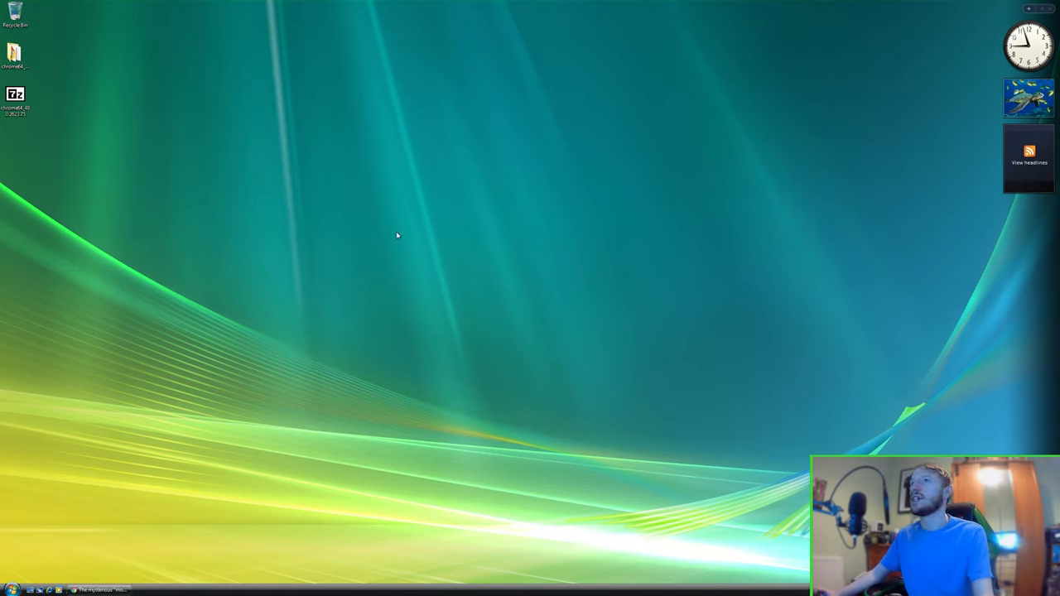
mouse_move(242, 398)
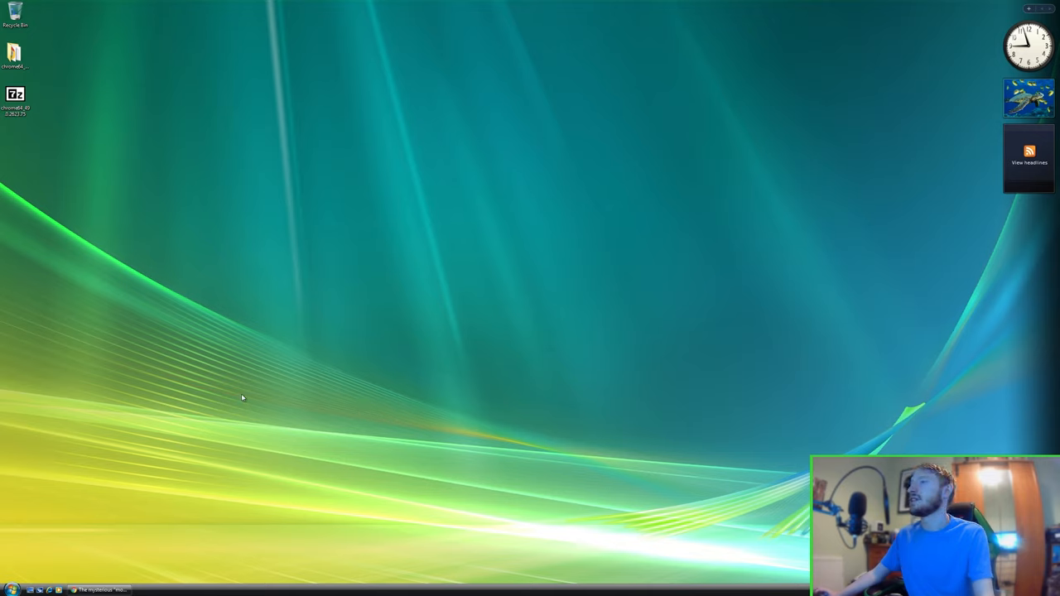
mouse_move(397, 291)
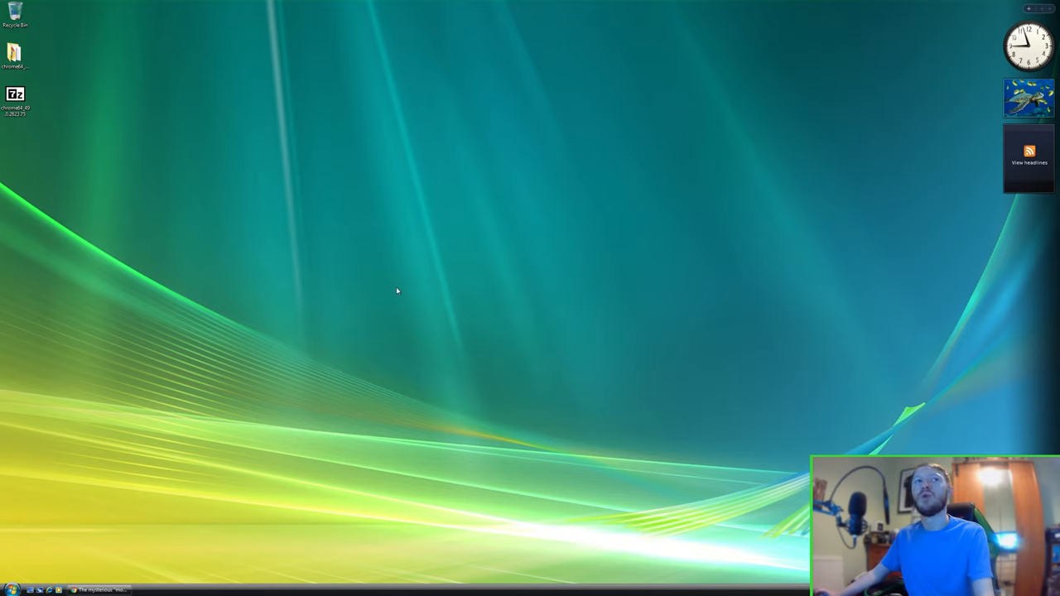
mouse_move(282, 420)
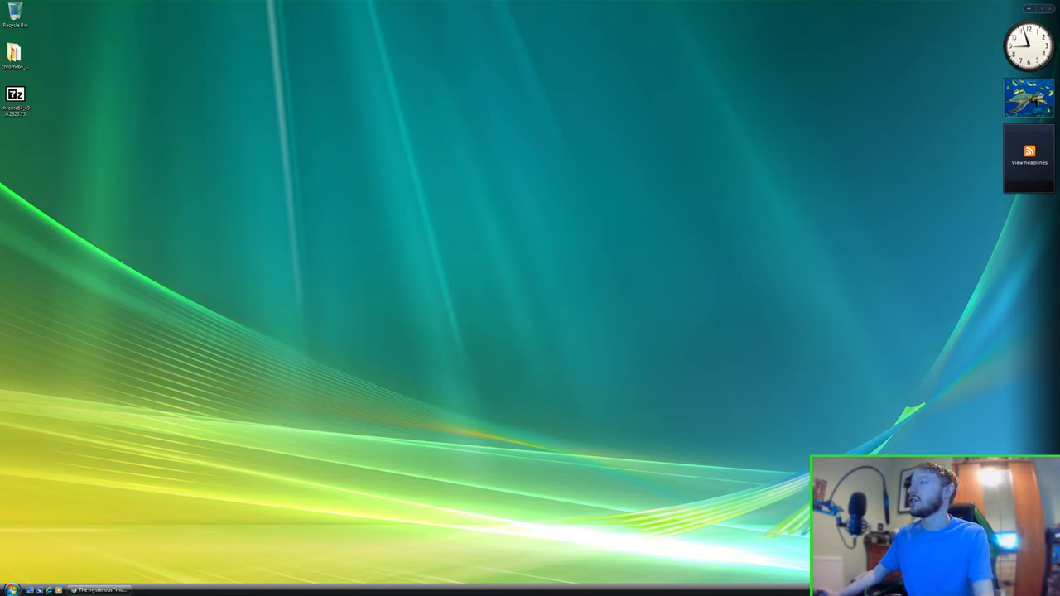
mouse_move(349, 390)
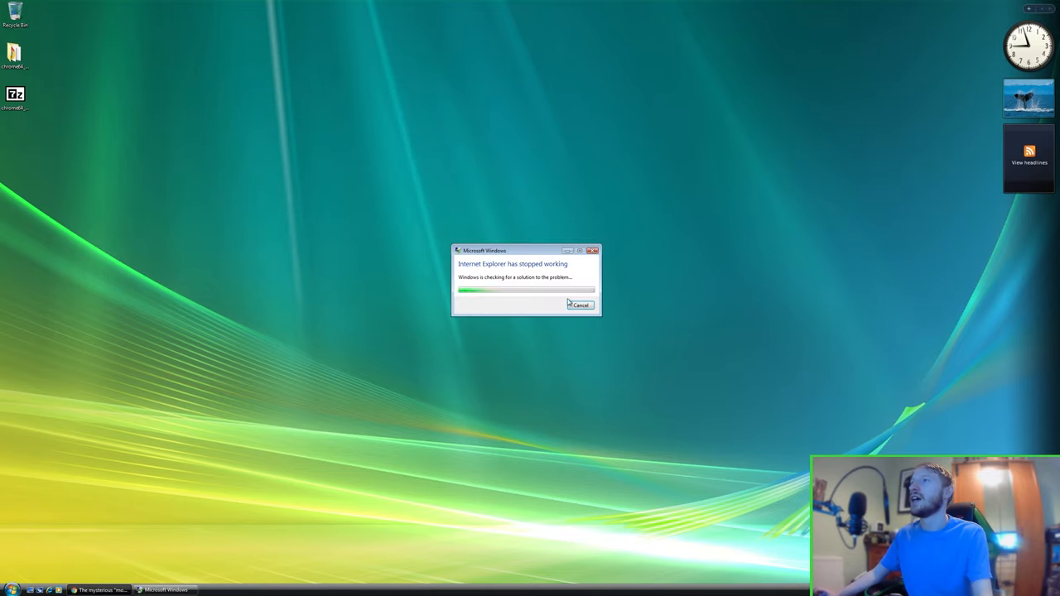
left_click(580, 304)
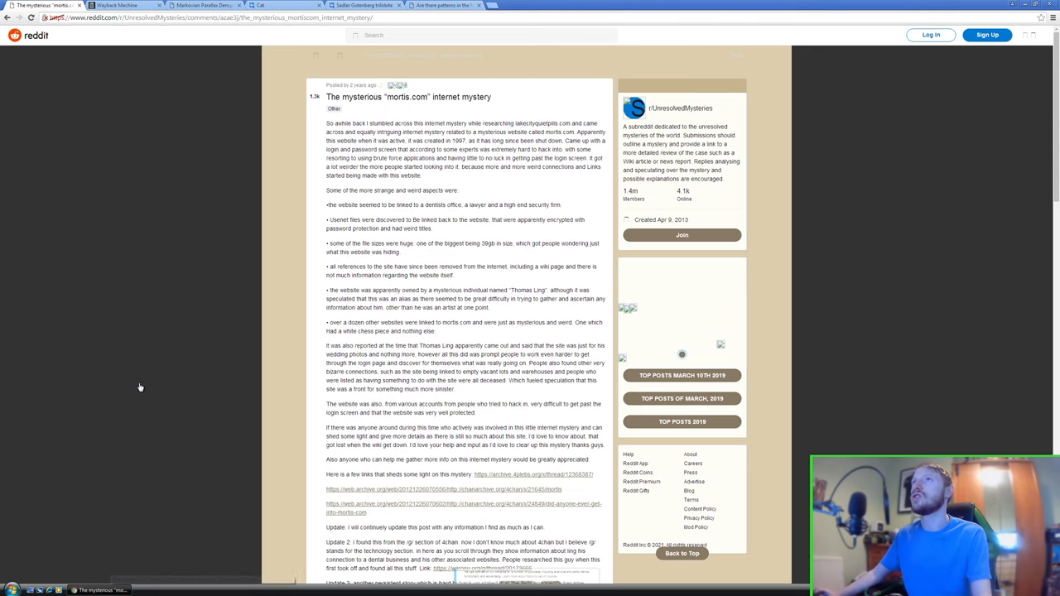
mouse_move(142, 236)
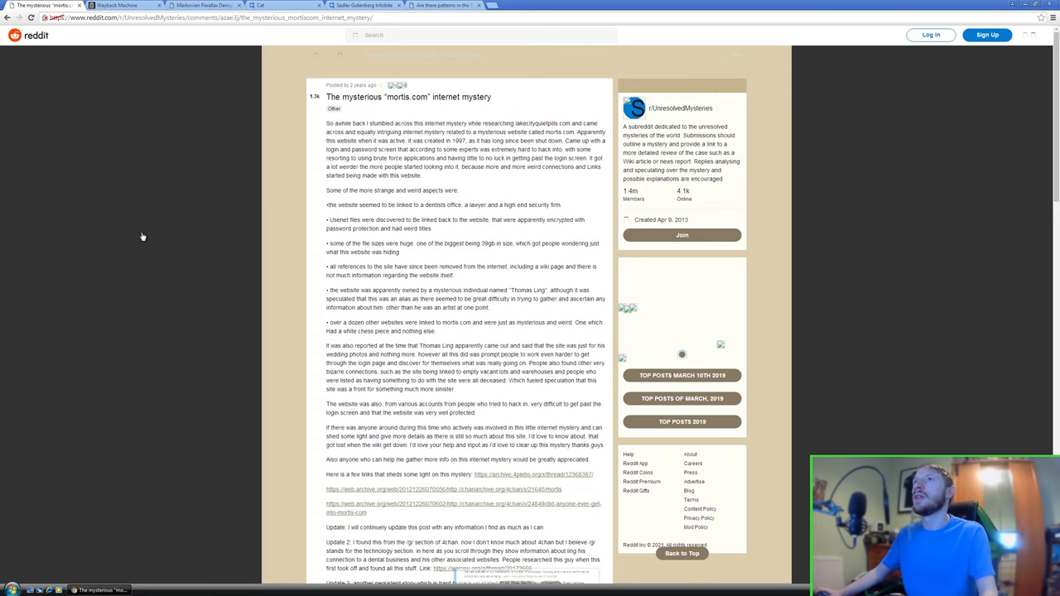
left_click(116, 5)
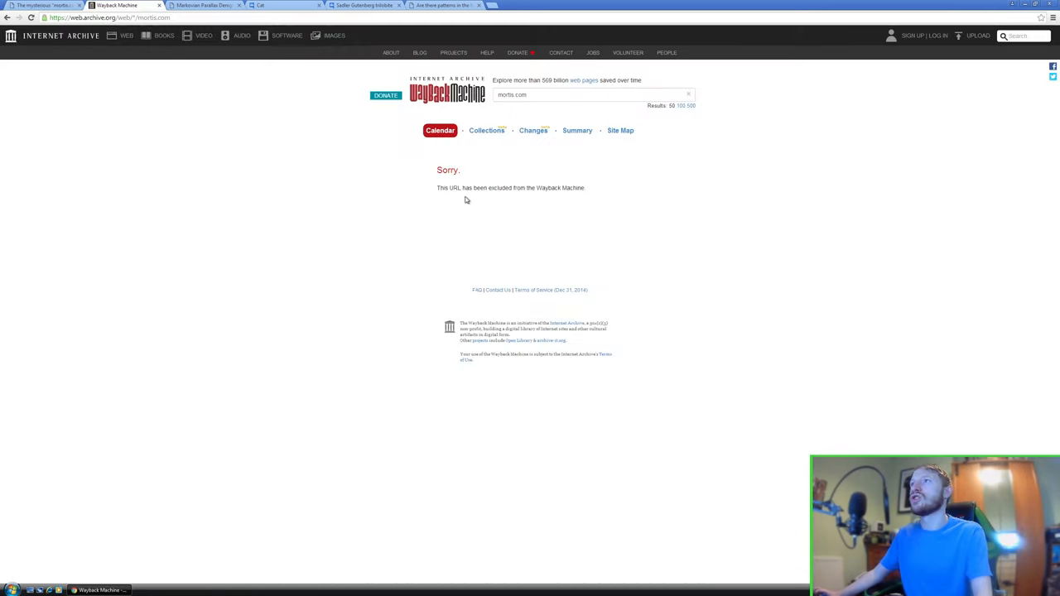
left_click_drag(439, 188, 526, 188)
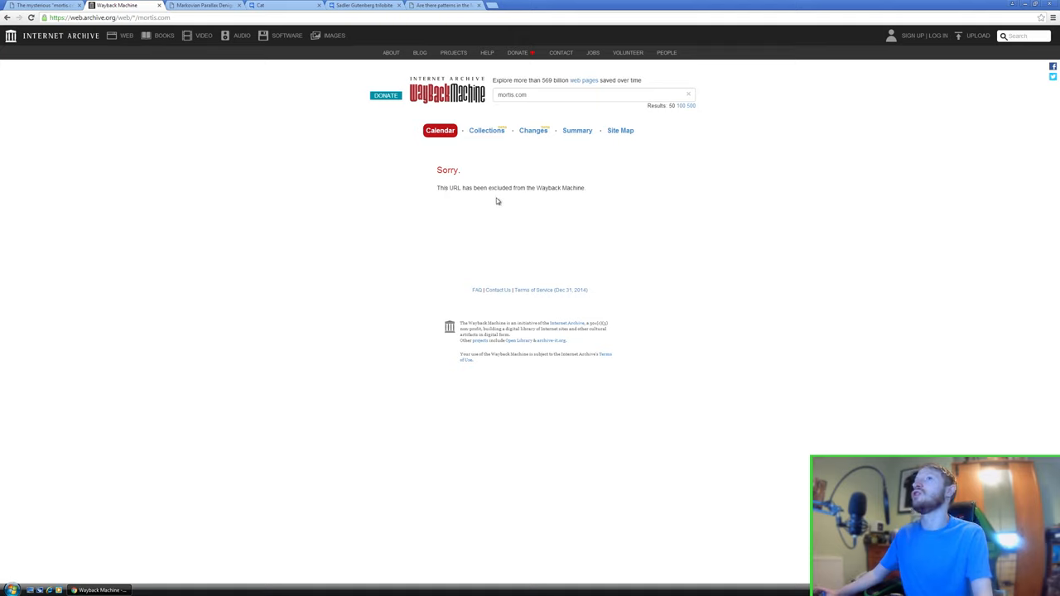
double_click(568, 187)
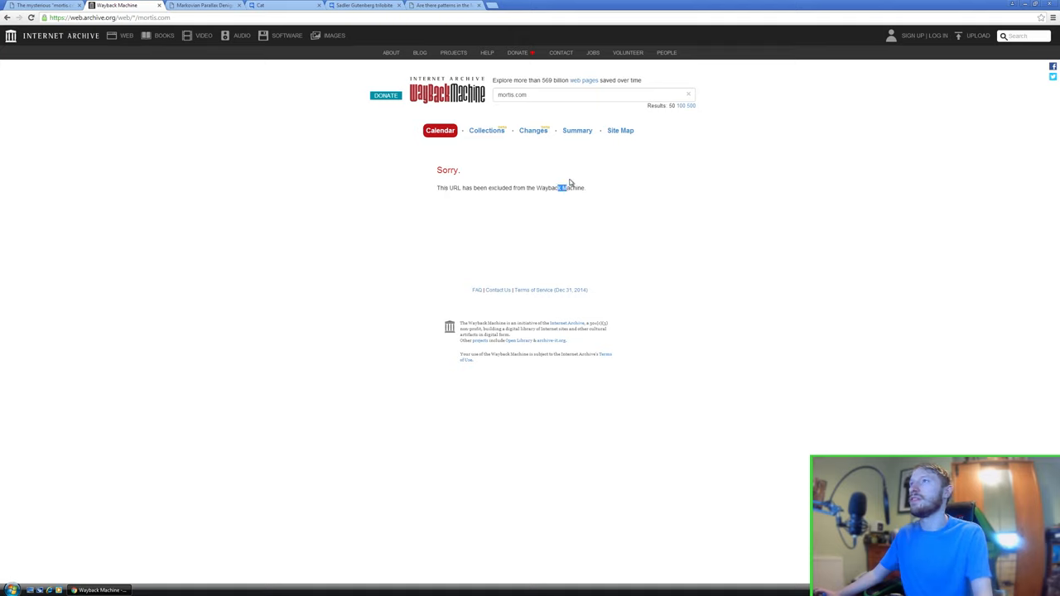
left_click(42, 5)
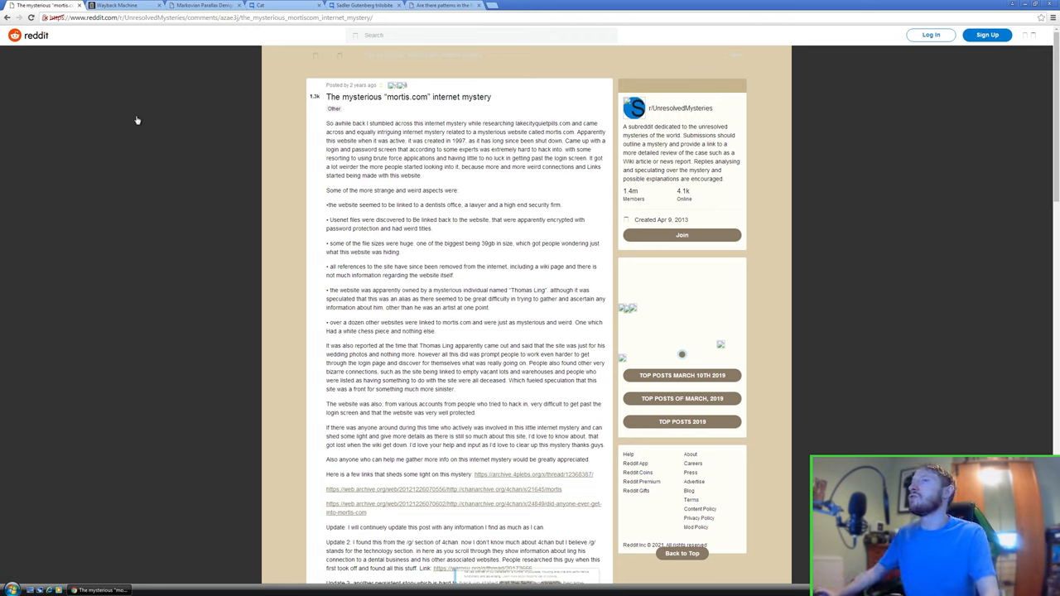
mouse_move(461, 180)
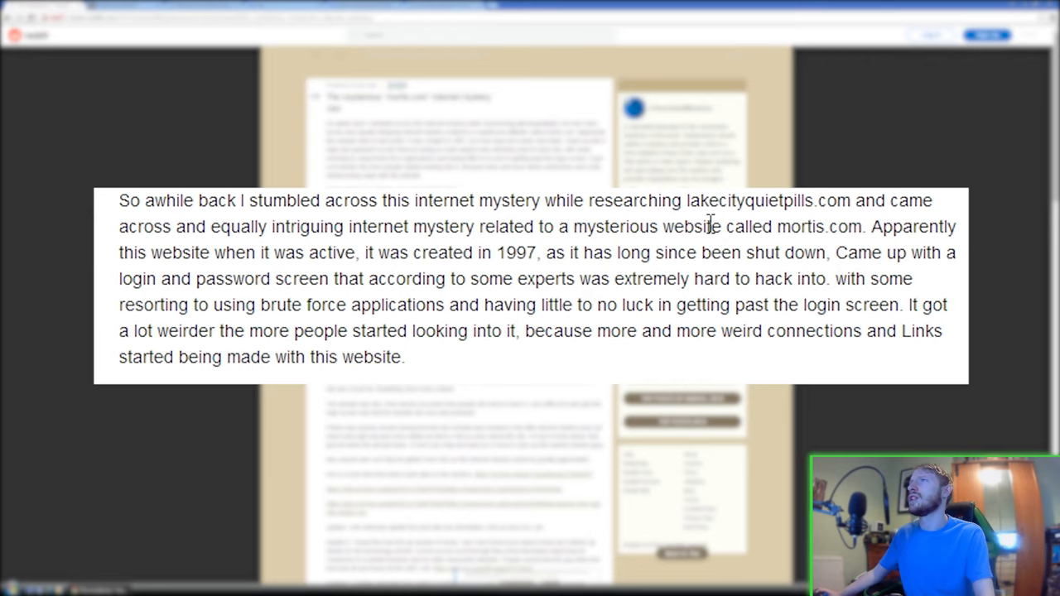
mouse_move(793, 226)
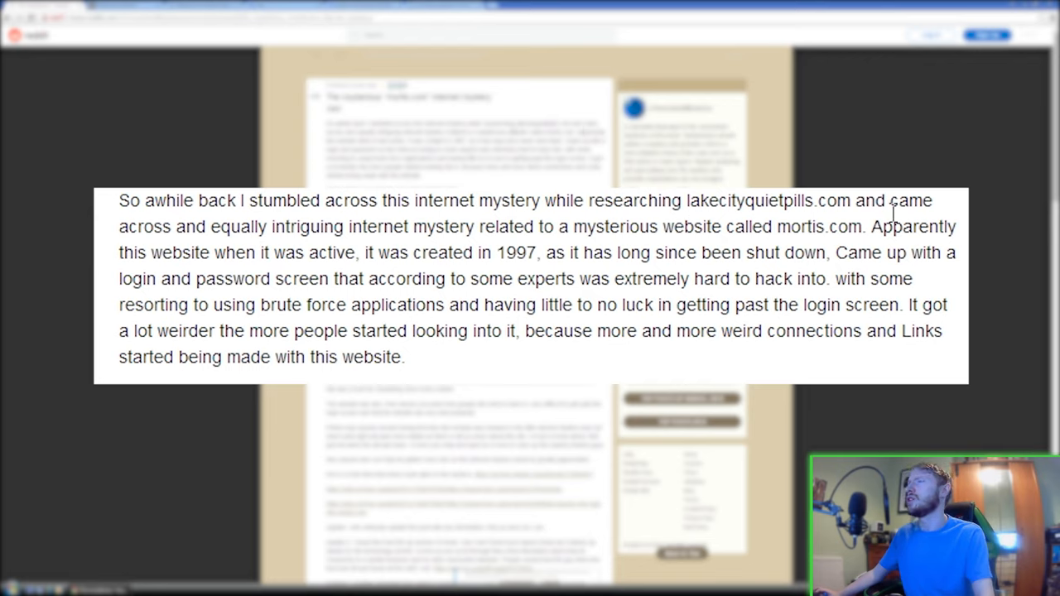
mouse_move(352, 252)
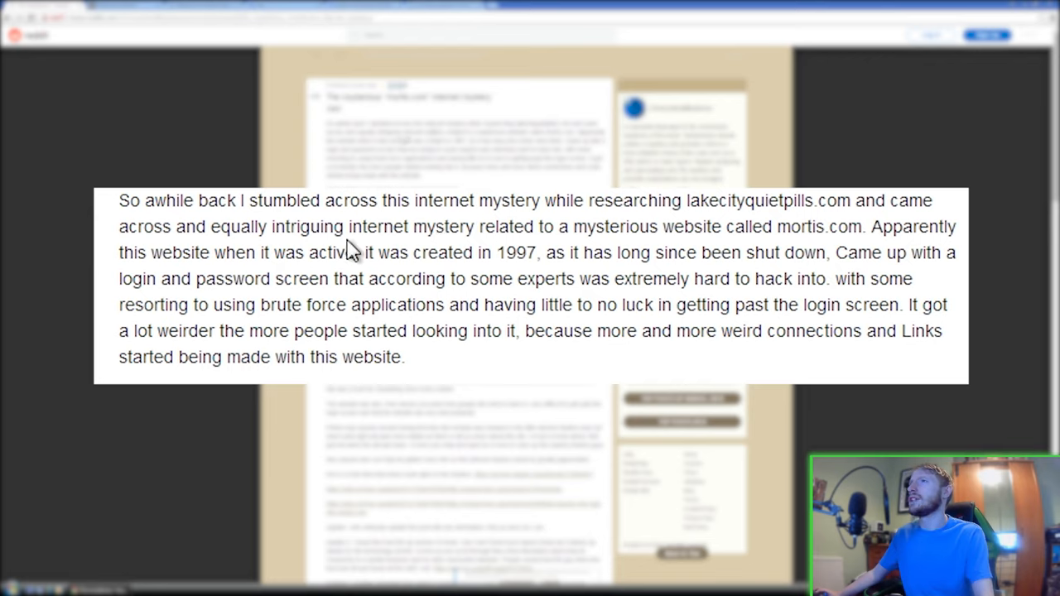
mouse_move(497, 253)
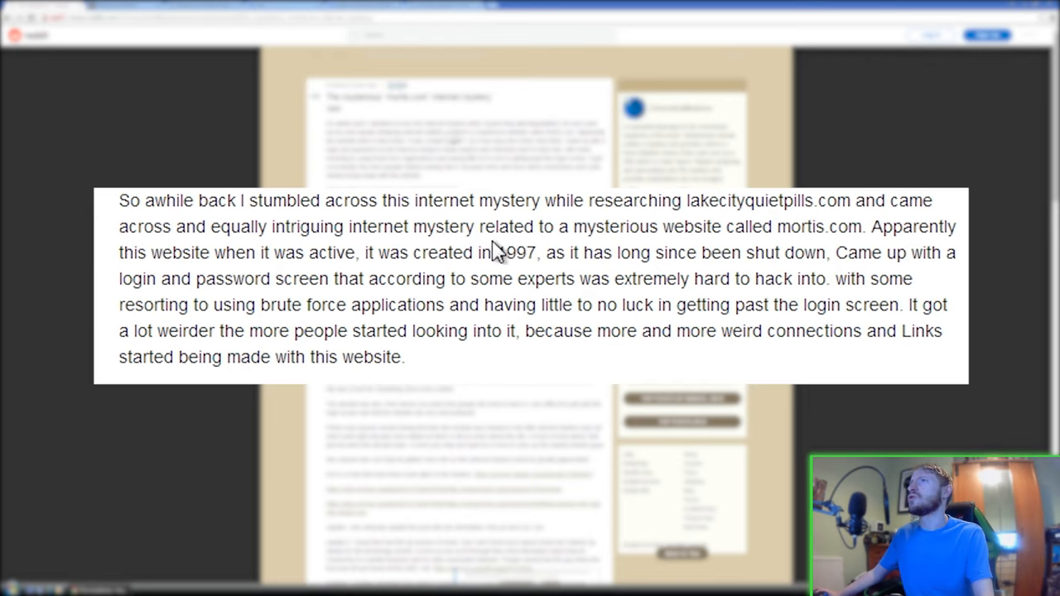
mouse_move(777, 248)
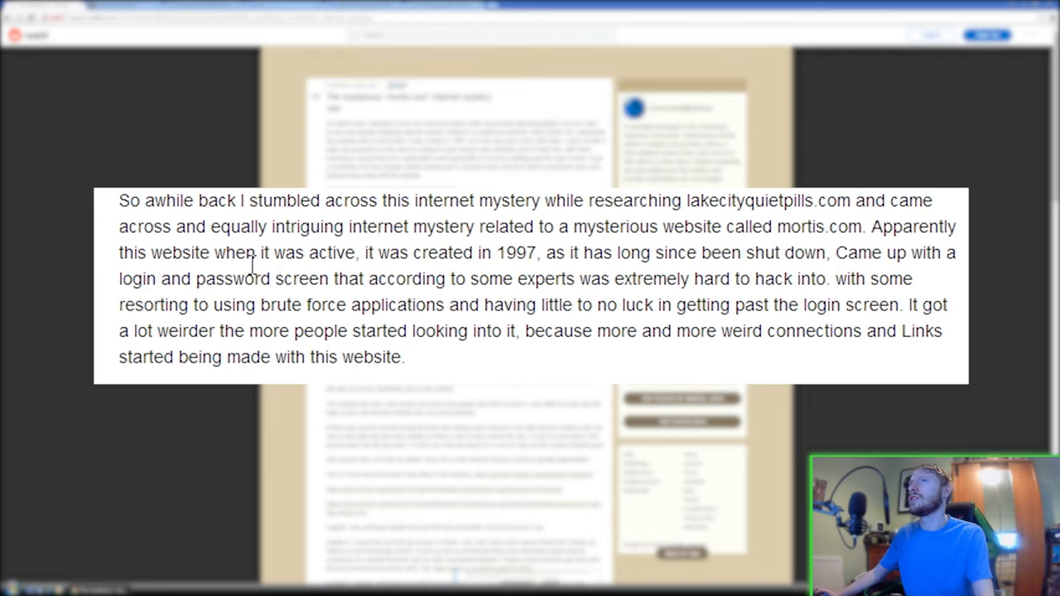
mouse_move(487, 255)
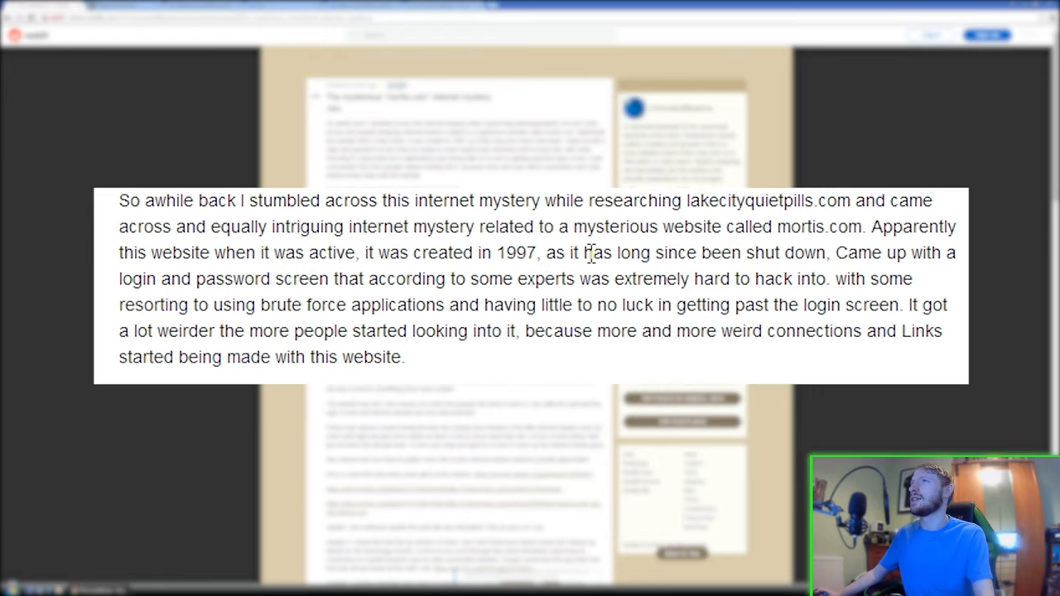
mouse_move(735, 254)
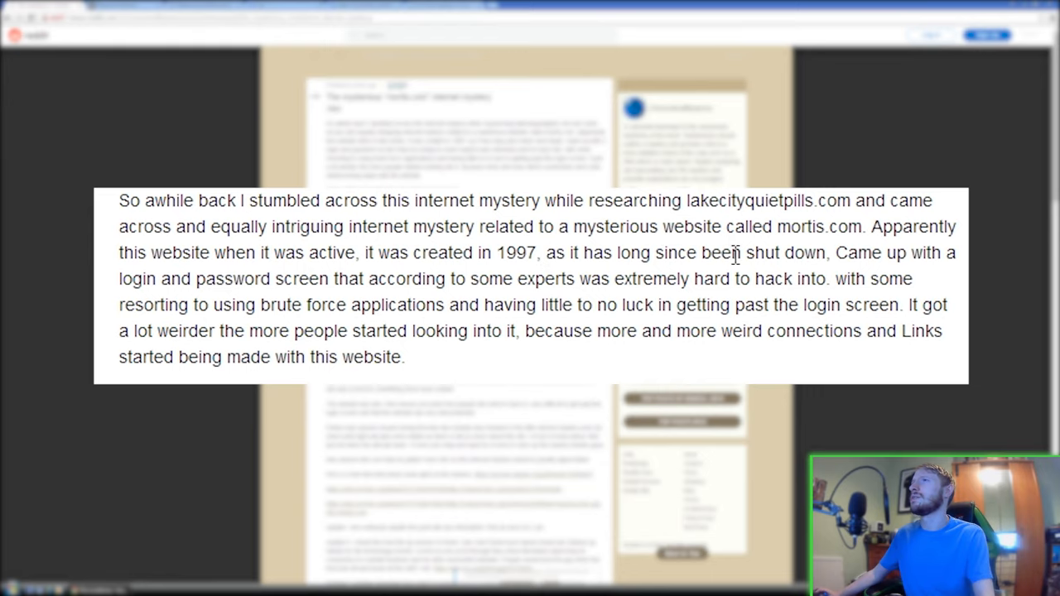
- Skim the mortis.com post's opening paragraph, scrolling down and back up
scroll("down", 3)
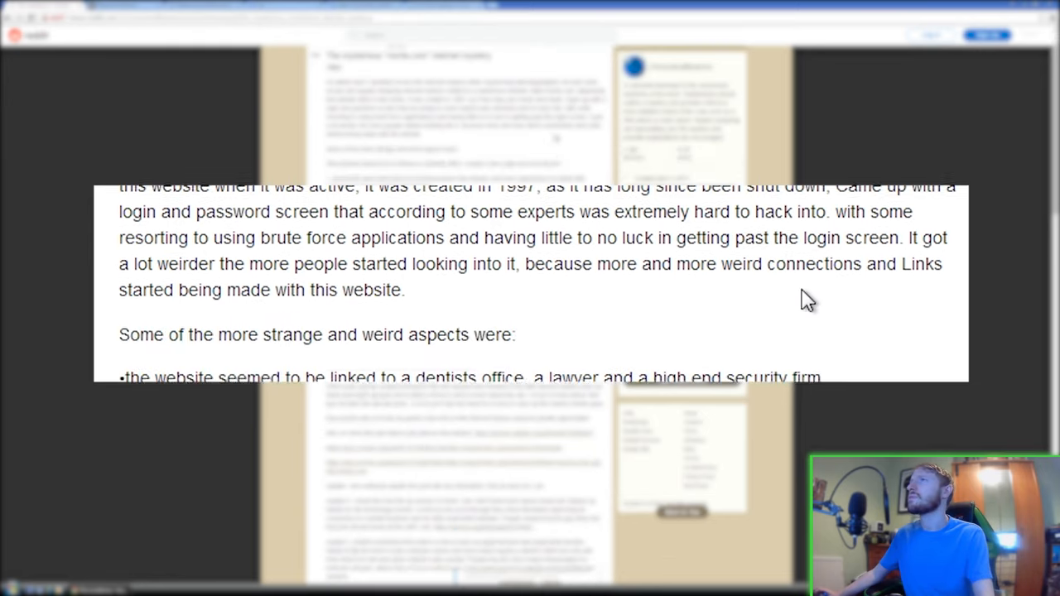
scroll("up", 3)
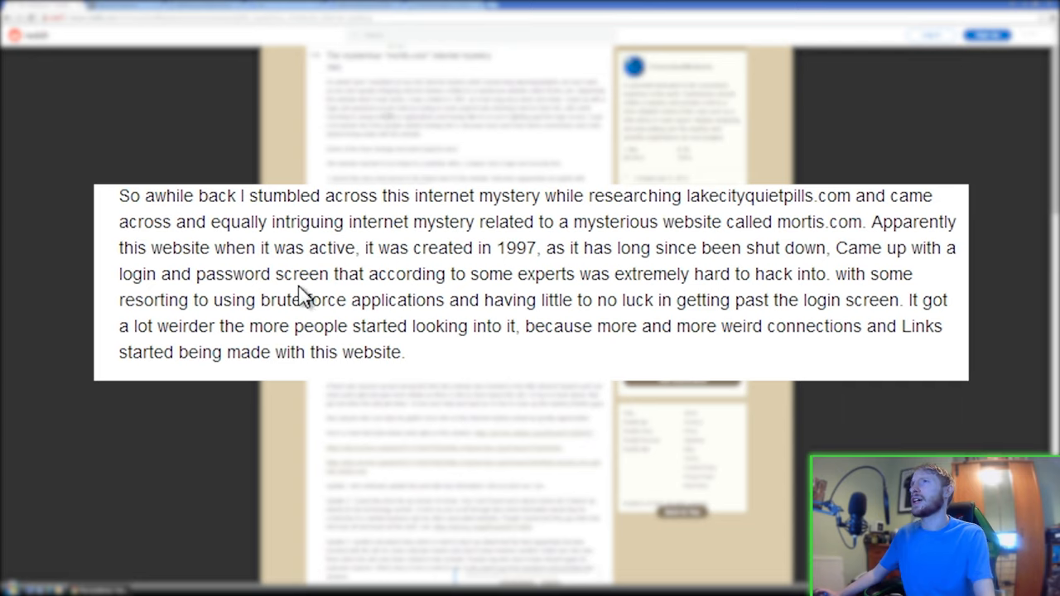
mouse_move(634, 281)
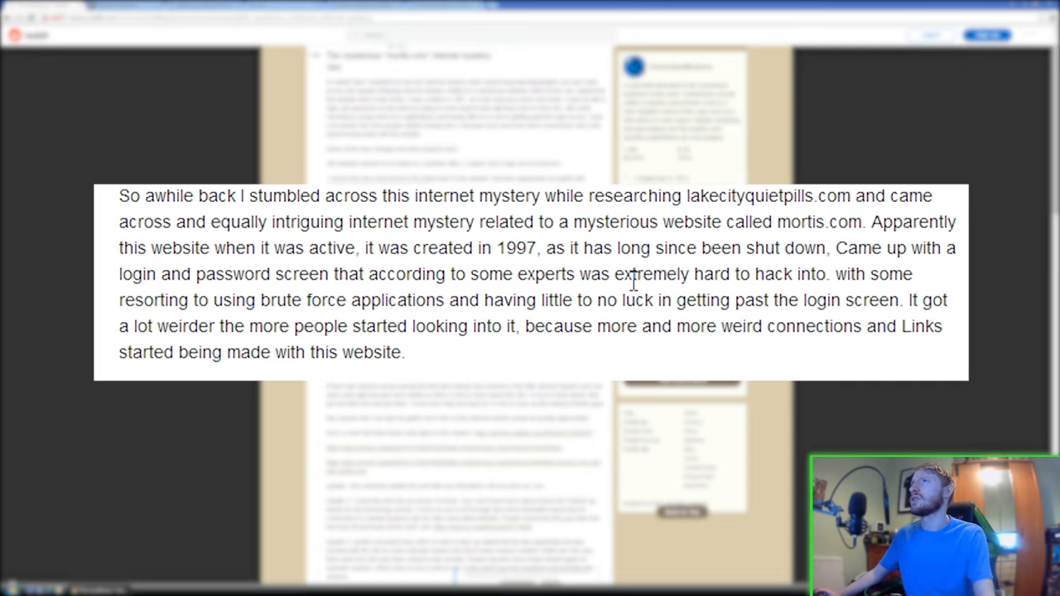
mouse_move(295, 290)
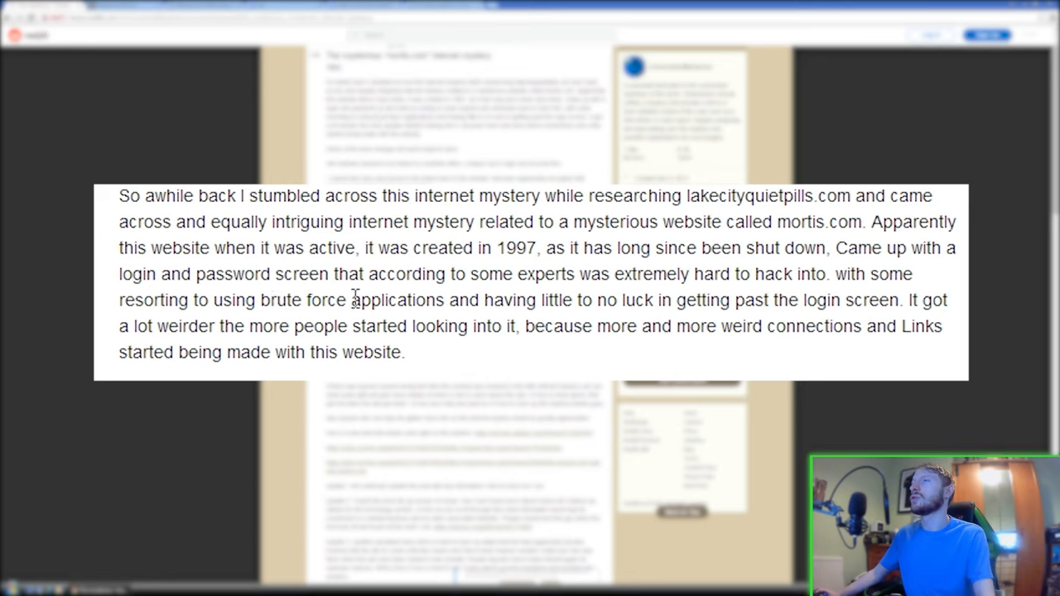
mouse_move(723, 301)
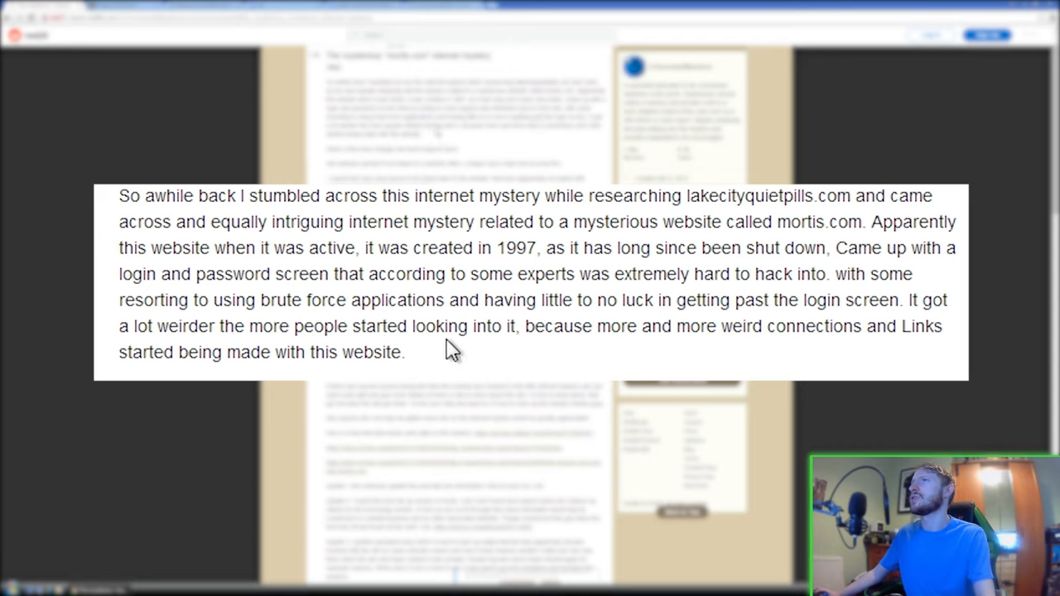
mouse_move(748, 356)
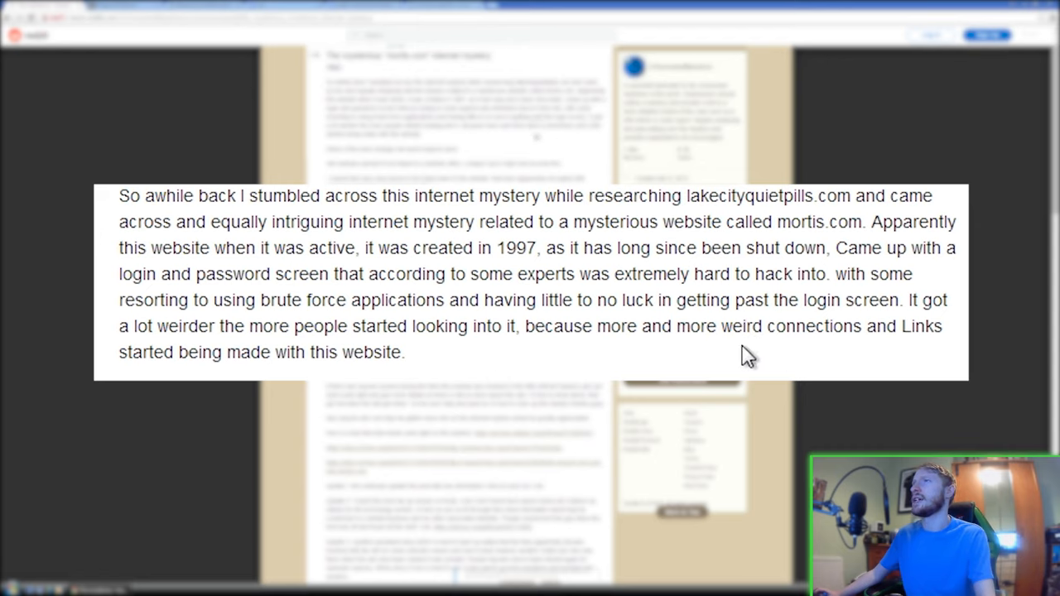
mouse_move(678, 338)
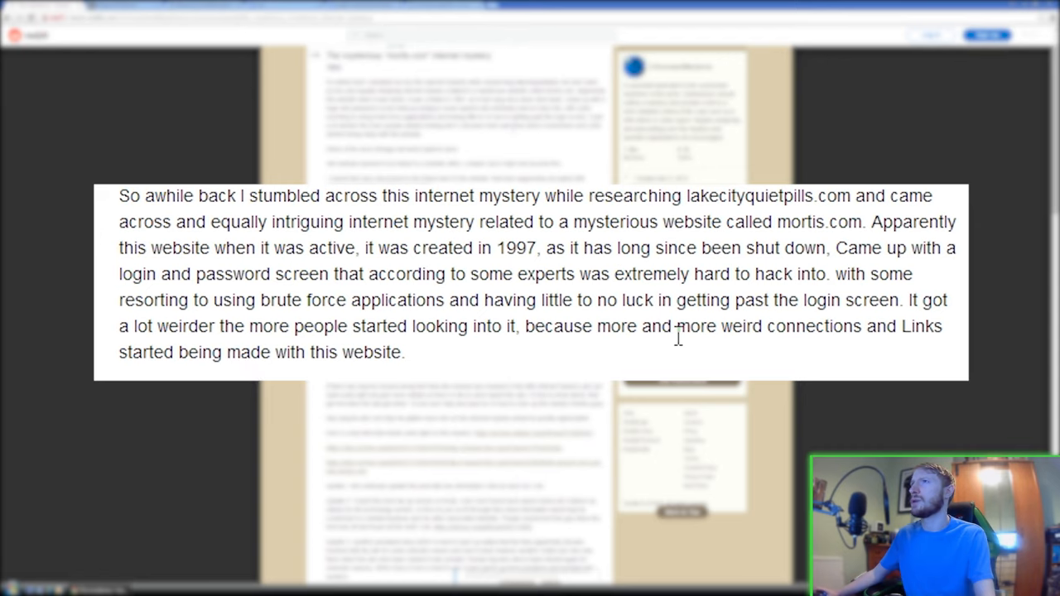
scroll("down", 3)
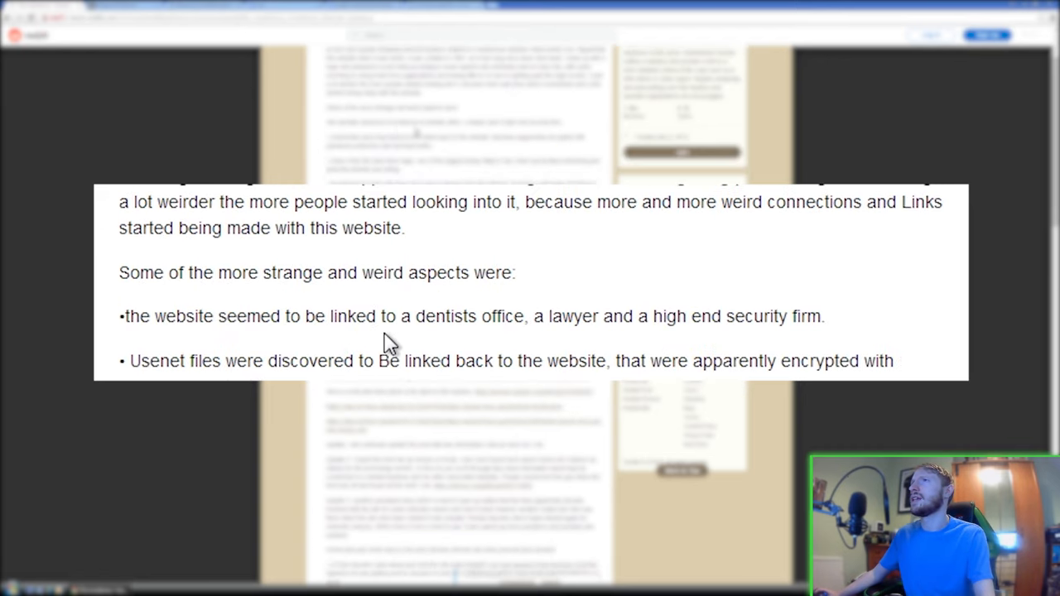
mouse_move(646, 340)
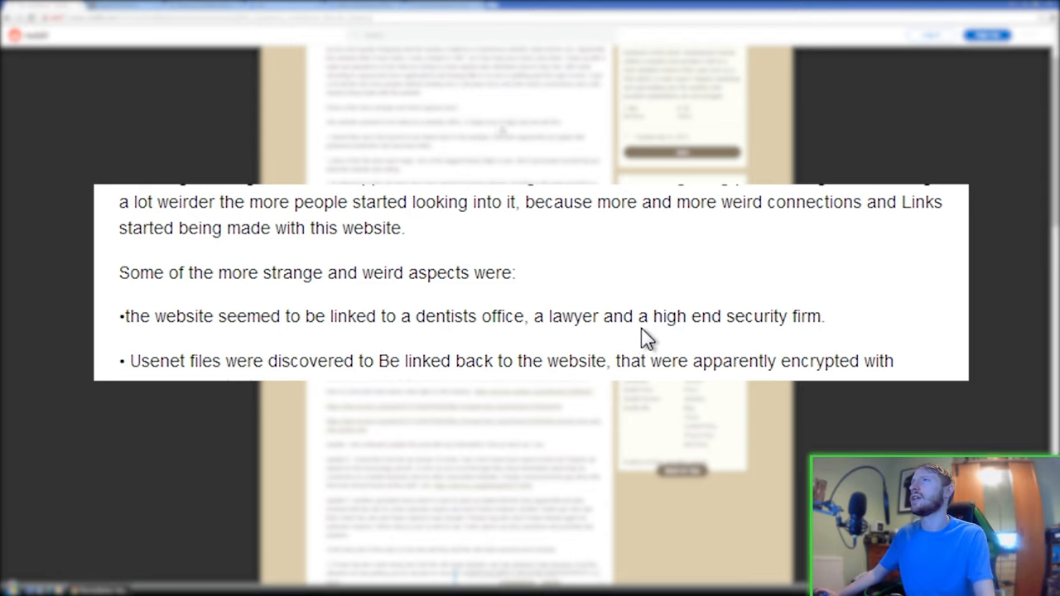
scroll("down", 3)
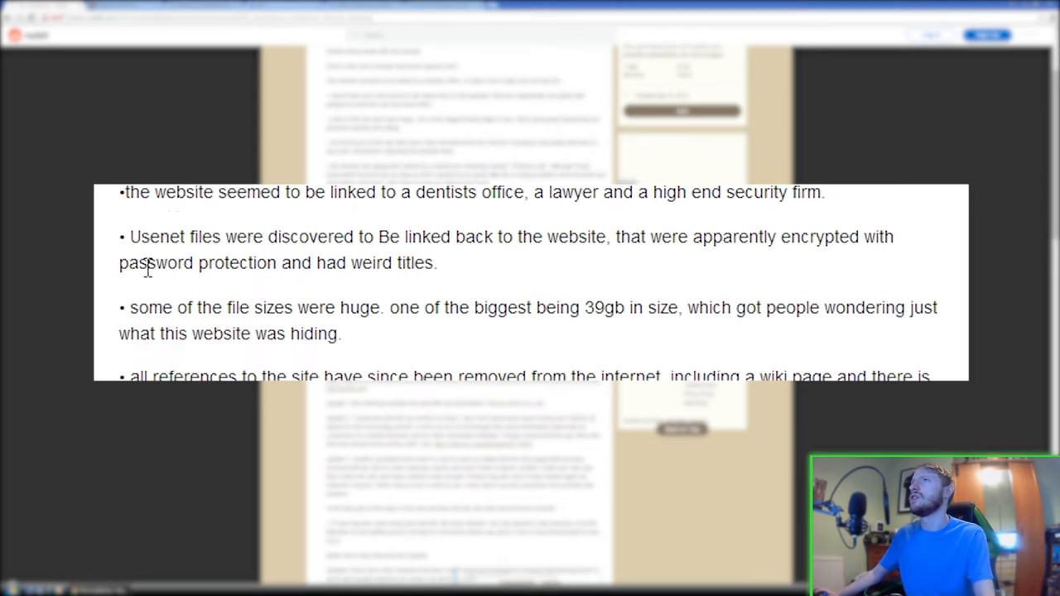
mouse_move(450, 263)
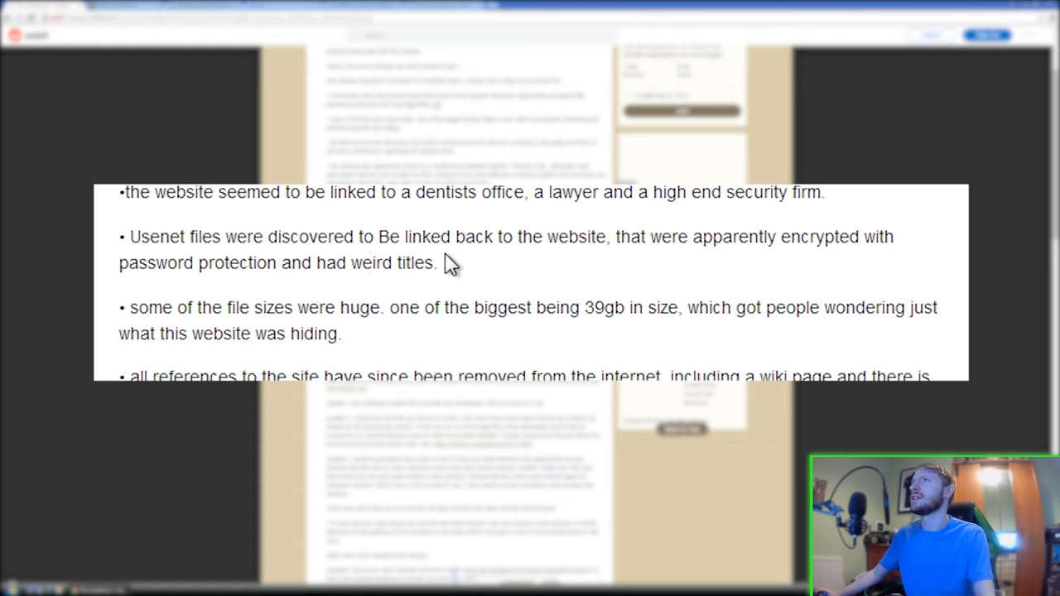
mouse_move(878, 273)
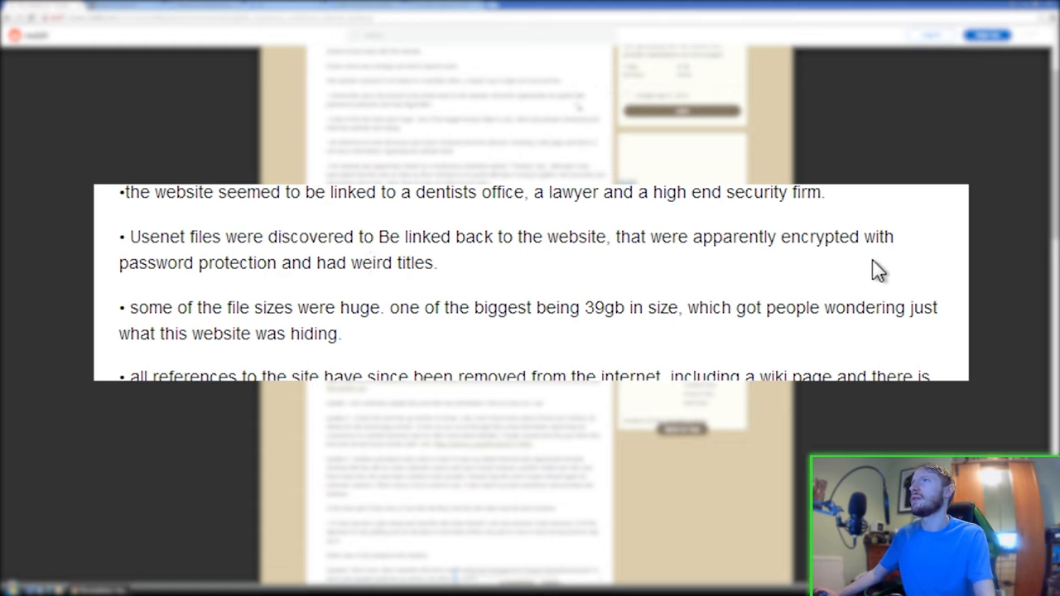
mouse_move(433, 298)
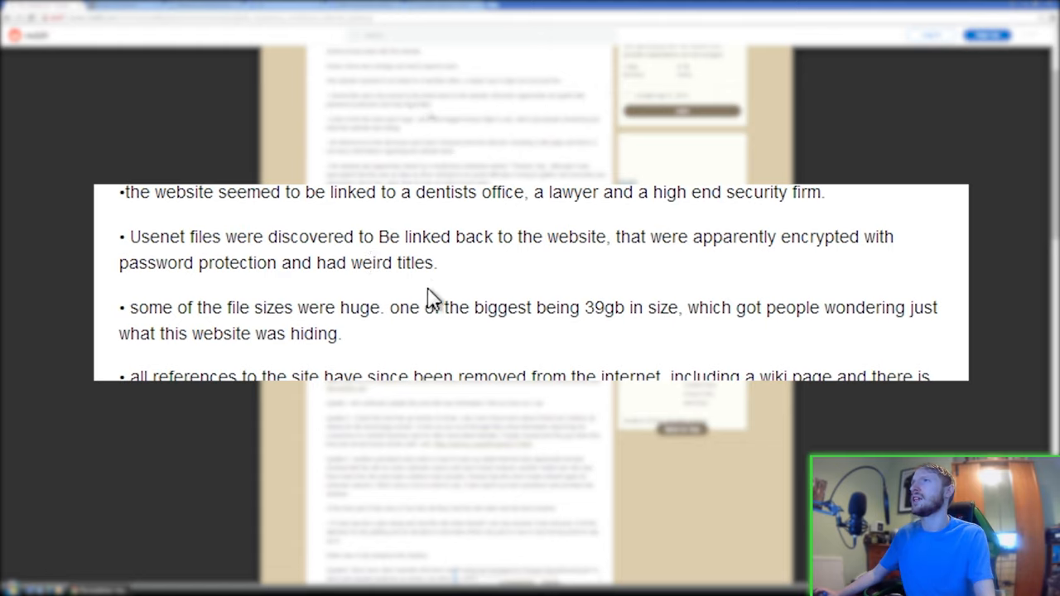
mouse_move(319, 323)
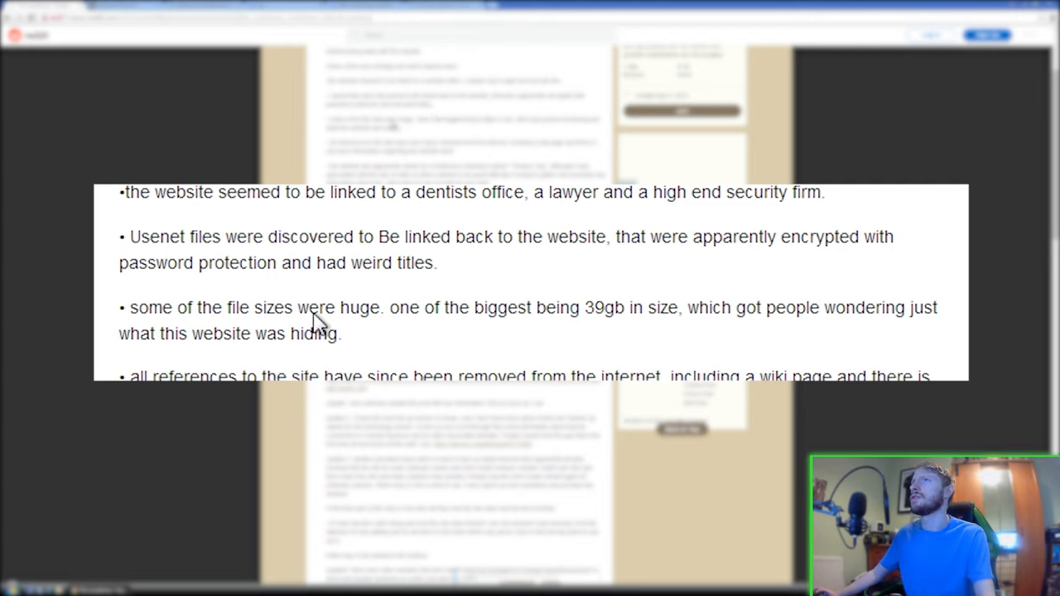
mouse_move(622, 313)
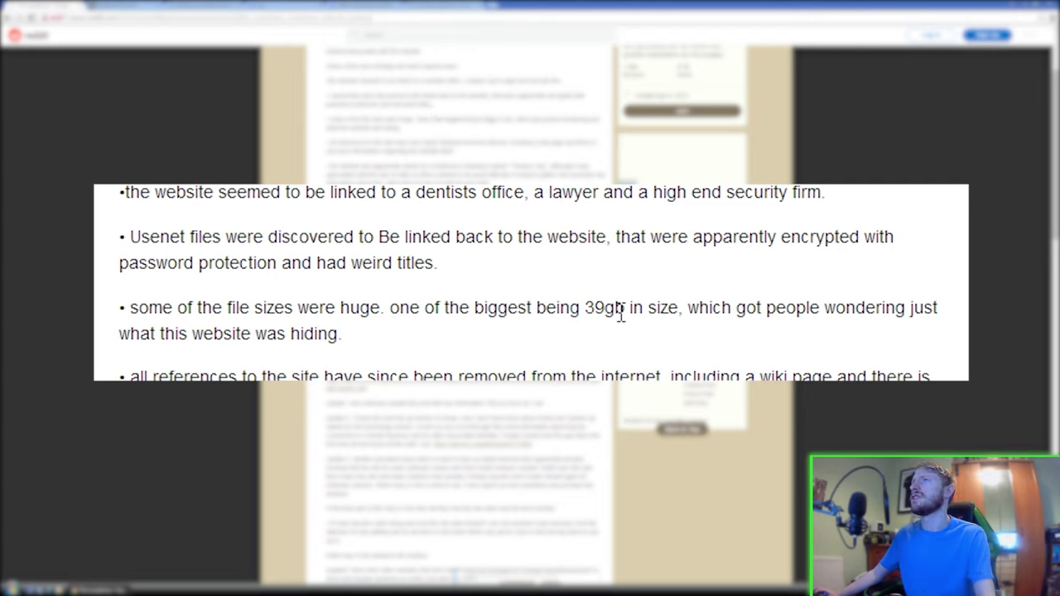
mouse_move(787, 306)
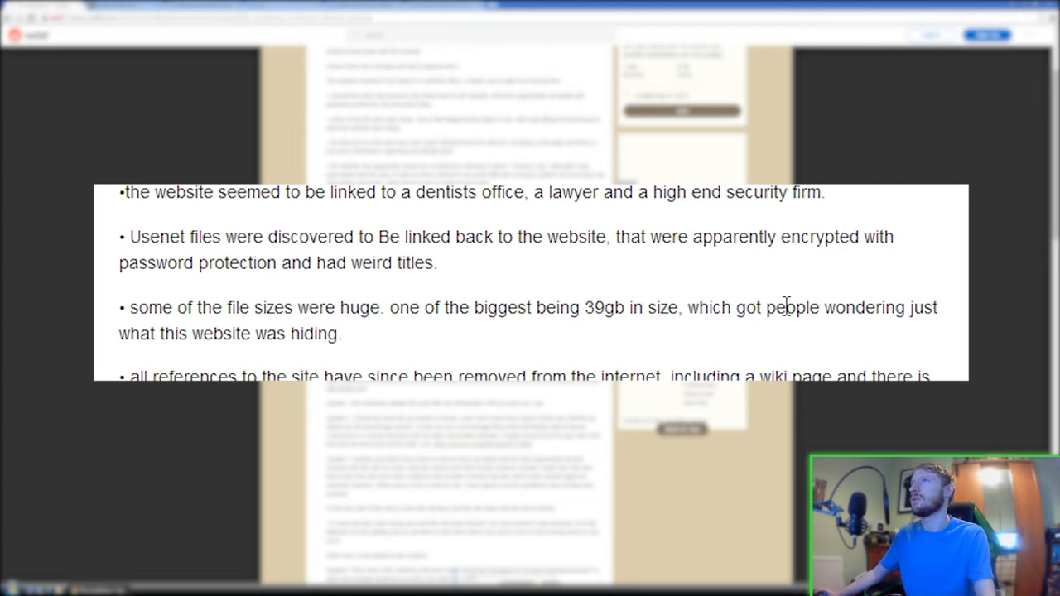
mouse_move(241, 333)
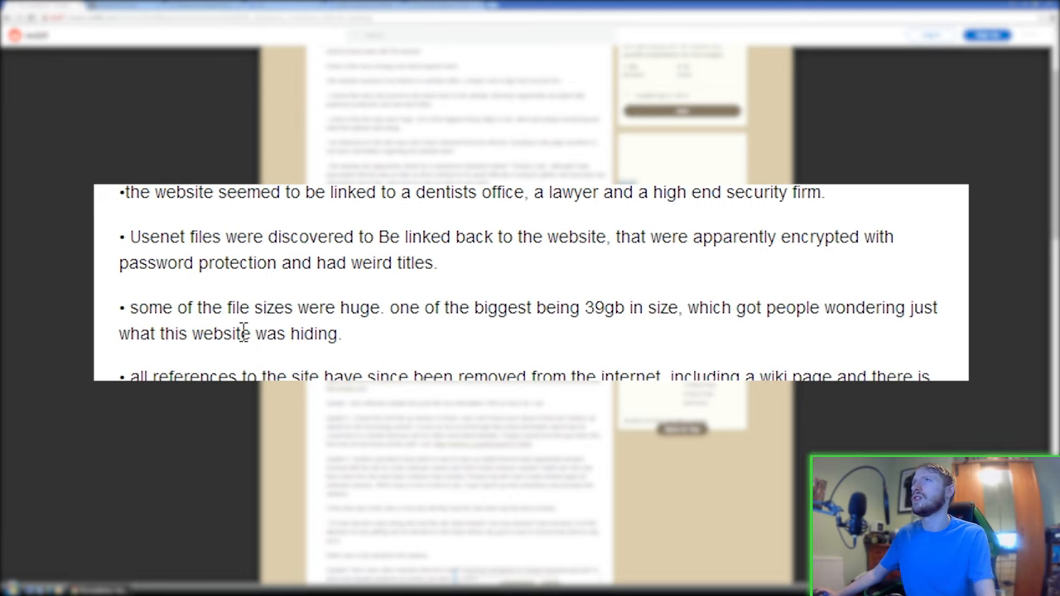
scroll("down", 3)
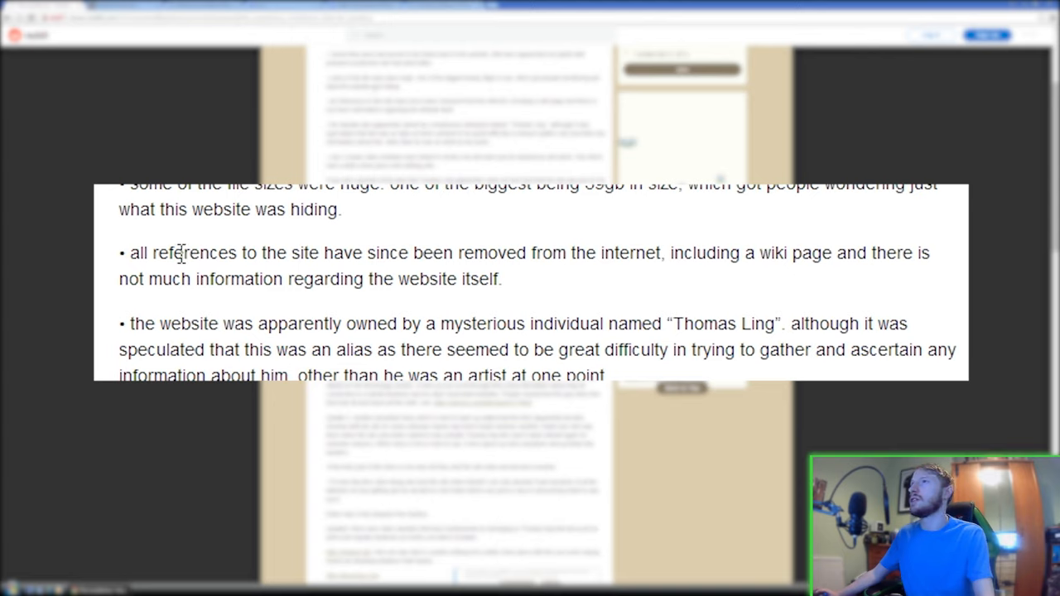
mouse_move(358, 258)
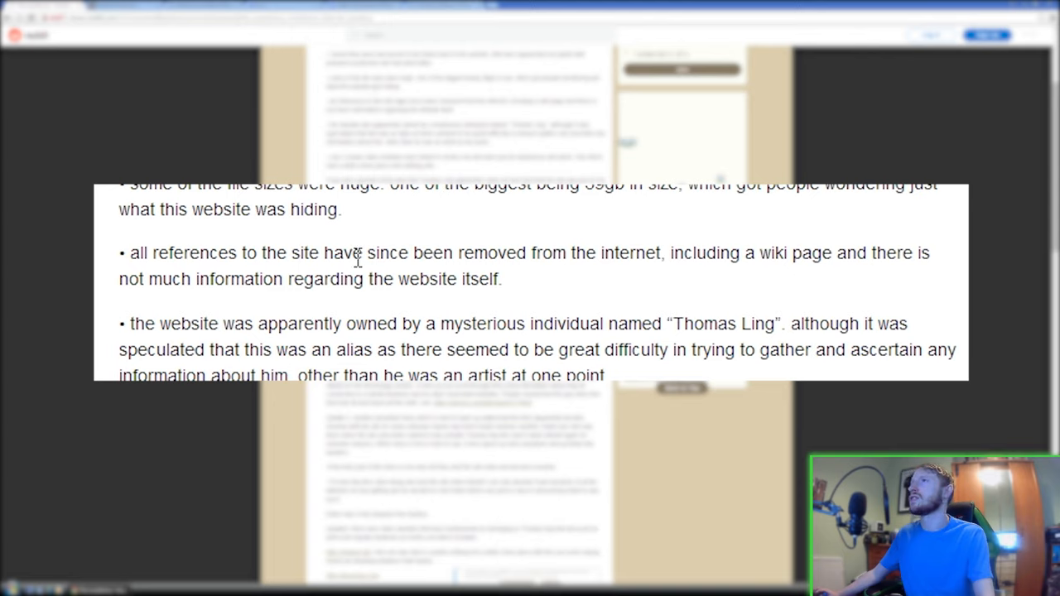
mouse_move(710, 258)
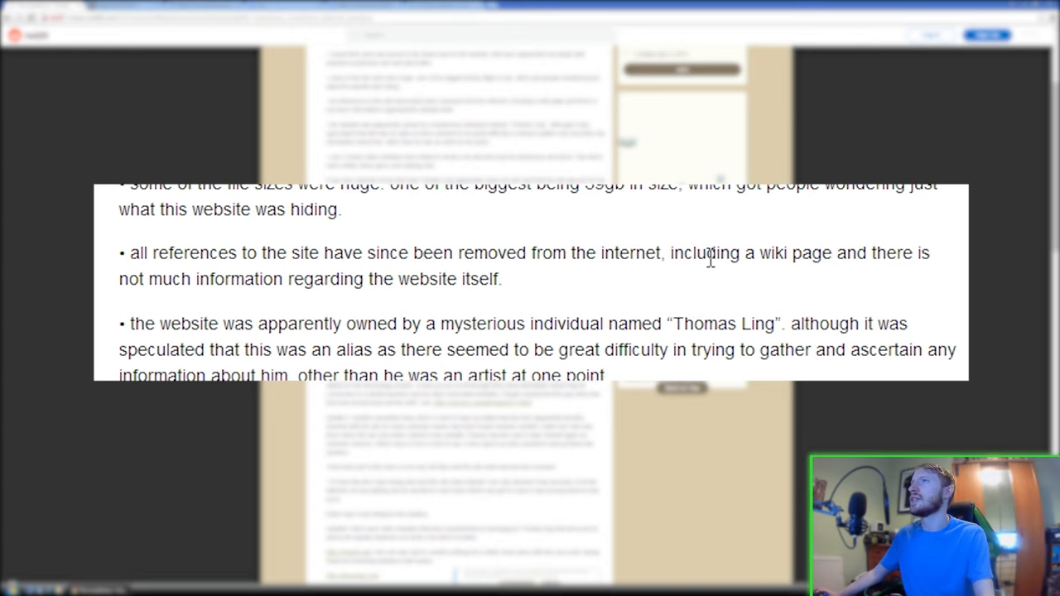
mouse_move(238, 284)
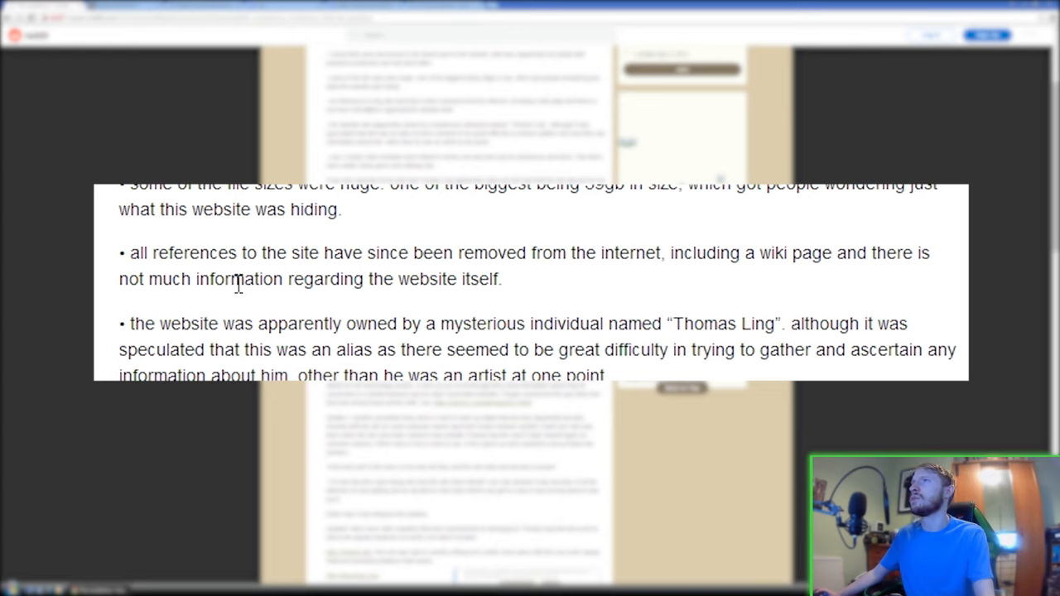
scroll("down", 3)
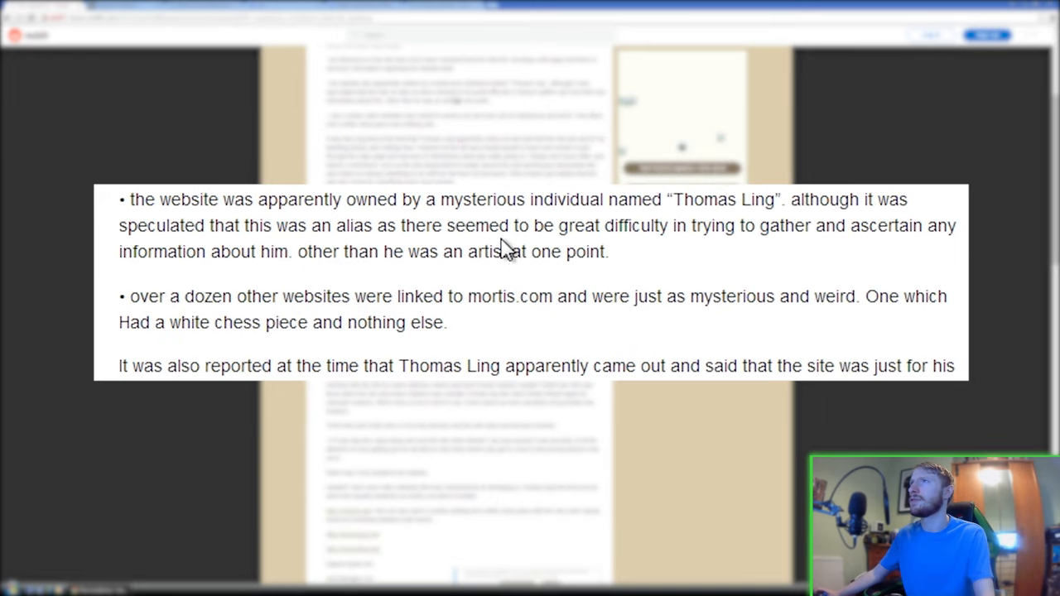
mouse_move(480, 205)
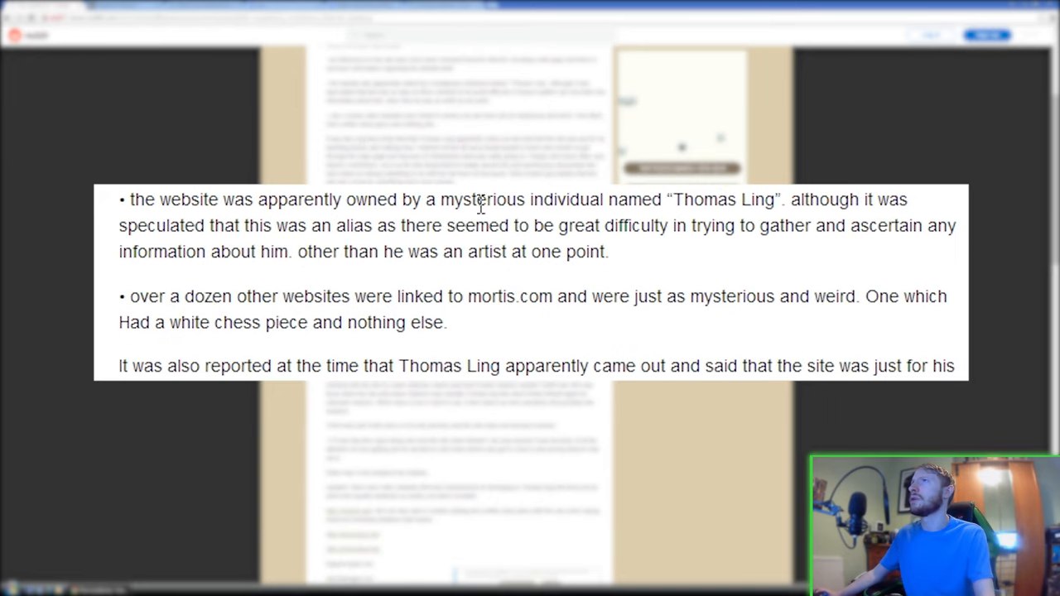
mouse_move(872, 203)
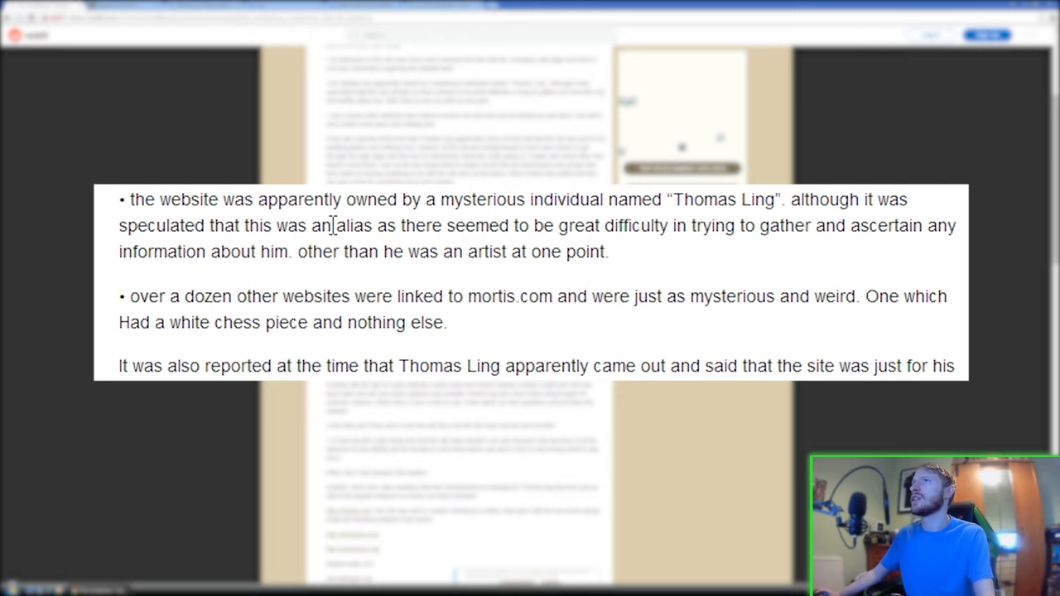
mouse_move(657, 229)
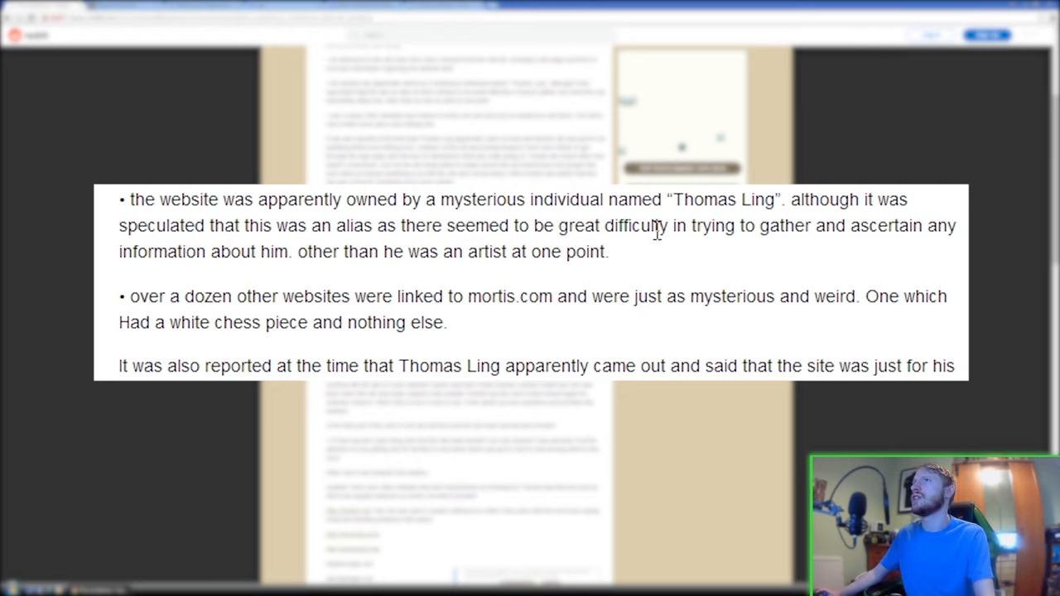
mouse_move(358, 247)
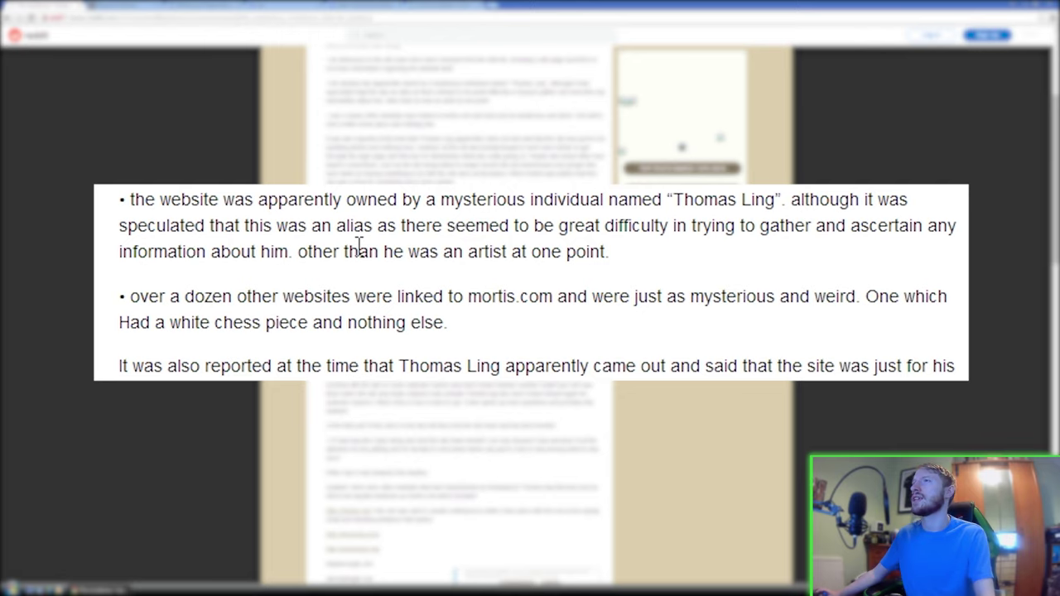
mouse_move(306, 257)
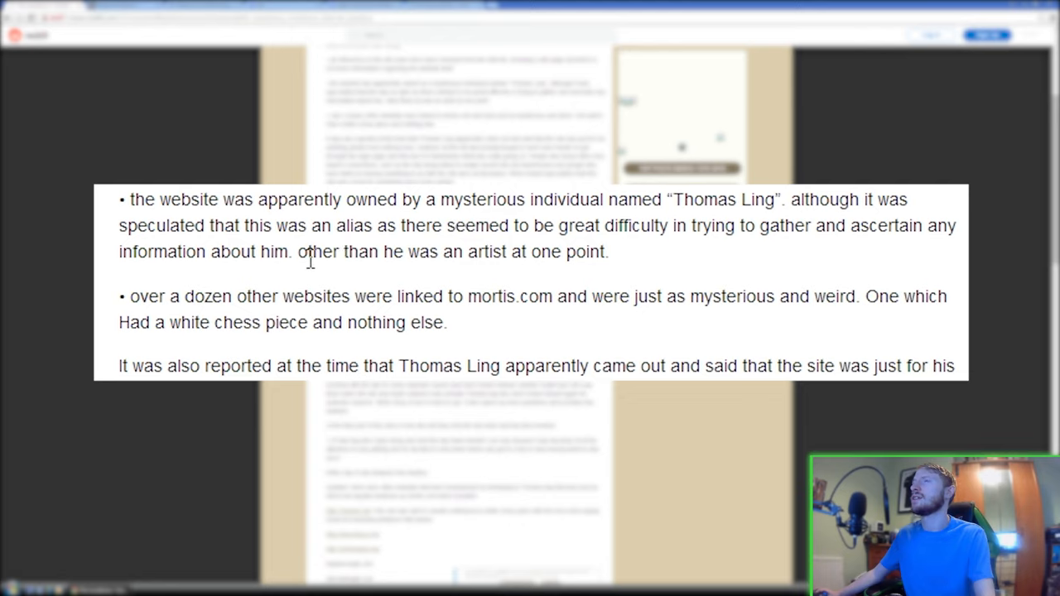
mouse_move(479, 252)
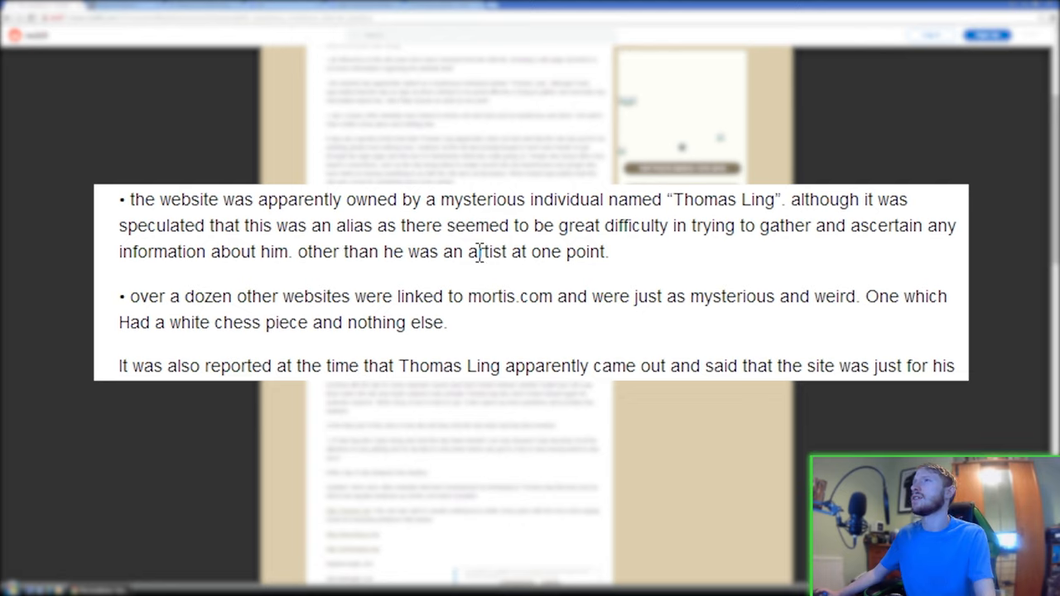
scroll("down", 3)
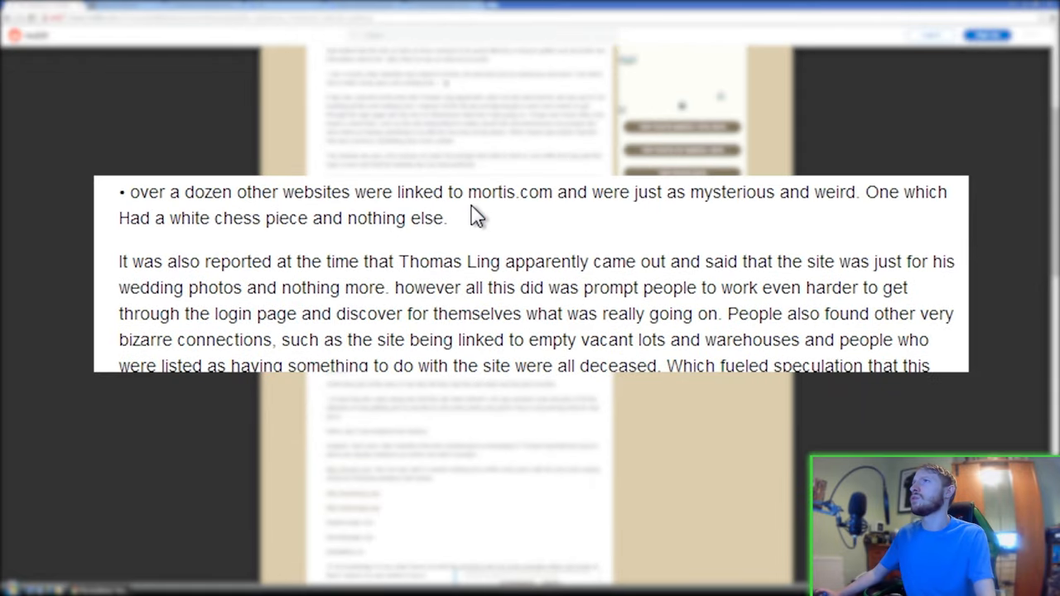
mouse_move(769, 201)
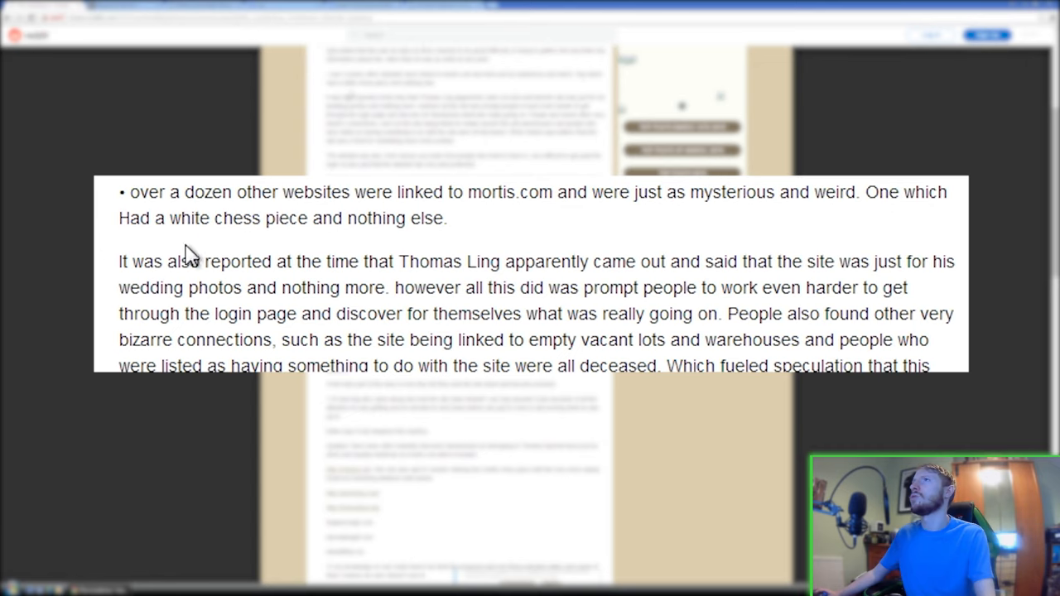
mouse_move(907, 322)
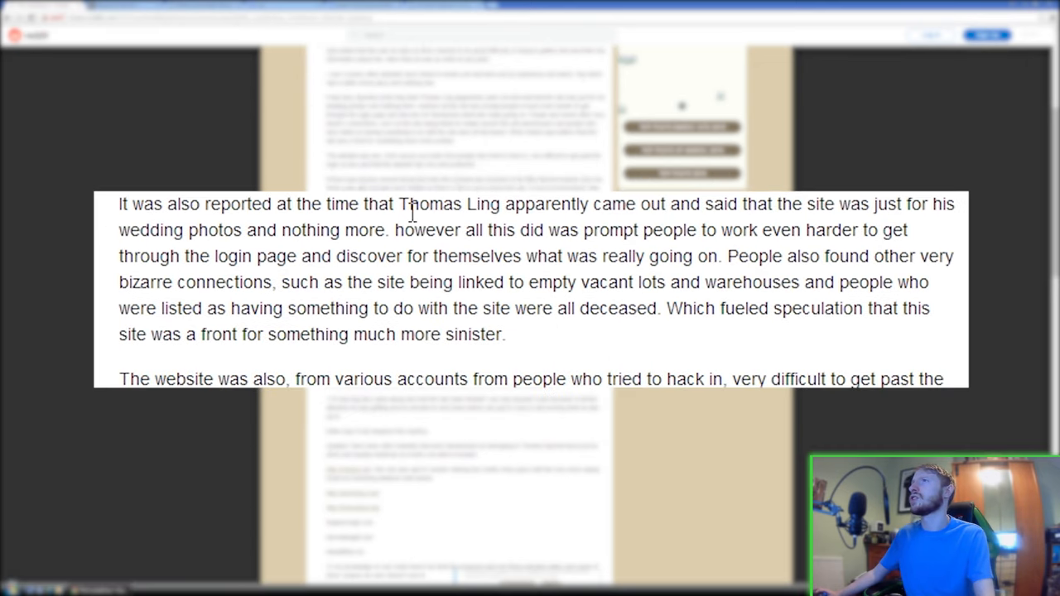
mouse_move(661, 206)
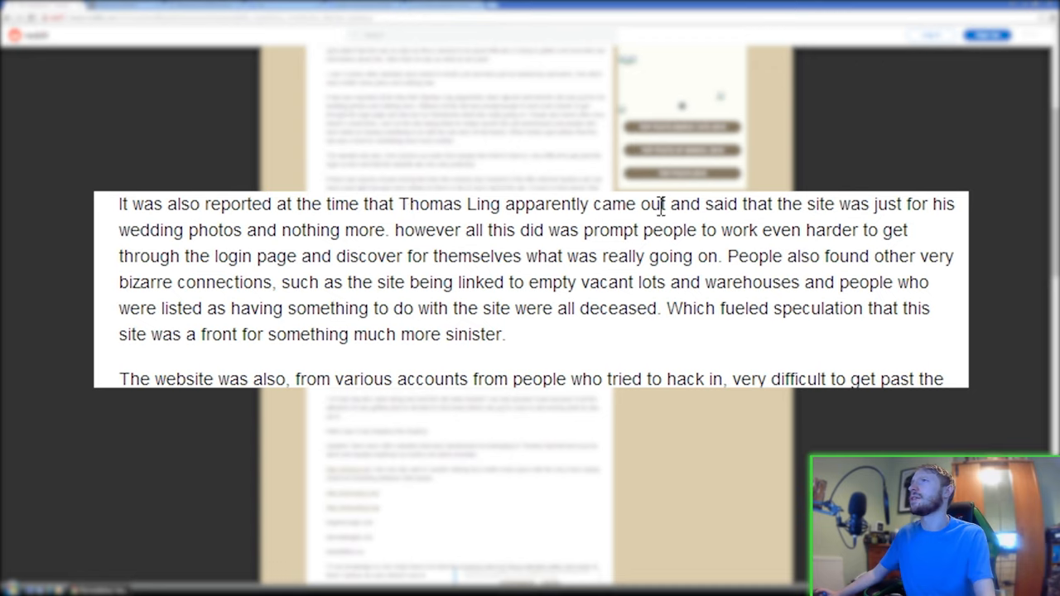
mouse_move(286, 230)
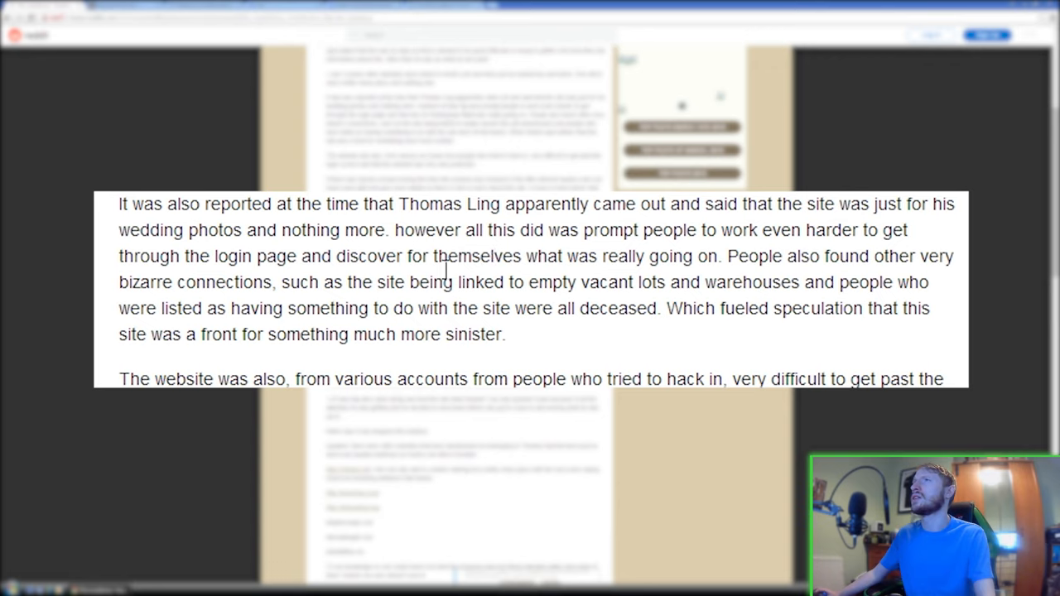
mouse_move(559, 256)
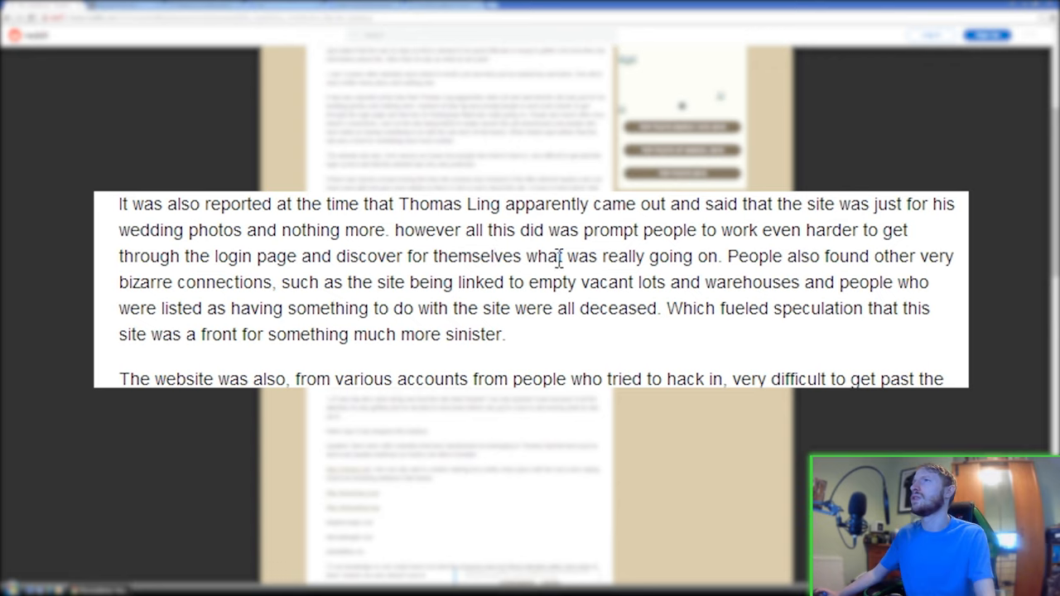
mouse_move(795, 257)
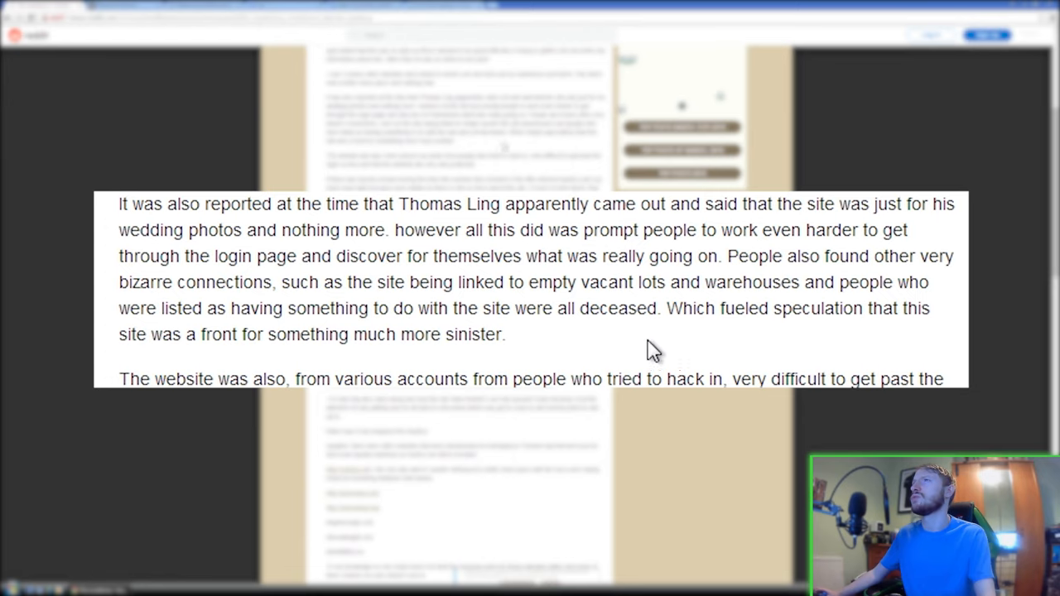
- Scroll to the paragraphs on the protected login screen and request for help
scroll("down", 3)
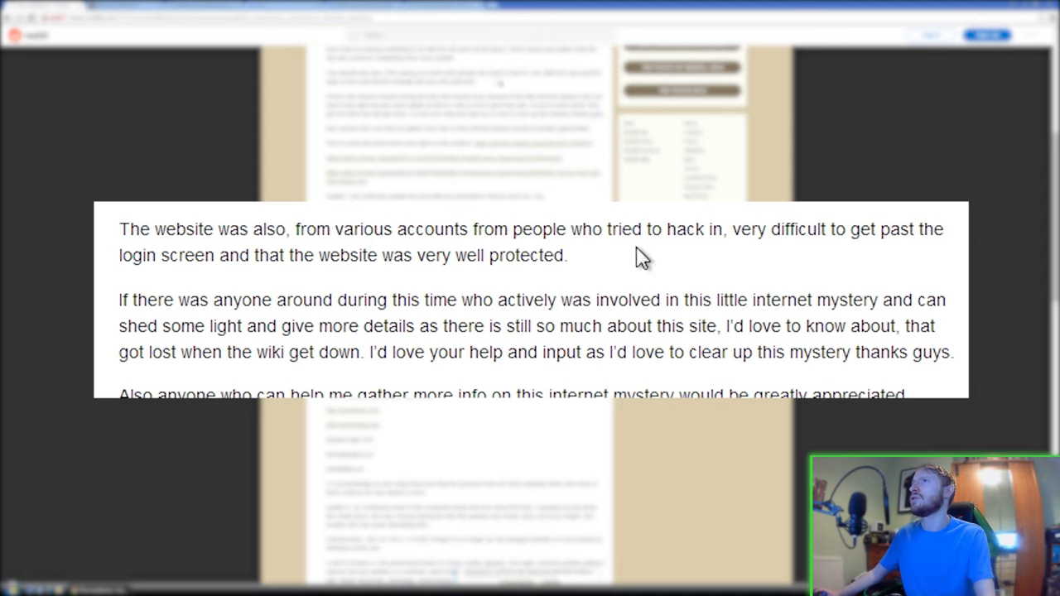
mouse_move(282, 296)
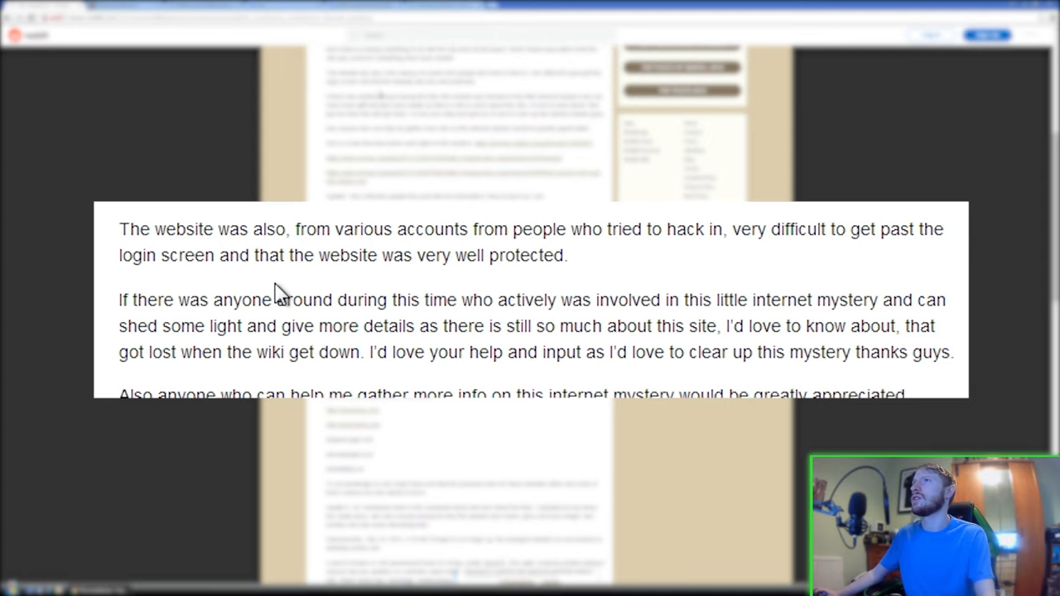
mouse_move(547, 286)
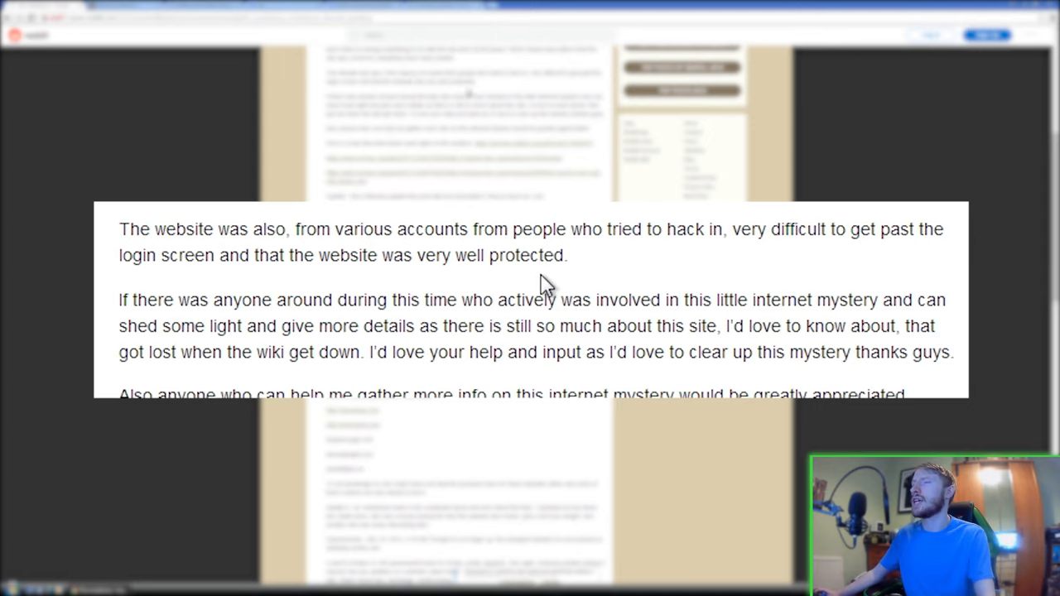
mouse_move(465, 311)
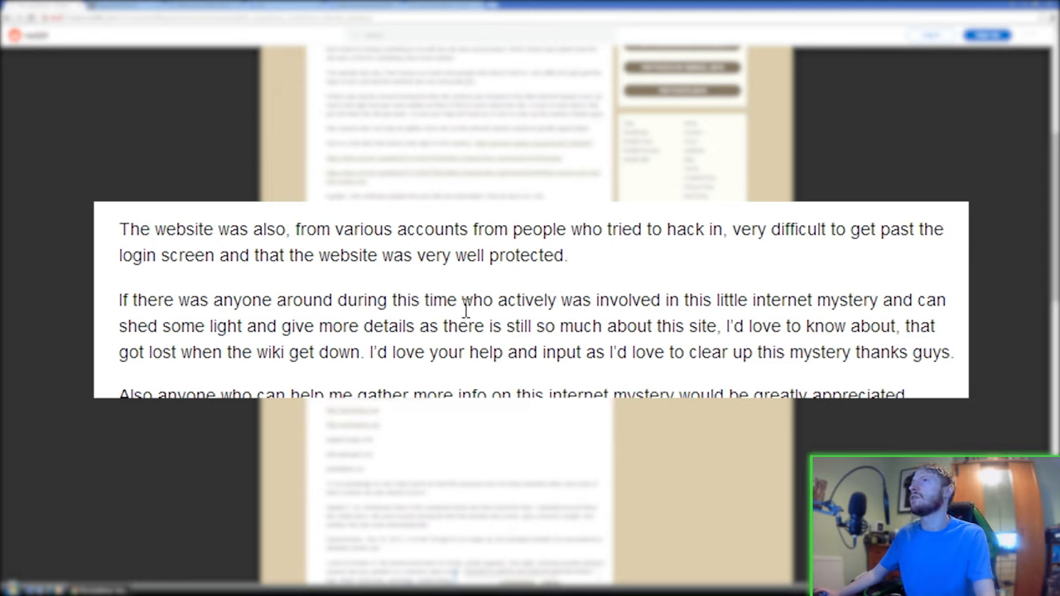
mouse_move(661, 296)
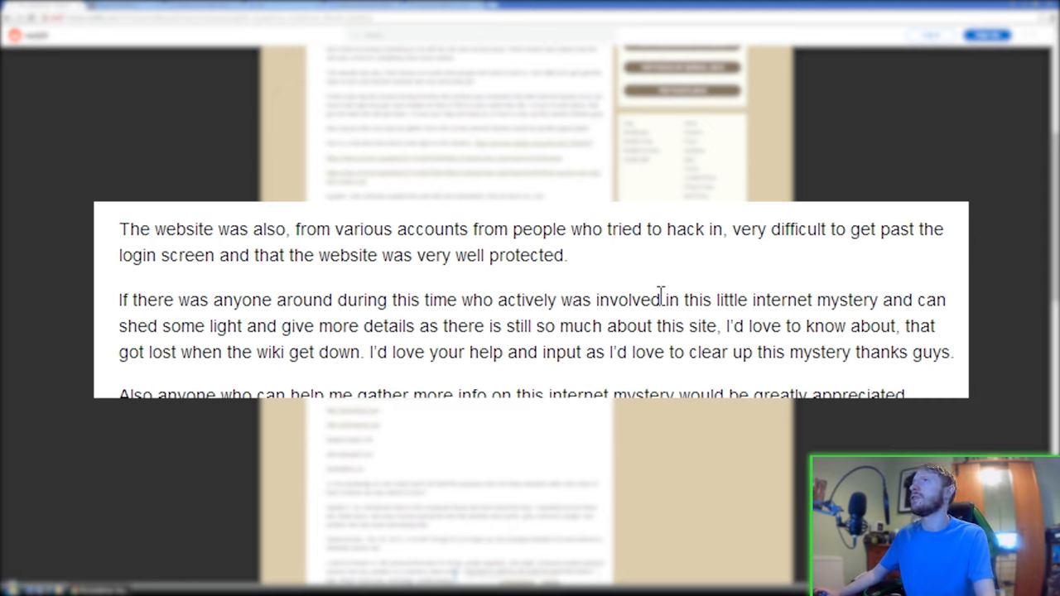
mouse_move(346, 329)
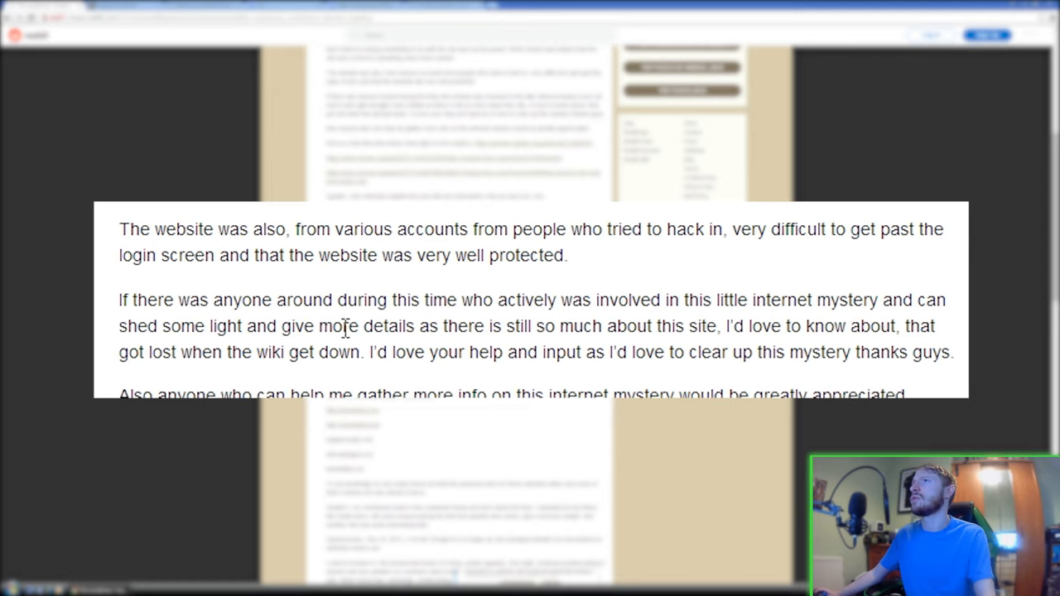
mouse_move(570, 328)
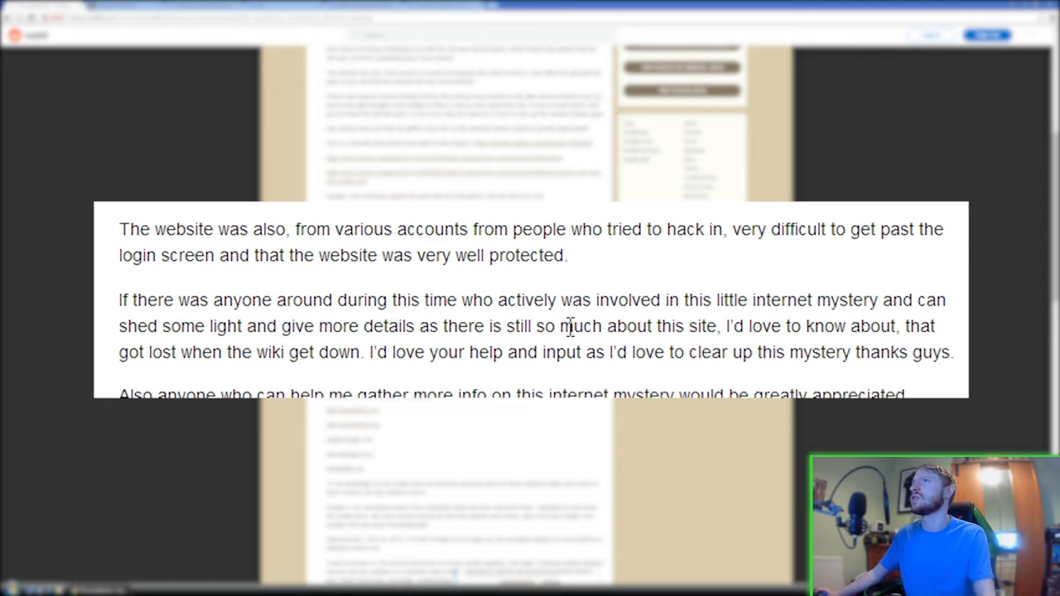
mouse_move(454, 383)
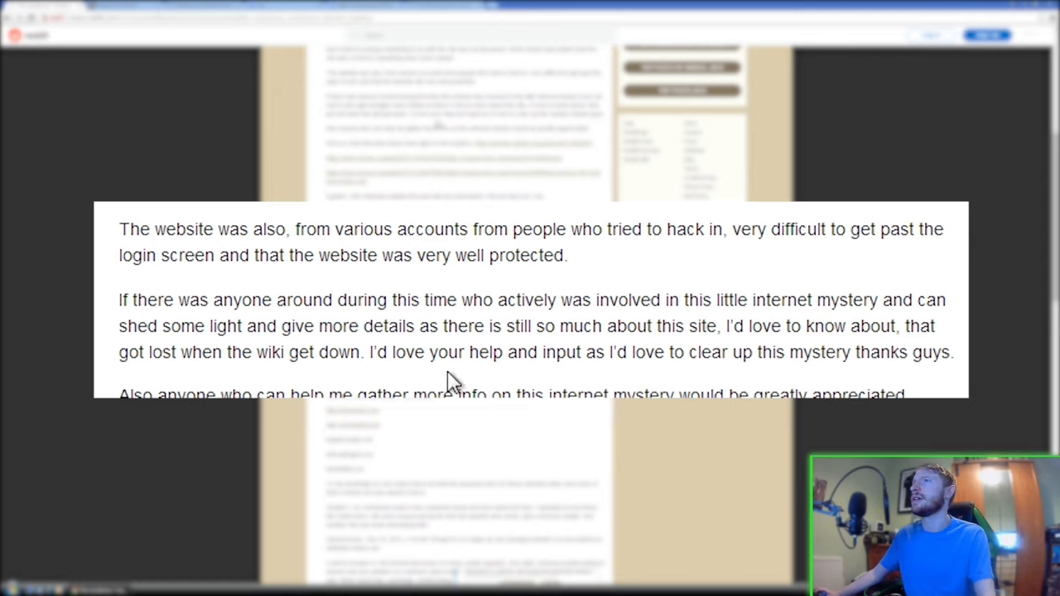
mouse_move(400, 375)
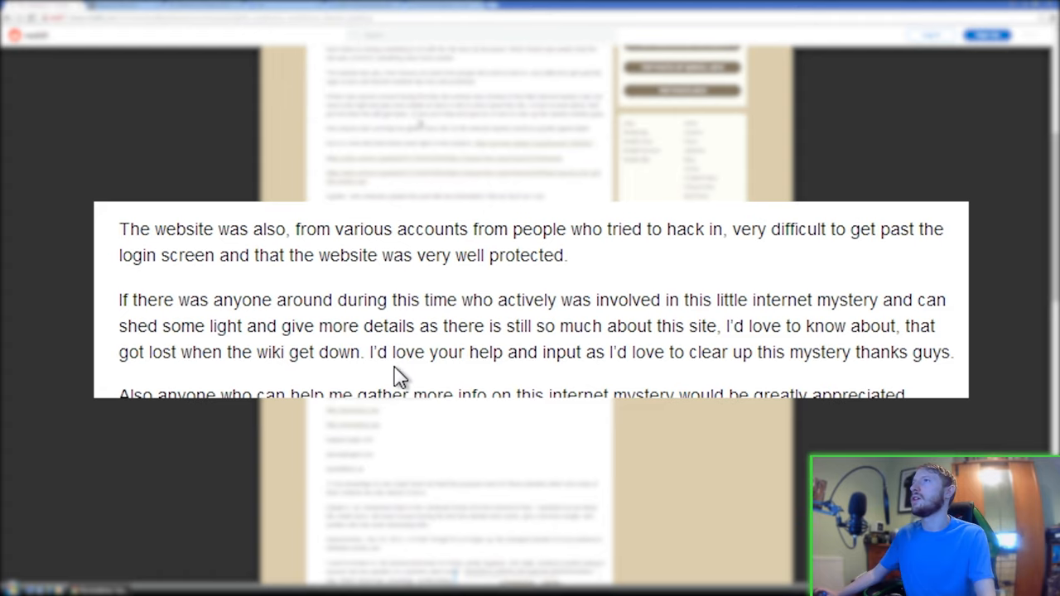
mouse_move(605, 377)
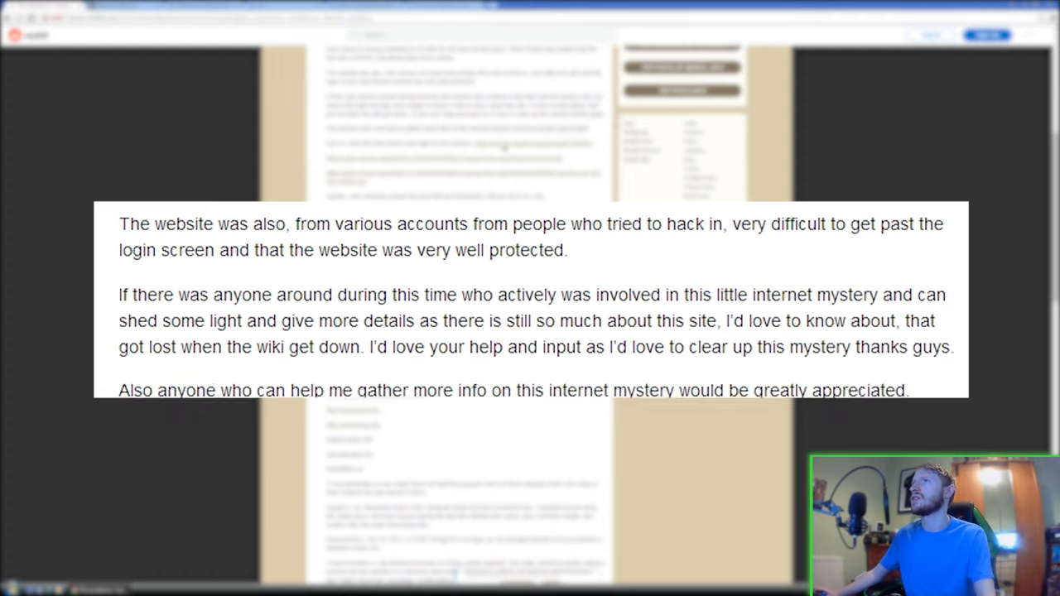
- Scroll to the list of 4plebs, chanarchive and web.archive.org links
scroll("down", 3)
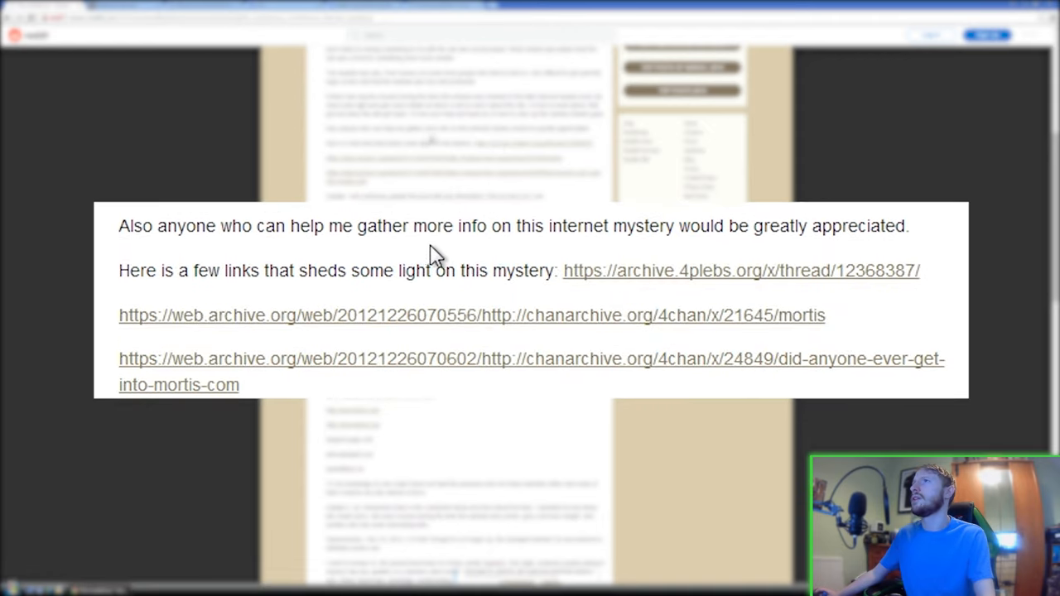
mouse_move(380, 270)
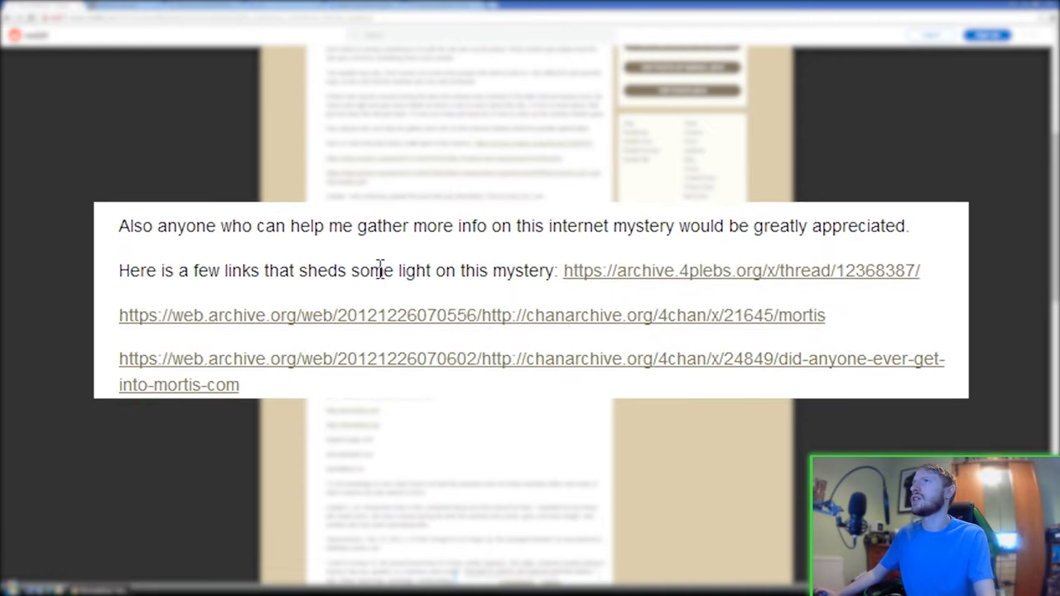
mouse_move(667, 280)
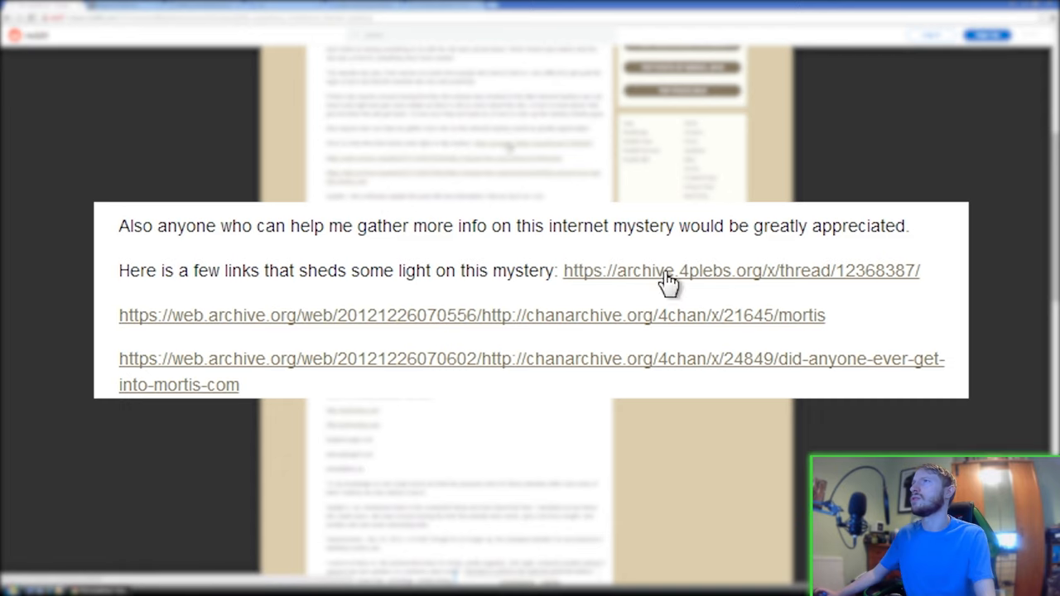
mouse_move(390, 323)
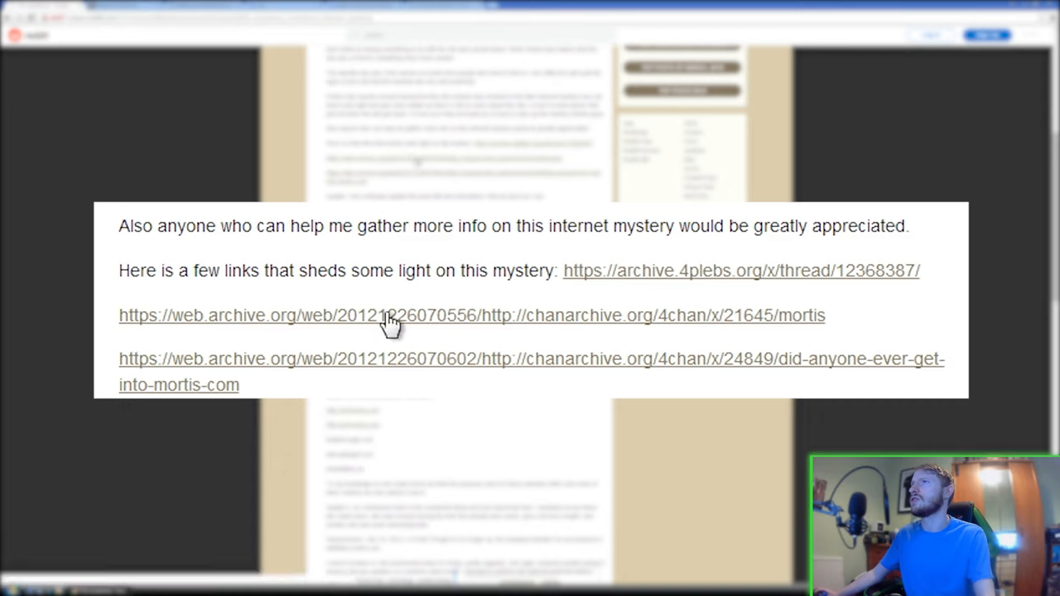
- Read through Update 3's accounts of the site shutdown down to Update 4
scroll("down", 3)
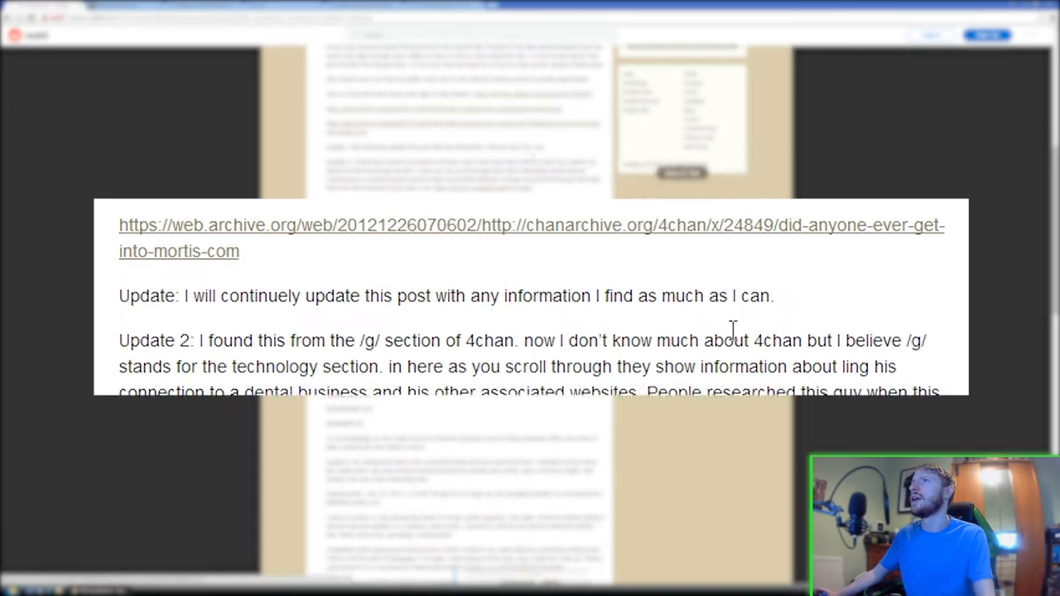
scroll("down", 3)
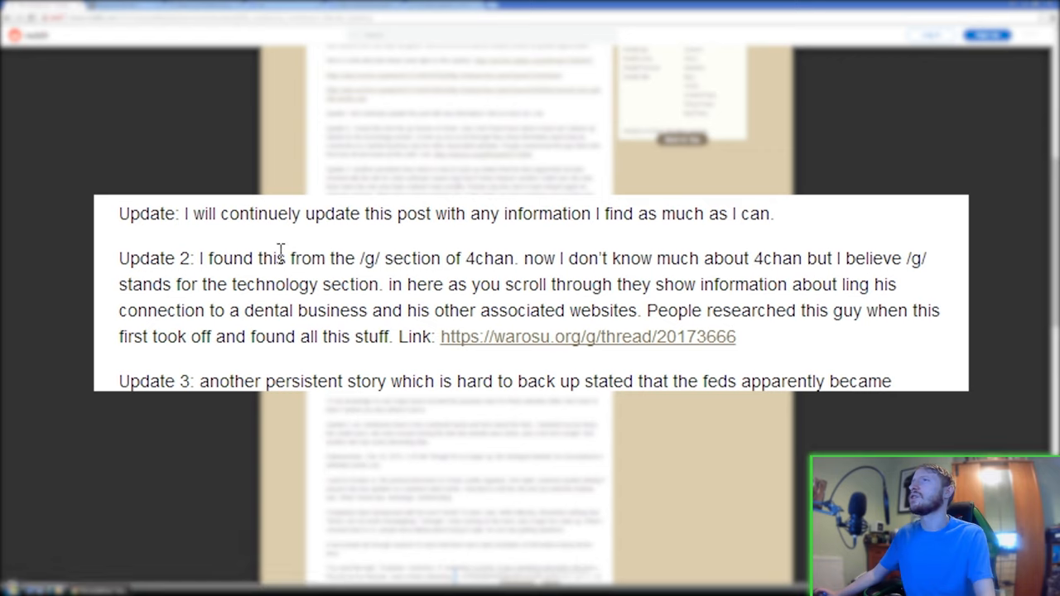
mouse_move(604, 249)
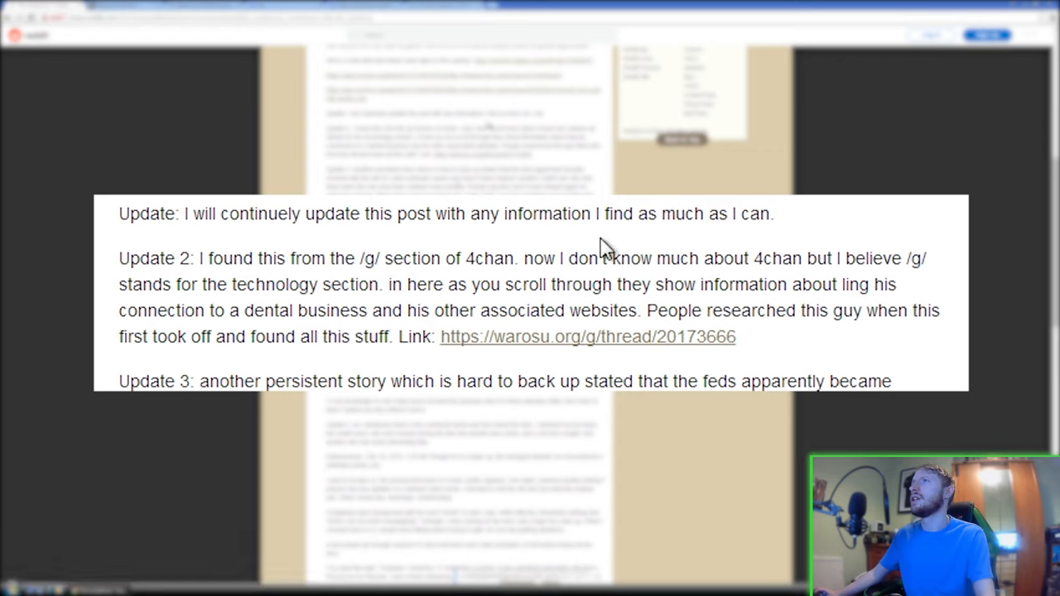
mouse_move(804, 244)
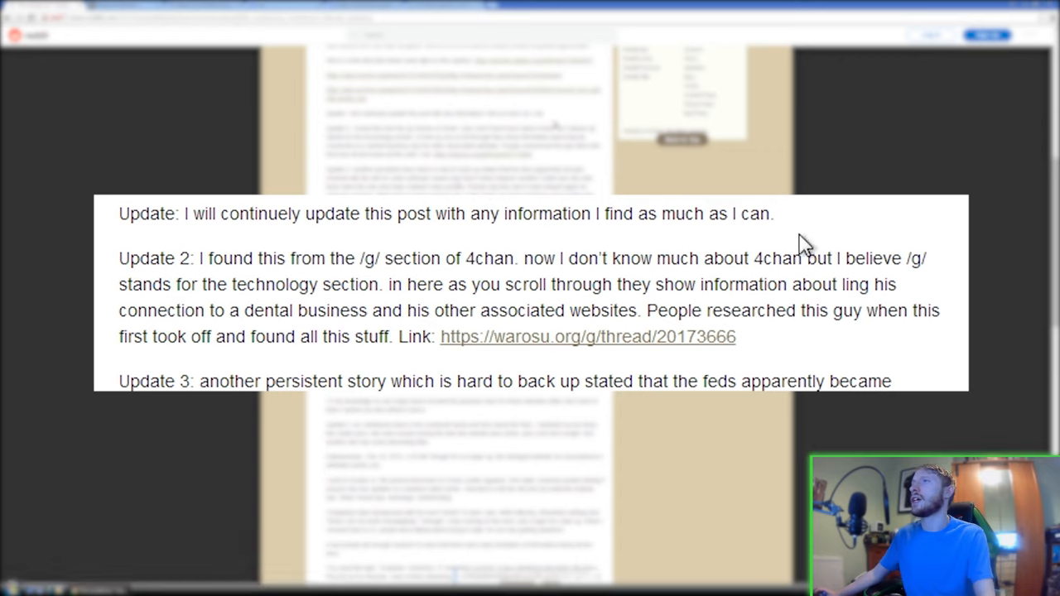
mouse_move(470, 281)
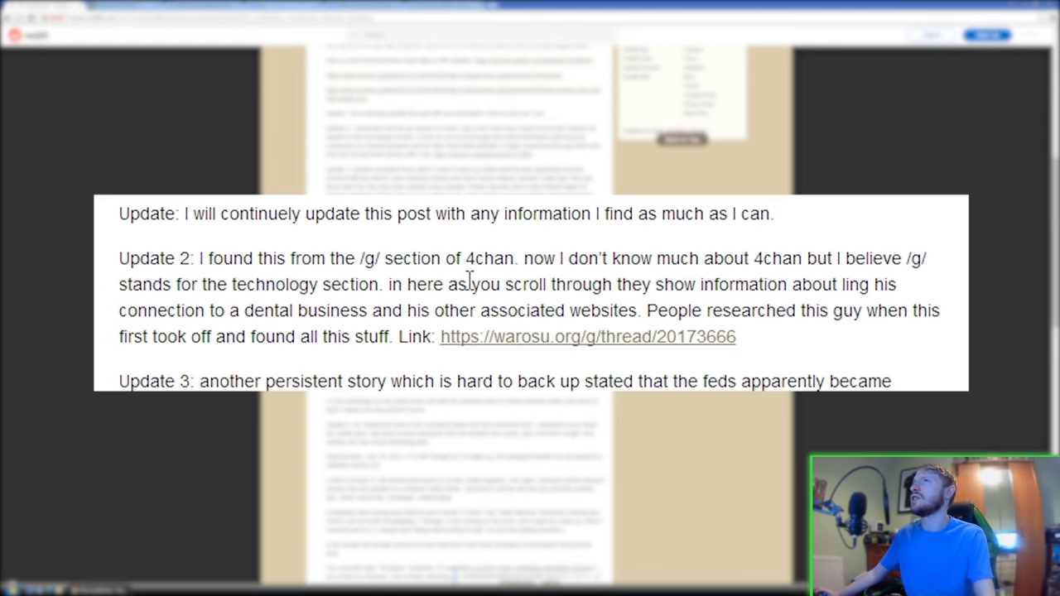
mouse_move(687, 270)
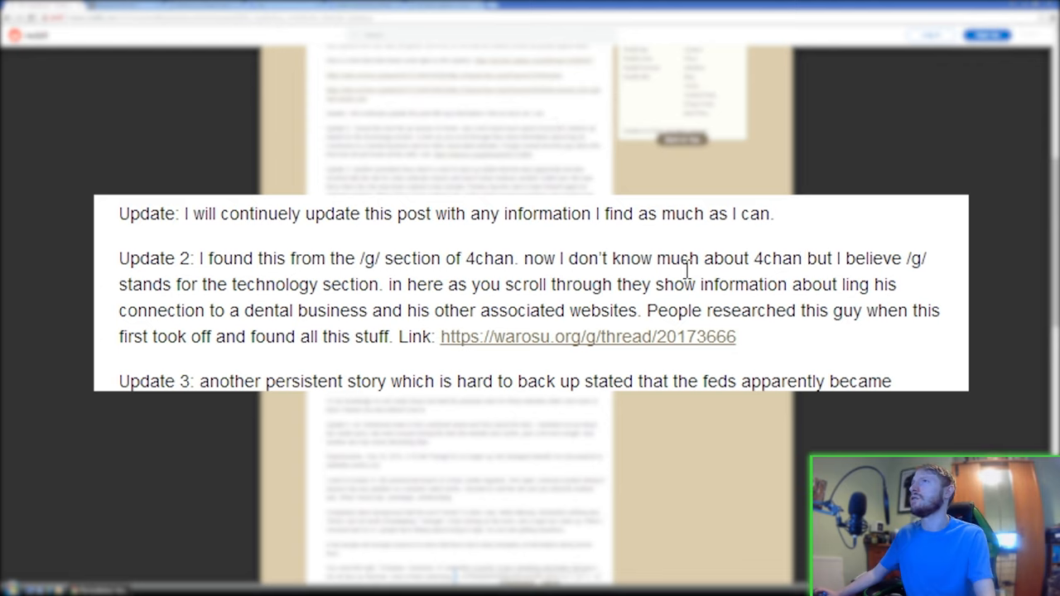
mouse_move(356, 313)
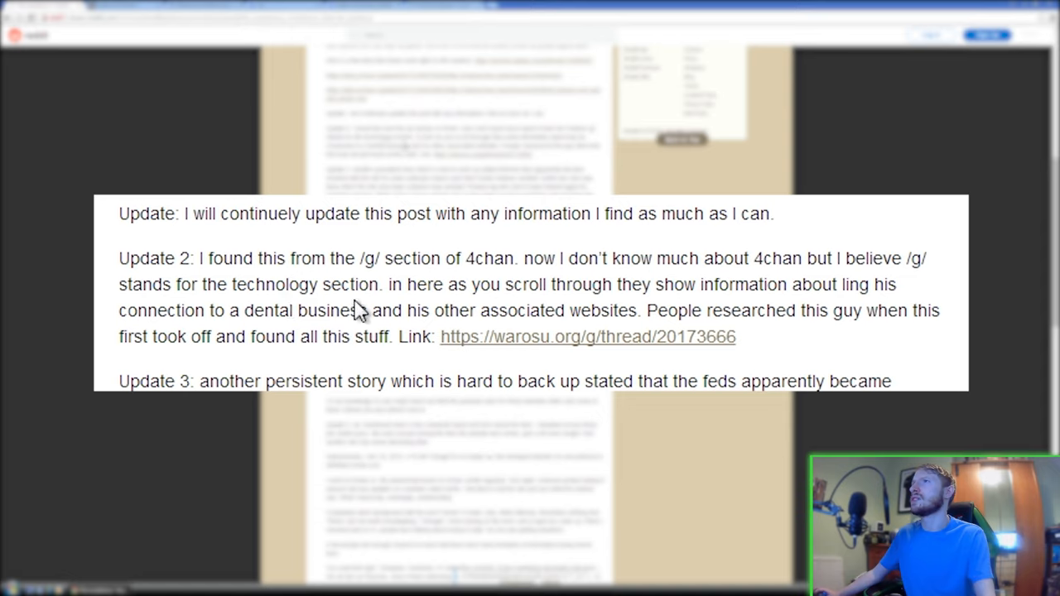
mouse_move(563, 291)
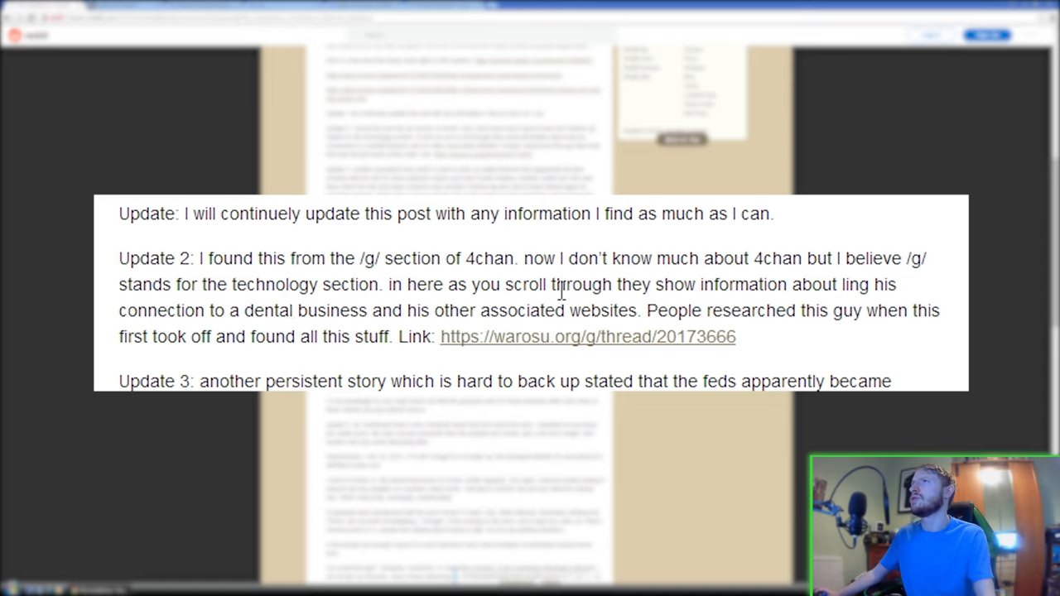
mouse_move(275, 335)
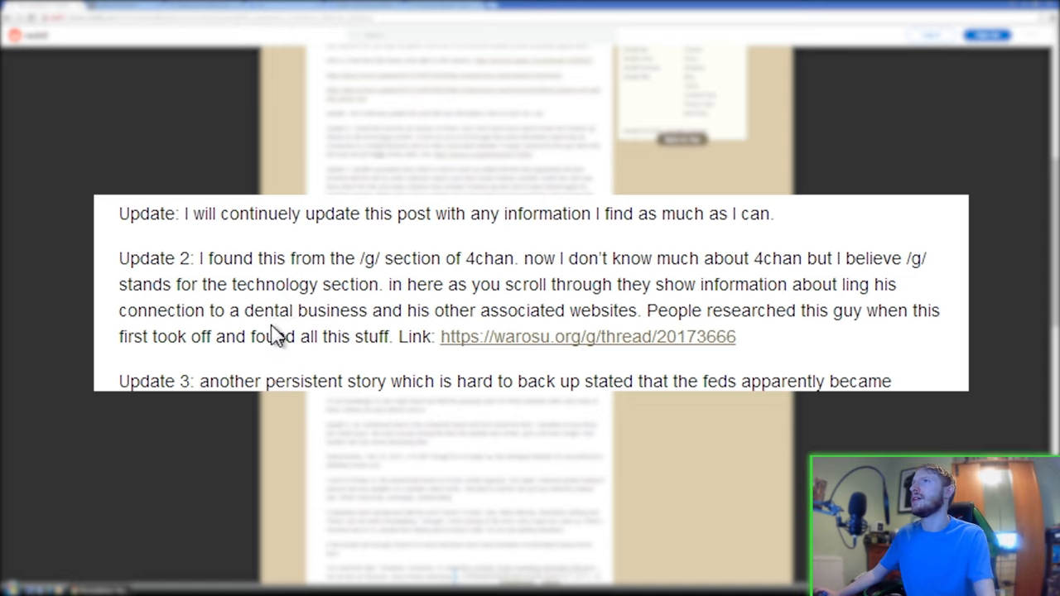
mouse_move(516, 318)
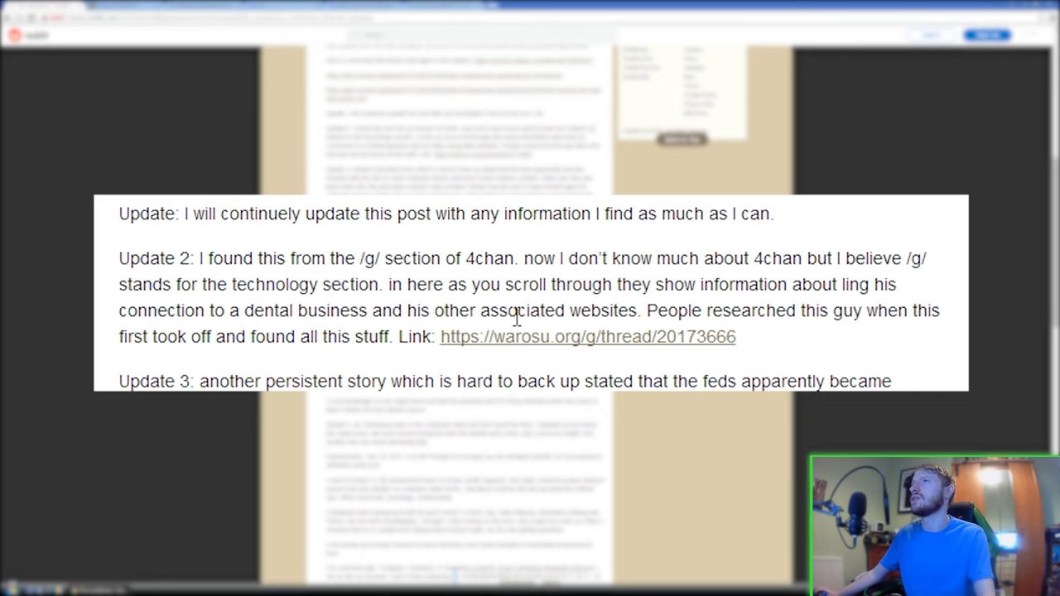
scroll("down", 3)
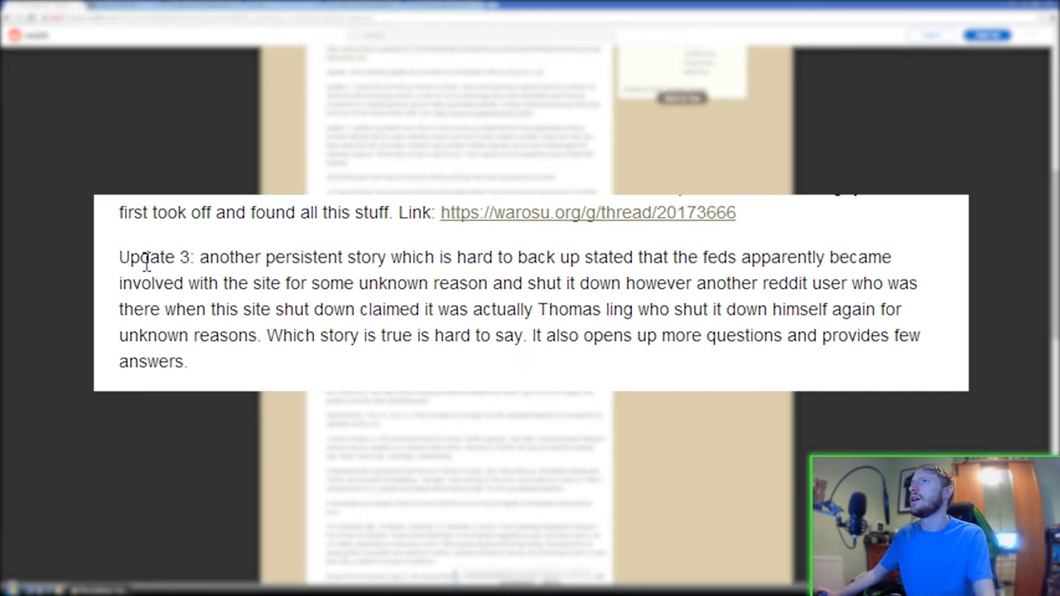
mouse_move(464, 267)
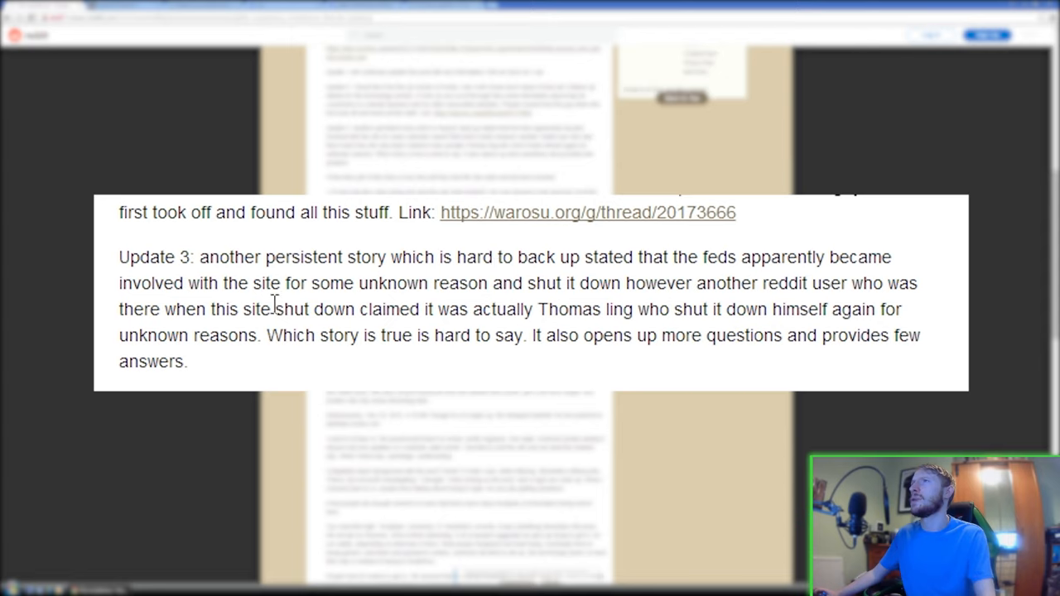
mouse_move(537, 286)
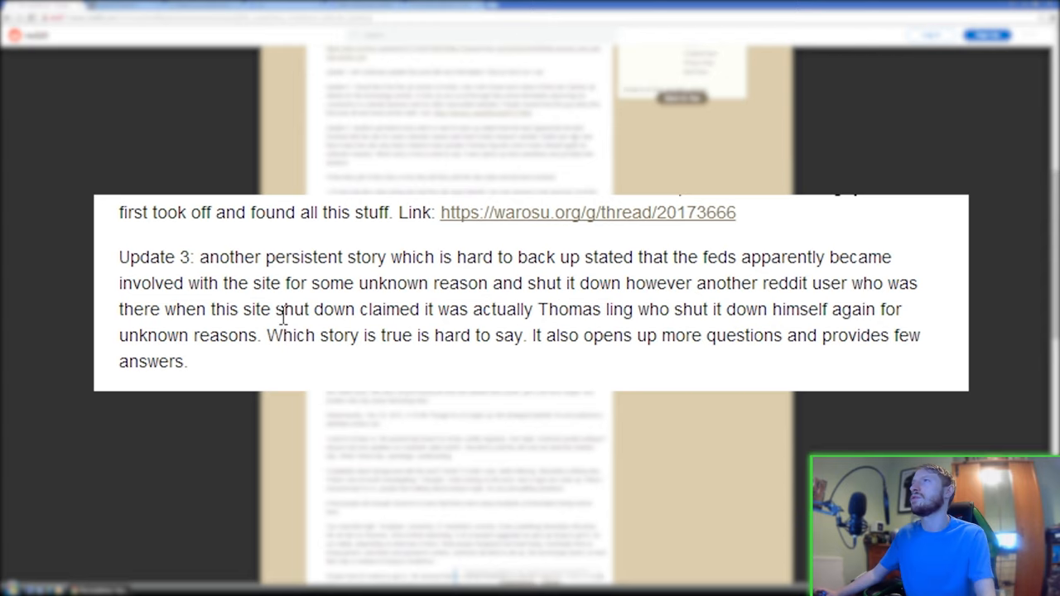
mouse_move(428, 312)
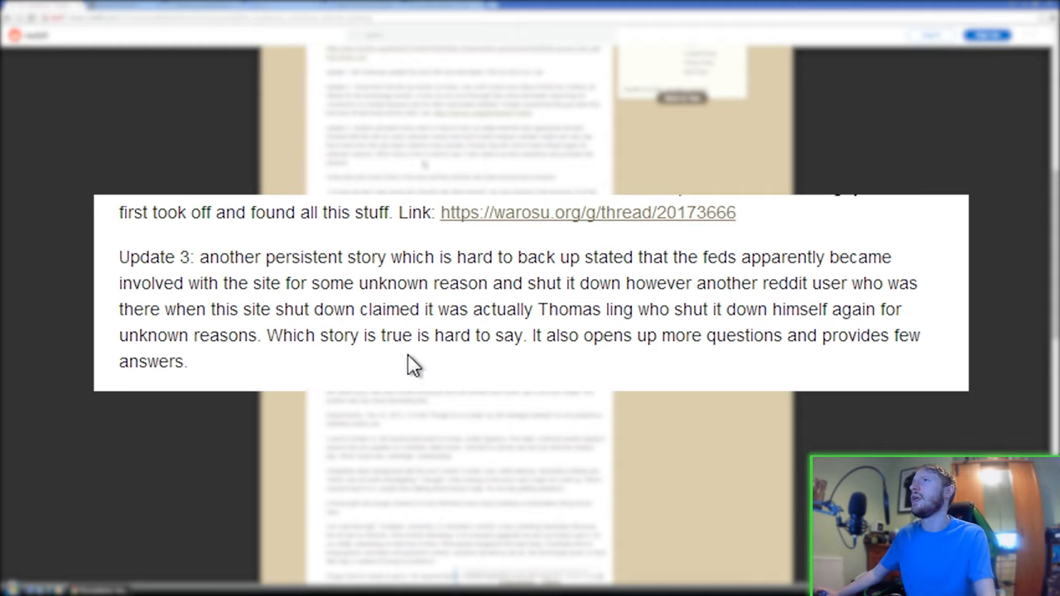
mouse_move(633, 370)
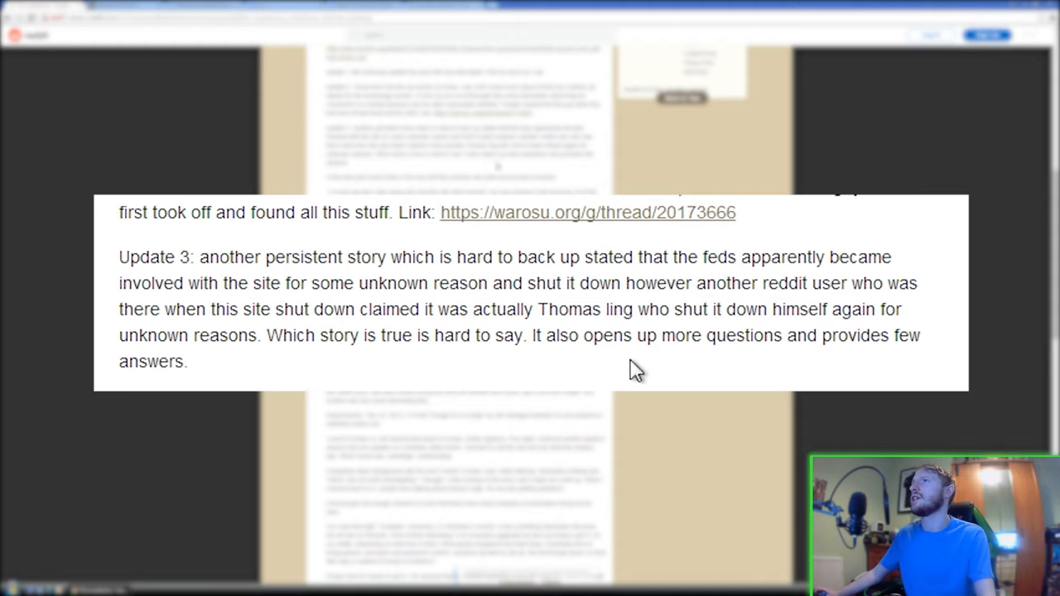
mouse_move(662, 321)
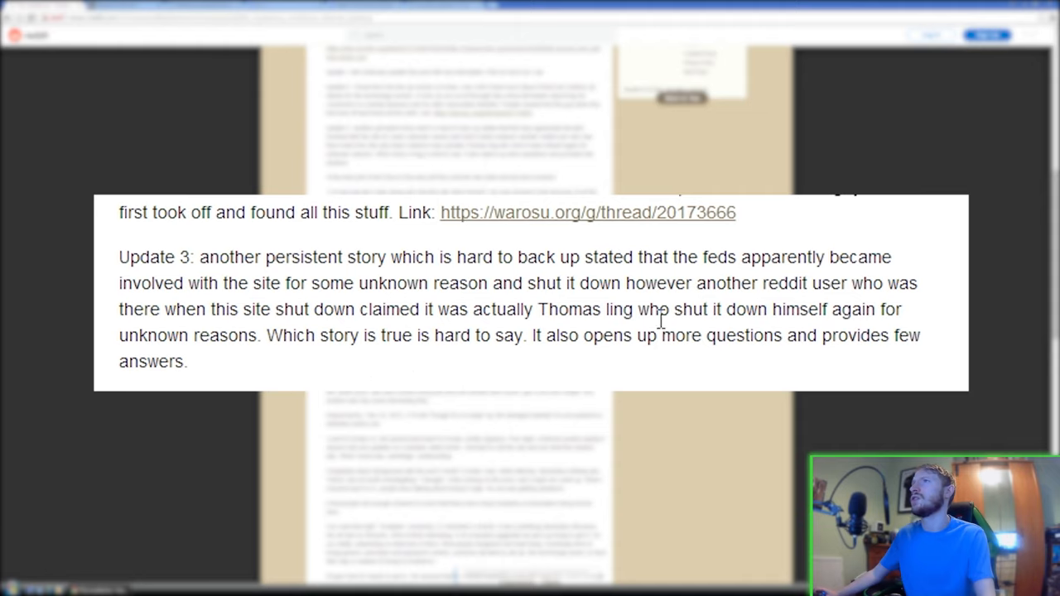
scroll("down", 3)
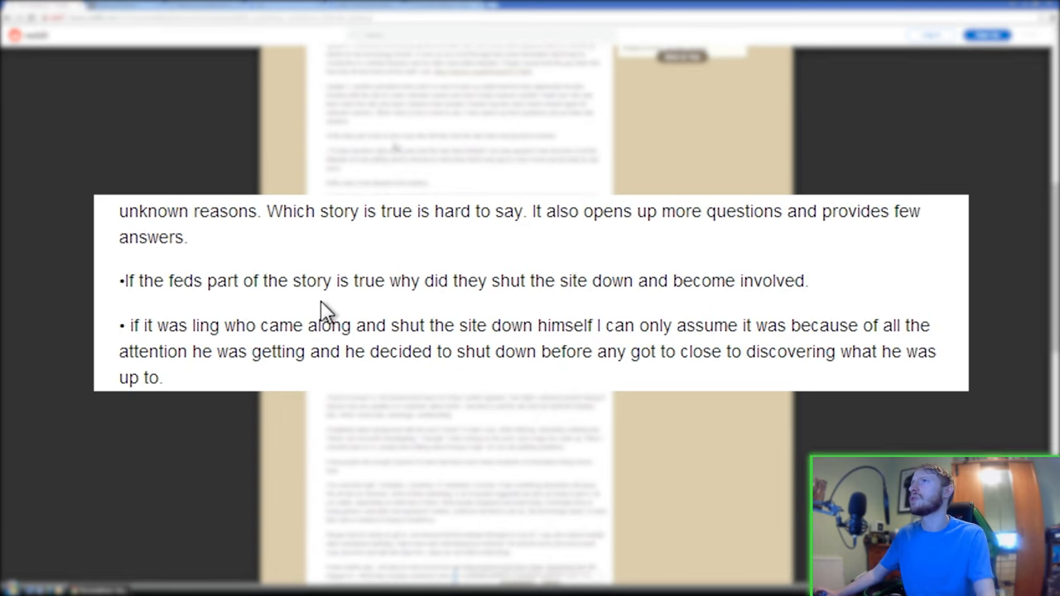
mouse_move(601, 313)
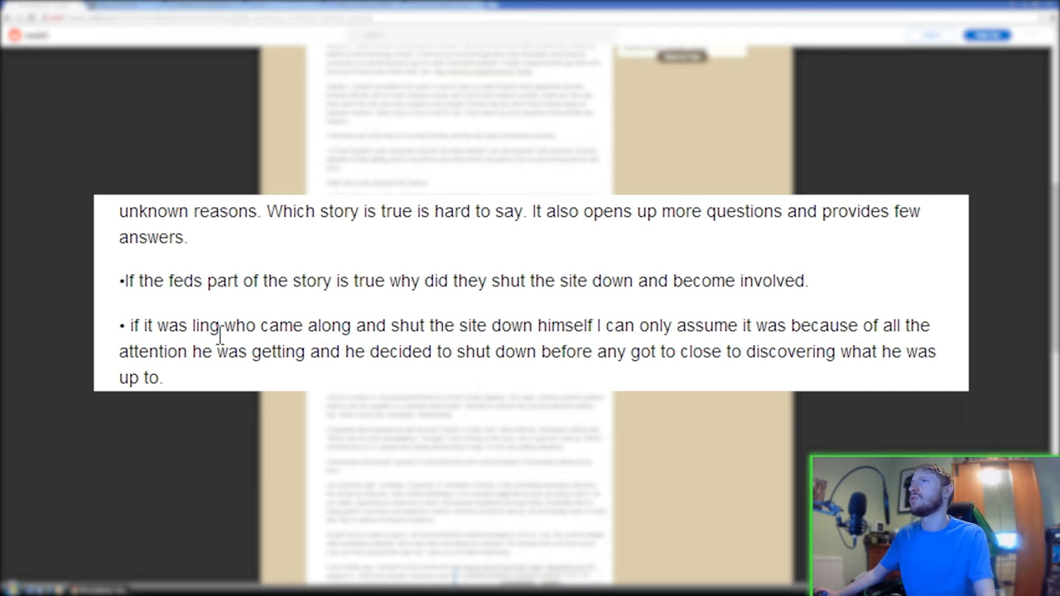
mouse_move(681, 332)
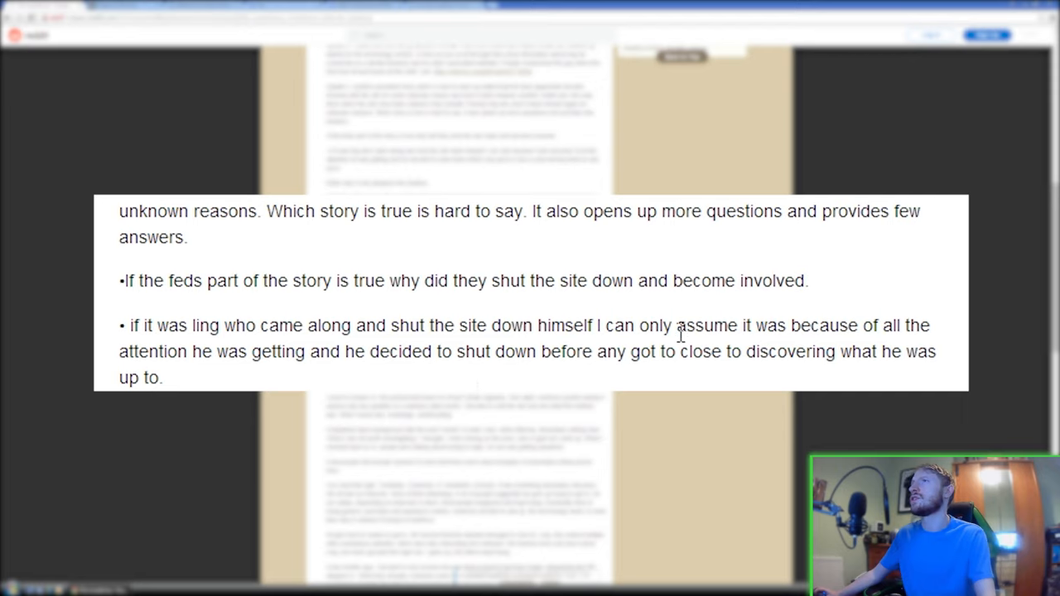
mouse_move(261, 374)
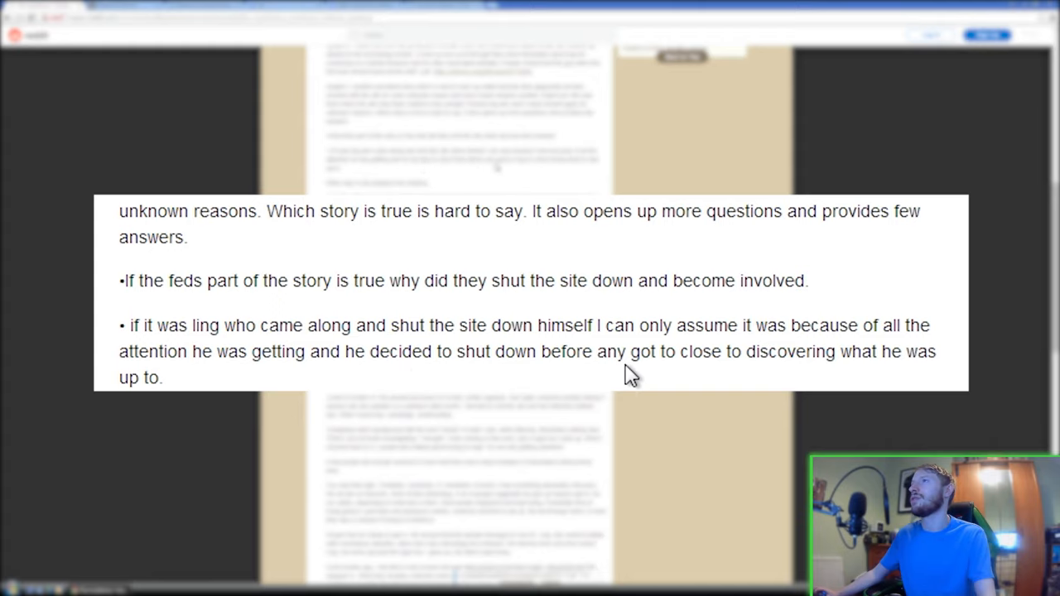
mouse_move(698, 351)
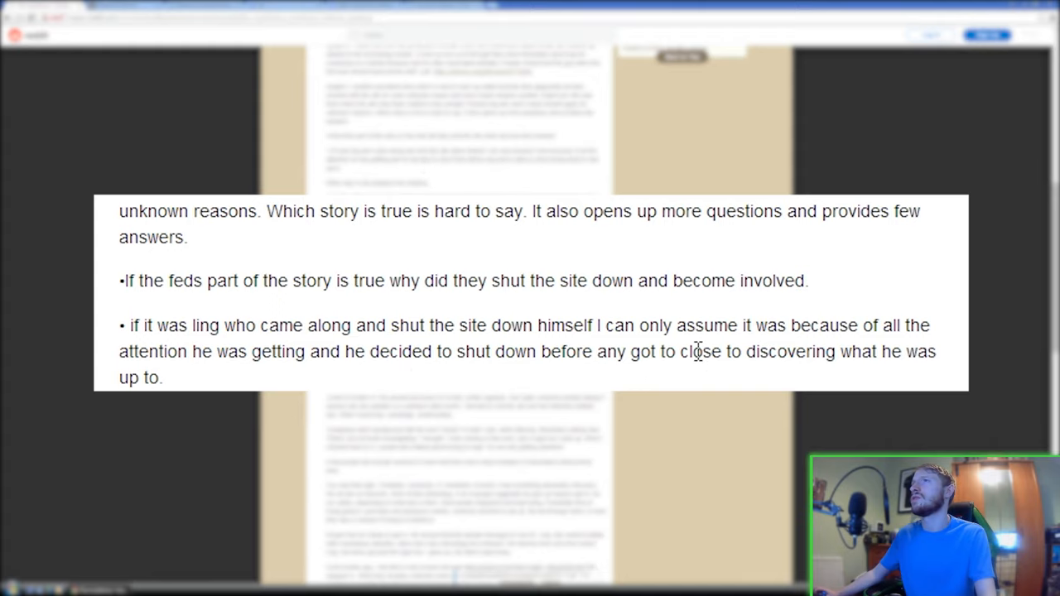
scroll("down", 3)
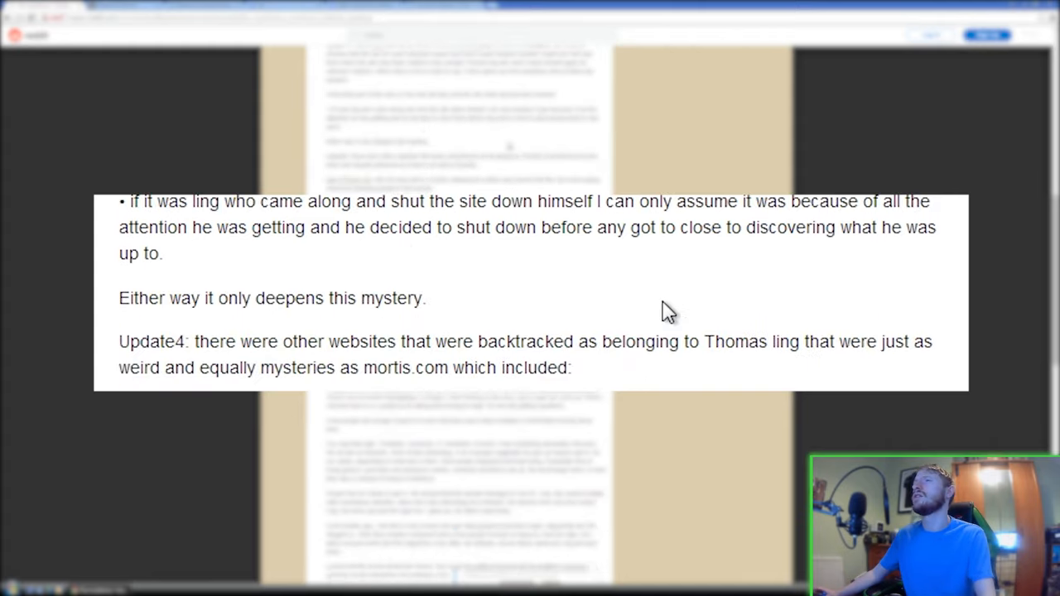
scroll("down", 3)
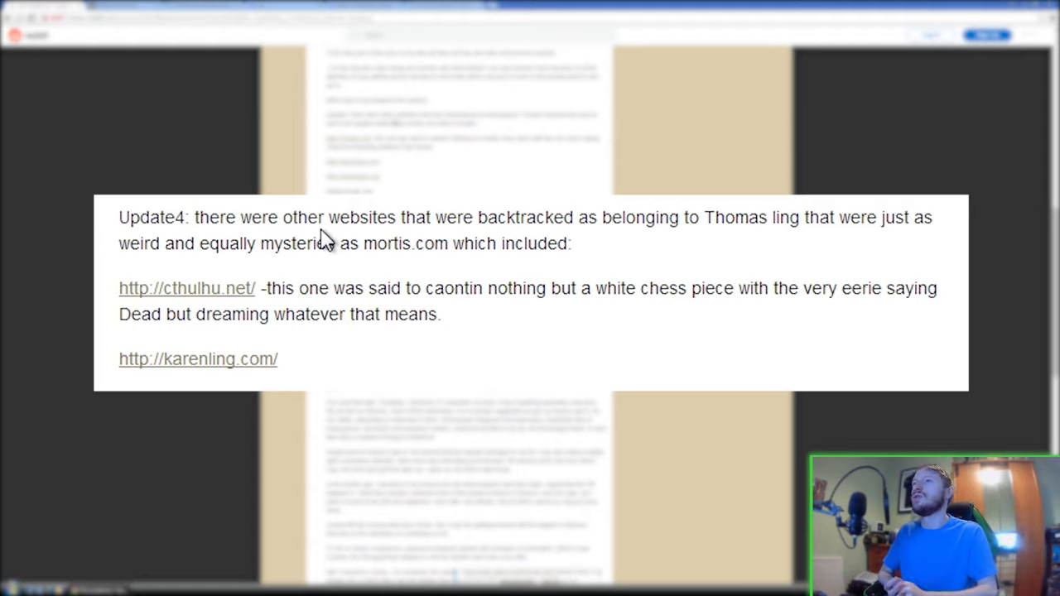
mouse_move(285, 372)
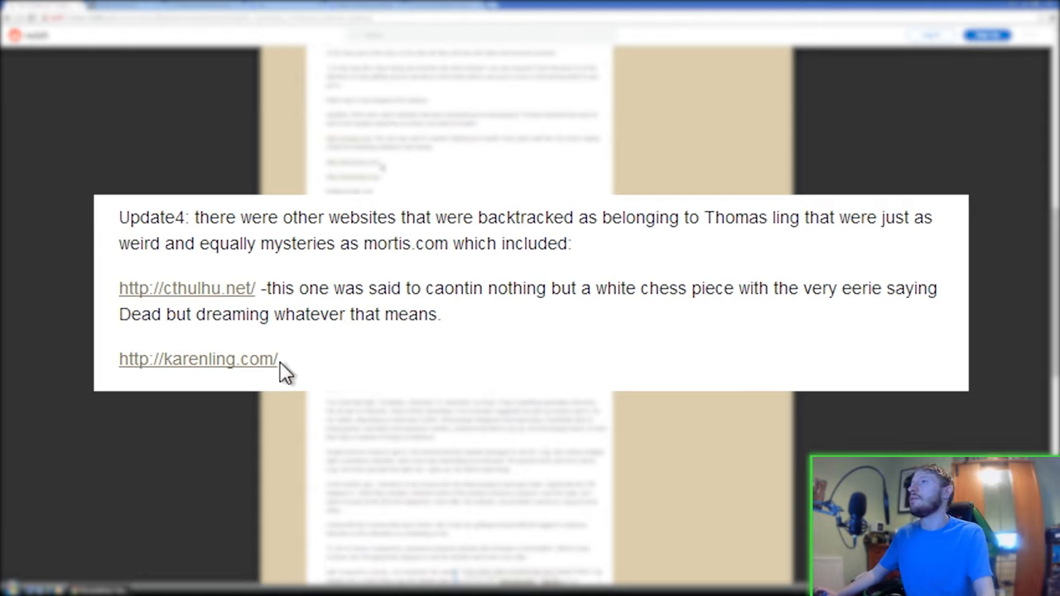
mouse_move(175, 387)
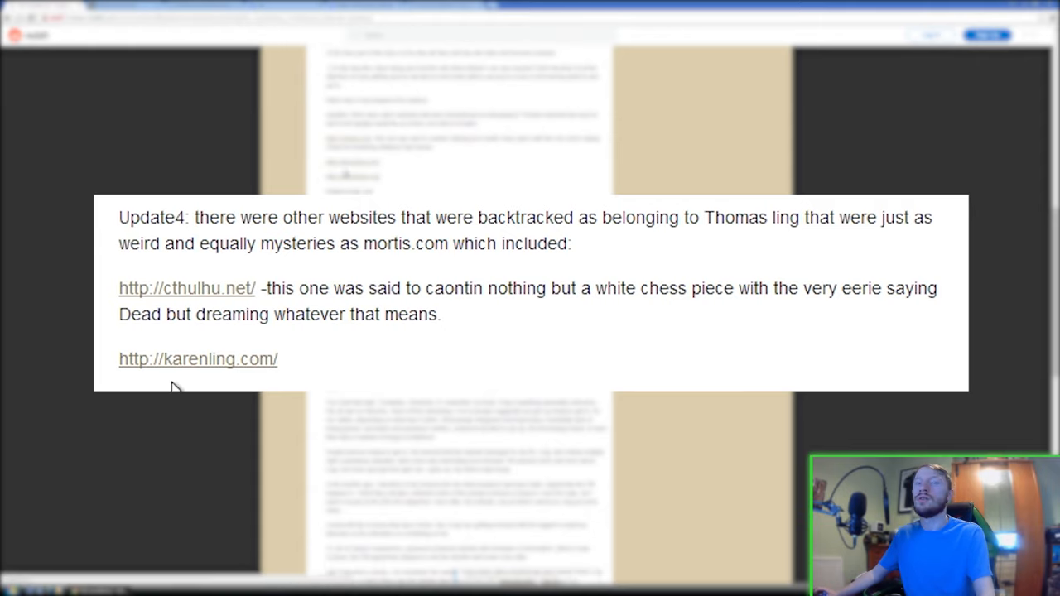
mouse_move(210, 243)
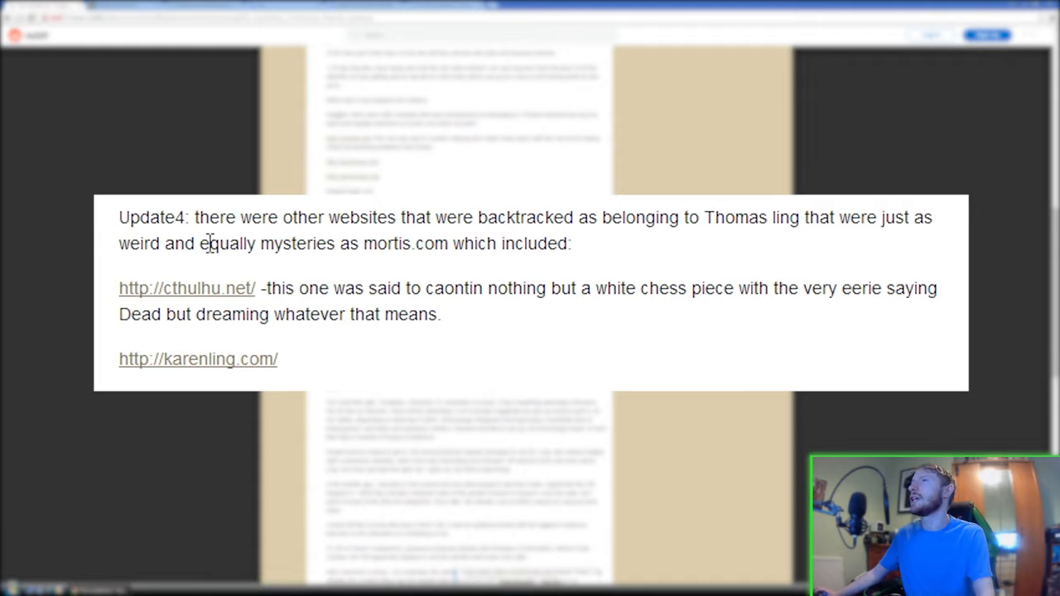
mouse_move(671, 252)
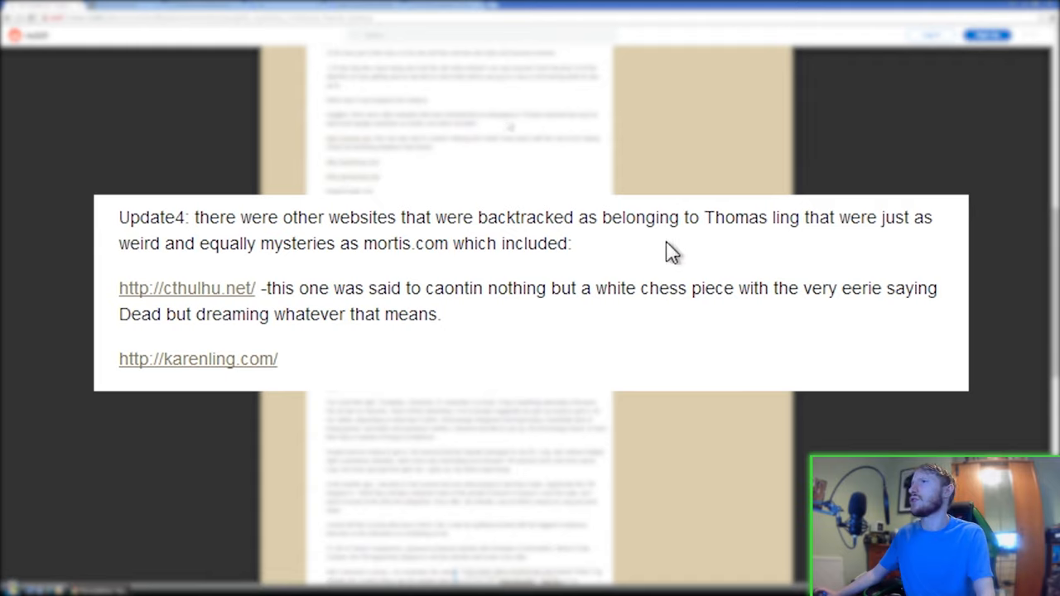
mouse_move(306, 269)
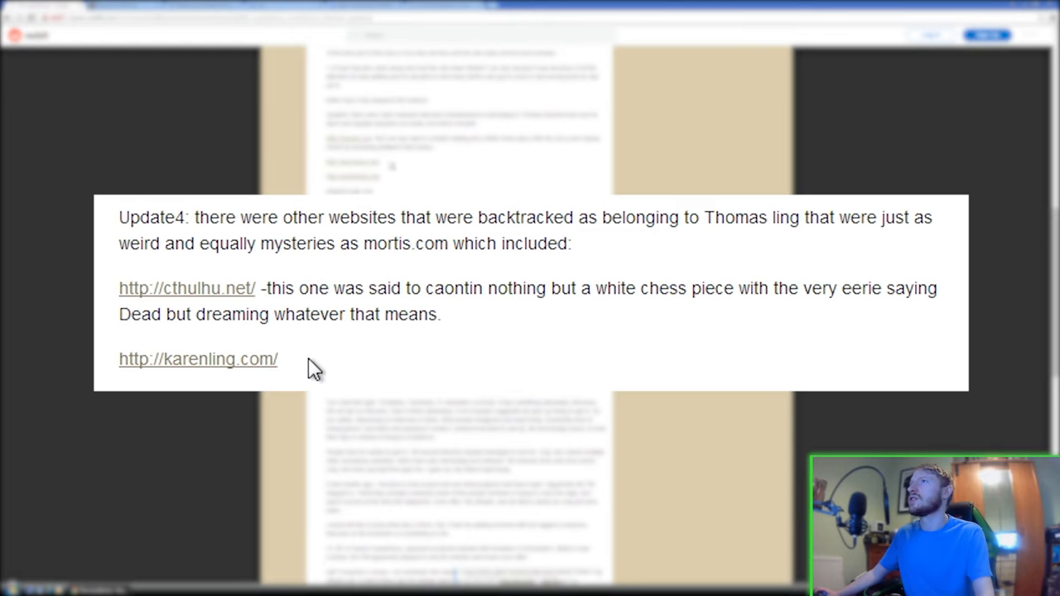
scroll("down", 3)
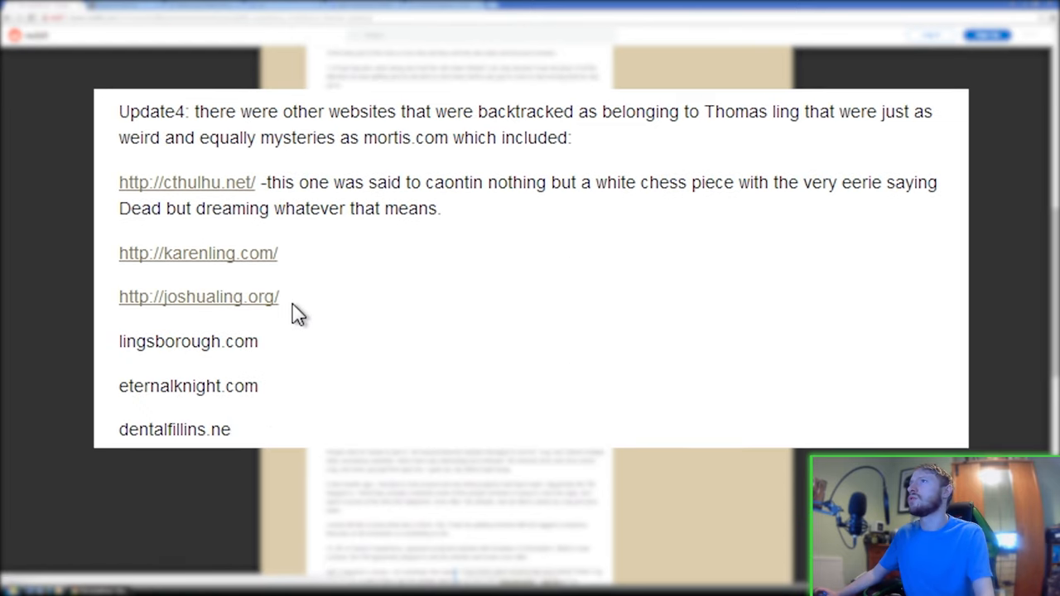
mouse_move(261, 368)
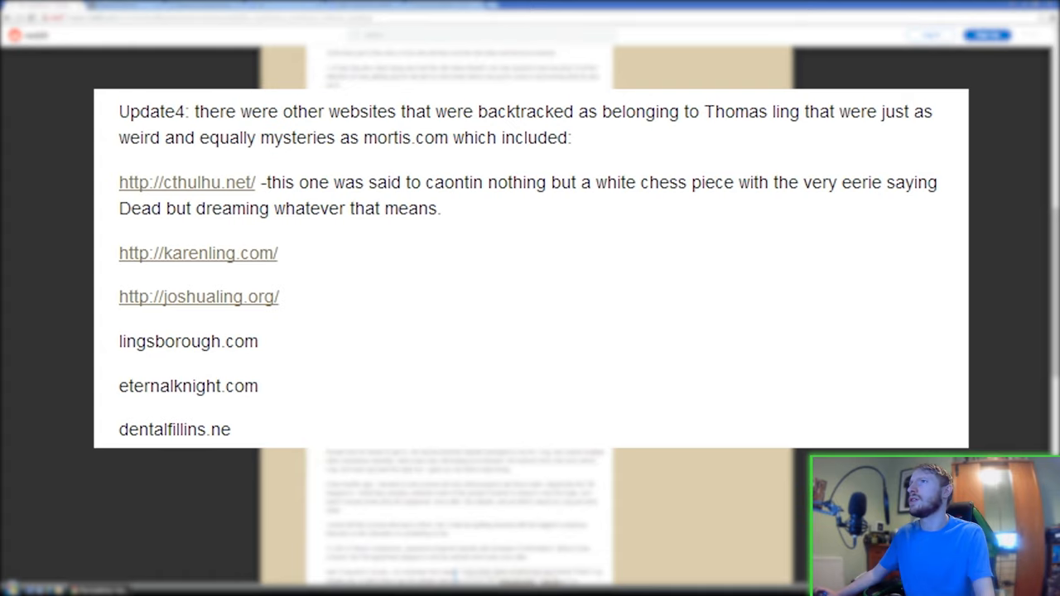
mouse_move(613, 432)
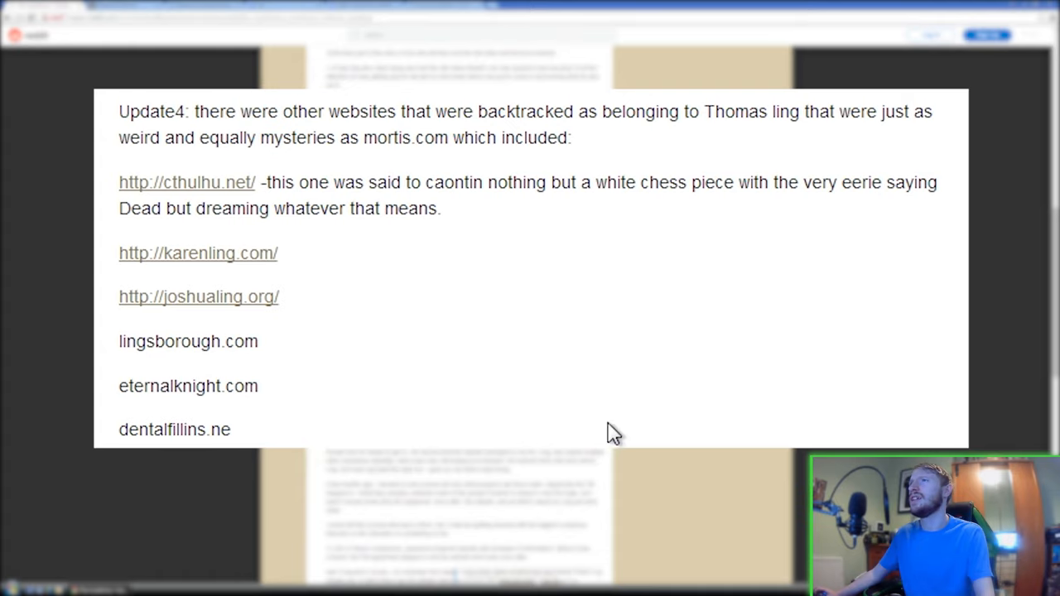
scroll("down", 3)
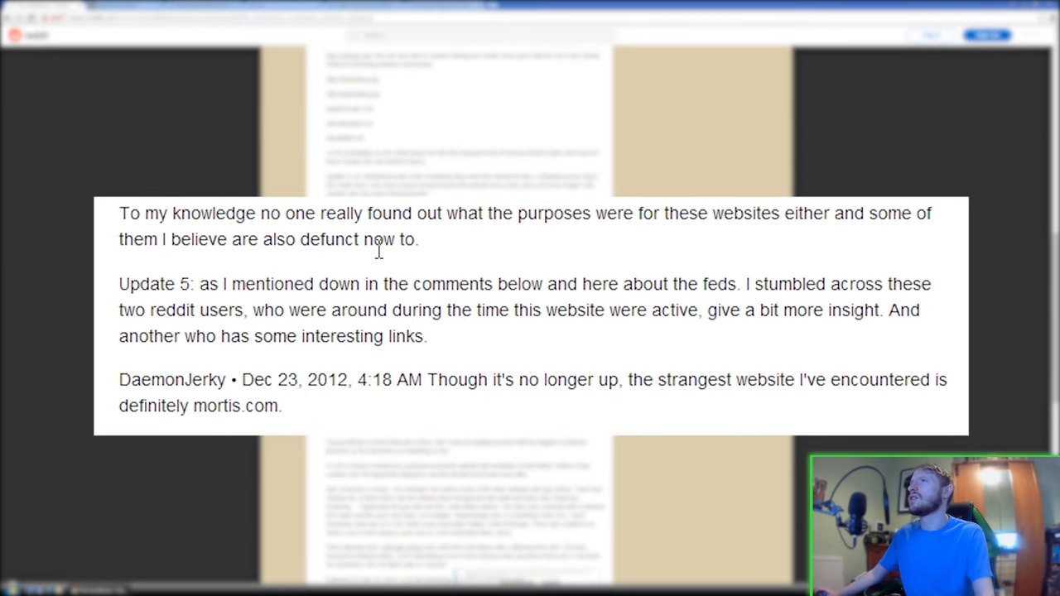
mouse_move(835, 243)
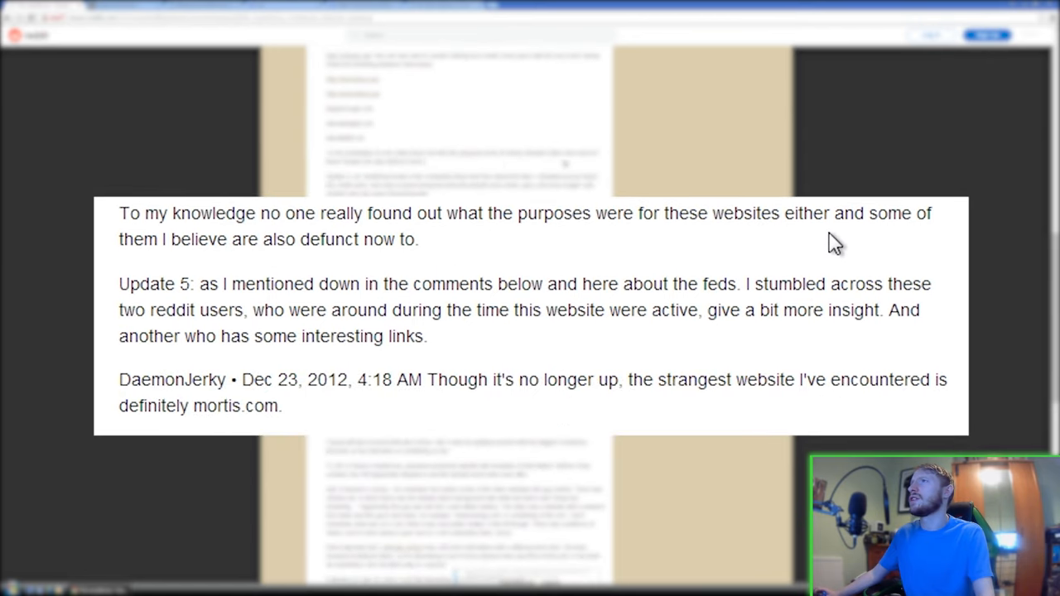
mouse_move(290, 273)
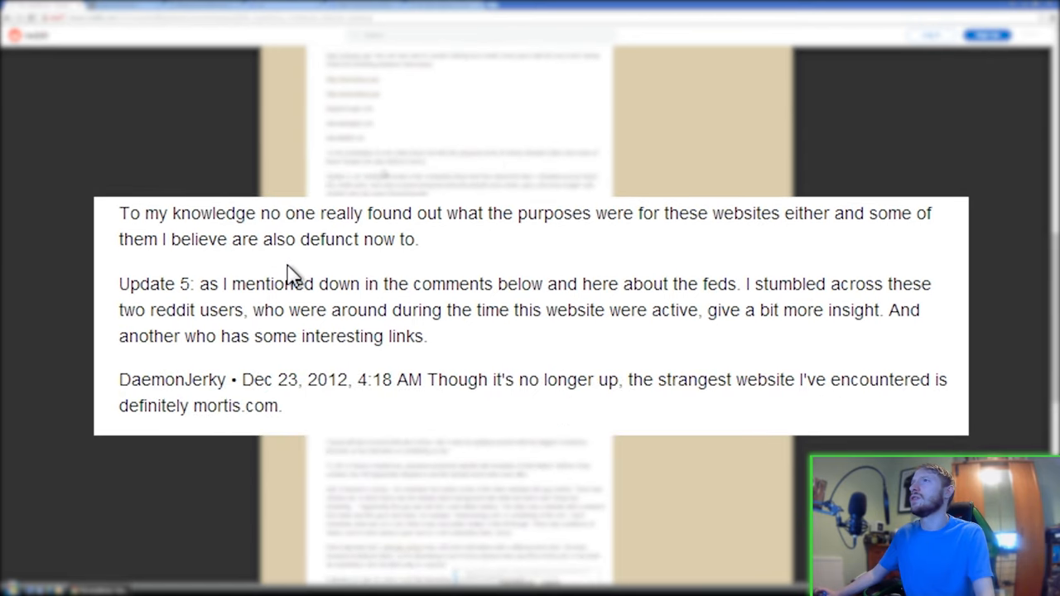
mouse_move(506, 108)
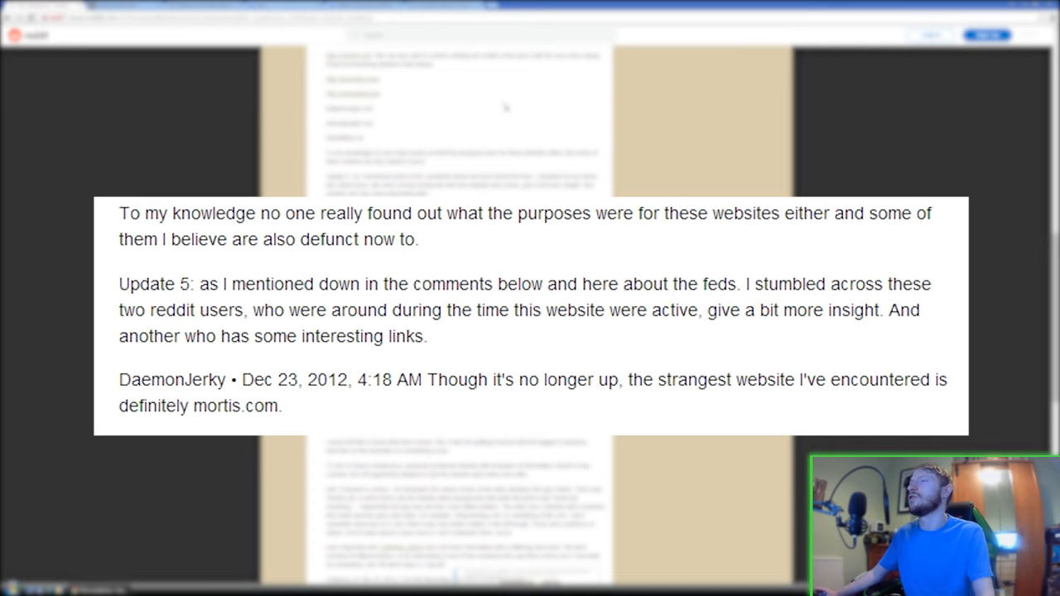
scroll("down", 3)
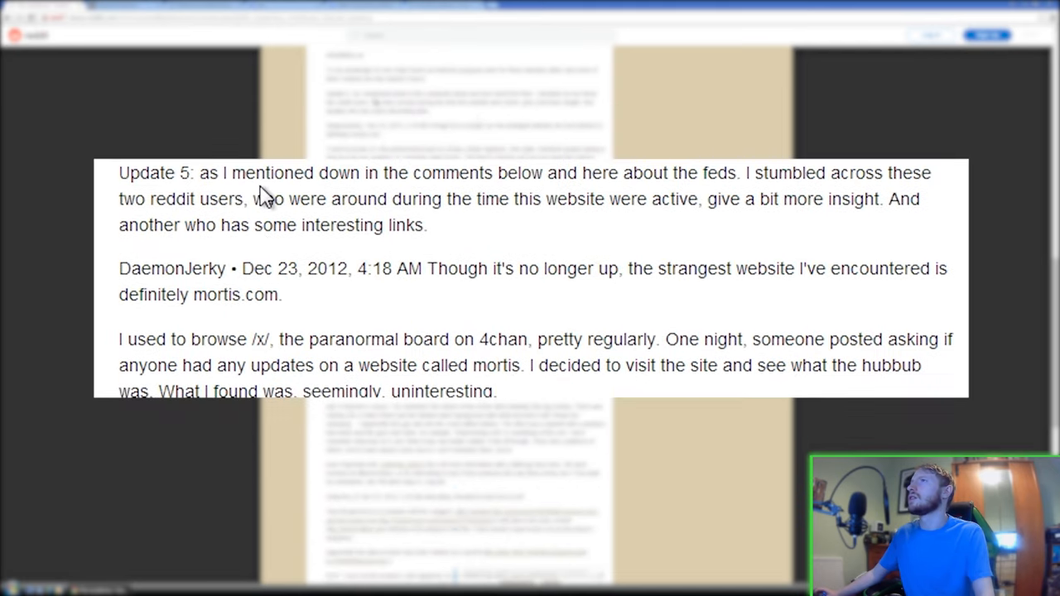
mouse_move(653, 195)
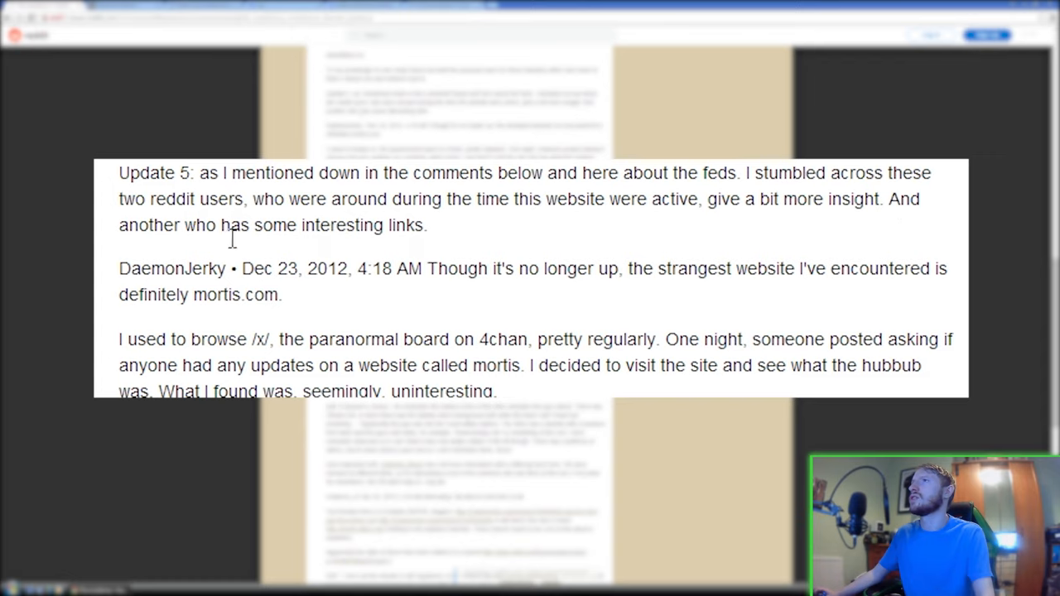
mouse_move(431, 313)
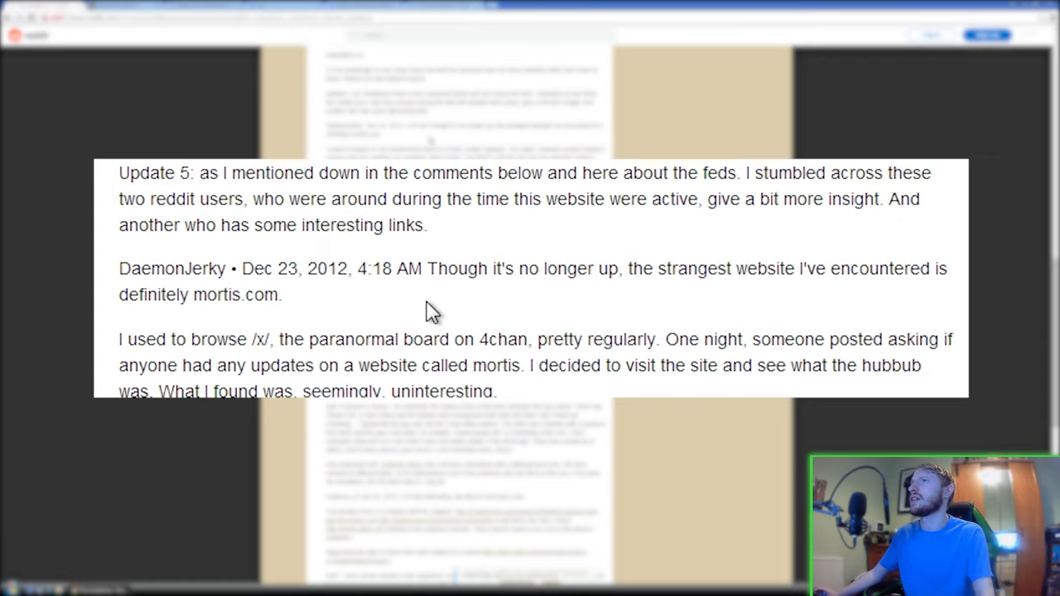
scroll("down", 3)
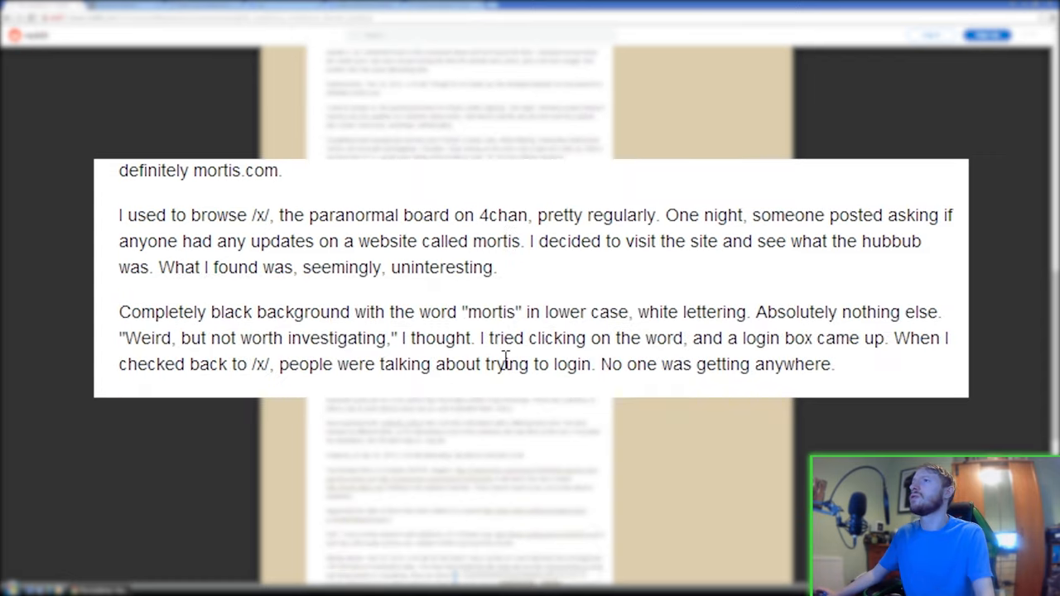
scroll("down", 3)
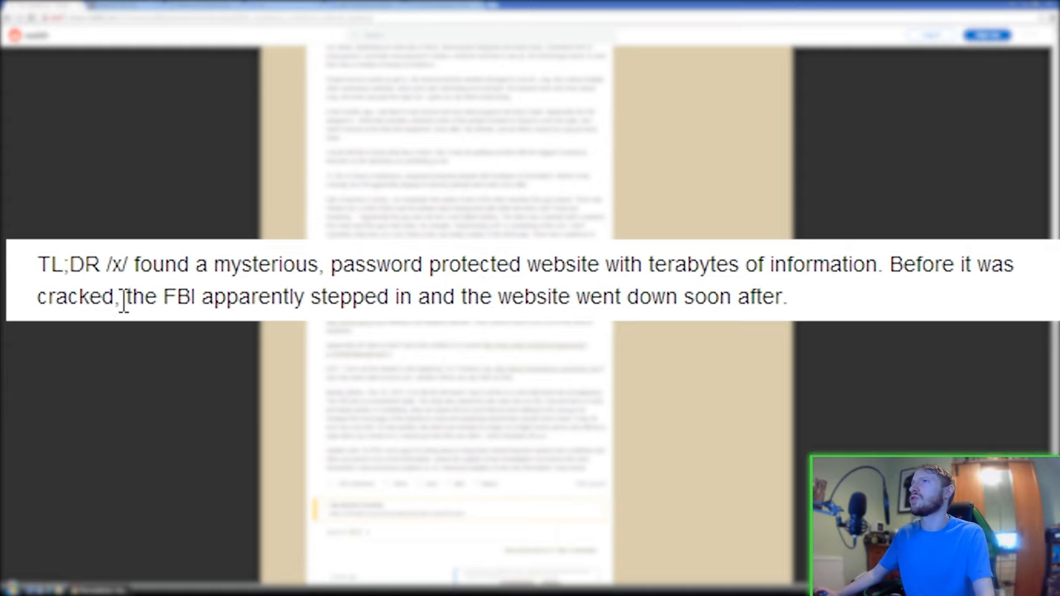
mouse_move(585, 300)
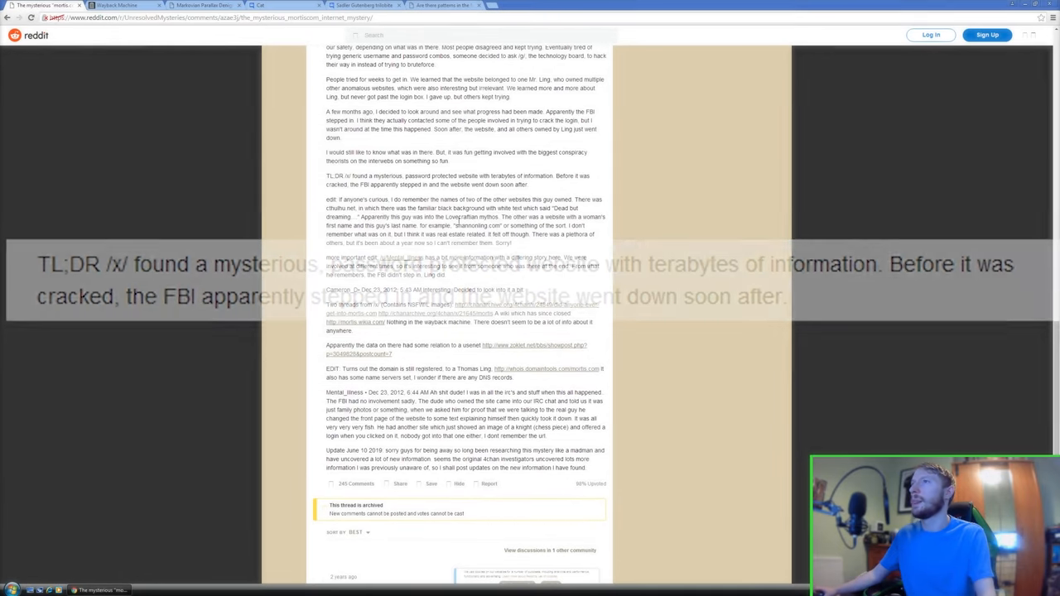
scroll("down", 3)
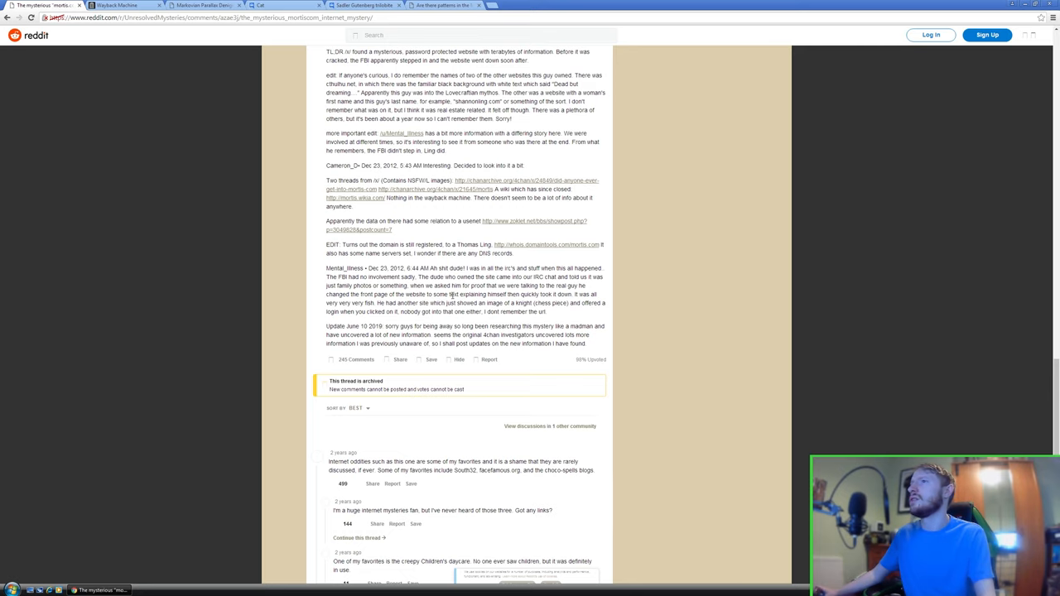
scroll("down", 3)
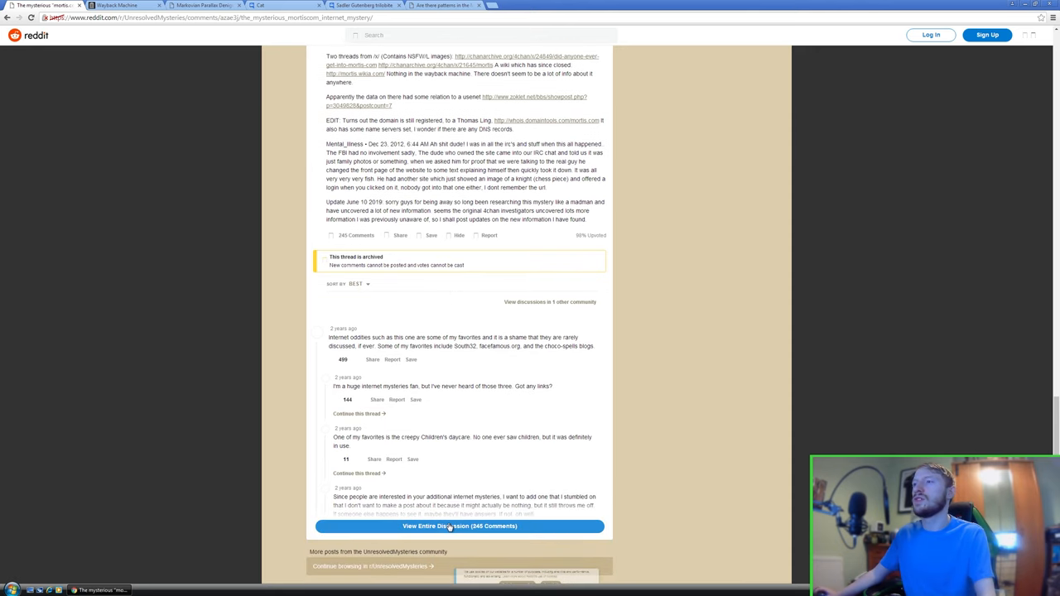
mouse_move(474, 494)
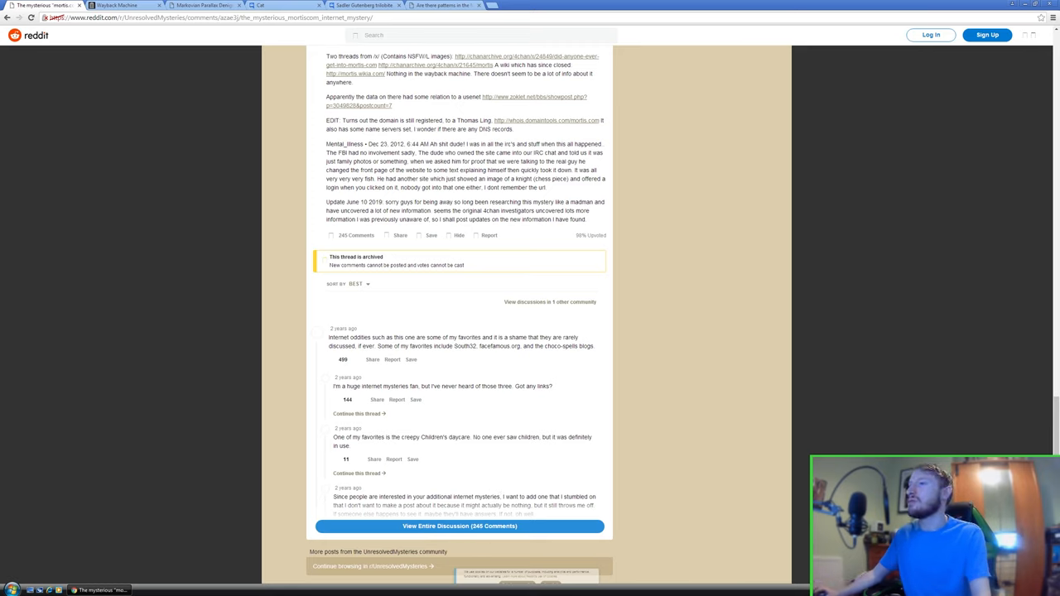
mouse_move(302, 560)
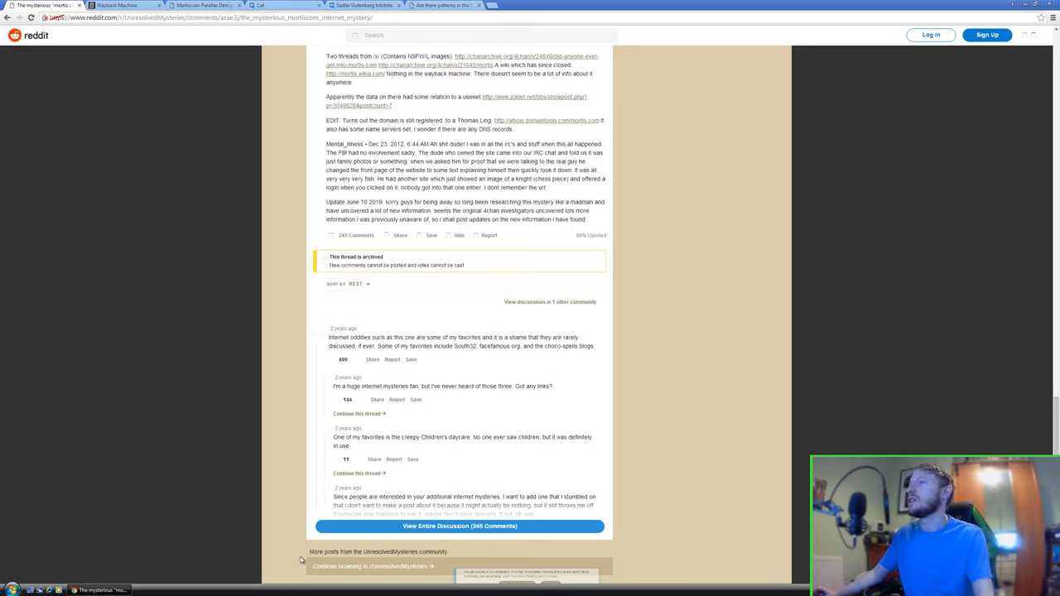
scroll("up", 3)
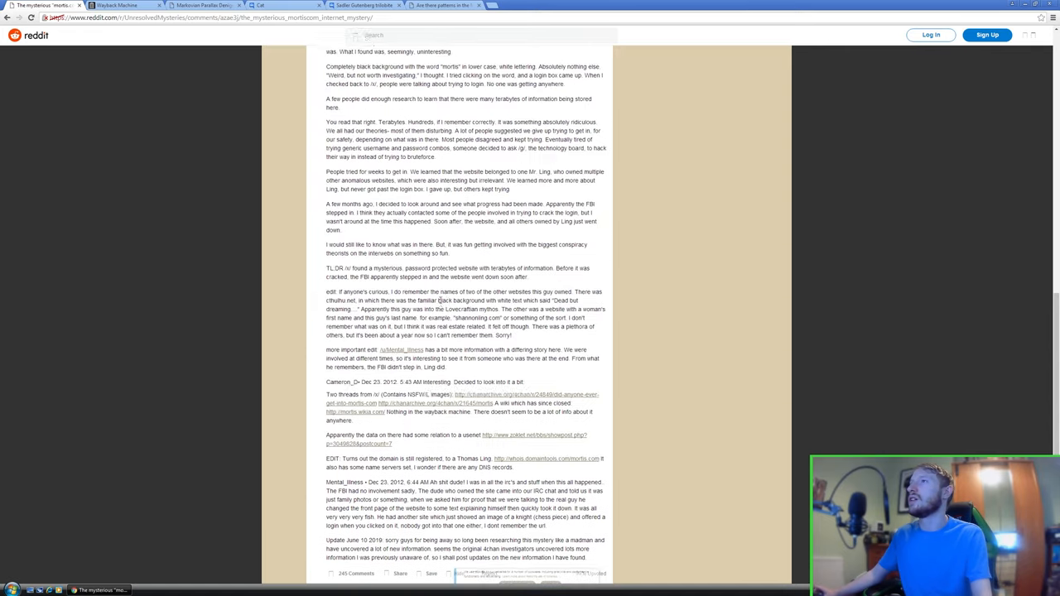
scroll("up", 3)
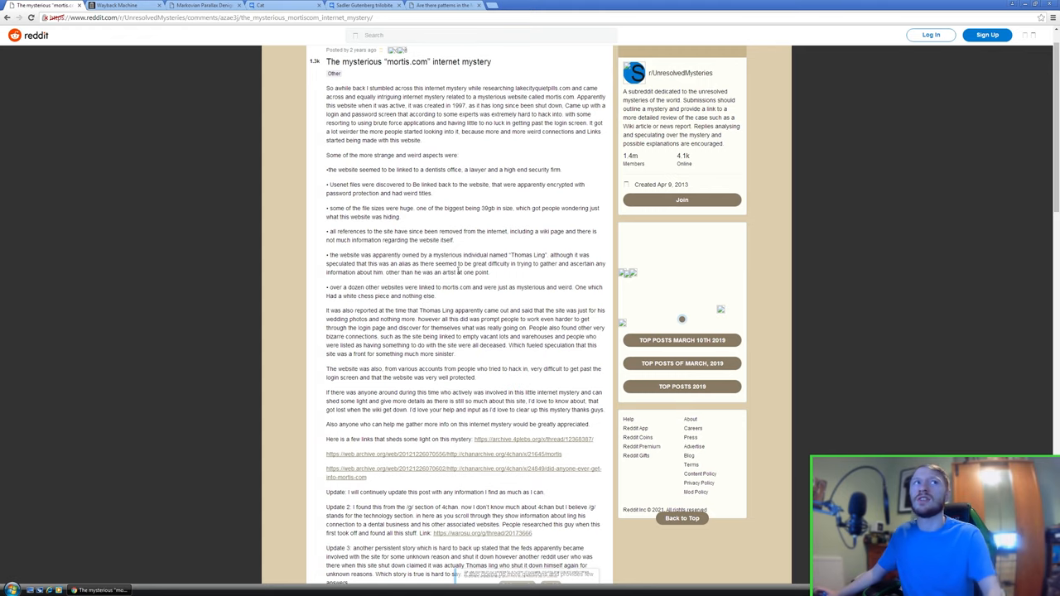
- Switch to the Wayback Machine tab showing mortis.com excluded from the archive
left_click(120, 5)
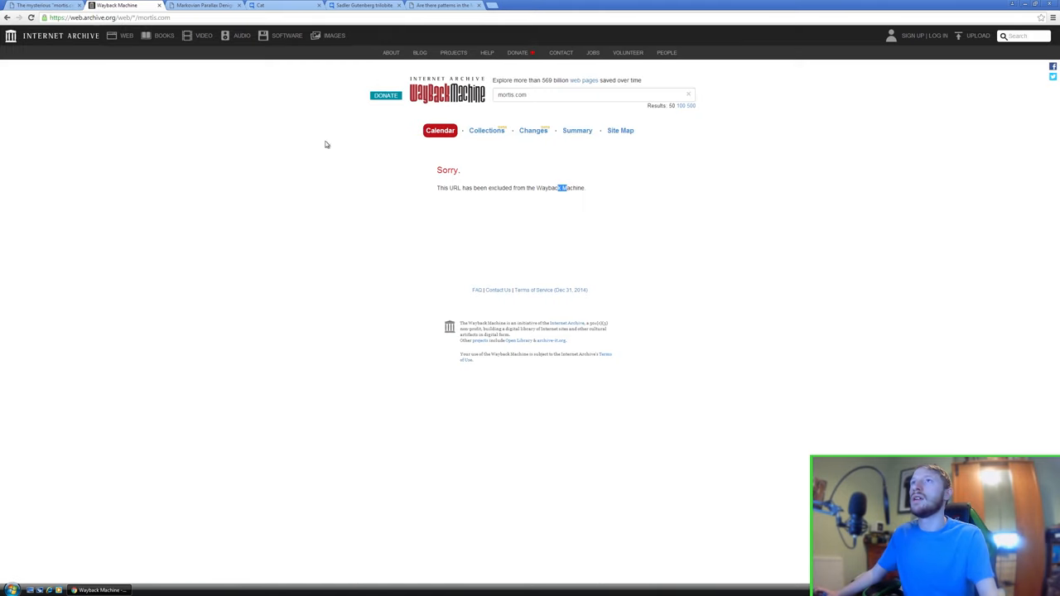
mouse_move(448, 195)
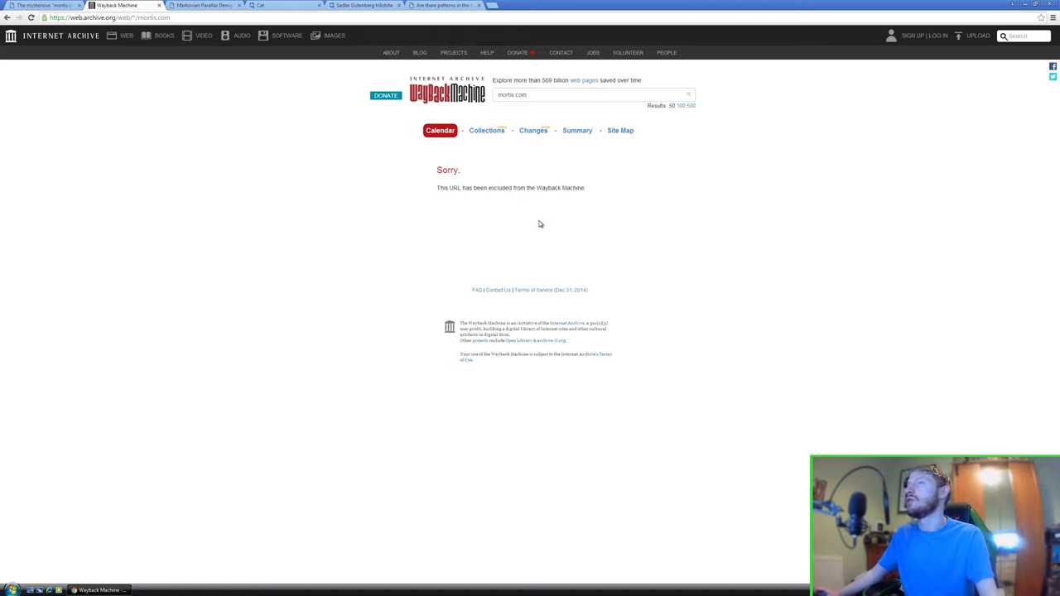
mouse_move(435, 237)
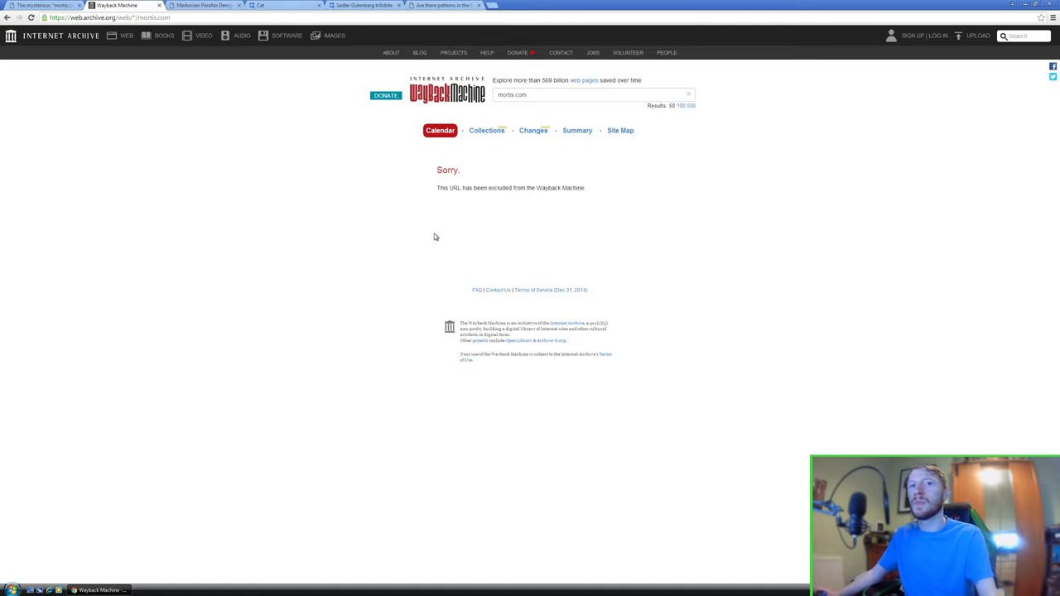
mouse_move(424, 230)
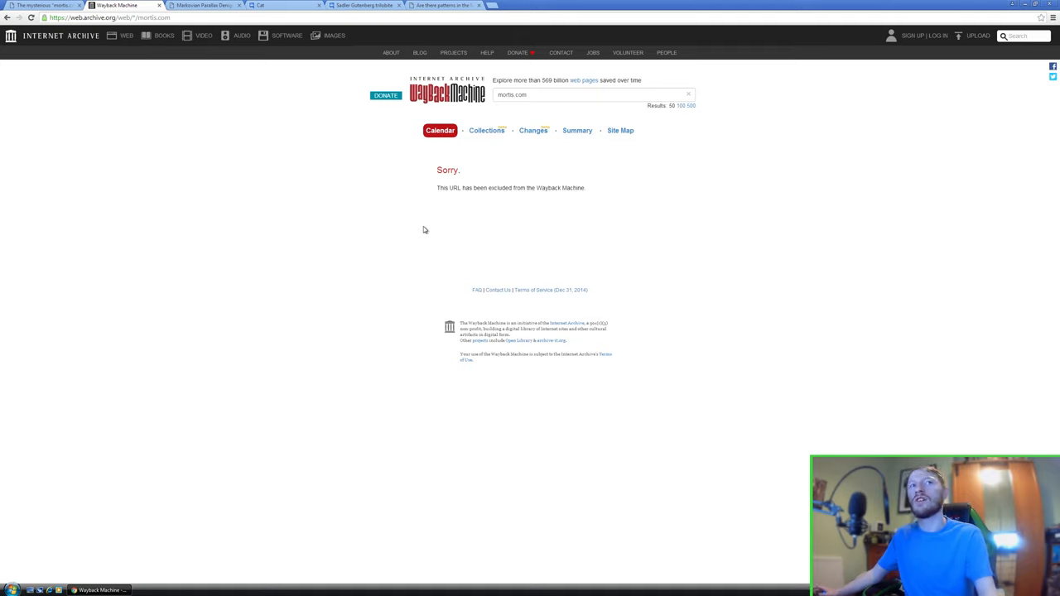
mouse_move(290, 296)
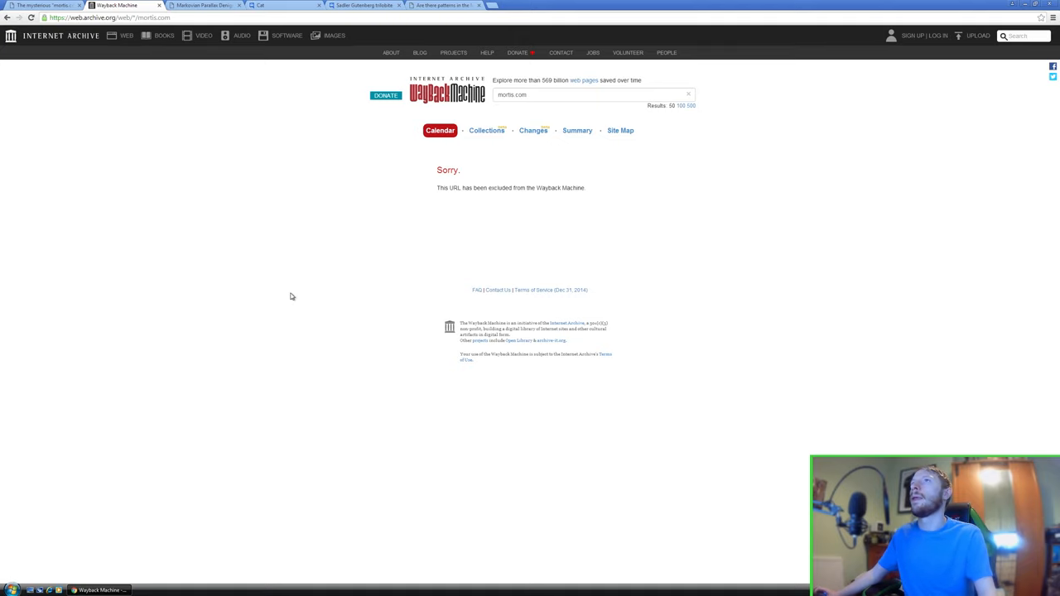
mouse_move(281, 242)
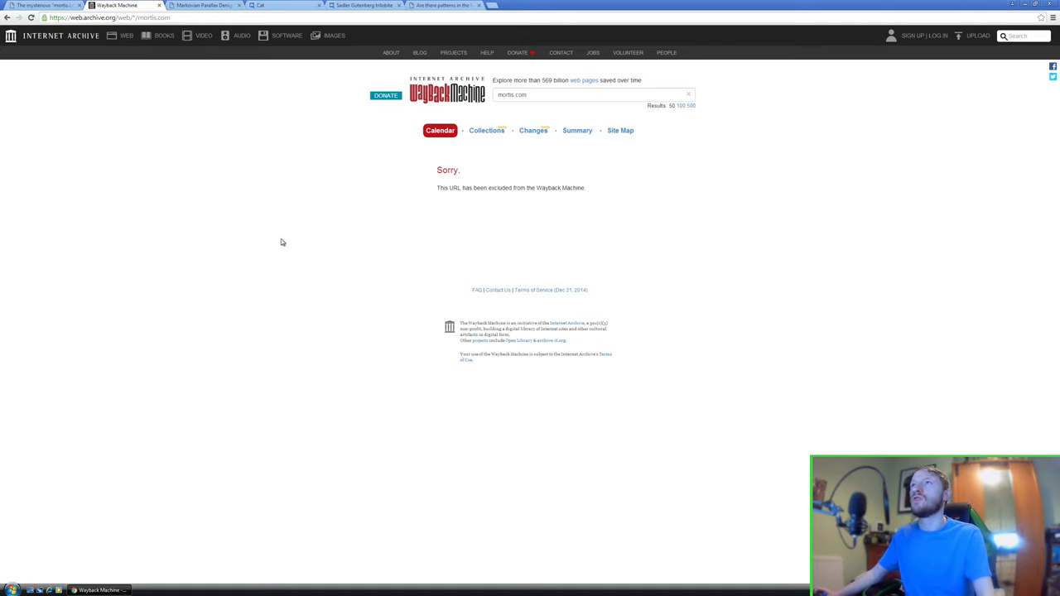
- Switch to the Markovian Parallax Denigrate Reddit tab and view the Google Groups comment
left_click(203, 4)
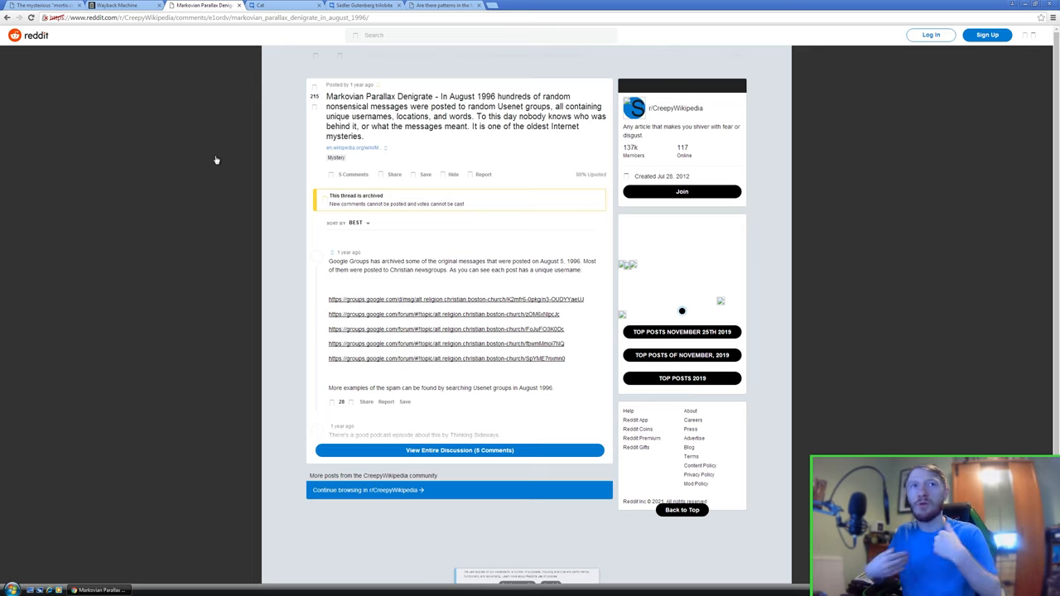
mouse_move(296, 145)
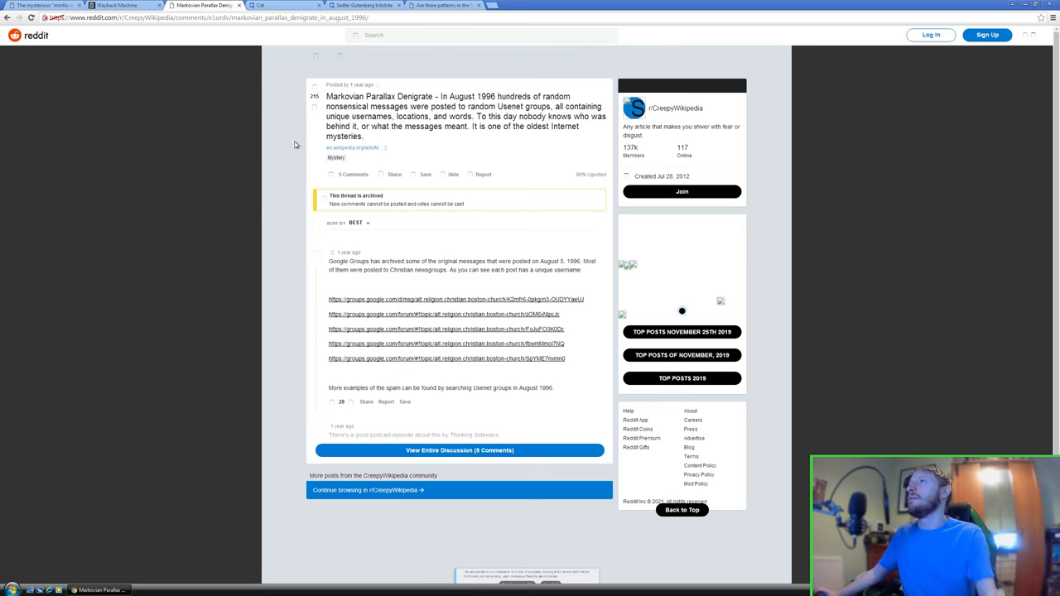
mouse_move(296, 145)
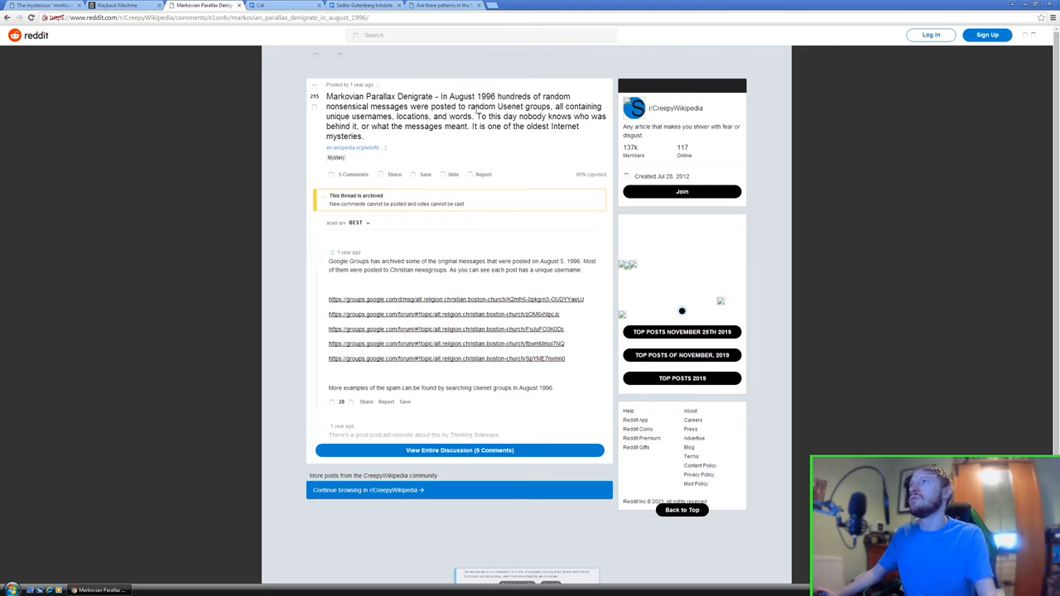
double_click(512, 106)
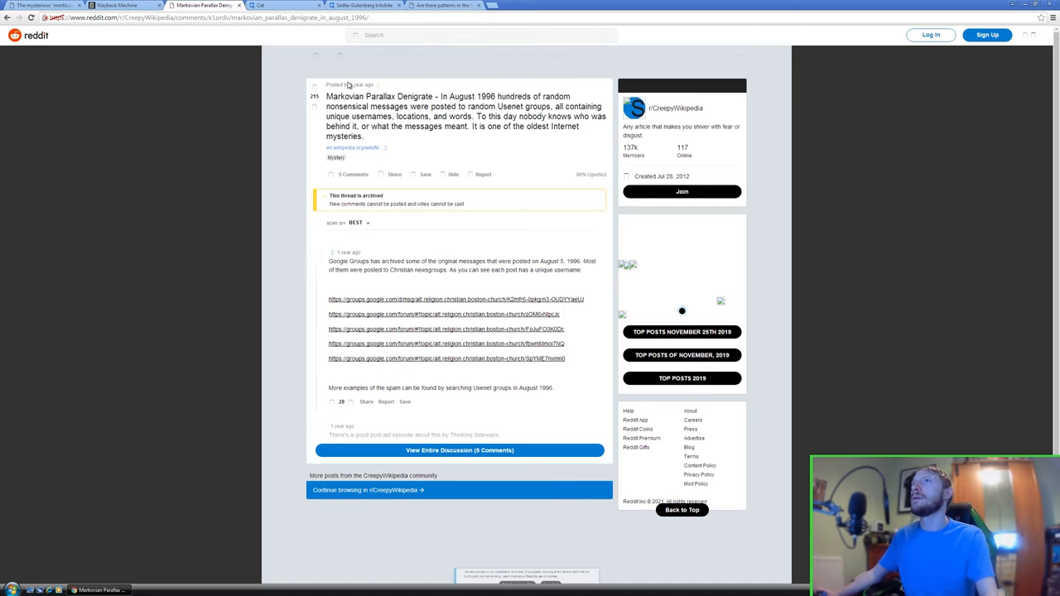
mouse_move(407, 337)
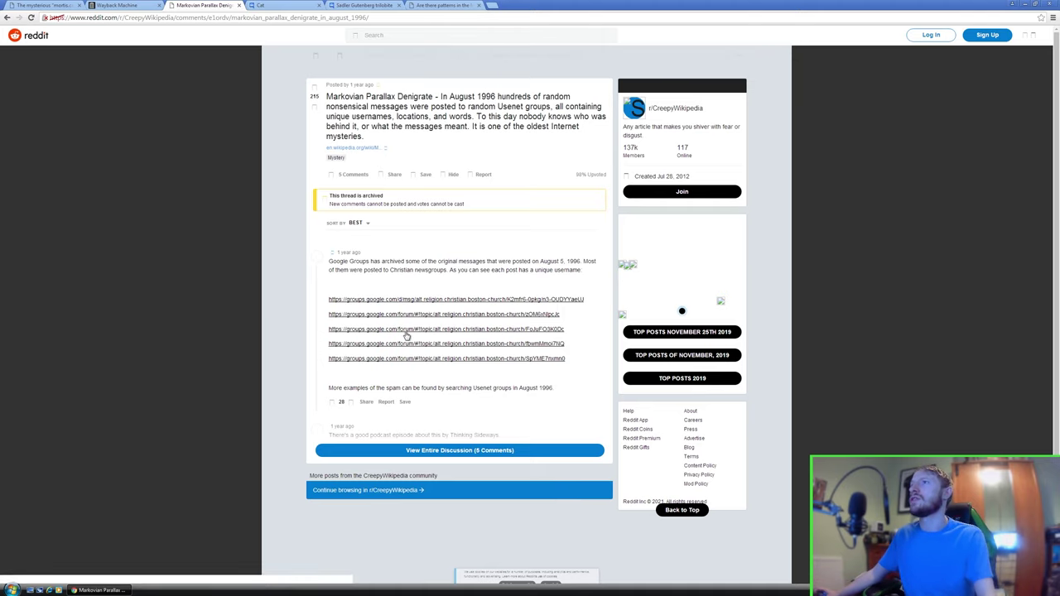
mouse_move(352, 323)
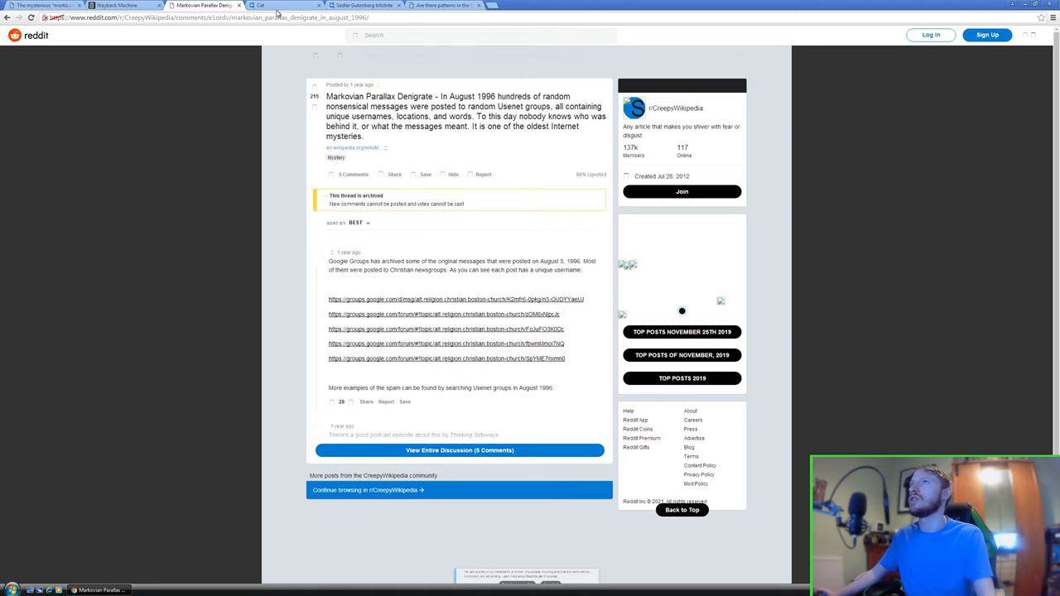
- Open the archived 'Cat' Google Groups message of random nonsense words
left_click(443, 358)
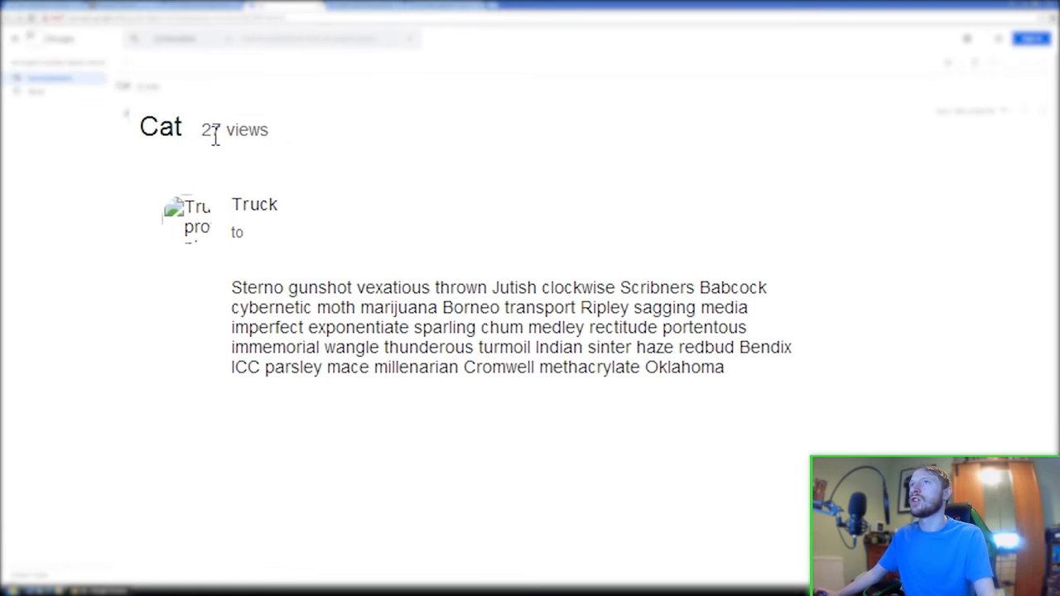
mouse_move(232, 243)
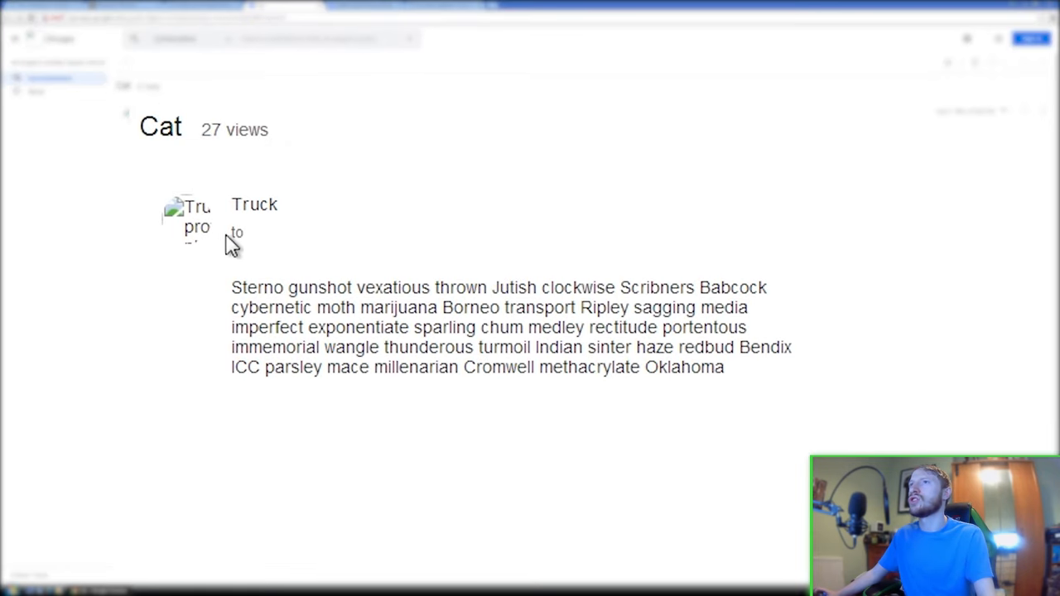
mouse_move(236, 245)
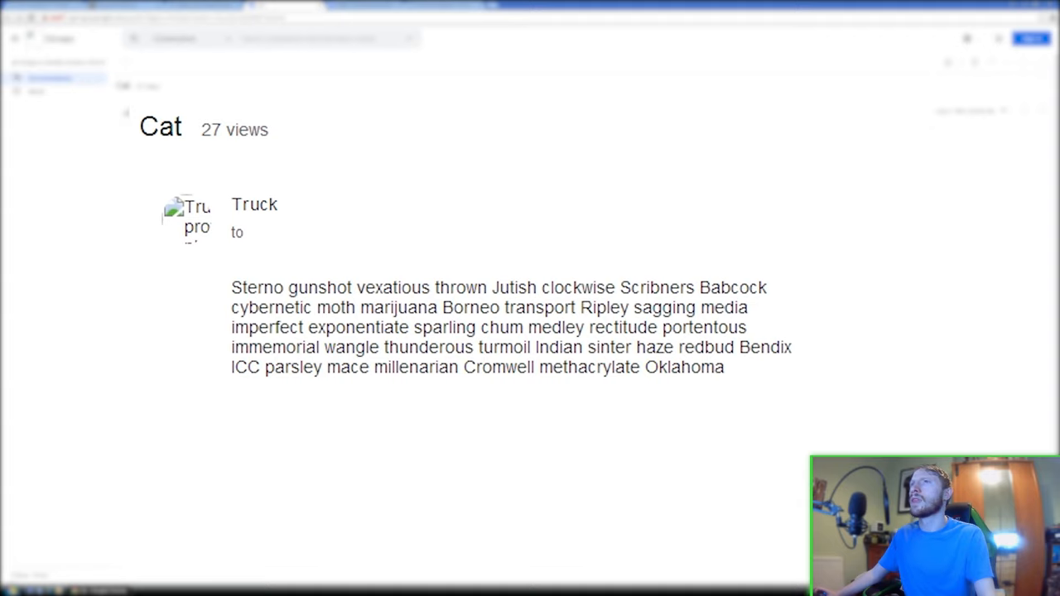
mouse_move(378, 302)
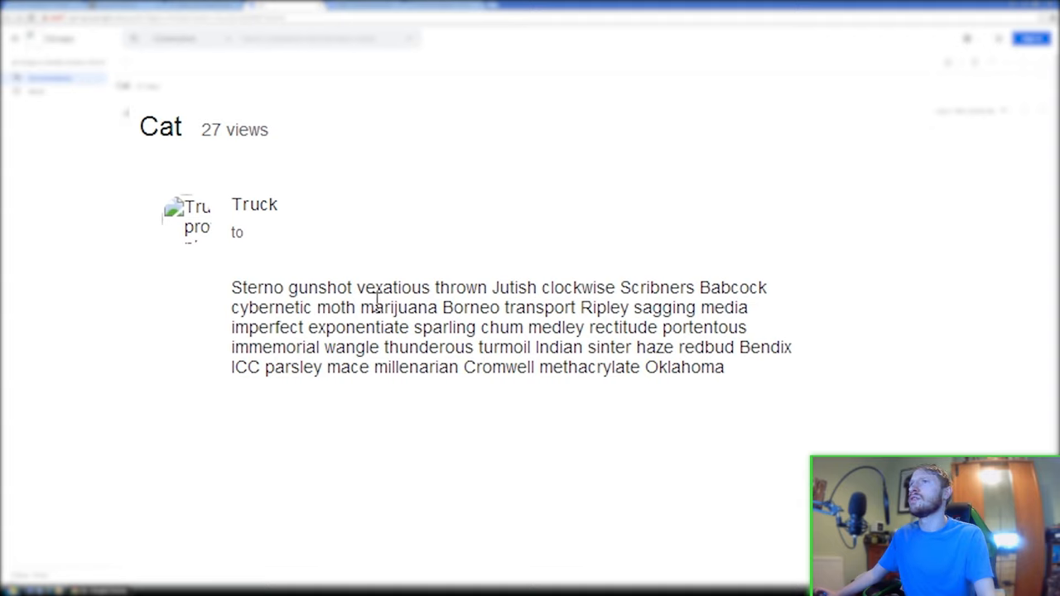
mouse_move(575, 296)
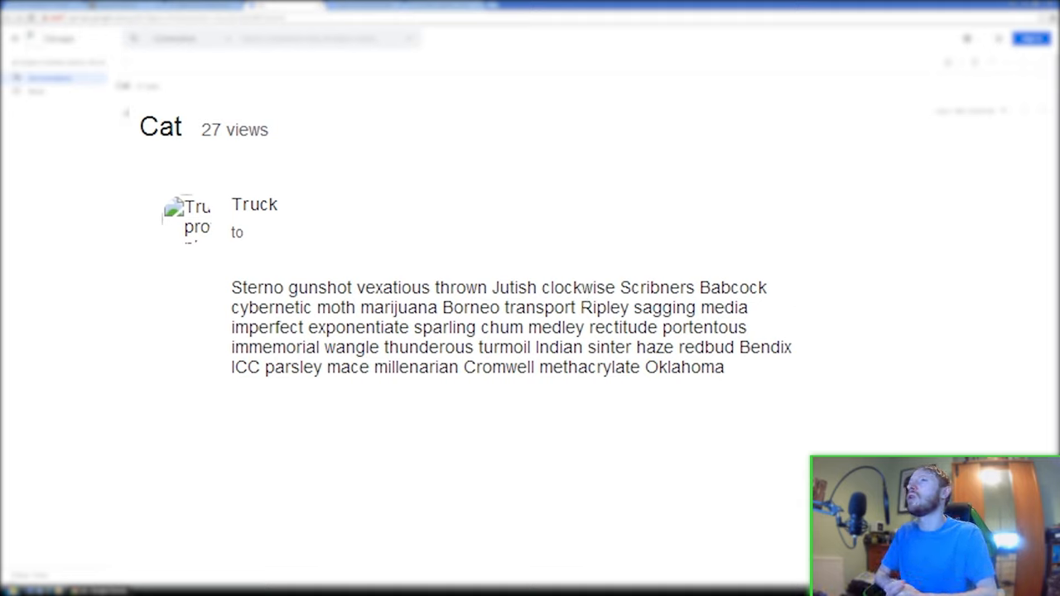
mouse_move(749, 291)
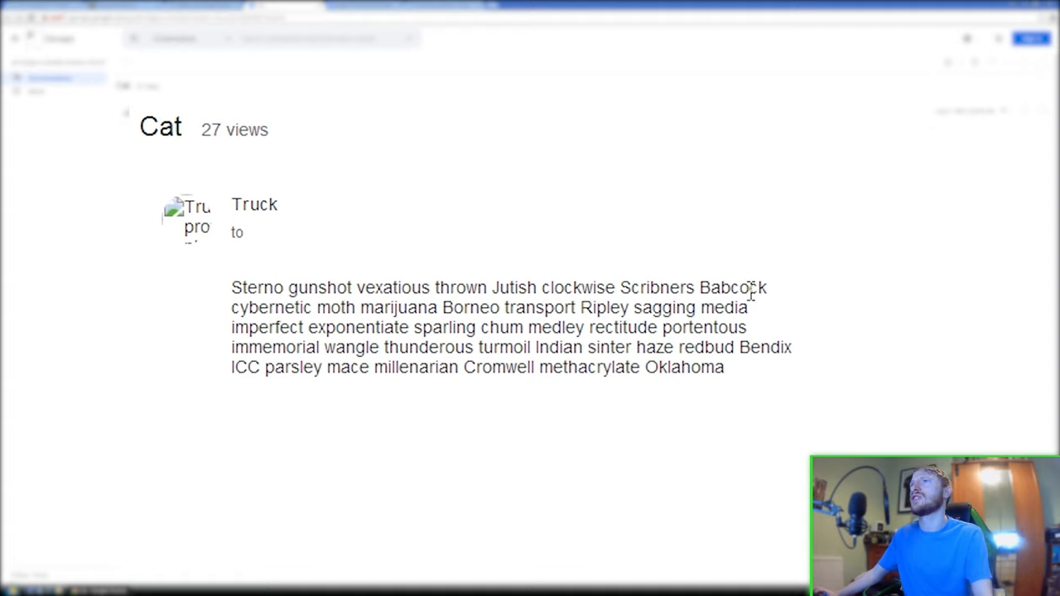
mouse_move(795, 297)
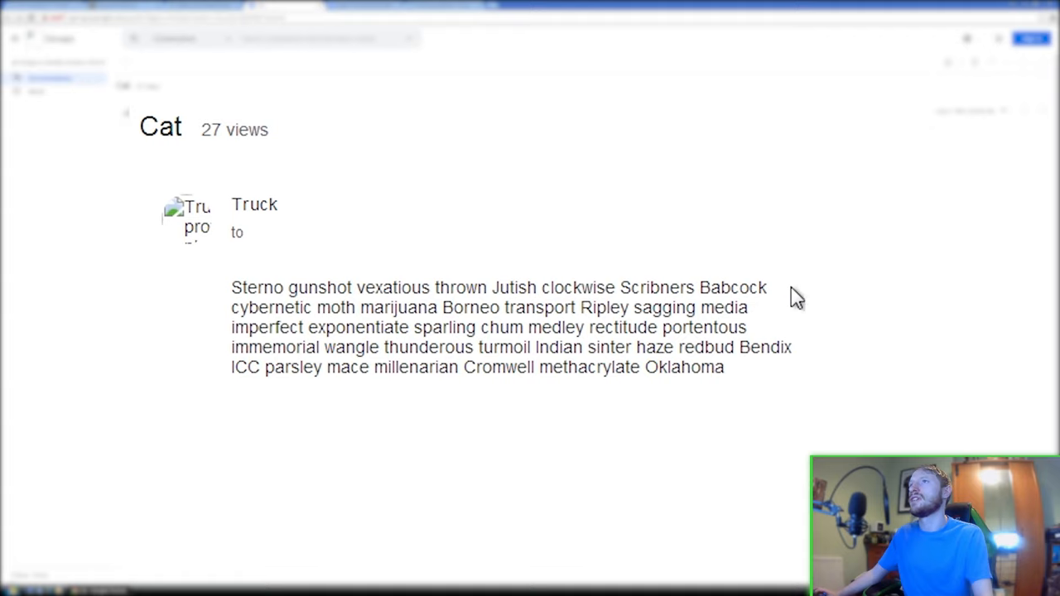
mouse_move(783, 297)
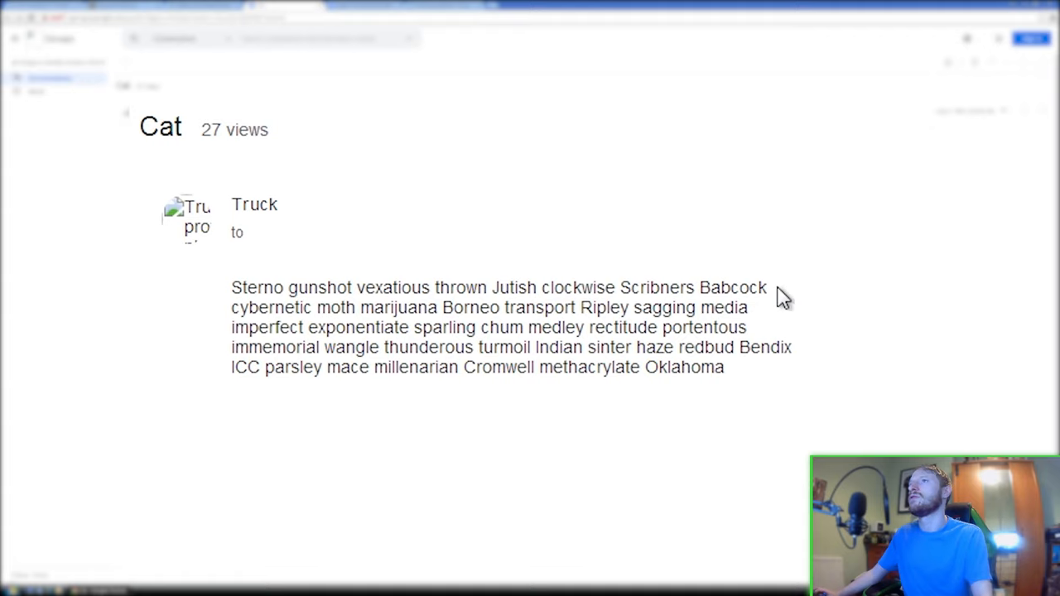
mouse_move(787, 299)
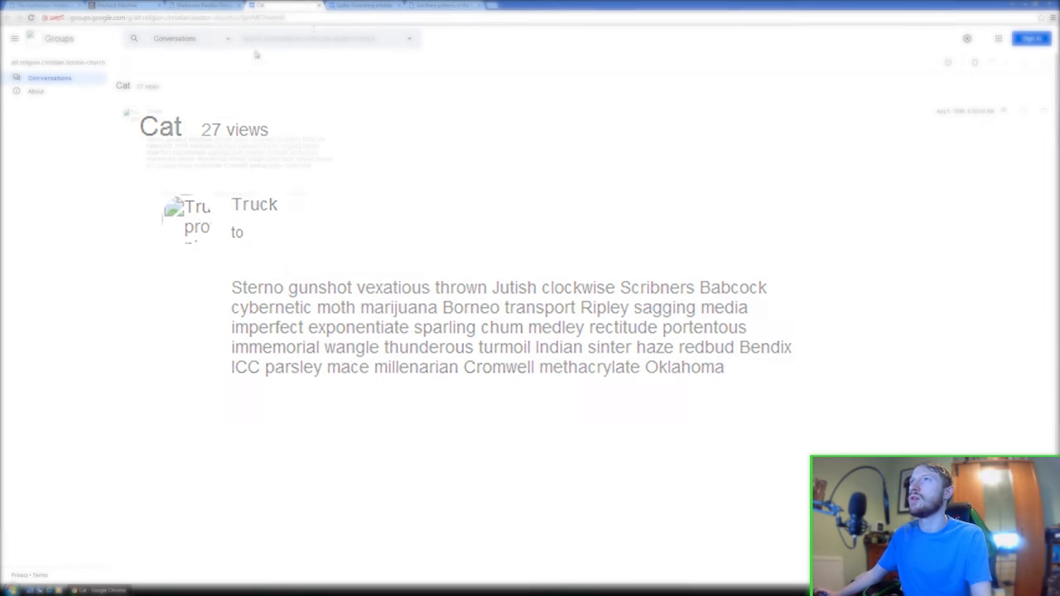
- Read and select the 'Sadler Gutenberg trilobite' word list, then return to the Markovian Parallax Reddit thread
left_click(365, 5)
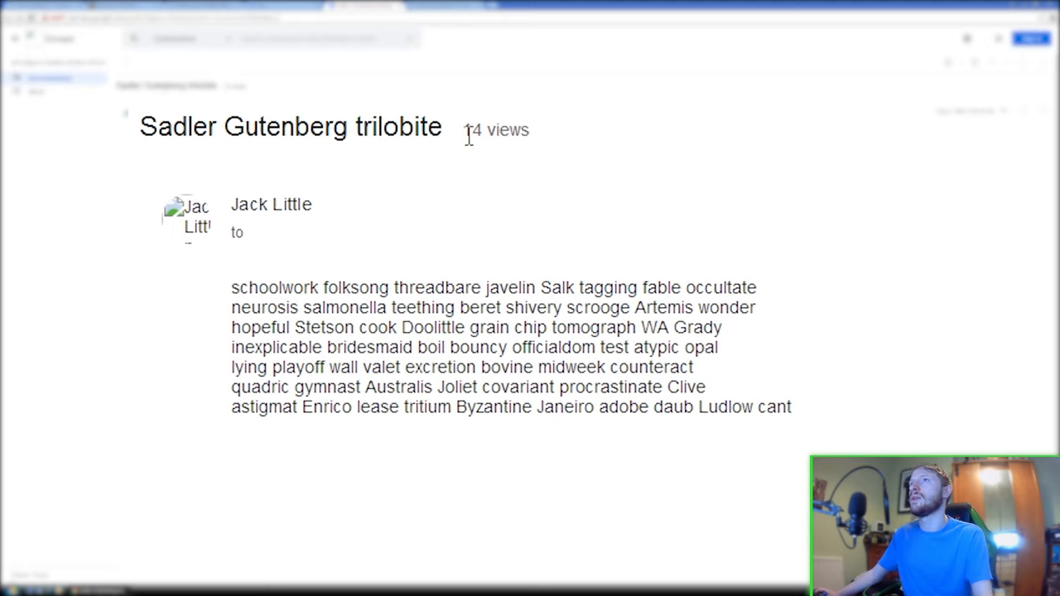
mouse_move(249, 212)
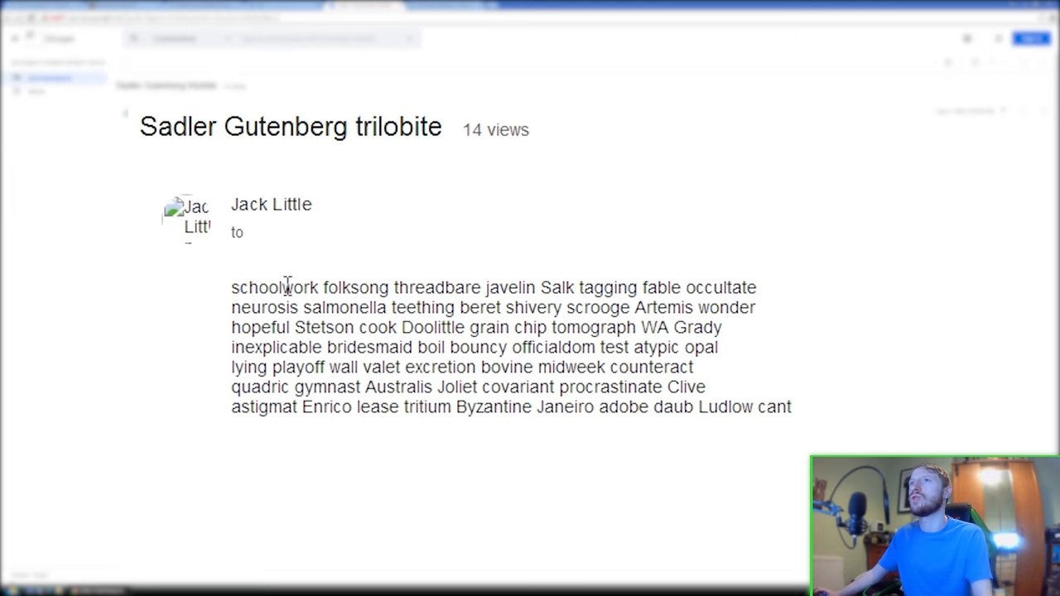
mouse_move(367, 296)
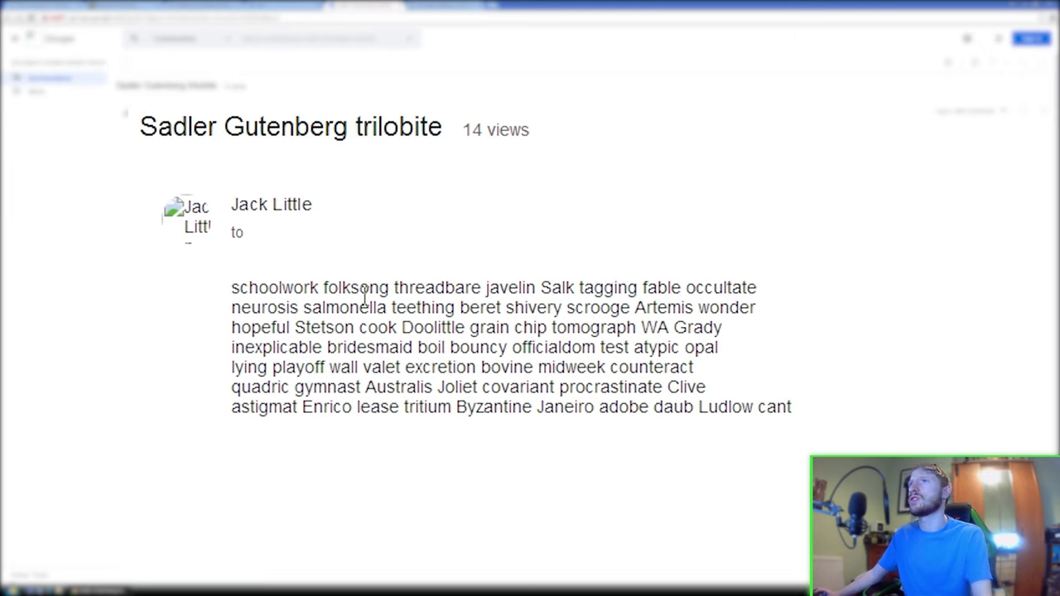
mouse_move(577, 291)
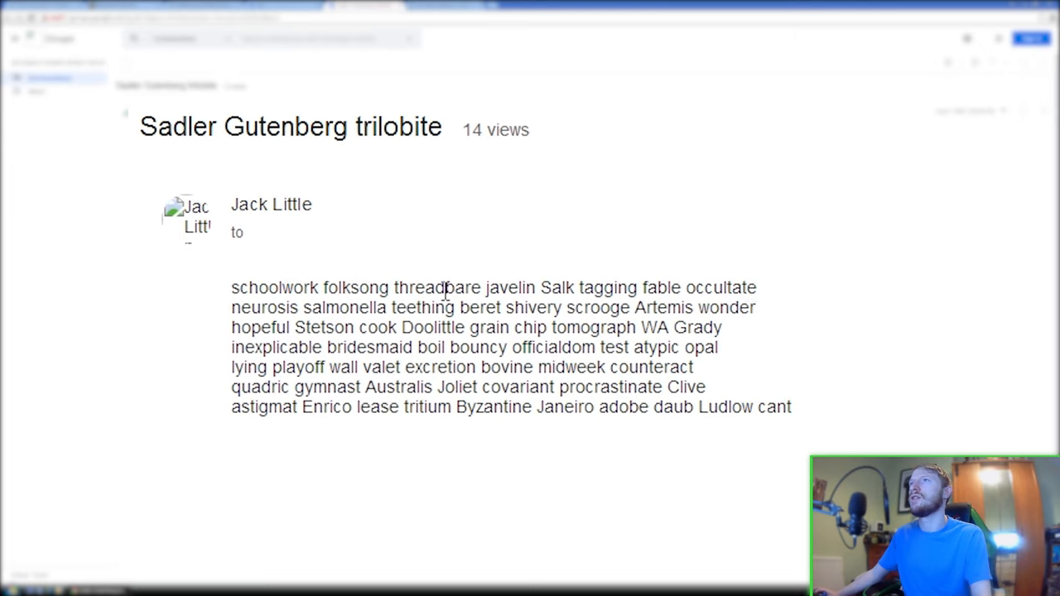
mouse_move(406, 309)
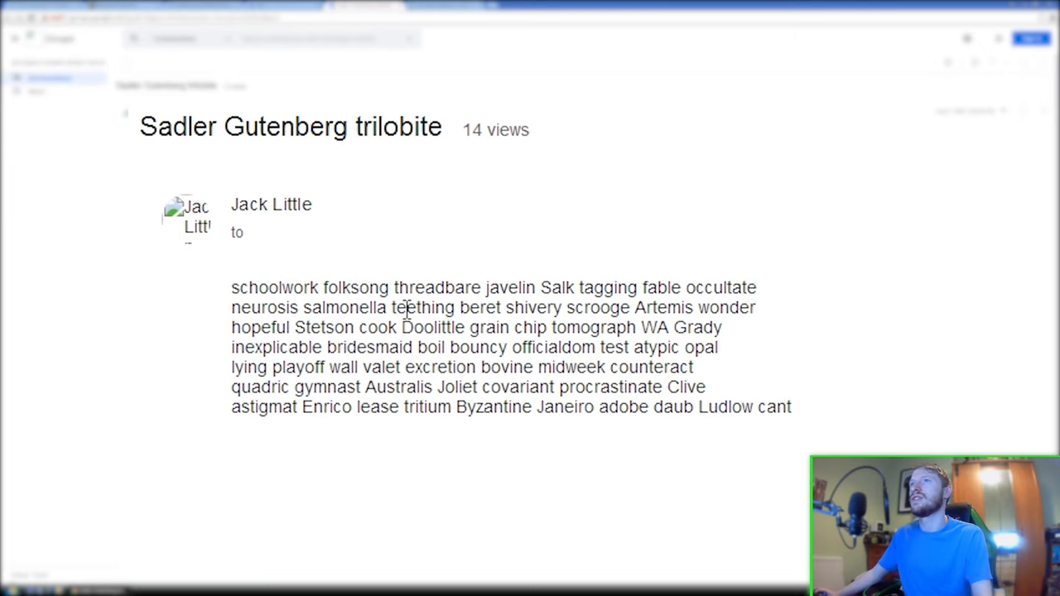
mouse_move(572, 311)
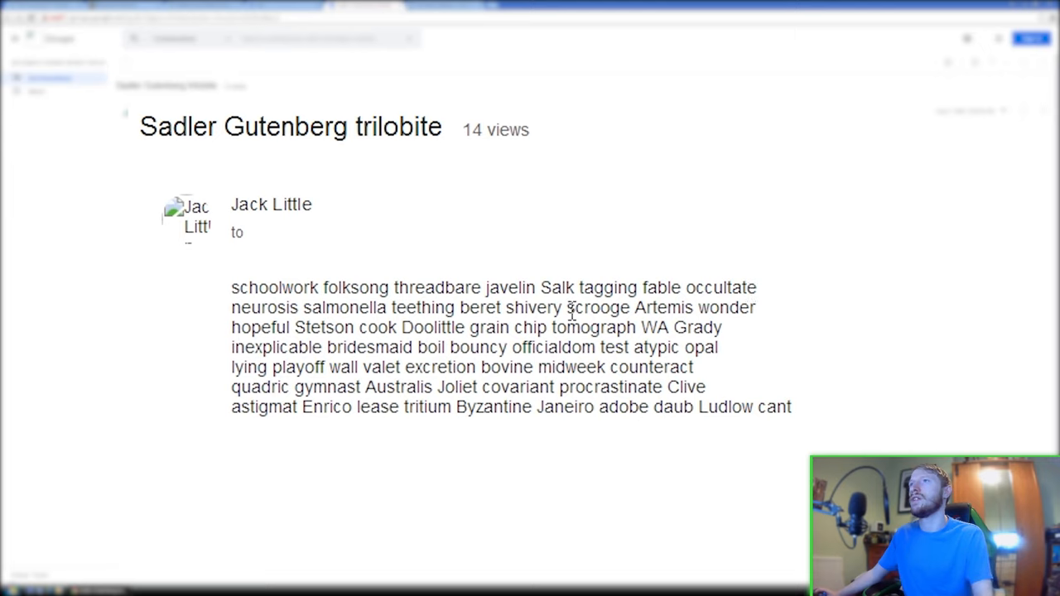
mouse_move(801, 300)
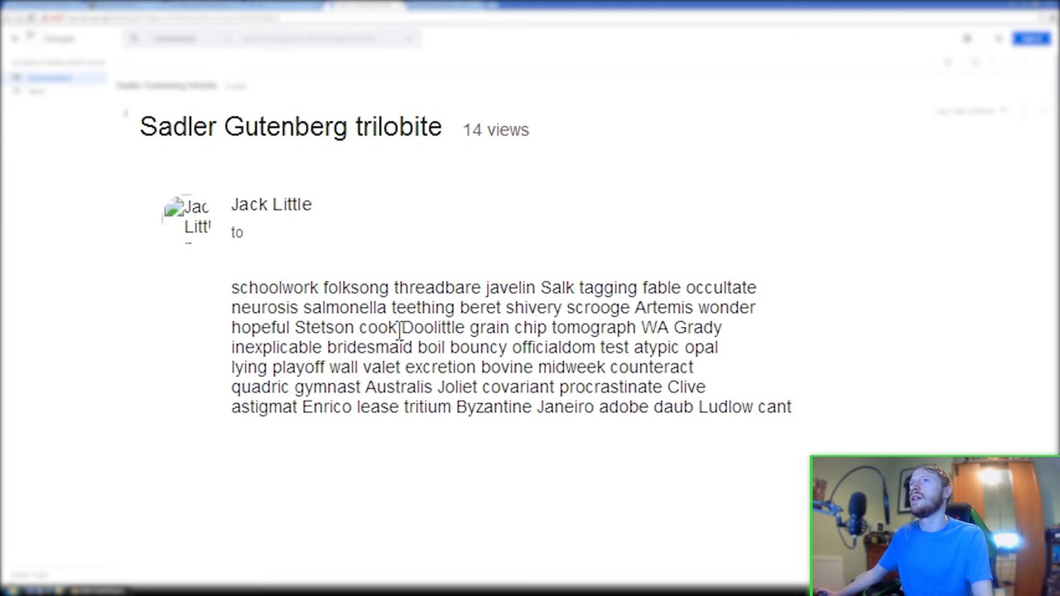
mouse_move(598, 333)
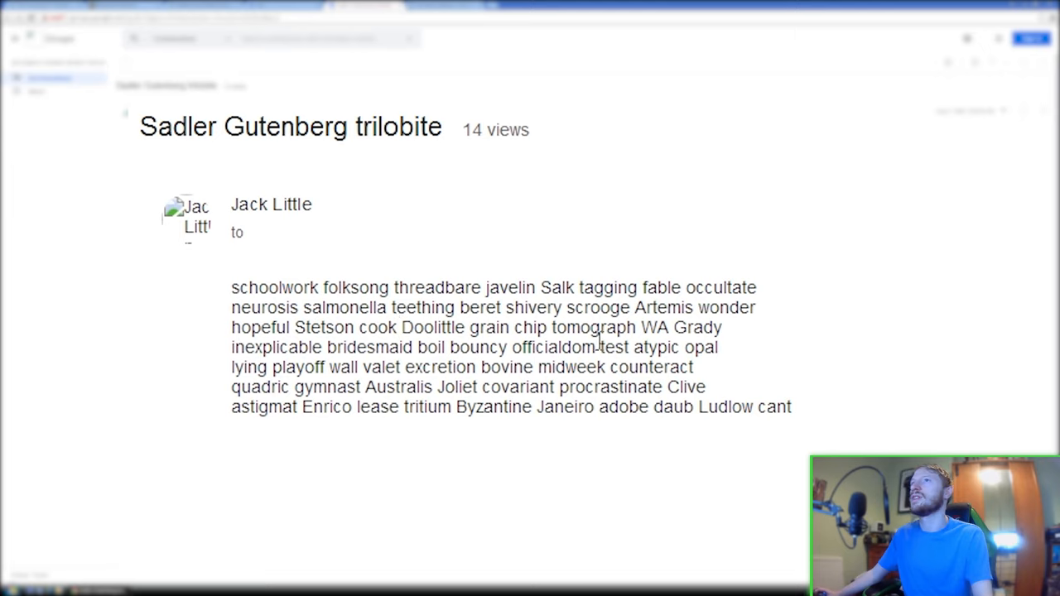
mouse_move(439, 340)
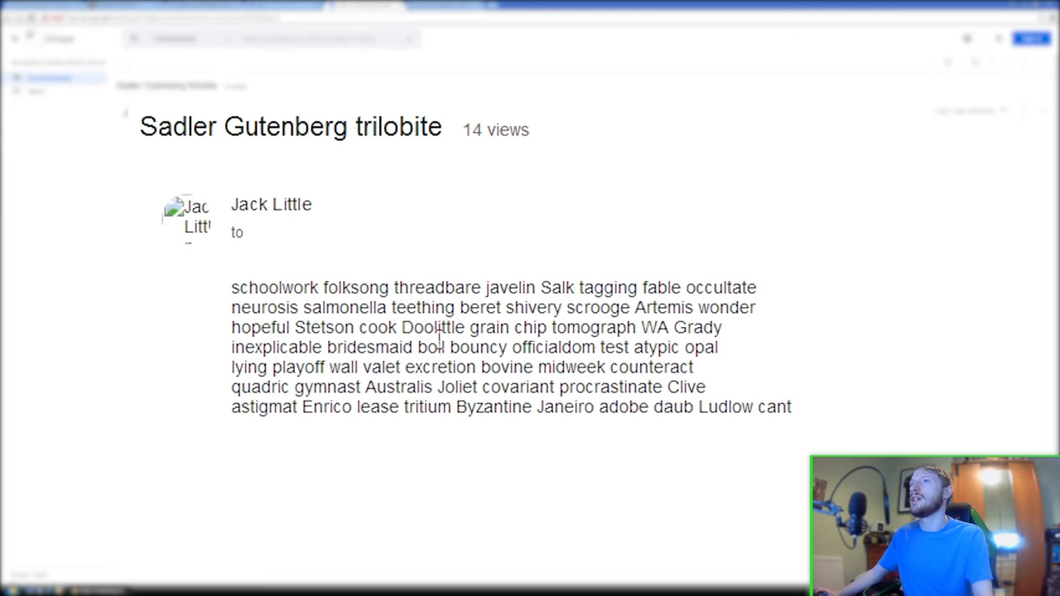
mouse_move(611, 342)
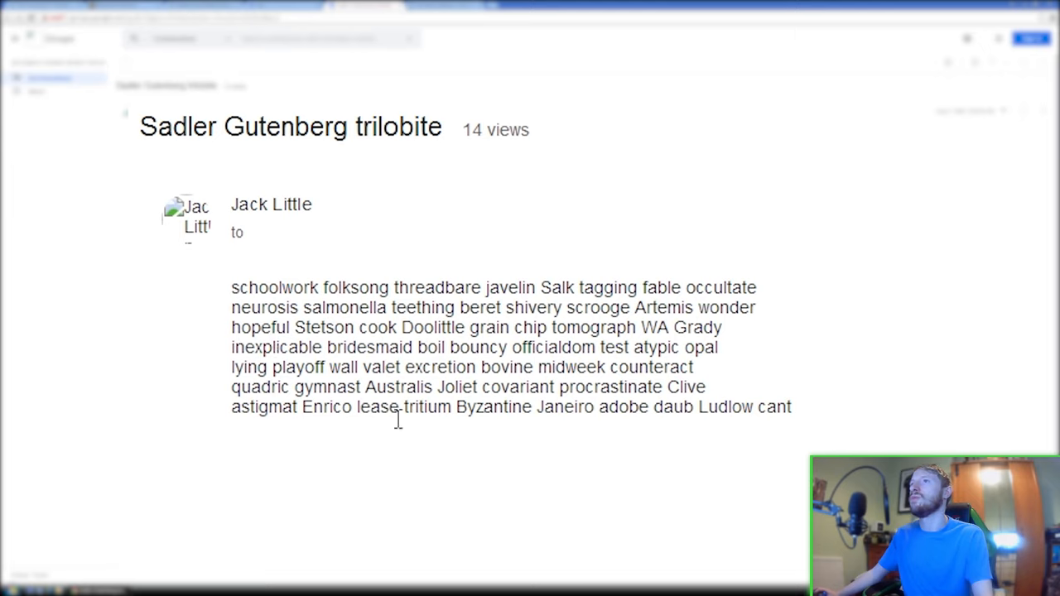
mouse_move(431, 394)
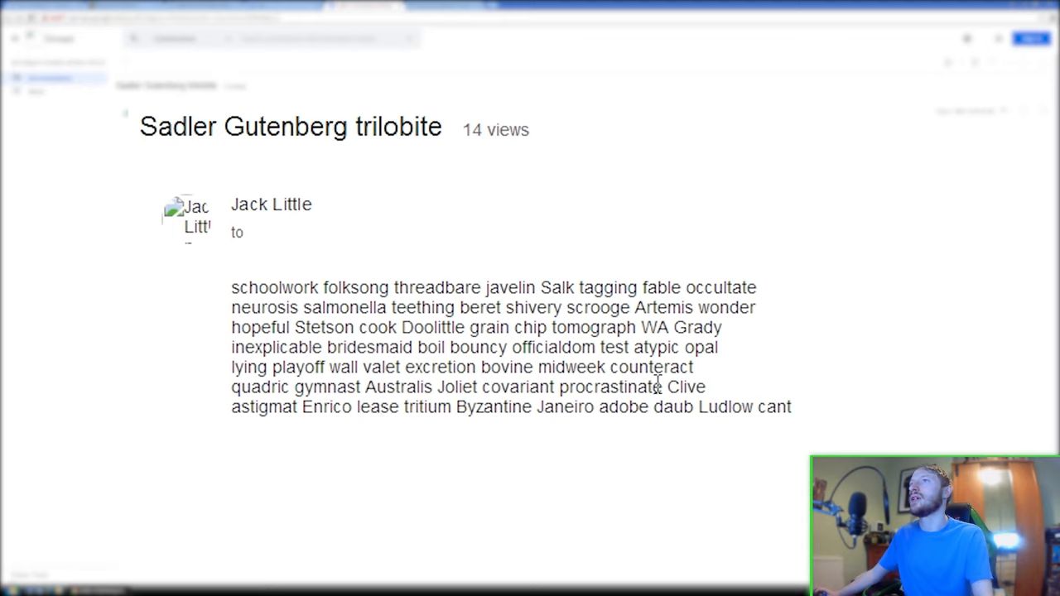
mouse_move(346, 406)
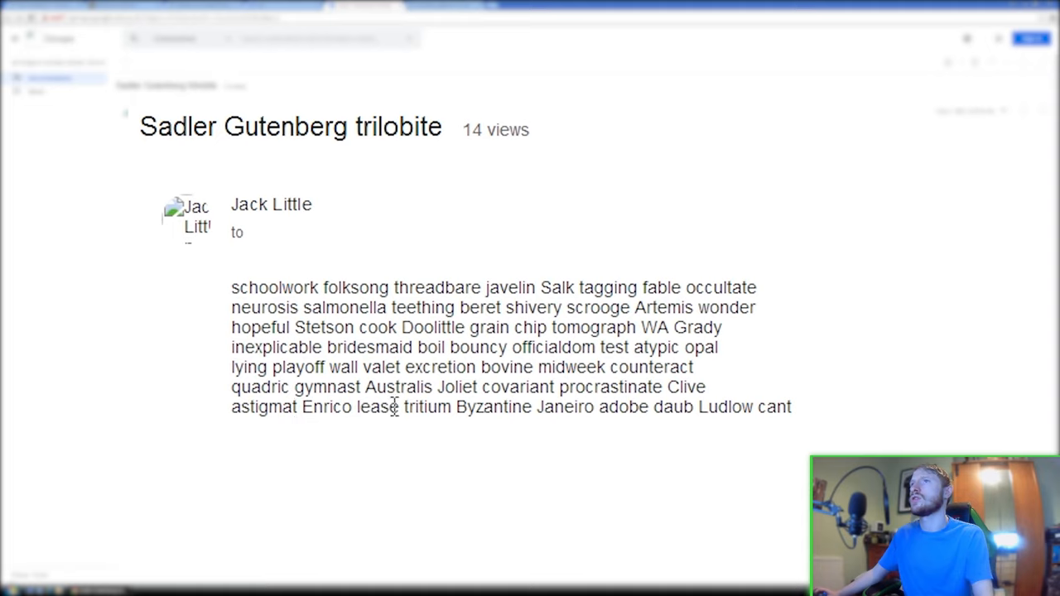
mouse_move(486, 407)
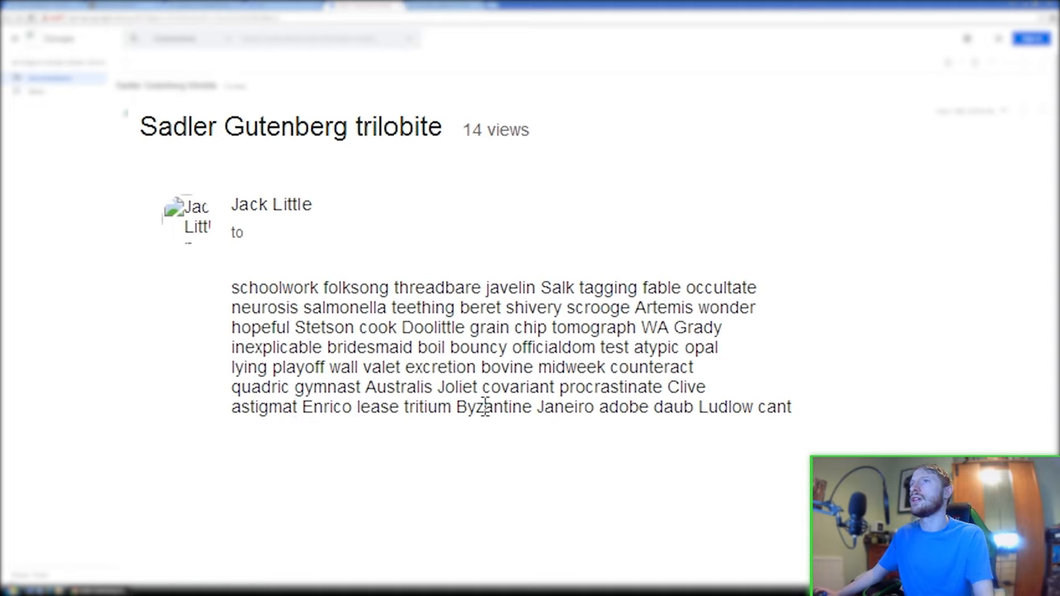
mouse_move(754, 398)
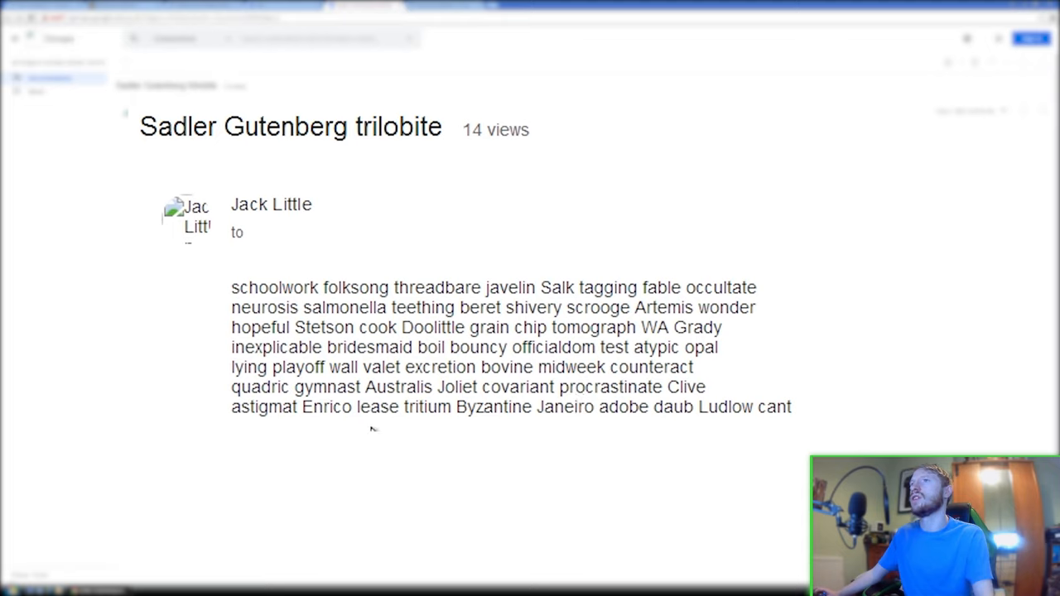
mouse_move(495, 428)
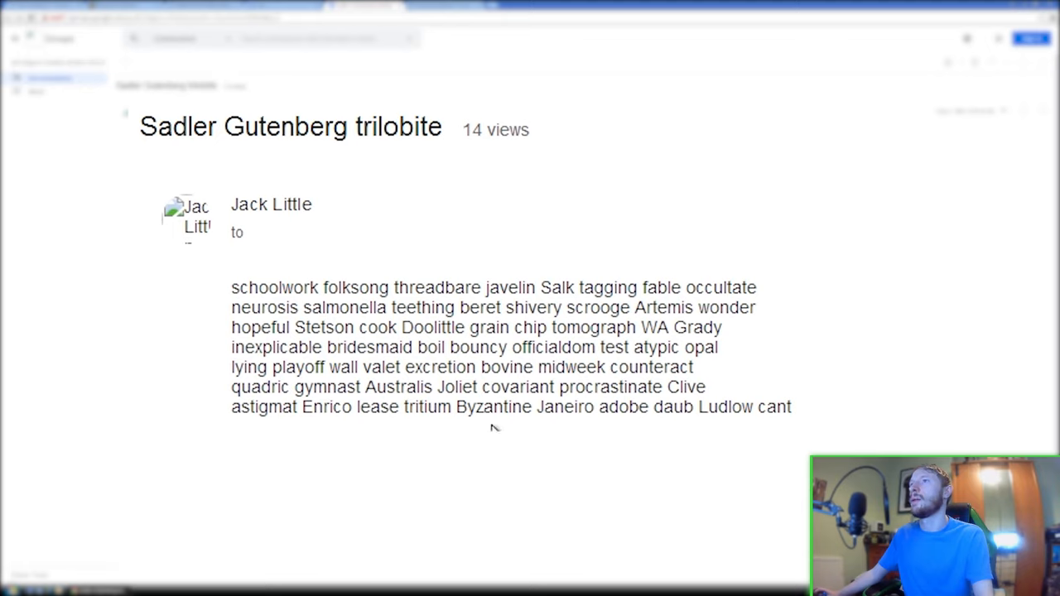
mouse_move(636, 428)
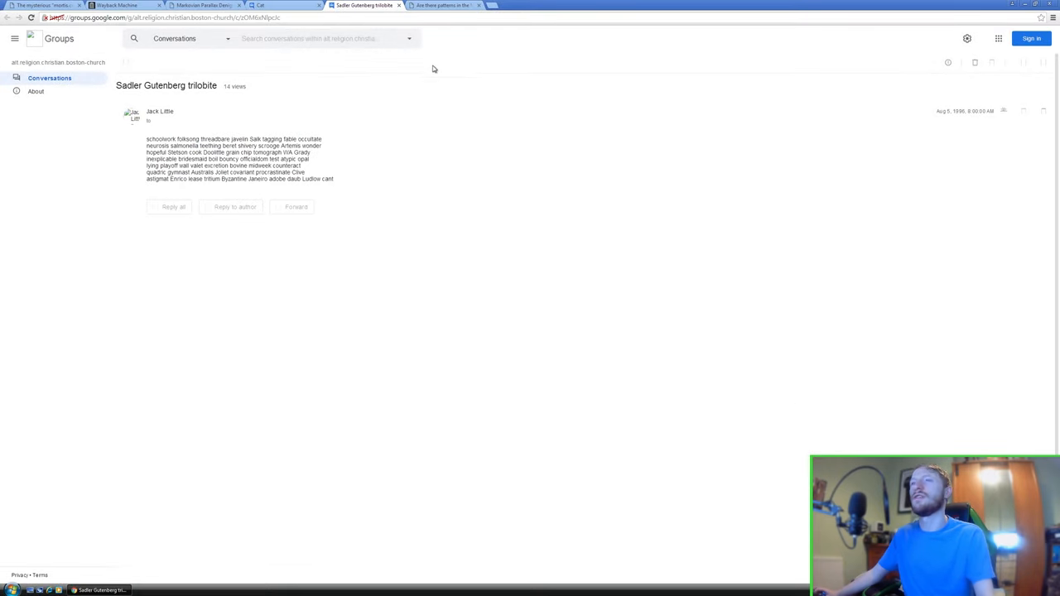
left_click_drag(166, 139, 334, 179)
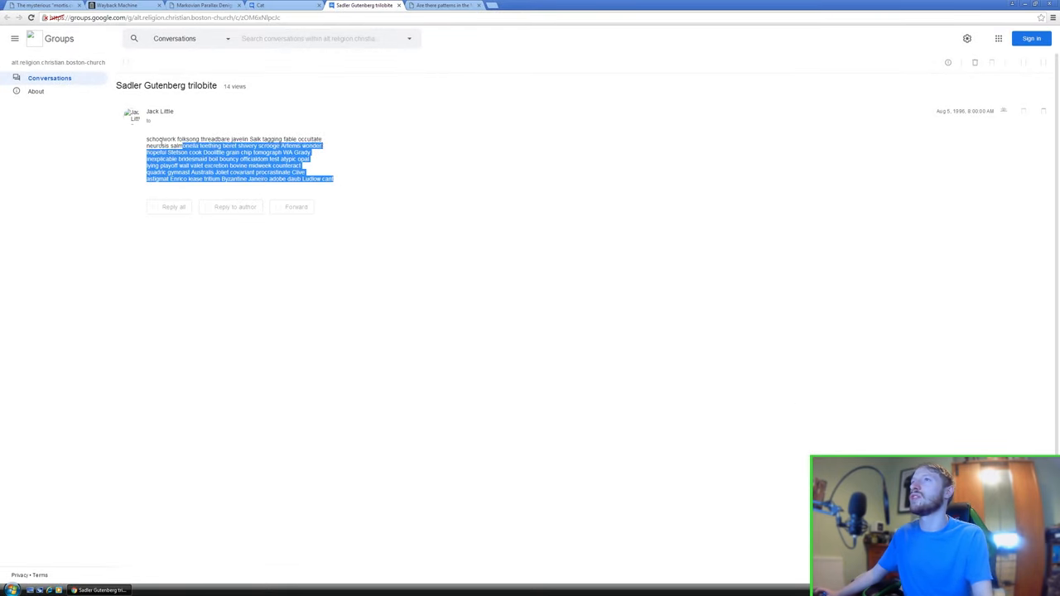
left_click(257, 149)
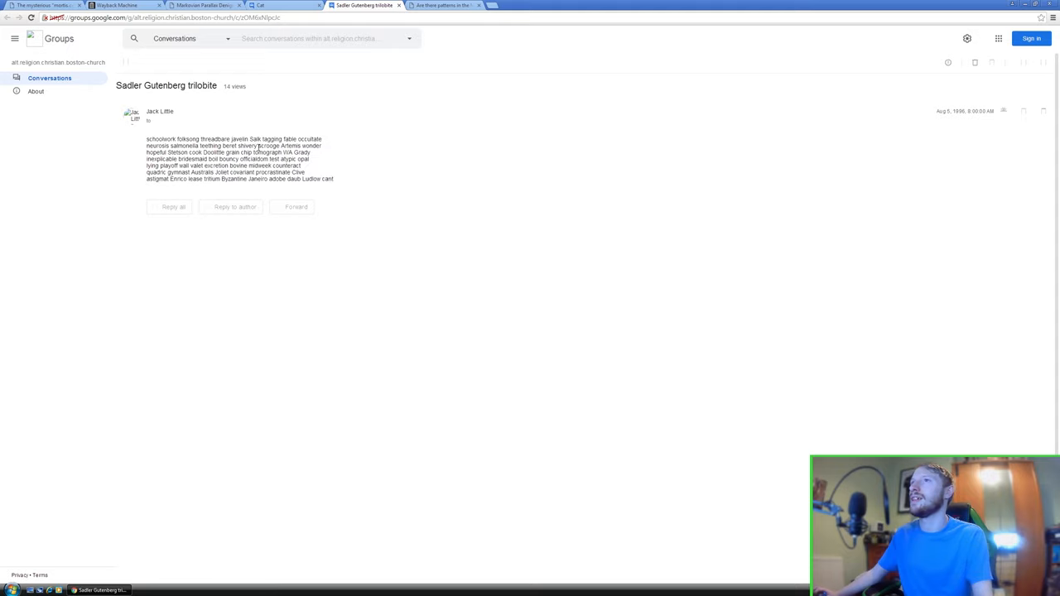
mouse_move(444, 14)
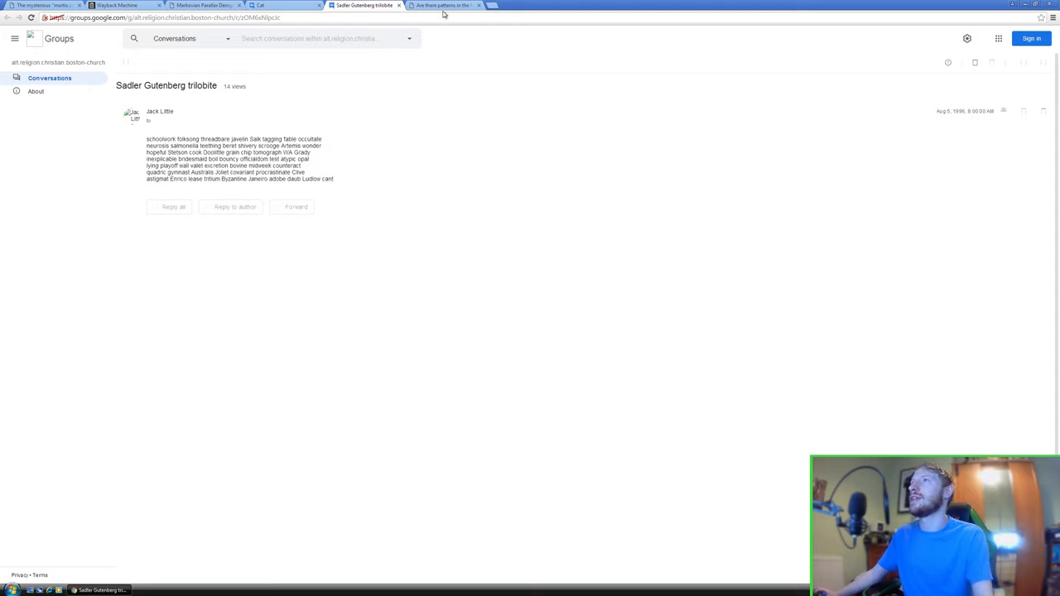
left_click(202, 5)
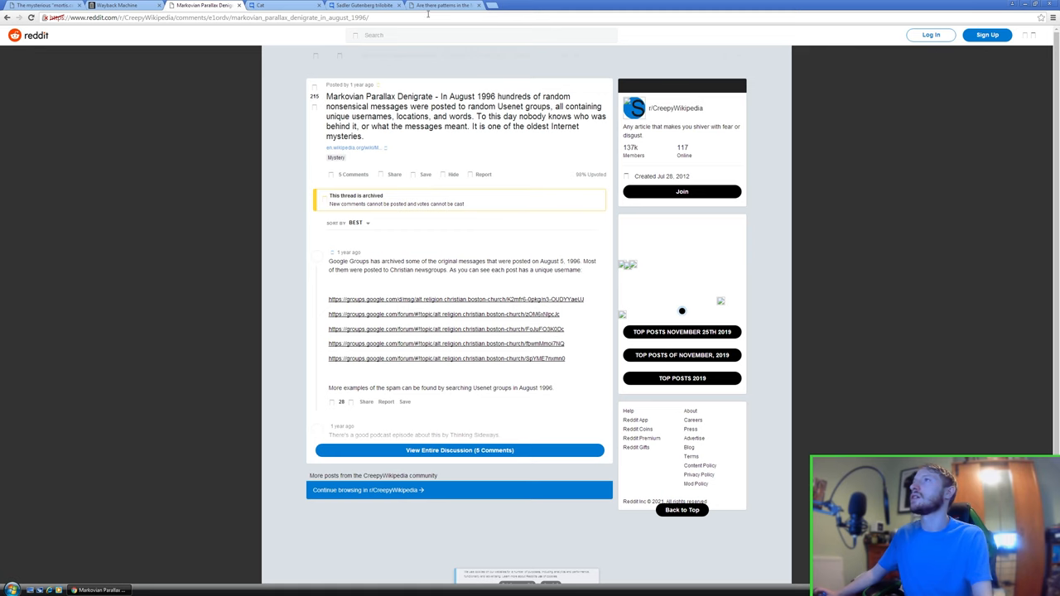
- Read down the r/UnresolvedMysteries post past Catherine's complaint to the Google Groups links
left_click(443, 5)
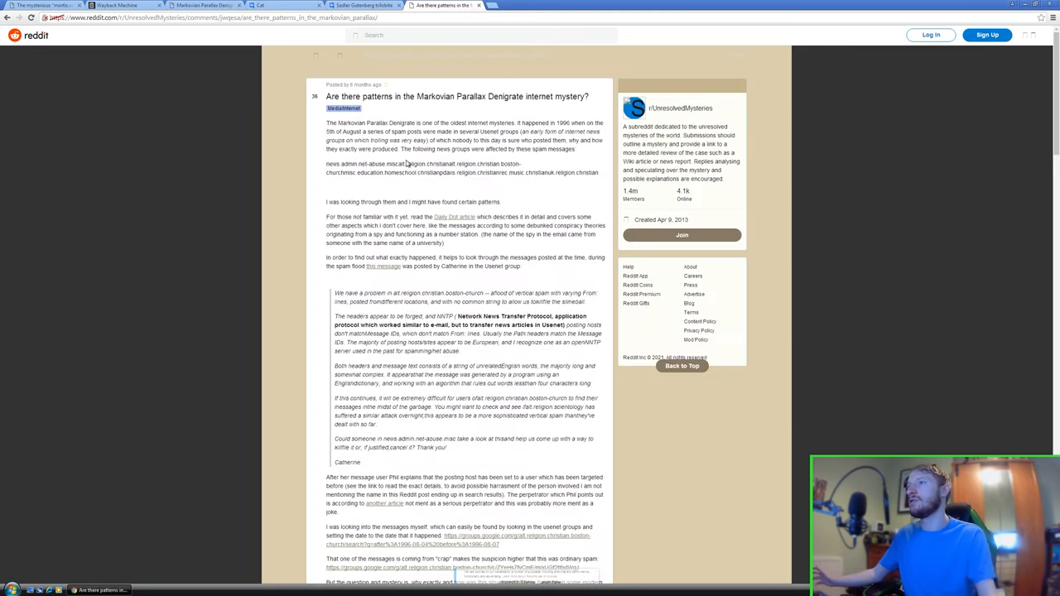
scroll("down", 3)
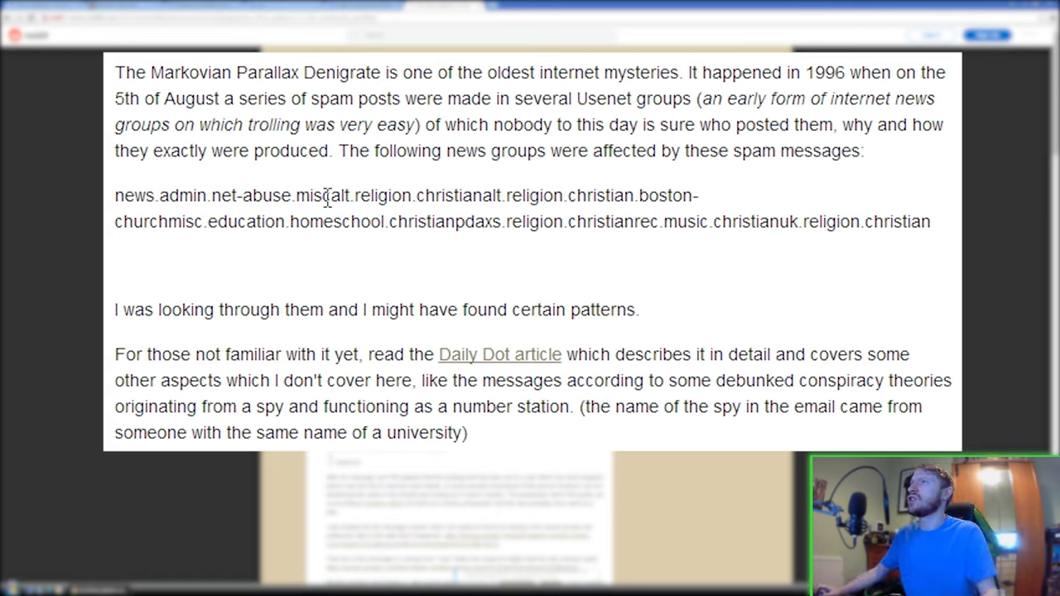
mouse_move(129, 235)
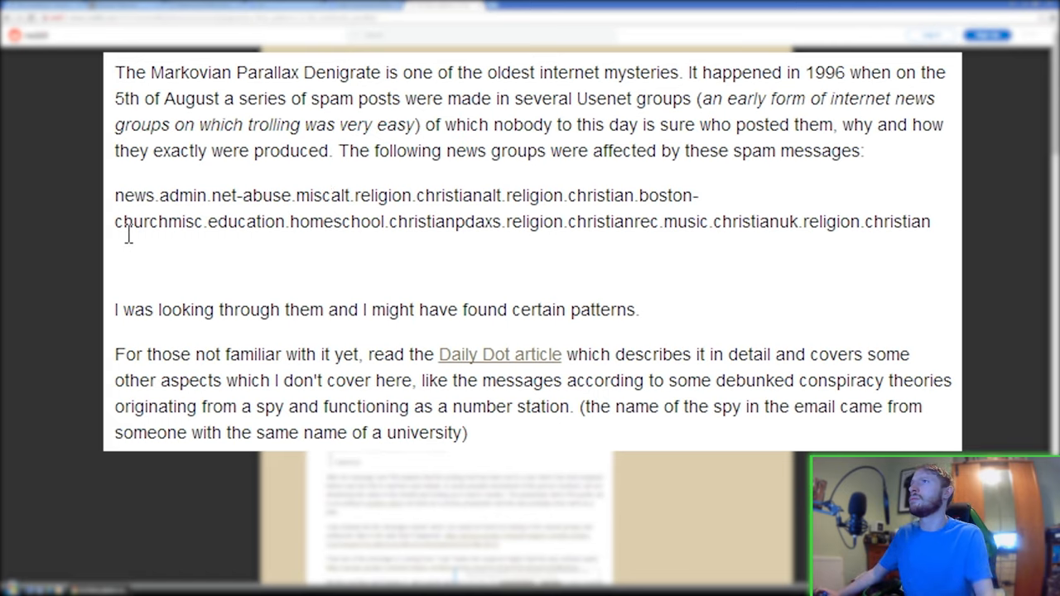
mouse_move(862, 224)
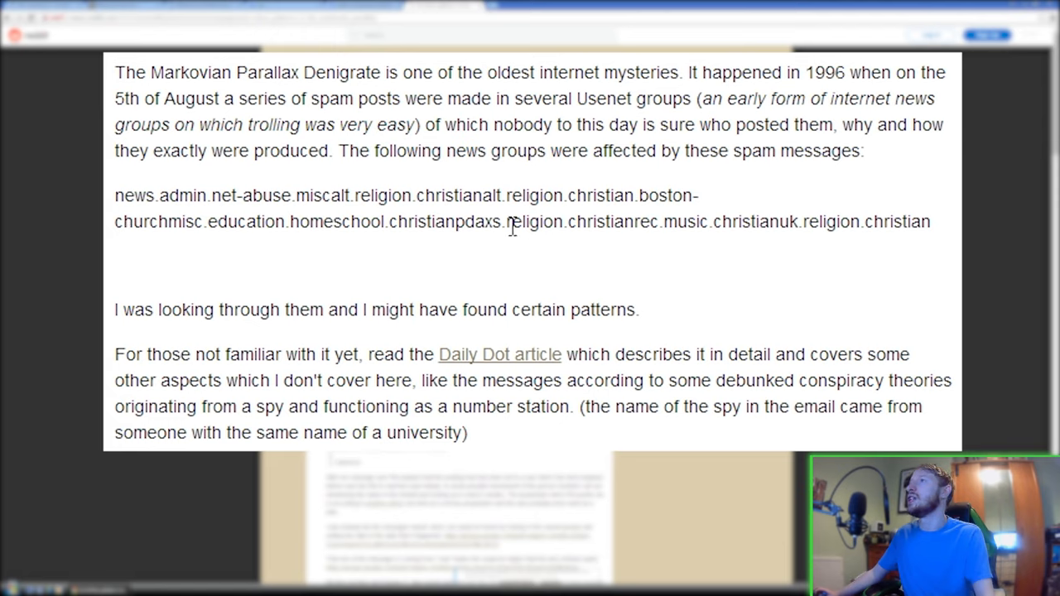
mouse_move(400, 321)
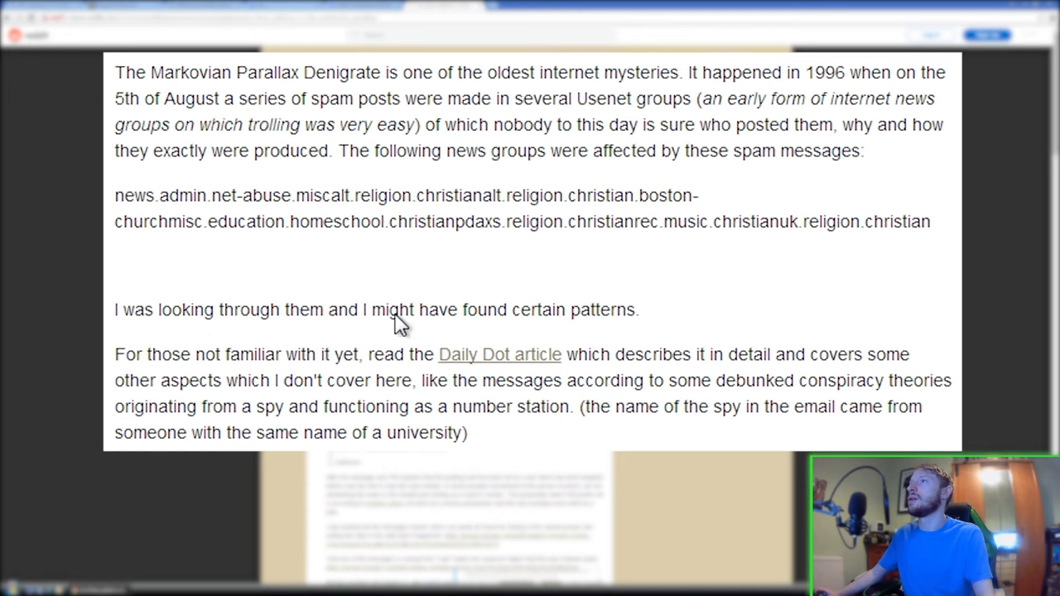
scroll("down", 3)
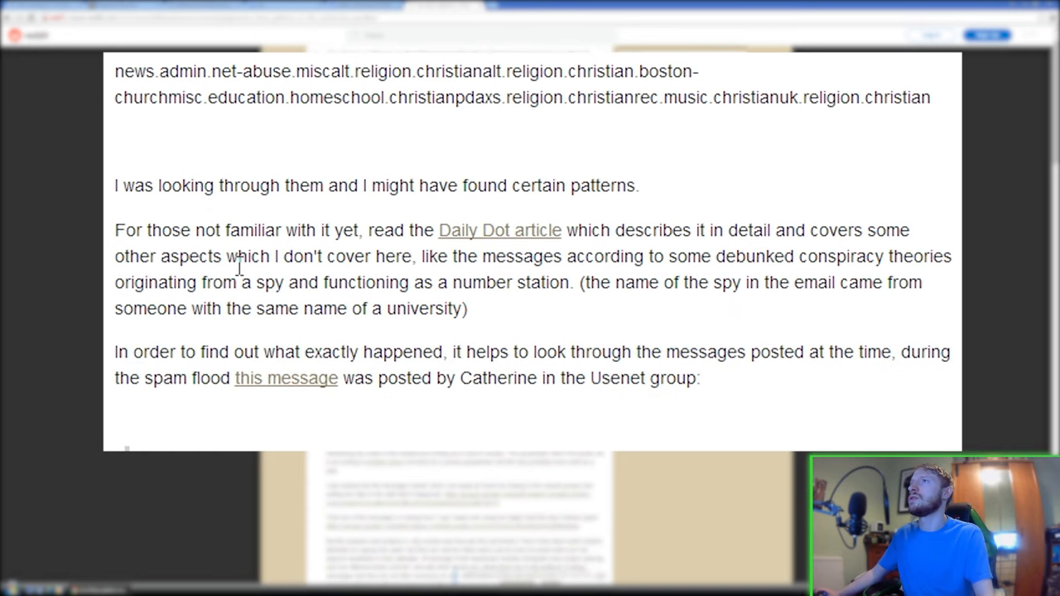
mouse_move(483, 240)
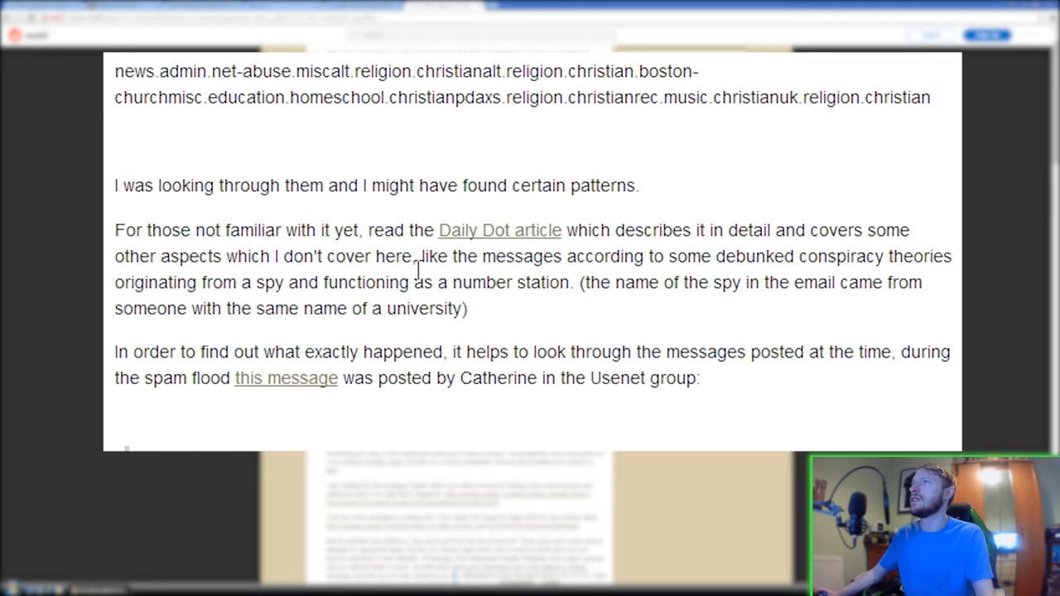
mouse_move(491, 263)
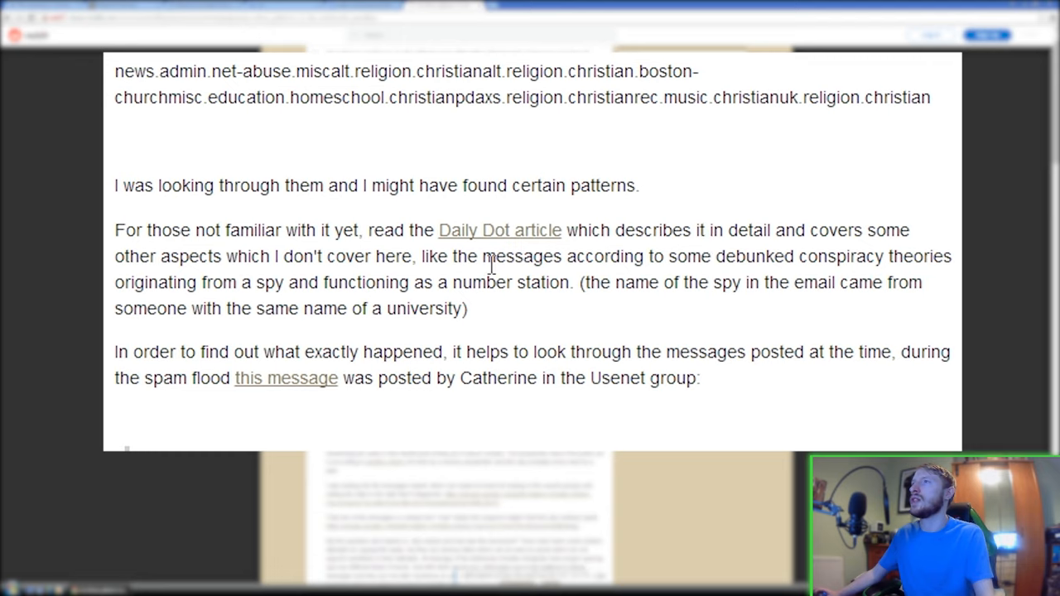
mouse_move(854, 262)
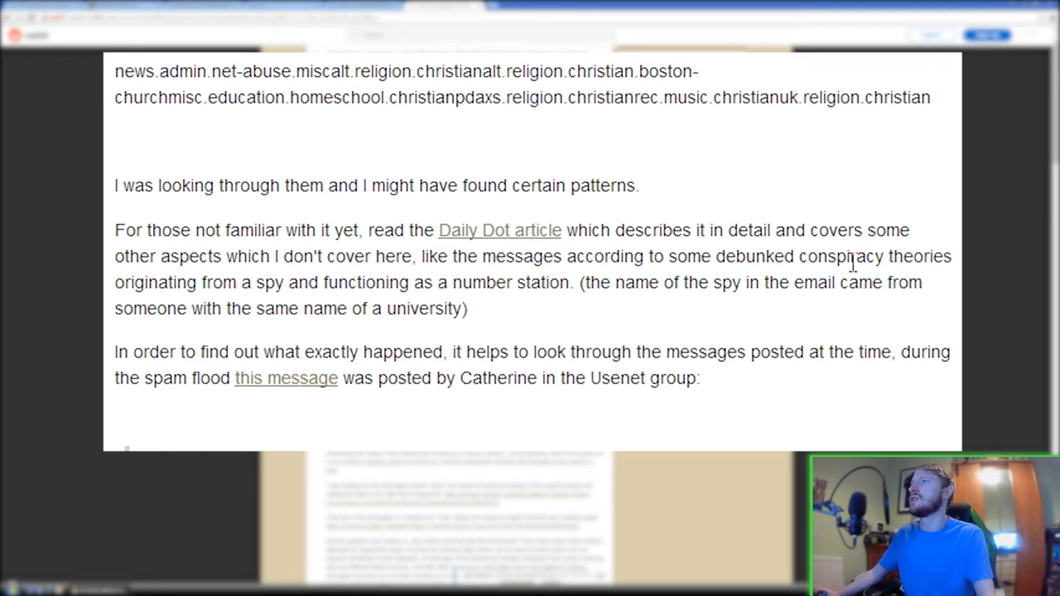
mouse_move(306, 287)
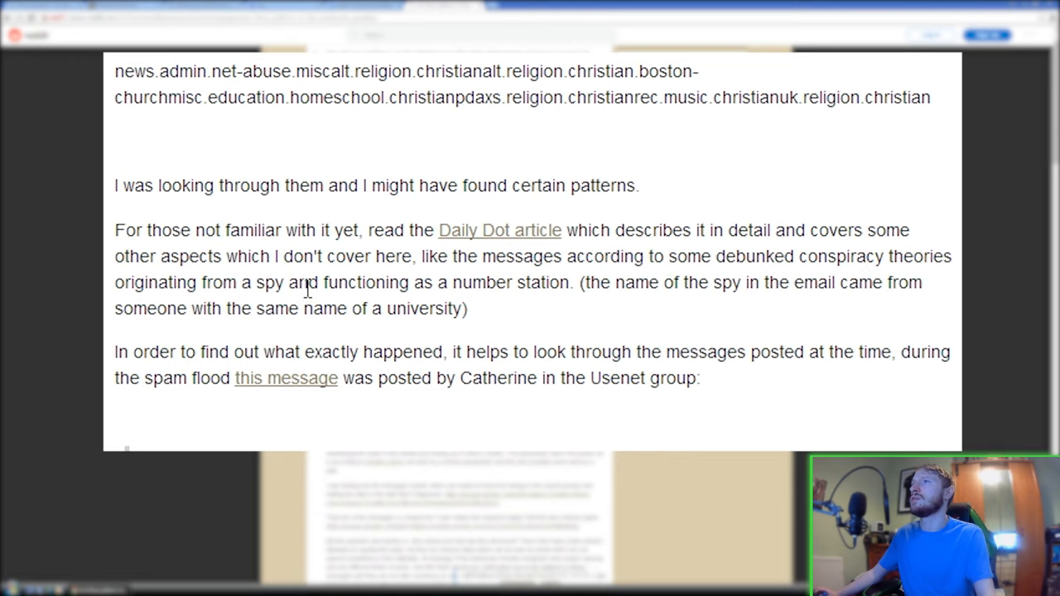
mouse_move(705, 287)
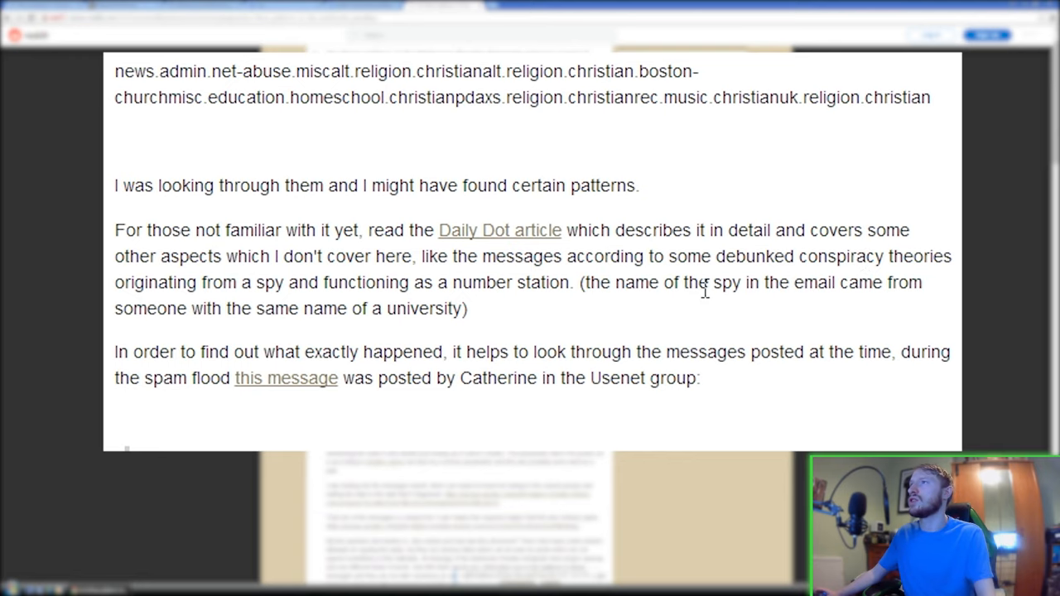
scroll("down", 3)
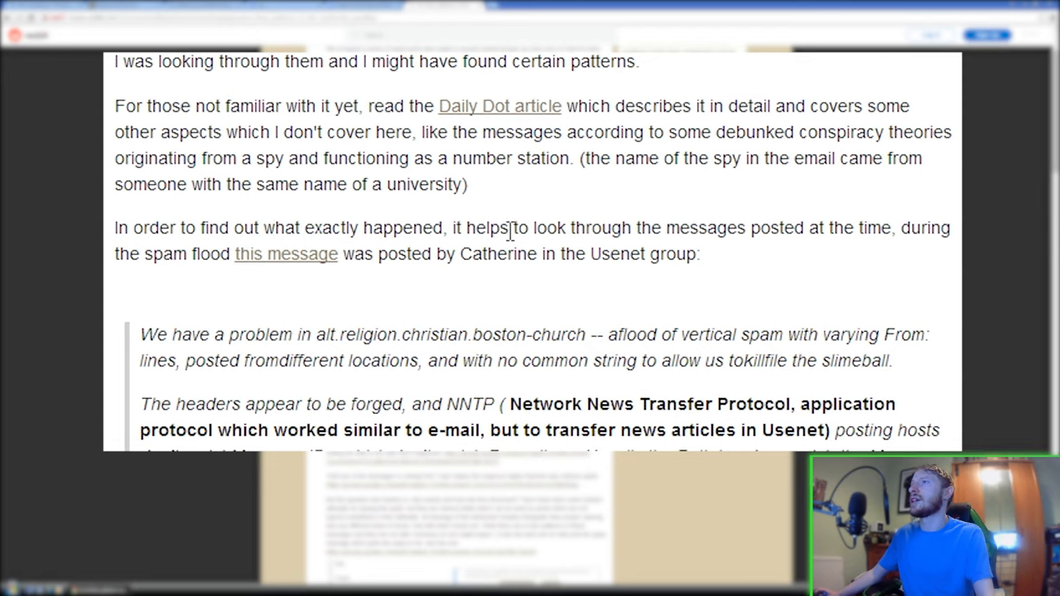
mouse_move(170, 238)
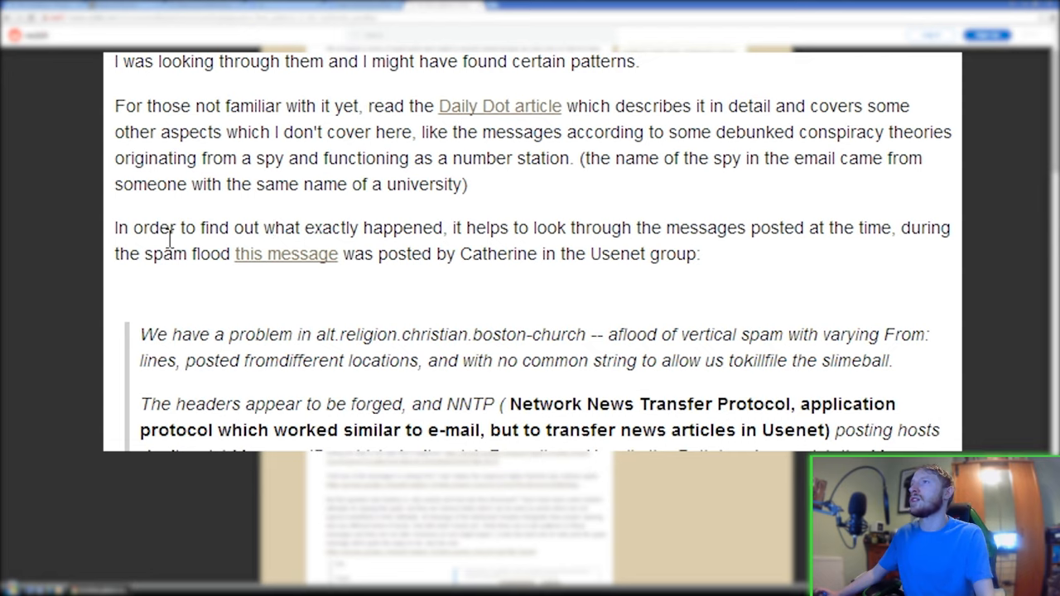
mouse_move(475, 259)
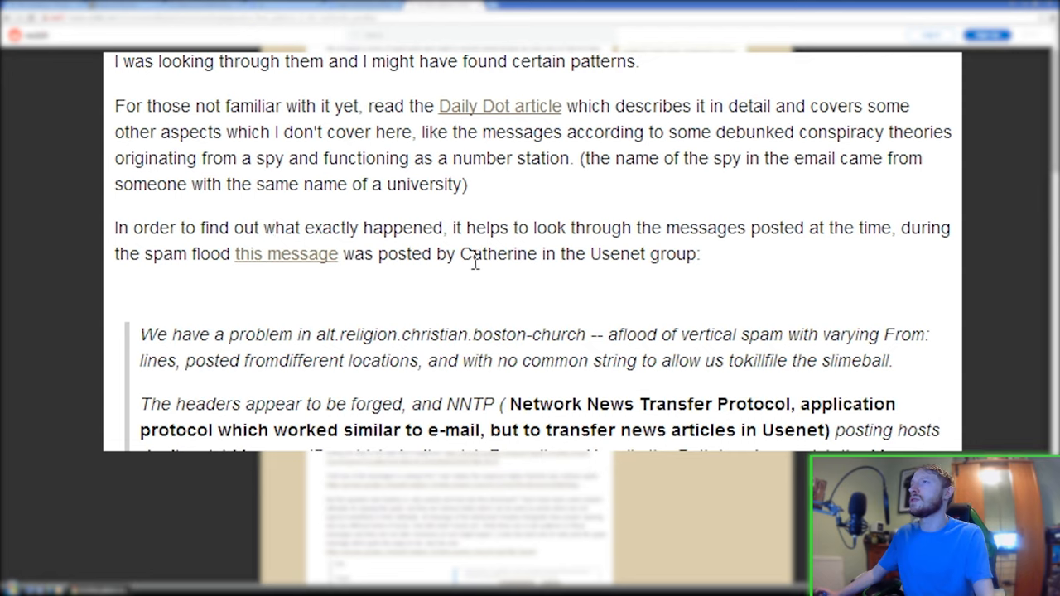
scroll("down", 3)
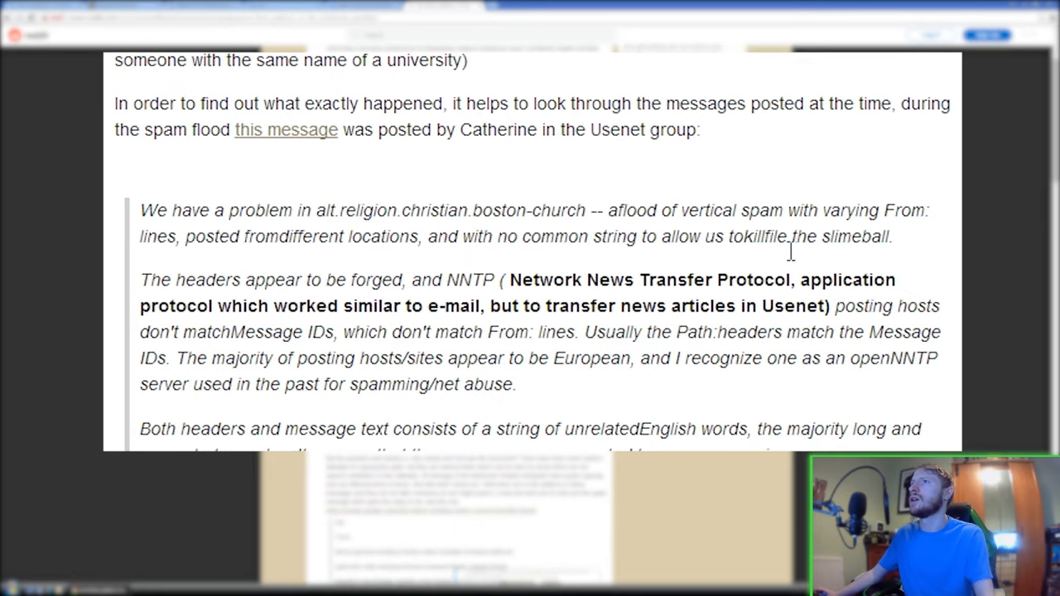
scroll("down", 3)
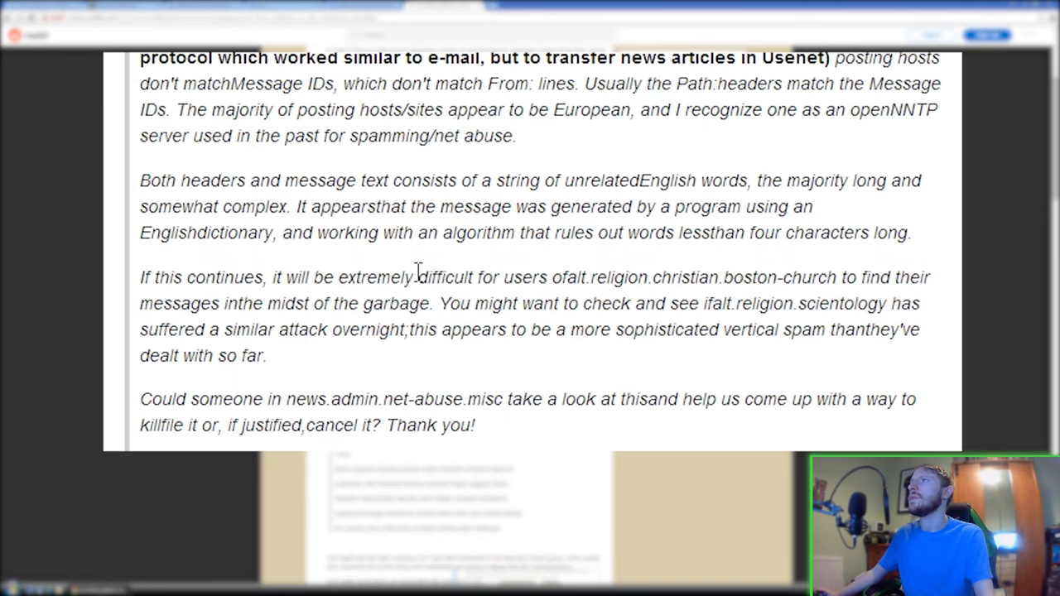
scroll("down", 3)
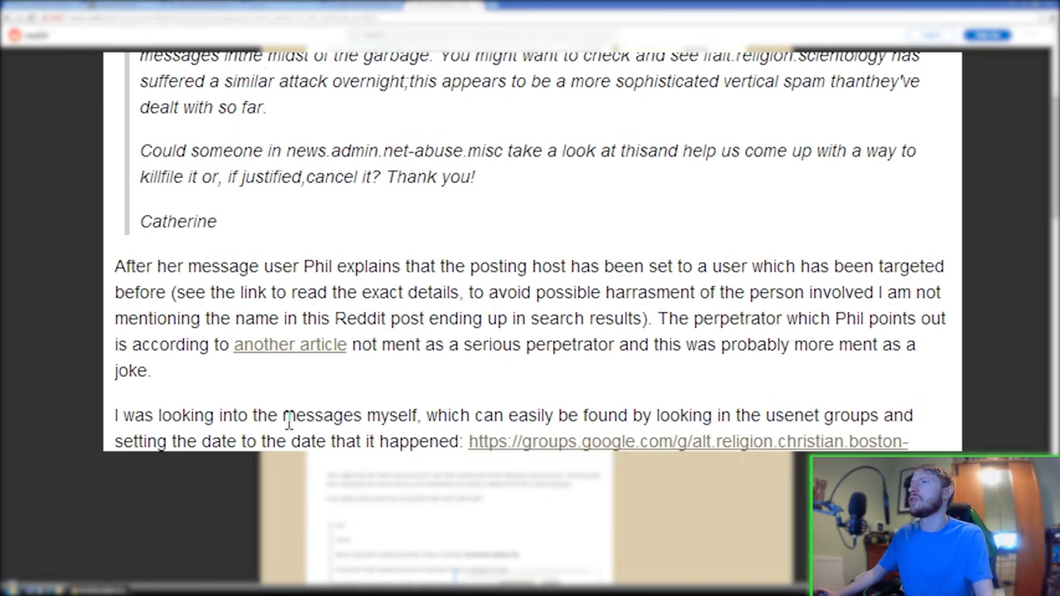
scroll("down", 3)
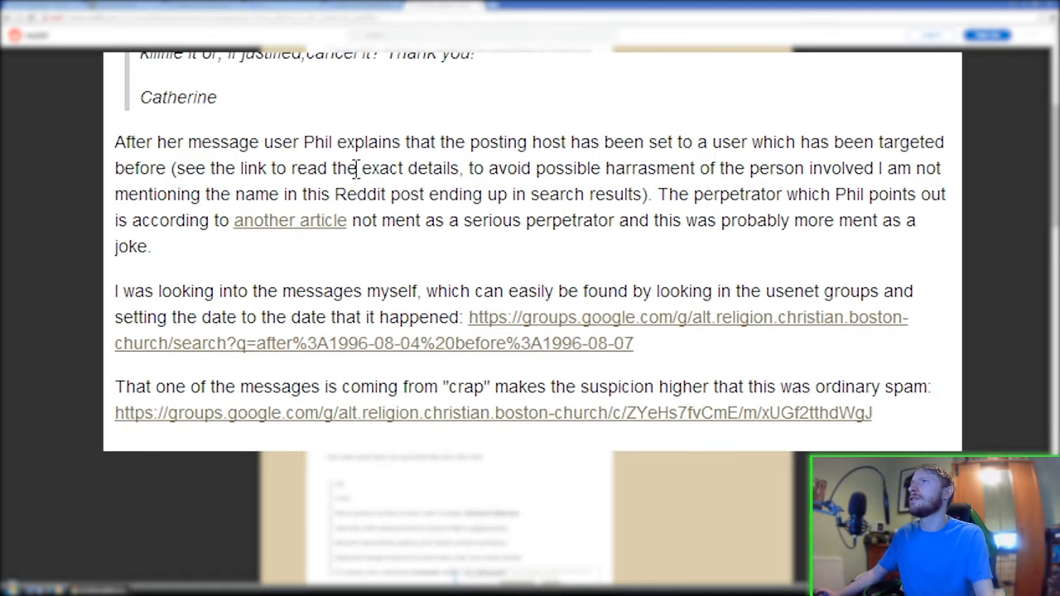
mouse_move(619, 168)
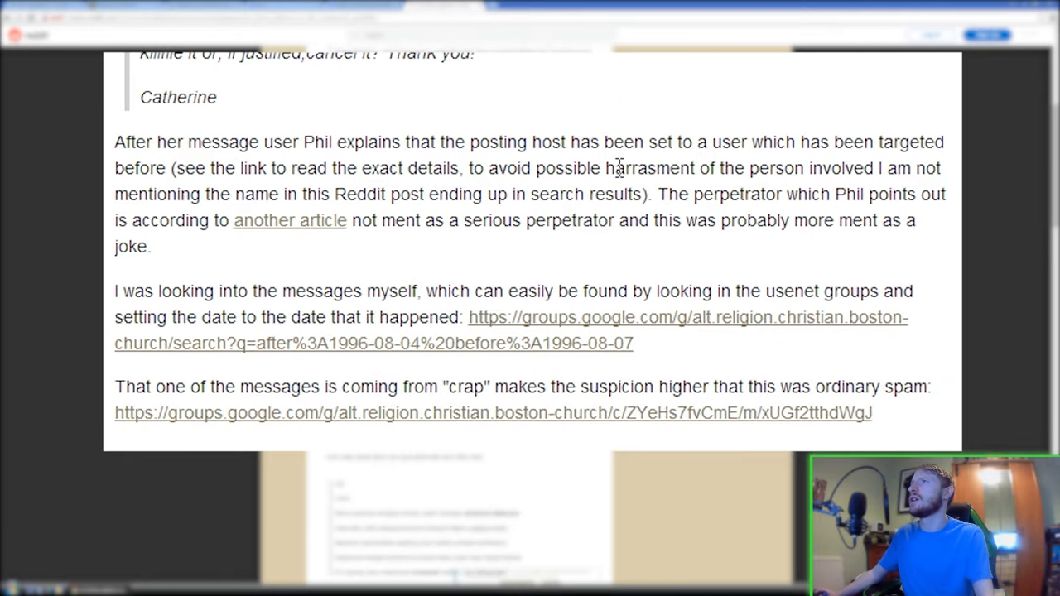
mouse_move(895, 165)
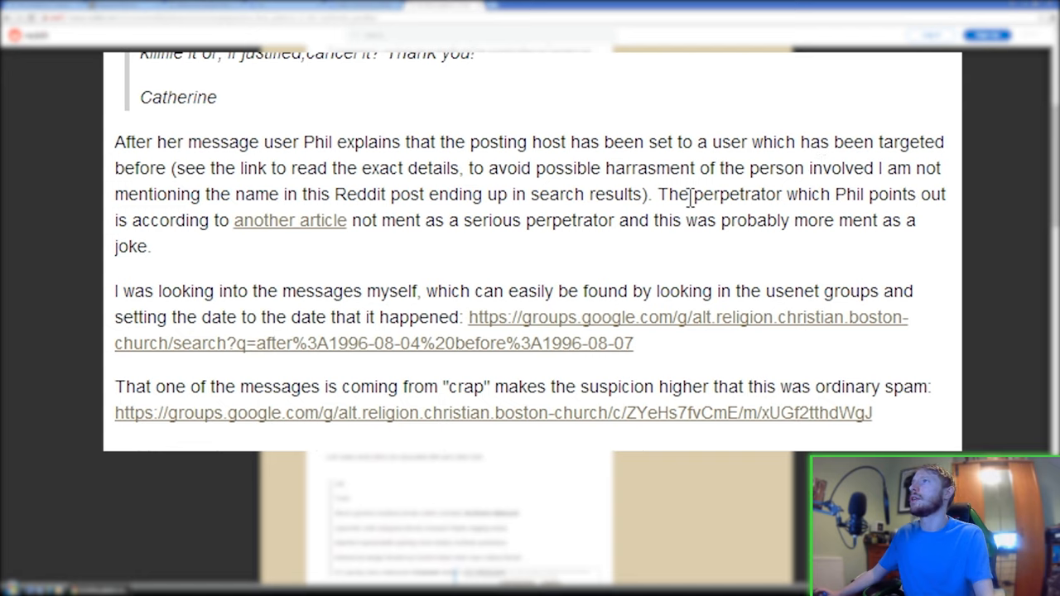
mouse_move(393, 232)
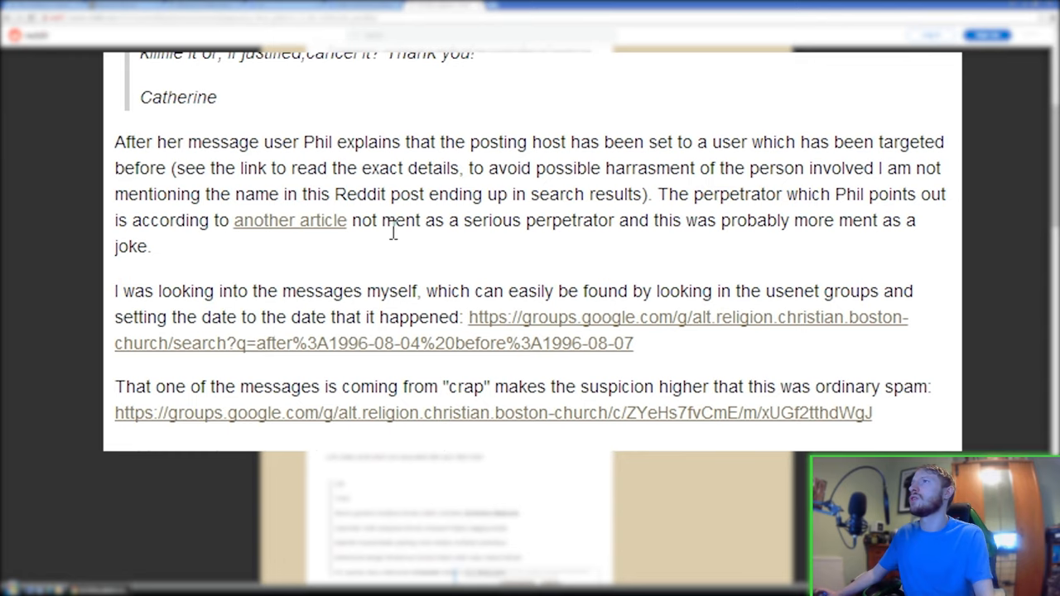
mouse_move(657, 235)
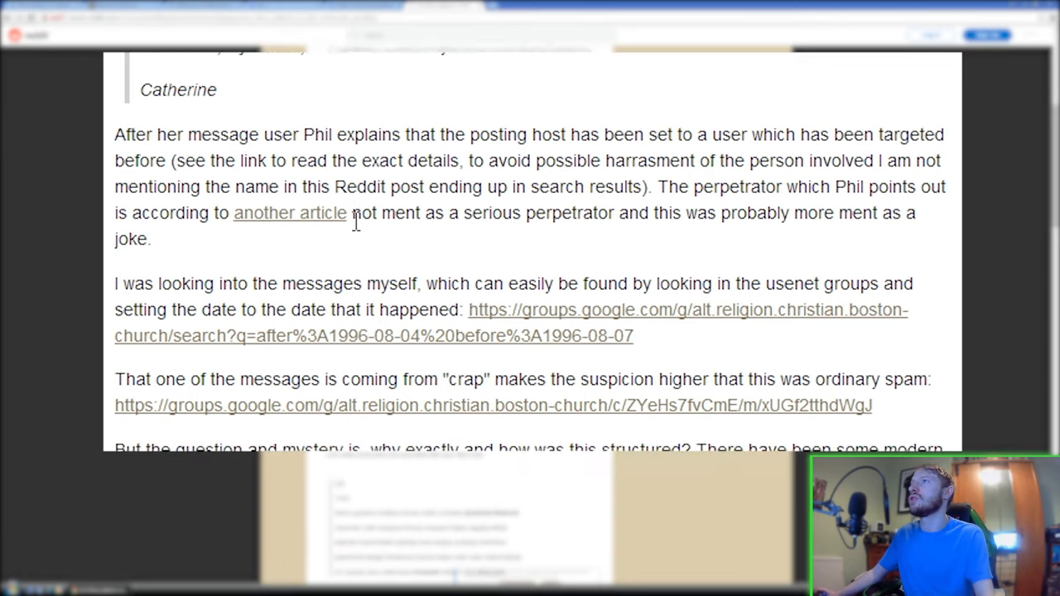
scroll("down", 3)
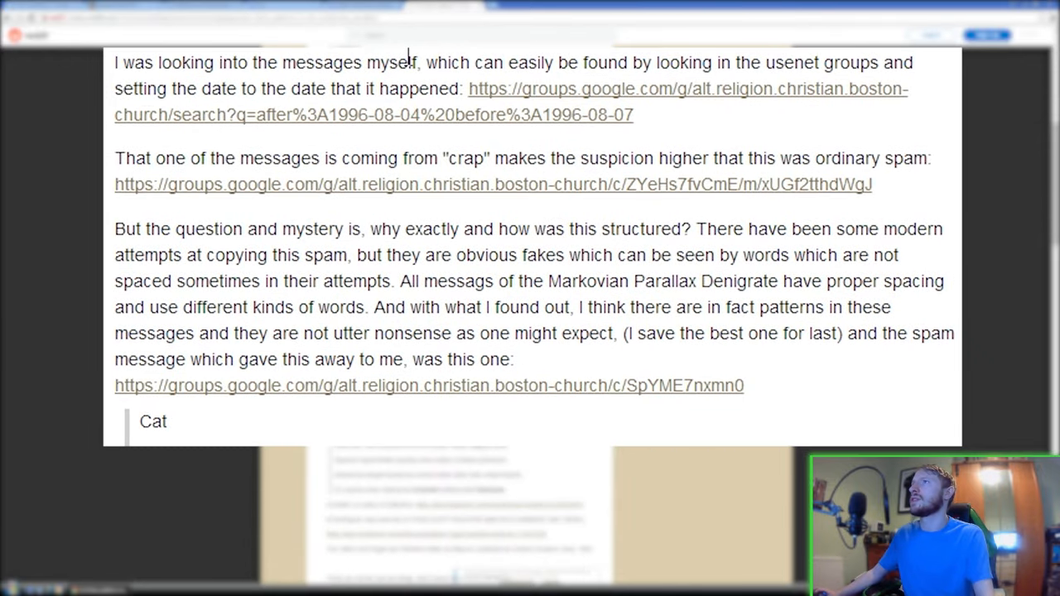
mouse_move(888, 57)
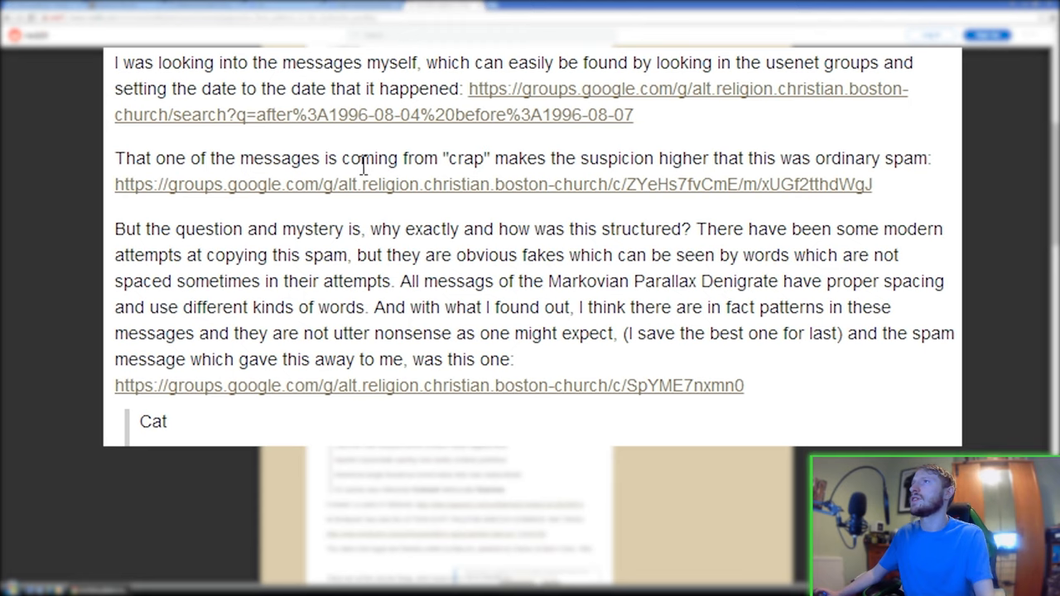
mouse_move(594, 157)
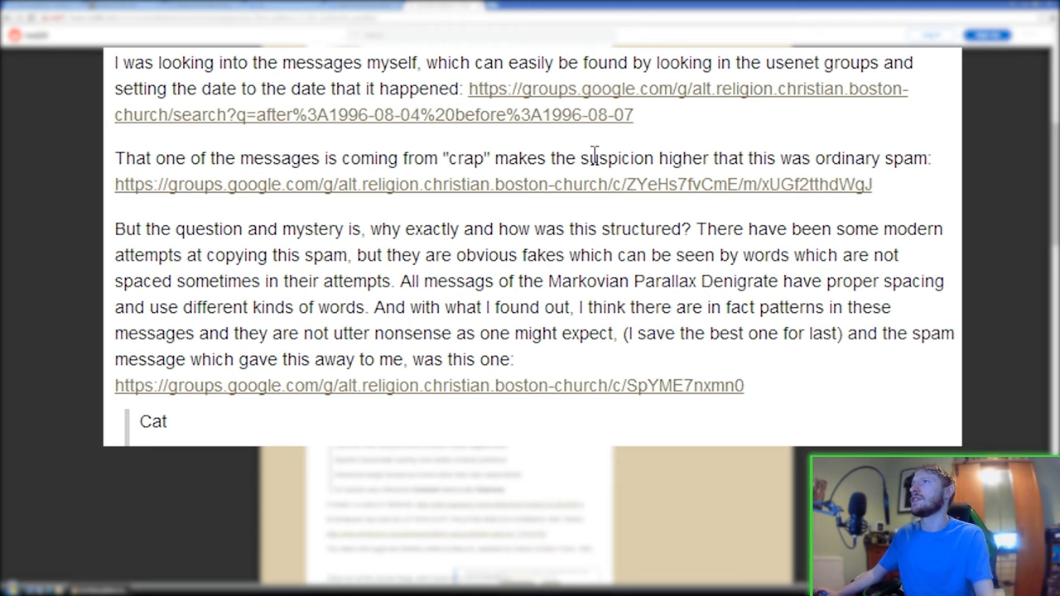
mouse_move(779, 201)
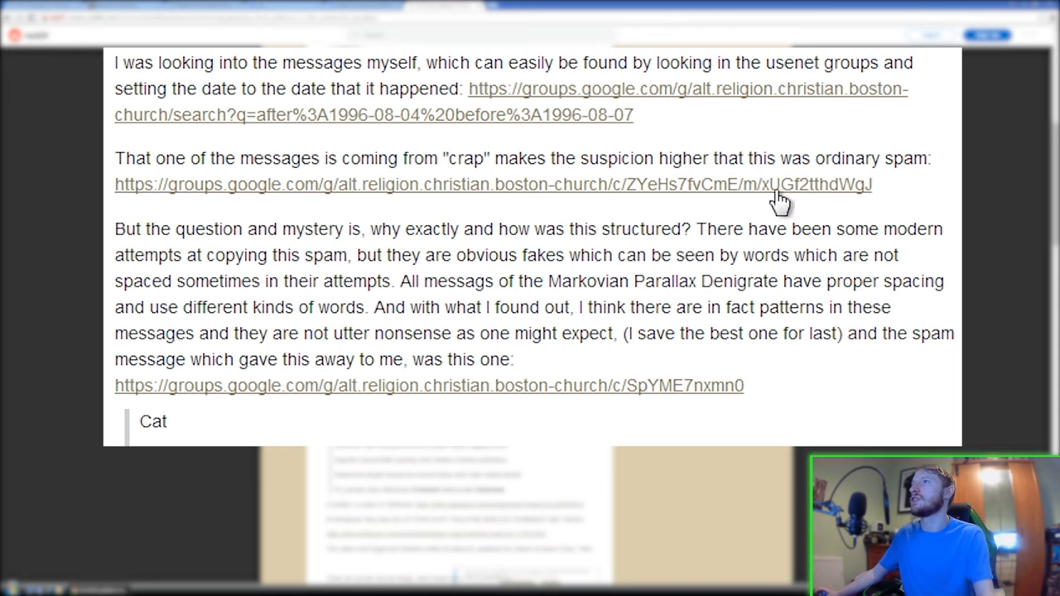
- Scroll to the quoted Cat/Truck spam message with its lines of nonsense words
scroll("down", 3)
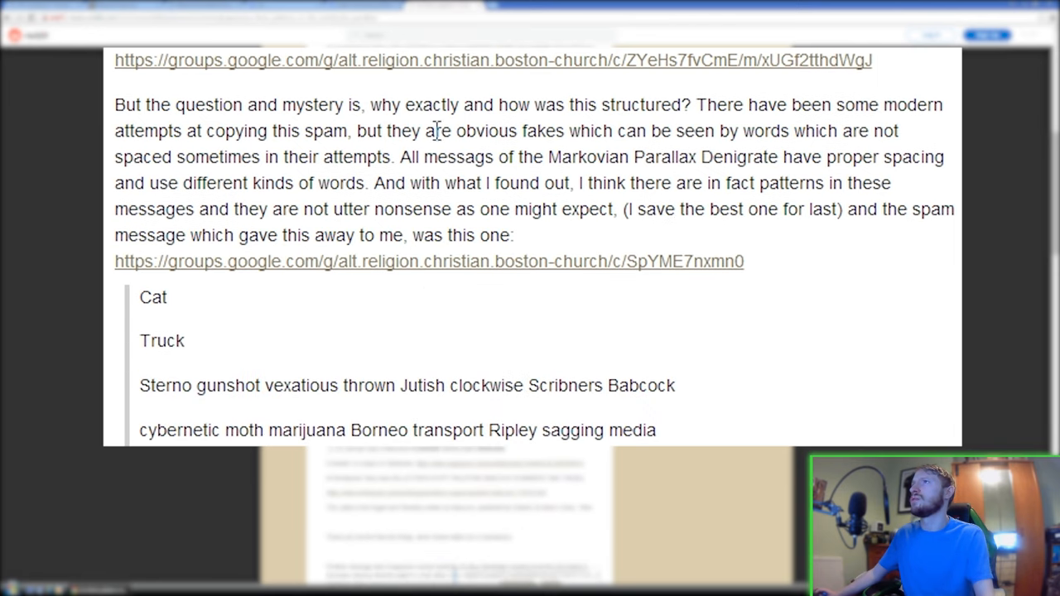
mouse_move(669, 117)
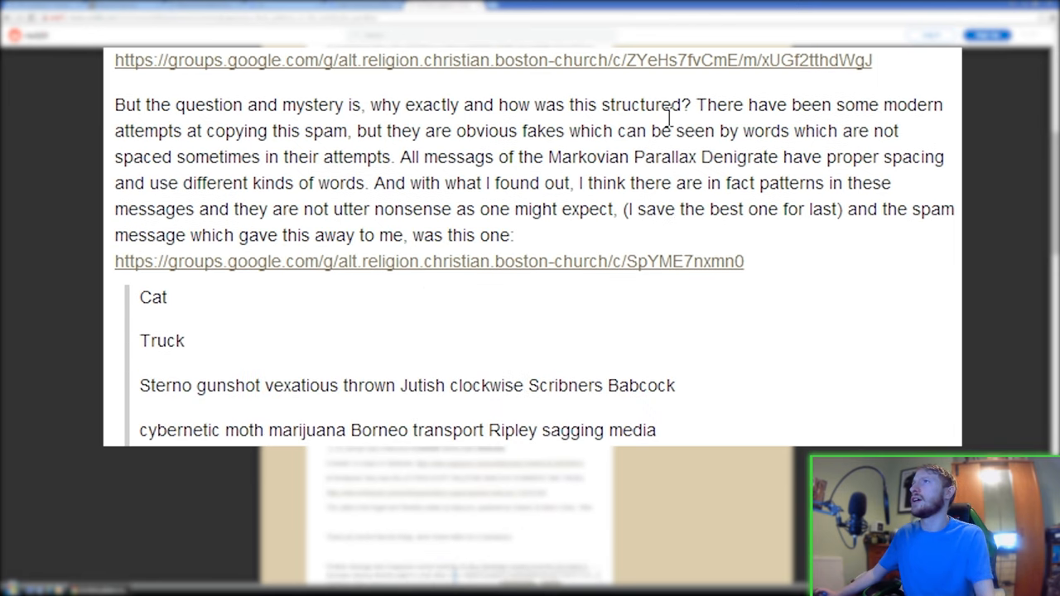
mouse_move(295, 156)
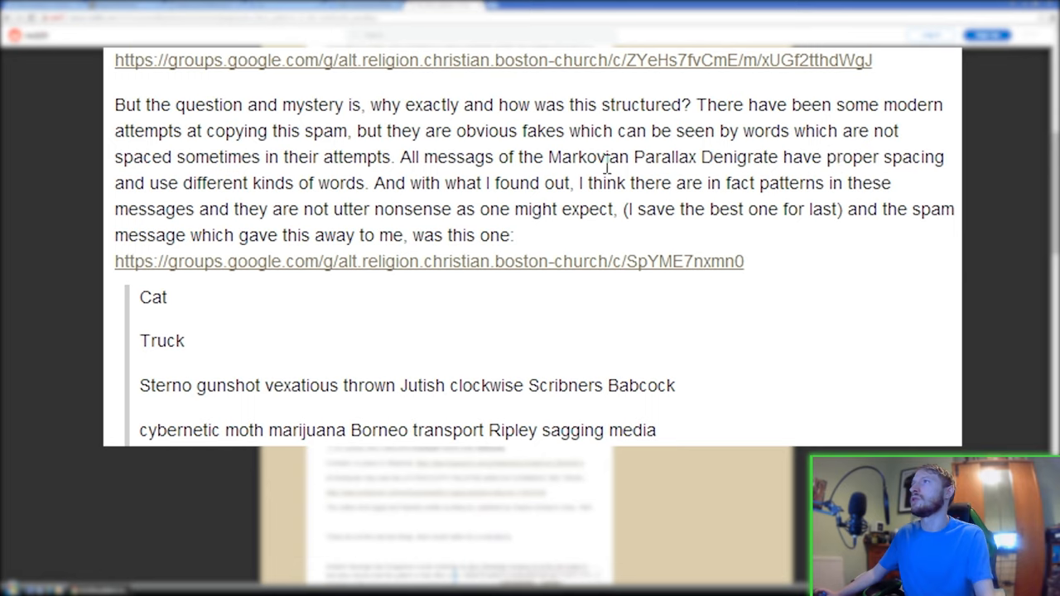
mouse_move(471, 168)
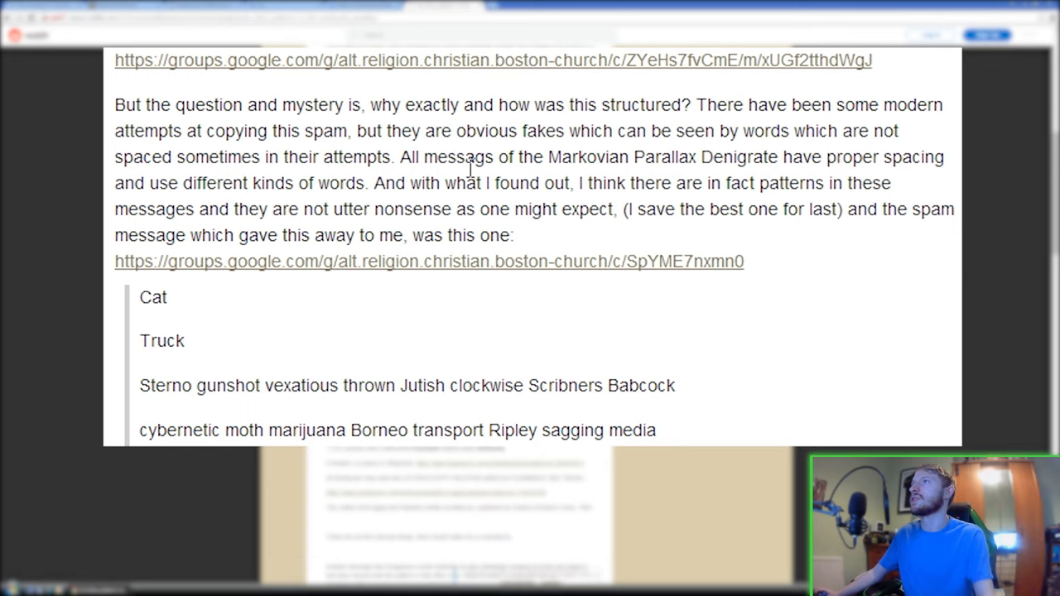
mouse_move(796, 171)
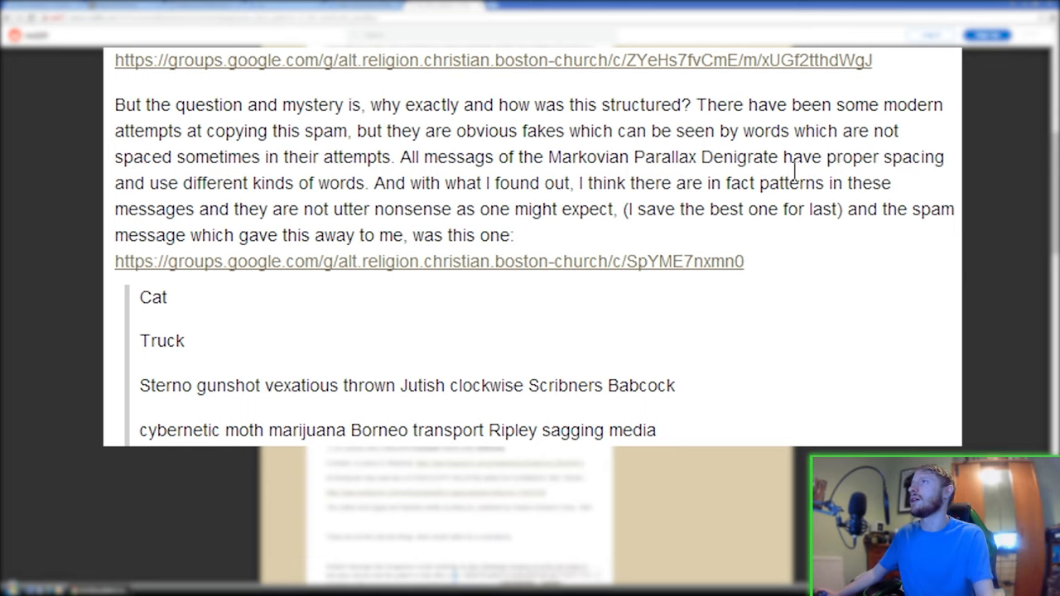
mouse_move(303, 208)
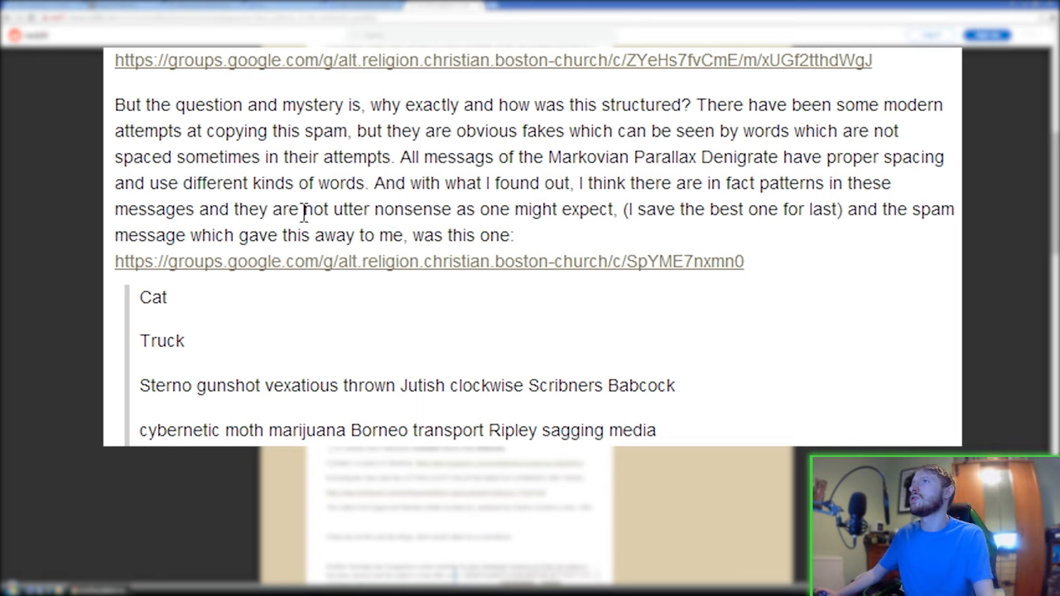
mouse_move(448, 207)
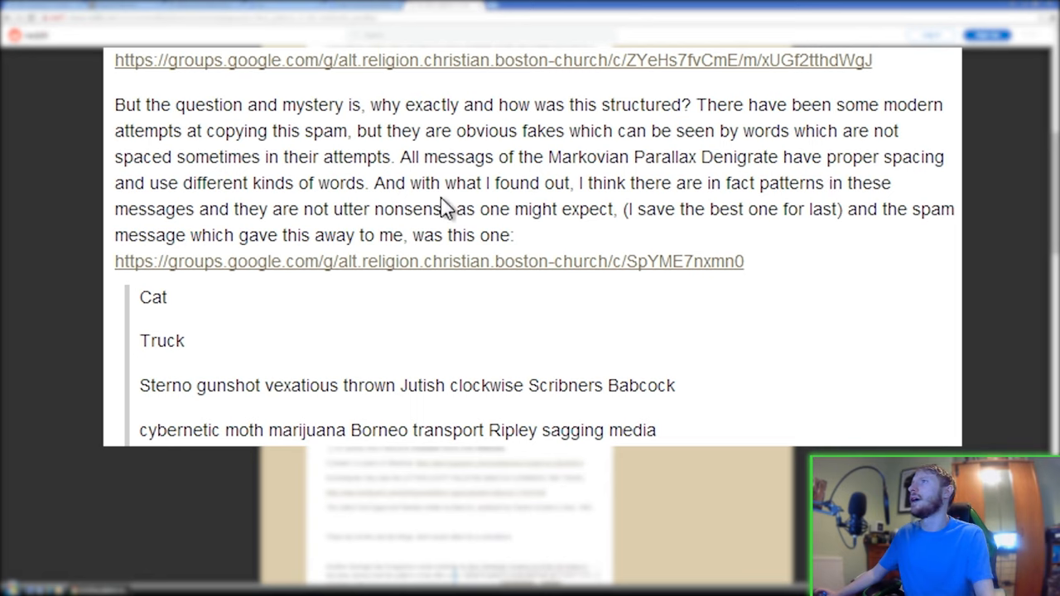
mouse_move(714, 208)
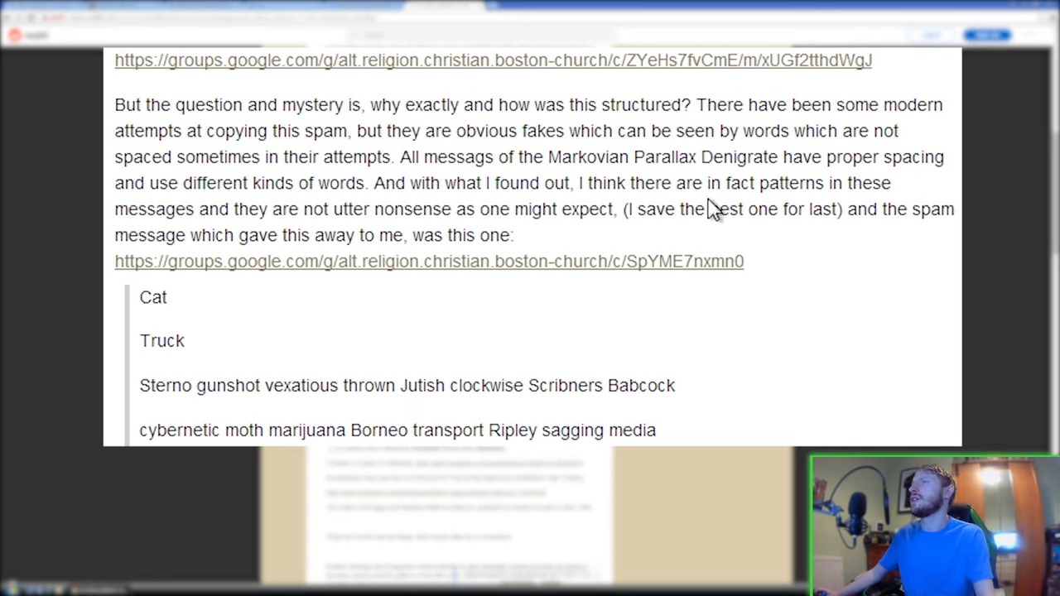
mouse_move(260, 236)
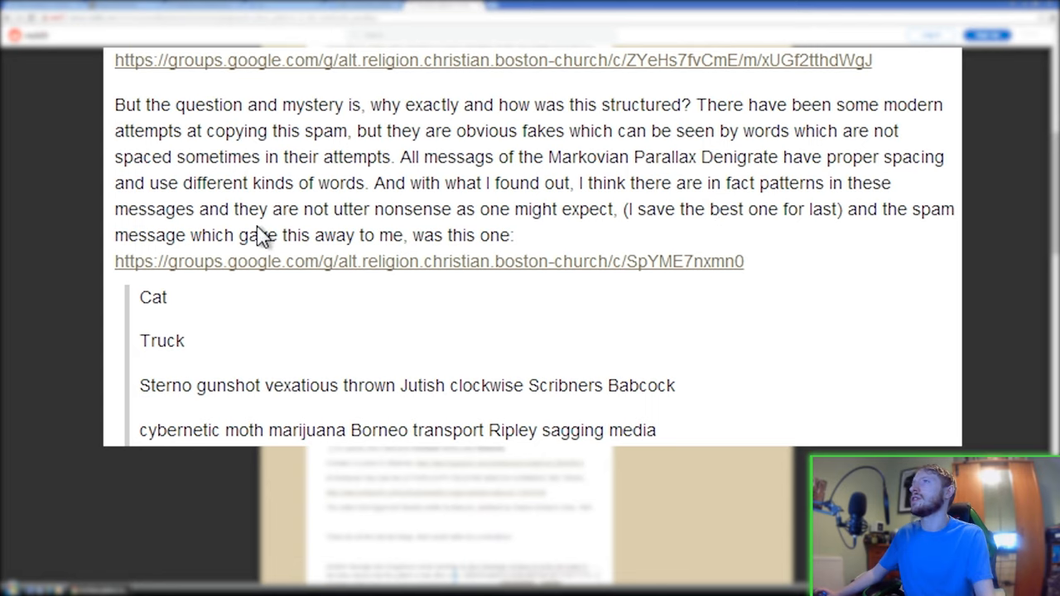
mouse_move(535, 232)
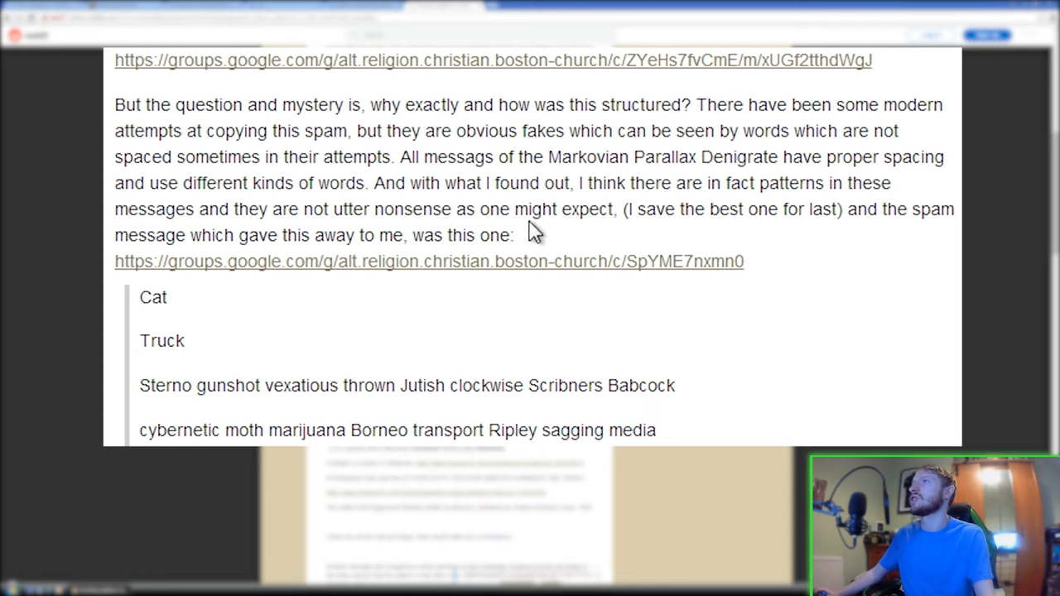
mouse_move(278, 257)
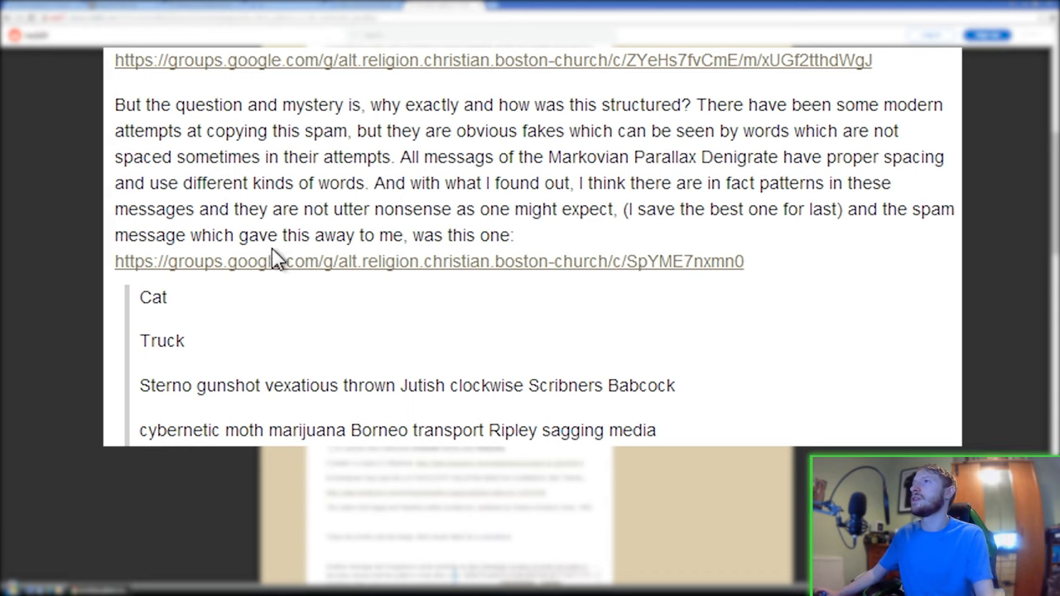
mouse_move(717, 274)
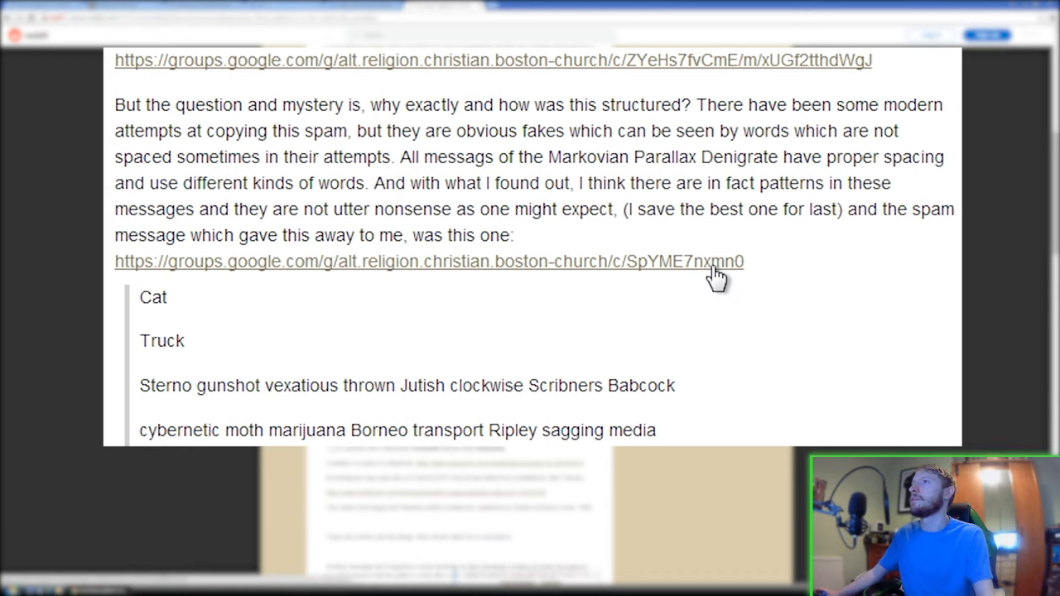
scroll("down", 3)
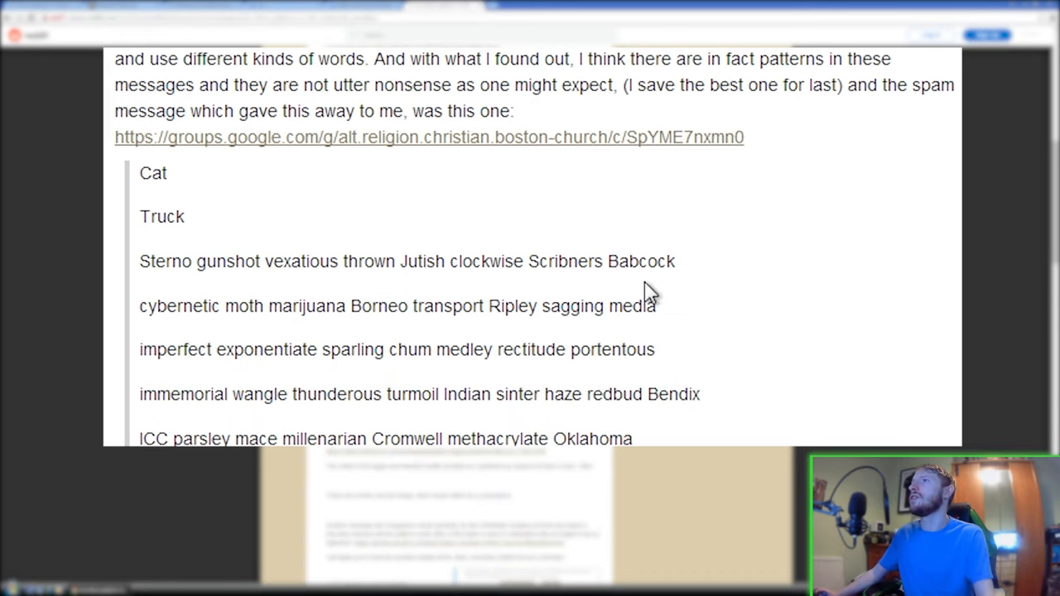
- Scroll past the 'utter nonsense' note to the message with bolded words like Scribners Babcock
scroll("down", 3)
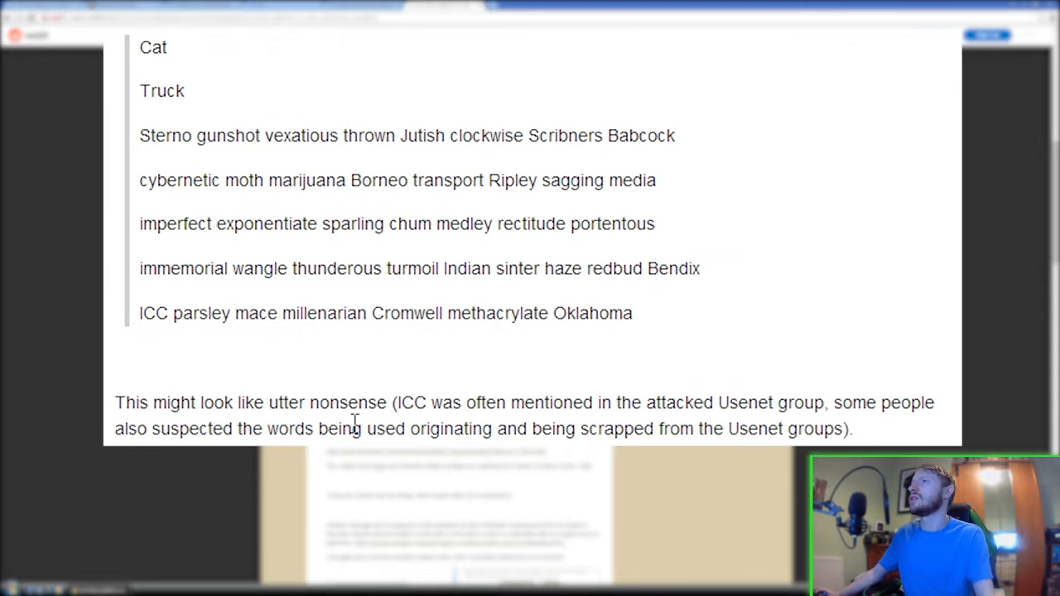
mouse_move(603, 424)
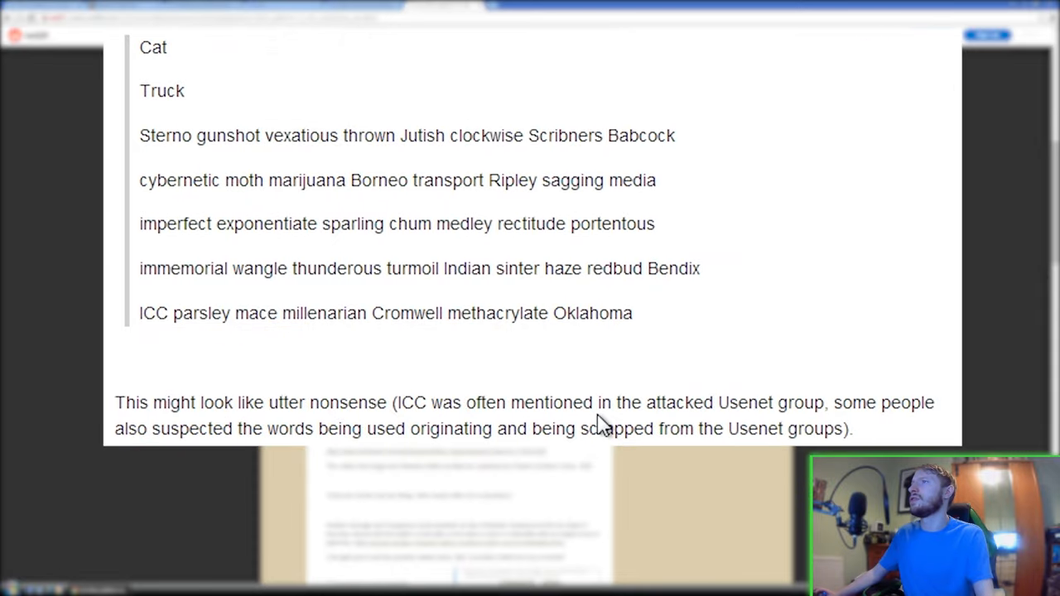
mouse_move(899, 435)
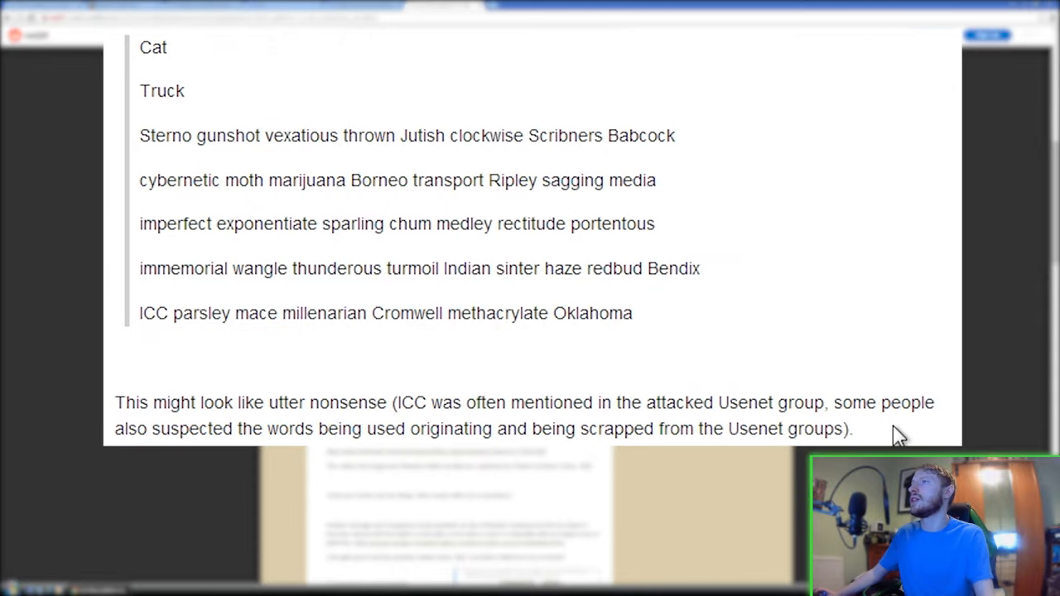
mouse_move(427, 439)
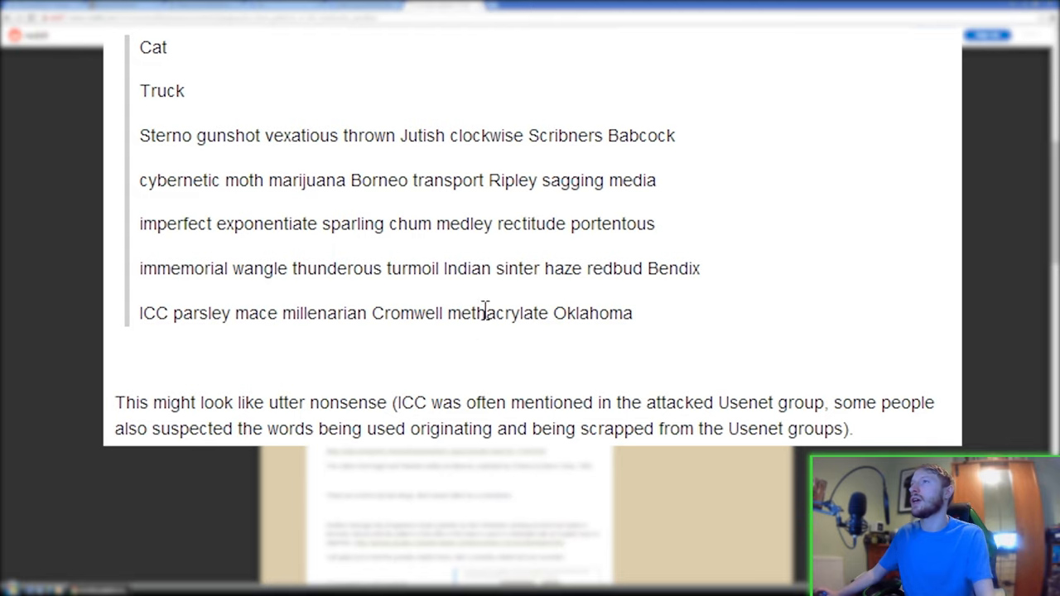
scroll("down", 3)
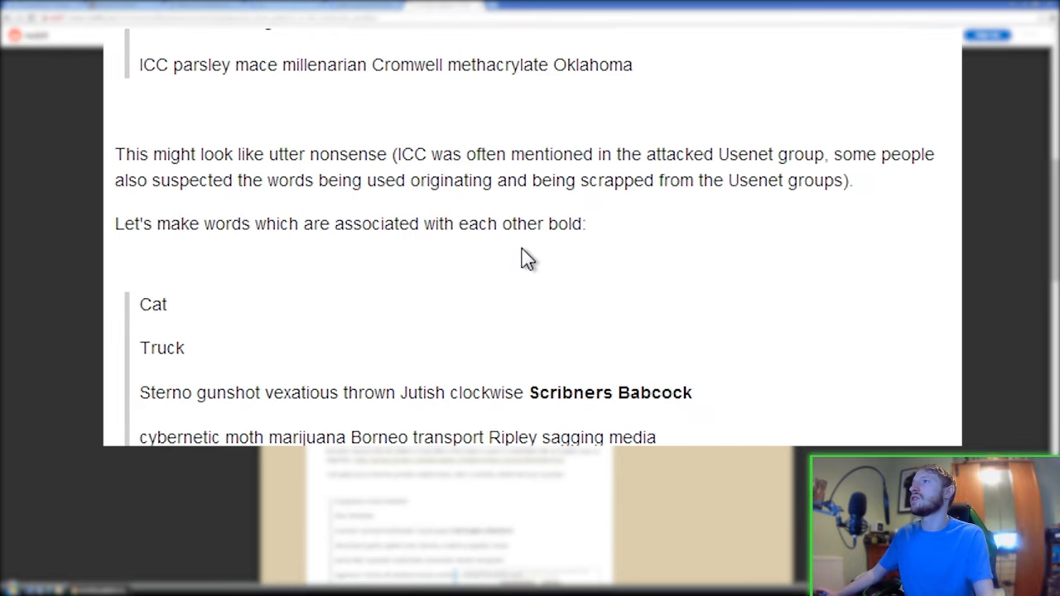
- Read past the Cromwell and Worthpoint notes to the Harrington and Grimaldi–Genoa explanations
scroll("down", 3)
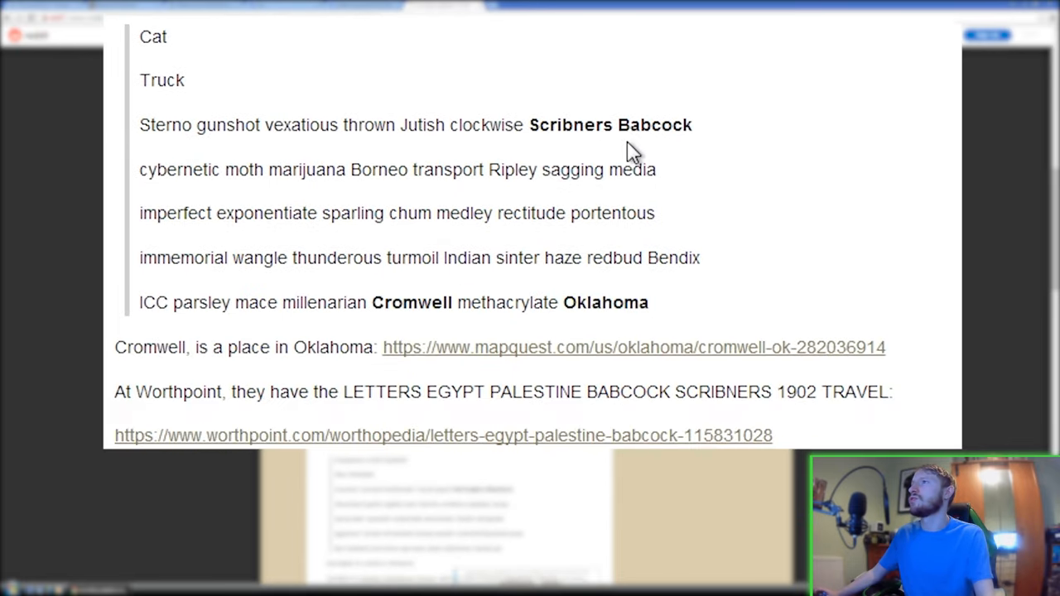
mouse_move(716, 240)
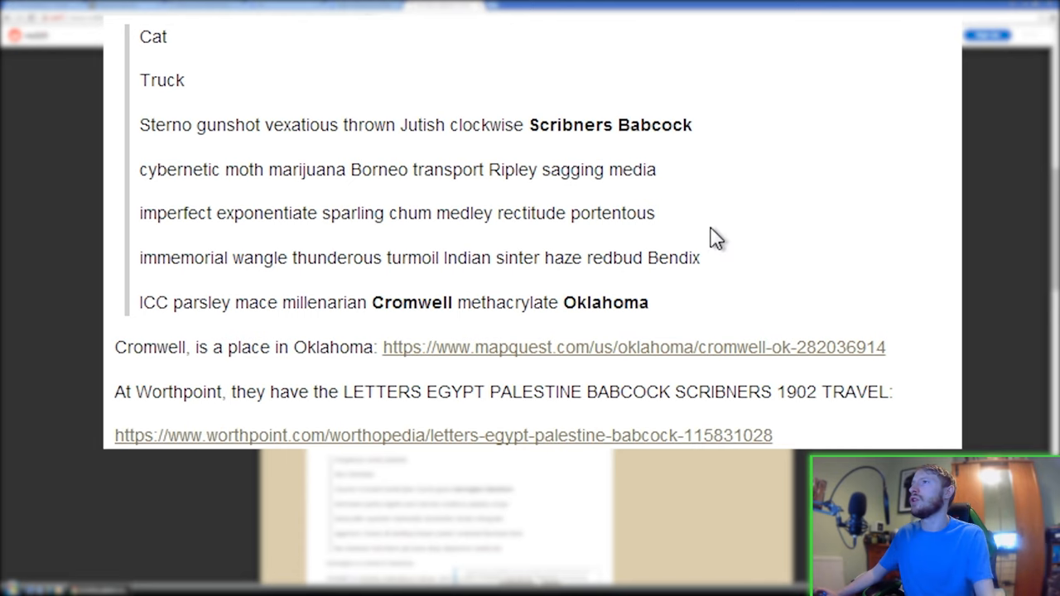
scroll("down", 3)
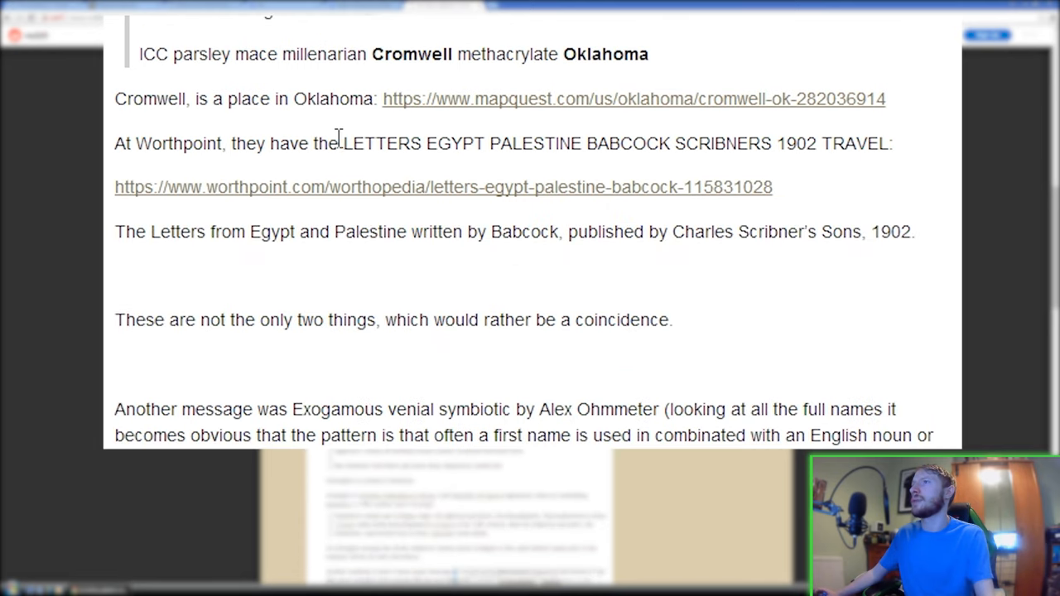
mouse_move(285, 158)
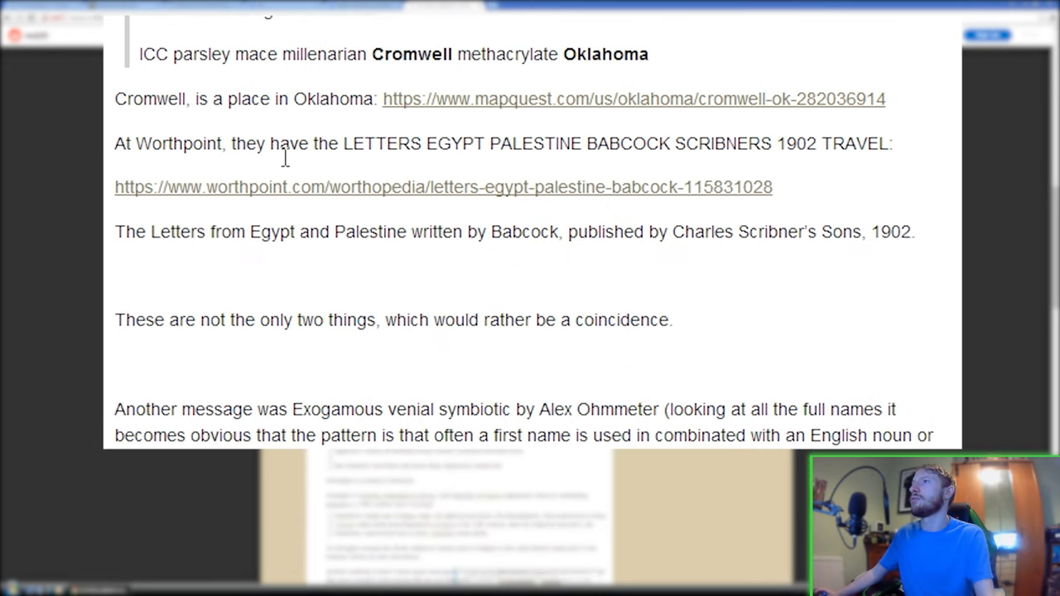
mouse_move(599, 154)
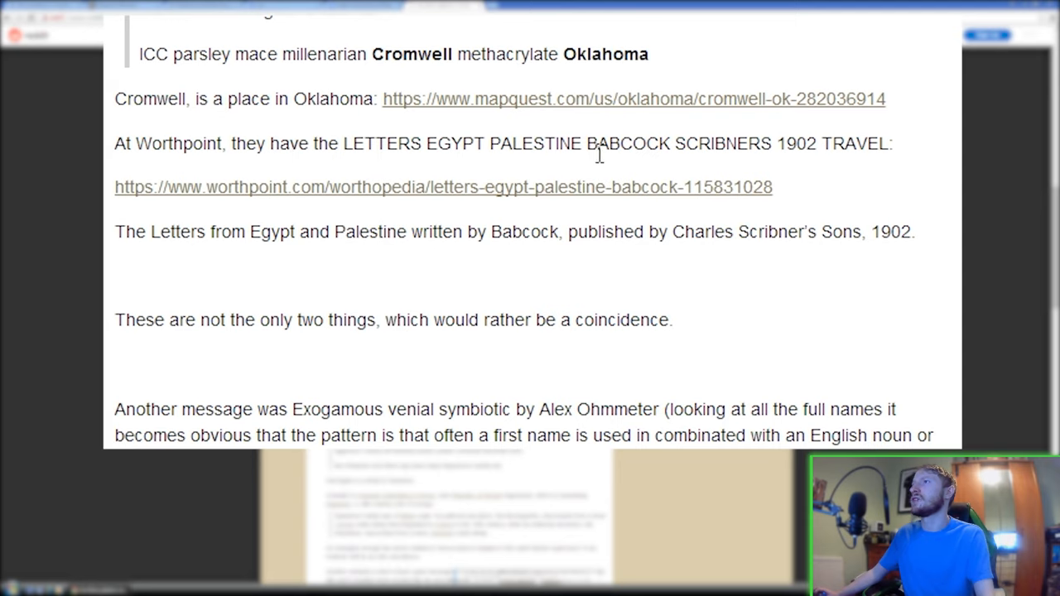
mouse_move(766, 170)
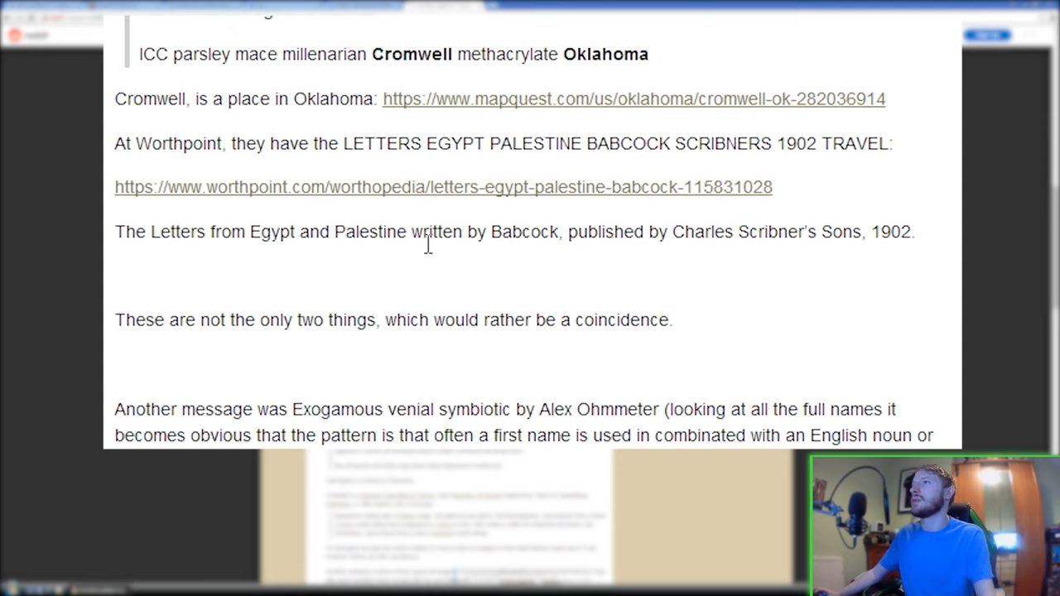
mouse_move(639, 236)
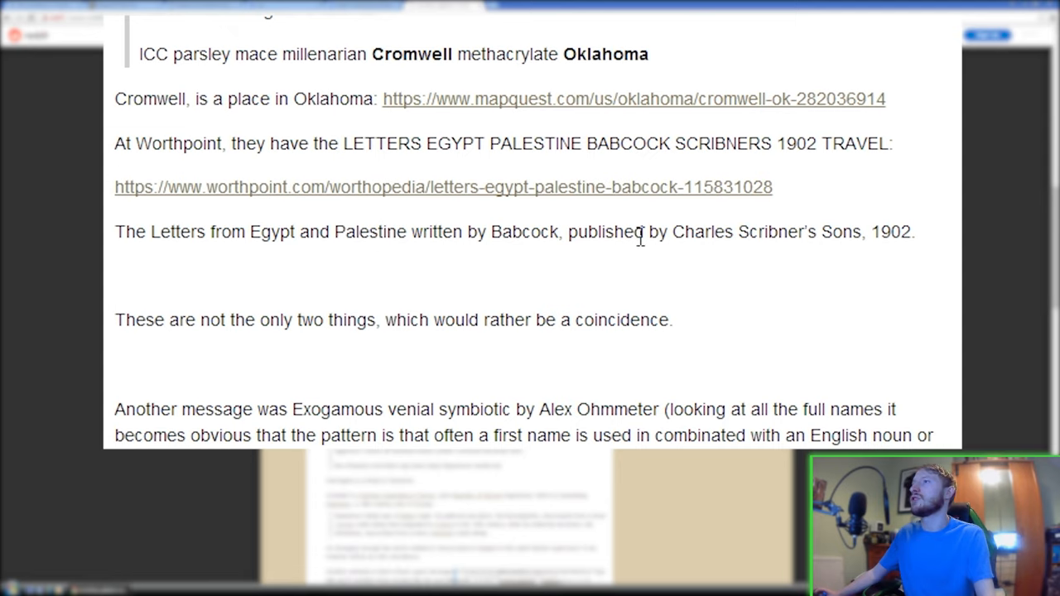
mouse_move(948, 229)
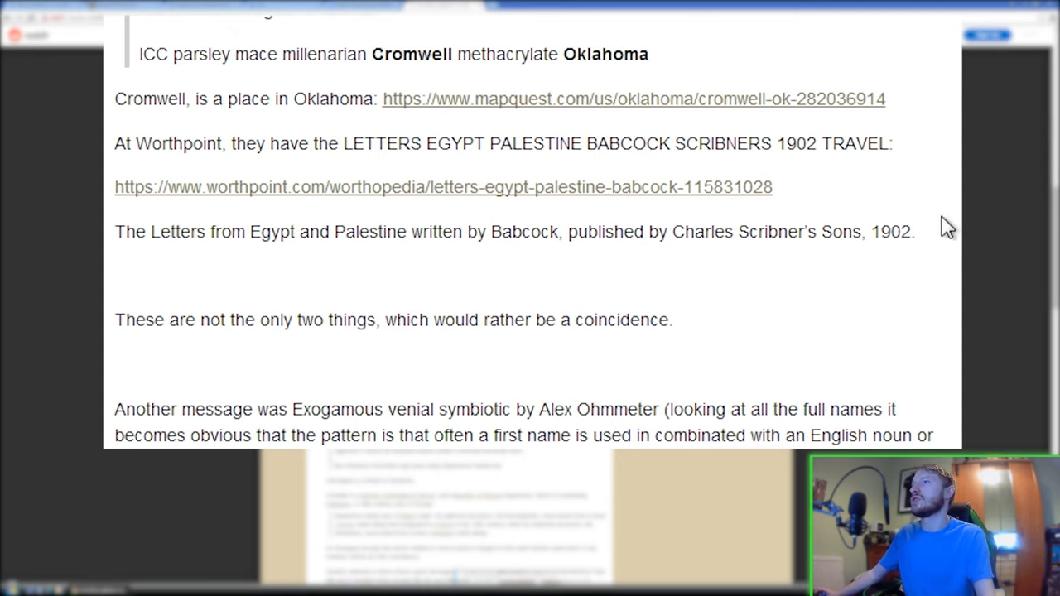
mouse_move(323, 348)
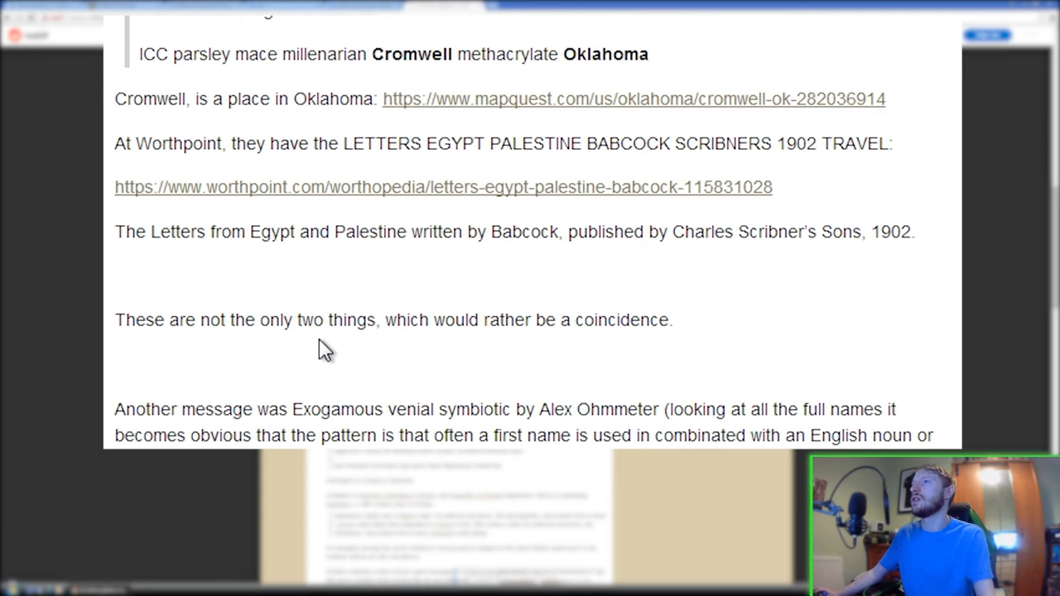
scroll("down", 3)
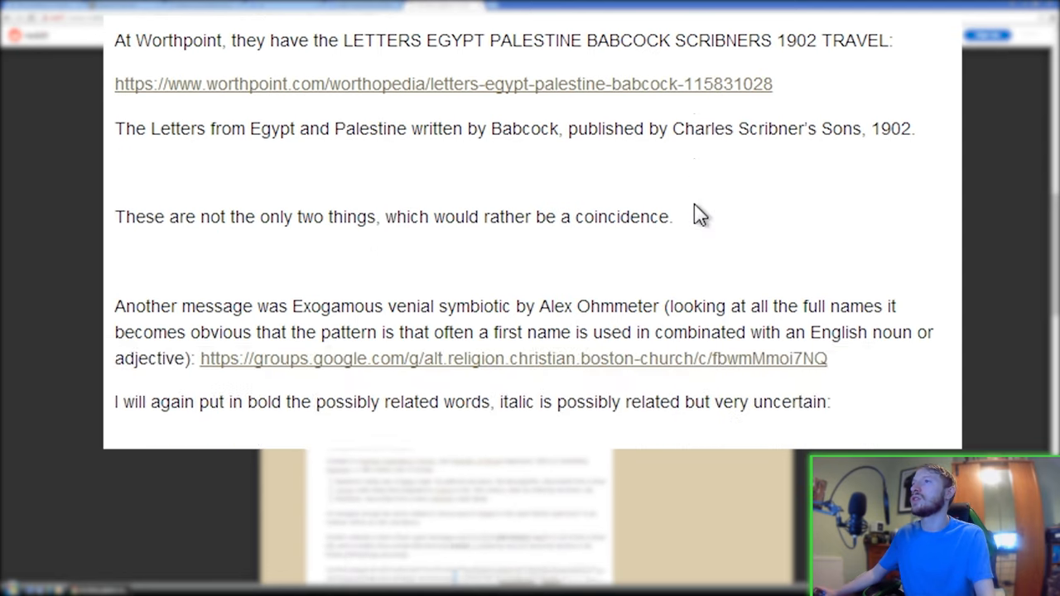
scroll("down", 3)
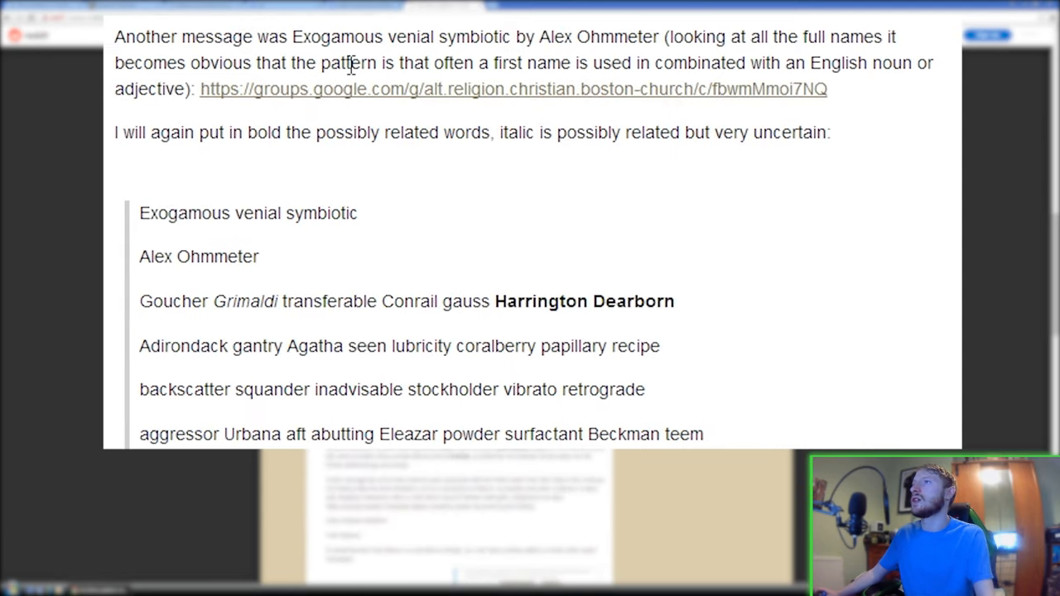
mouse_move(488, 58)
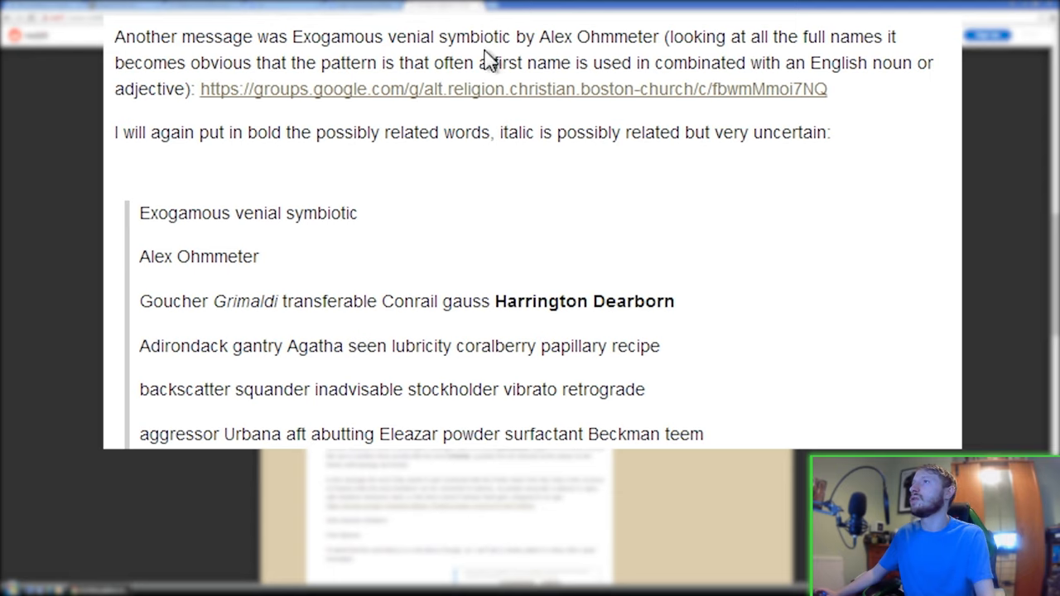
mouse_move(642, 62)
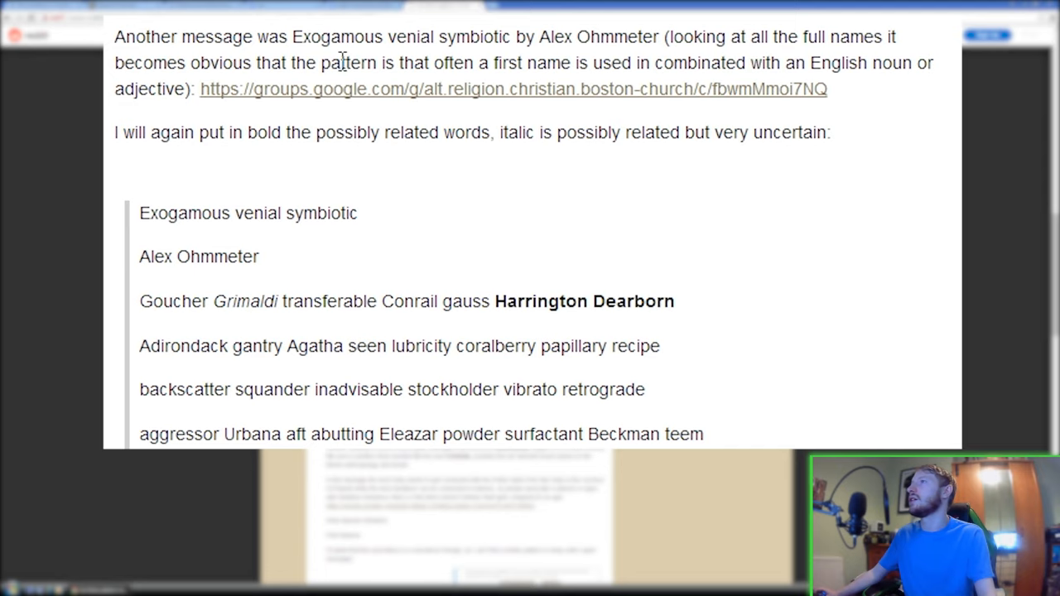
mouse_move(741, 124)
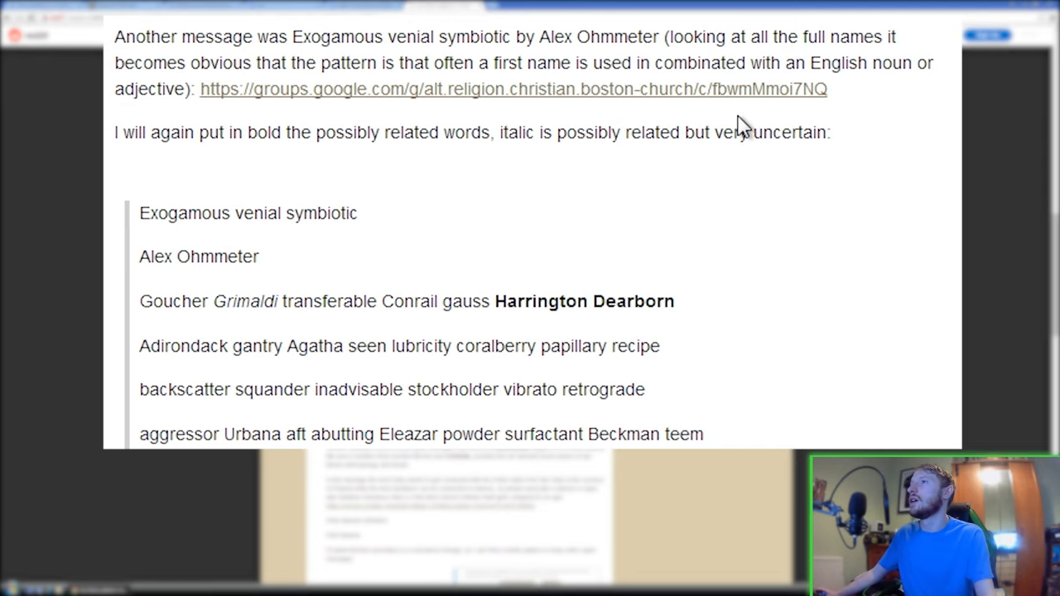
scroll("down", 3)
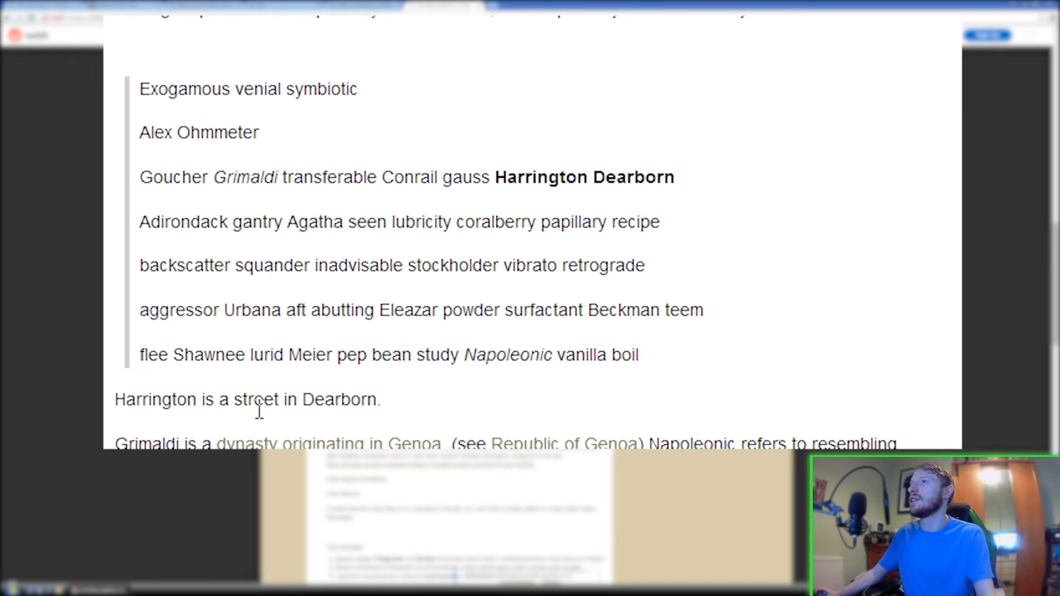
scroll("down", 3)
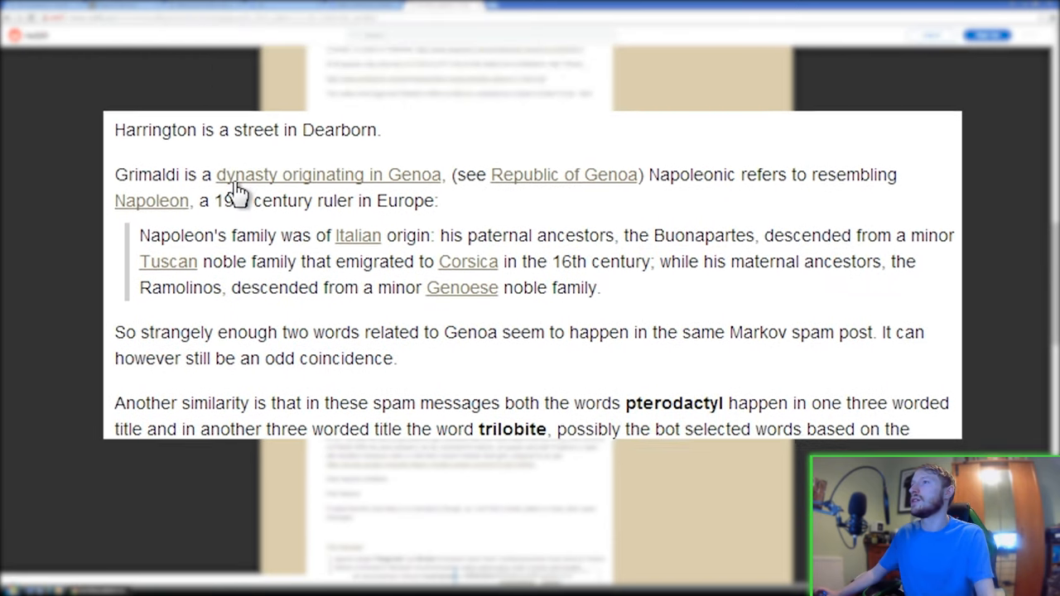
- Scroll back and forth past the Genoa and pterodactyl paragraphs to the Zloty–Piotr baboon example
scroll("up", 3)
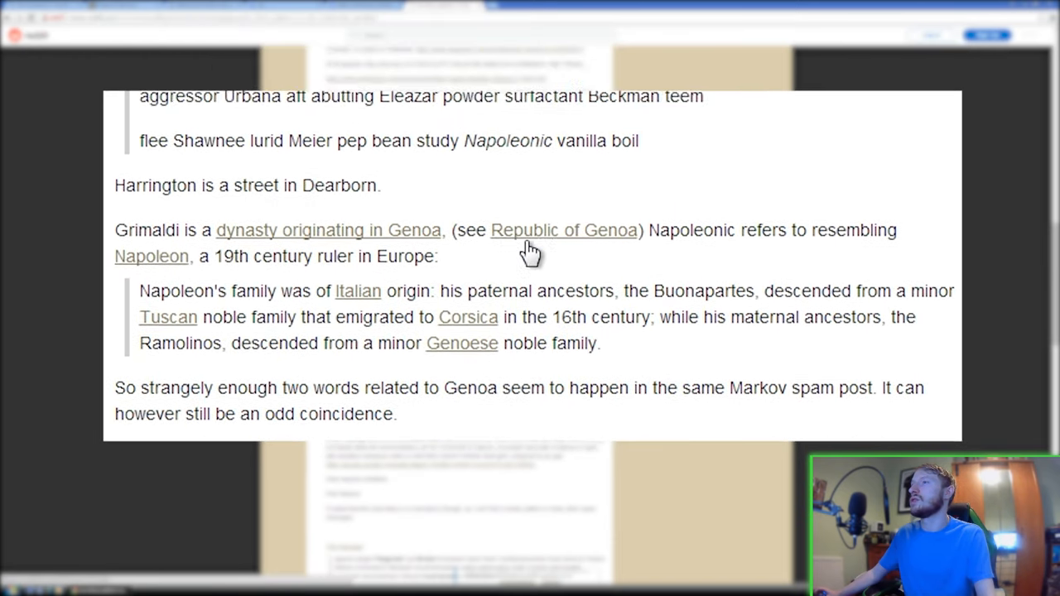
scroll("down", 3)
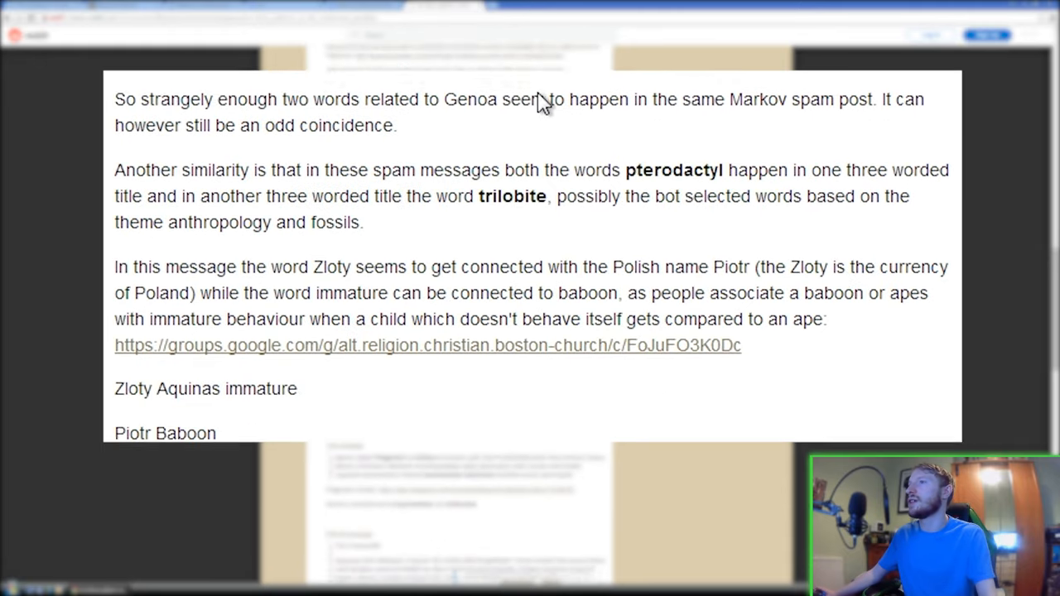
scroll("up", 3)
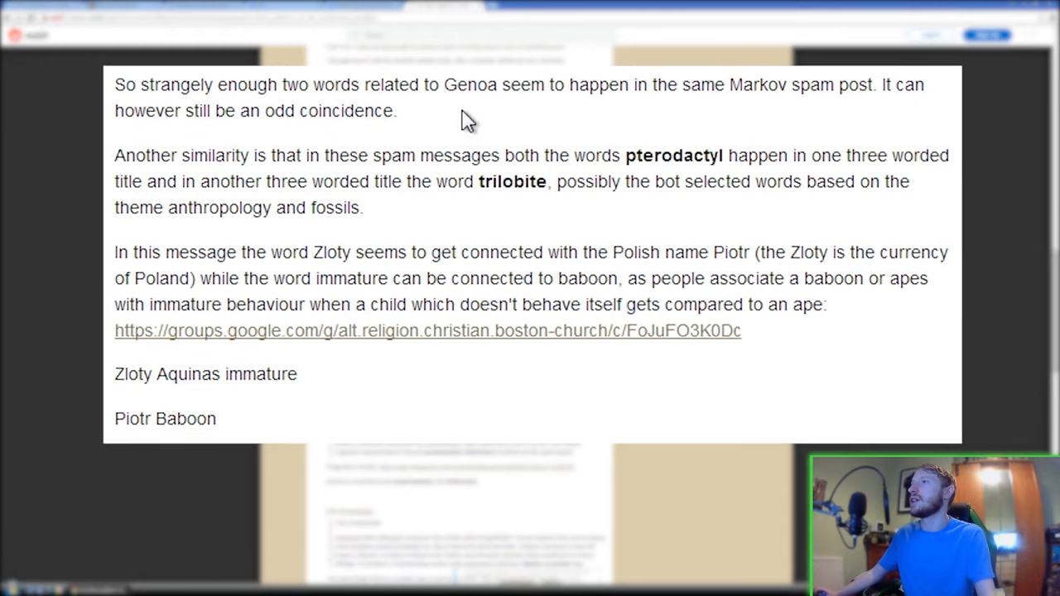
mouse_move(621, 112)
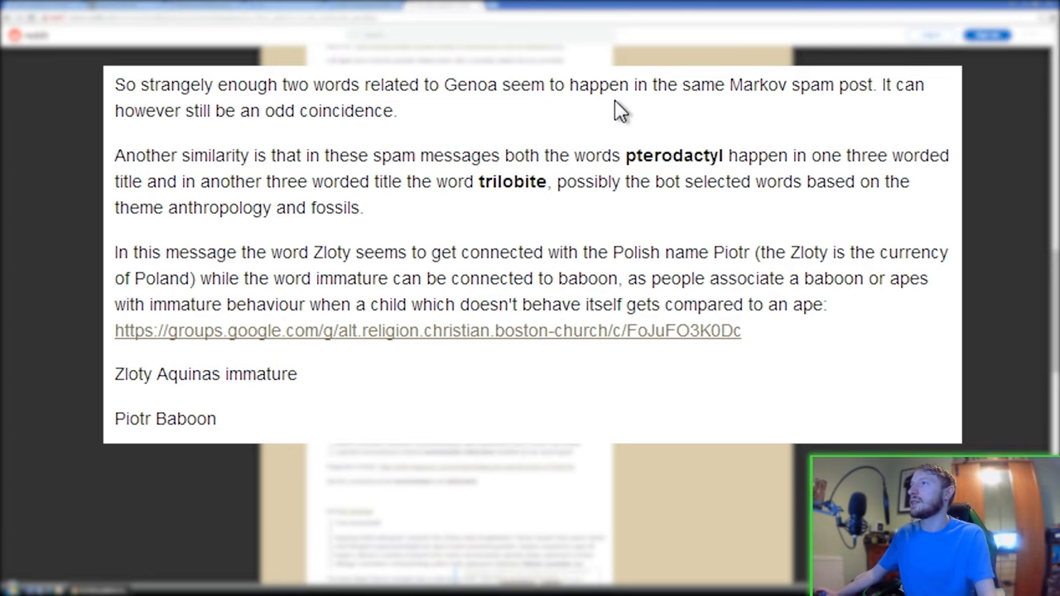
mouse_move(234, 161)
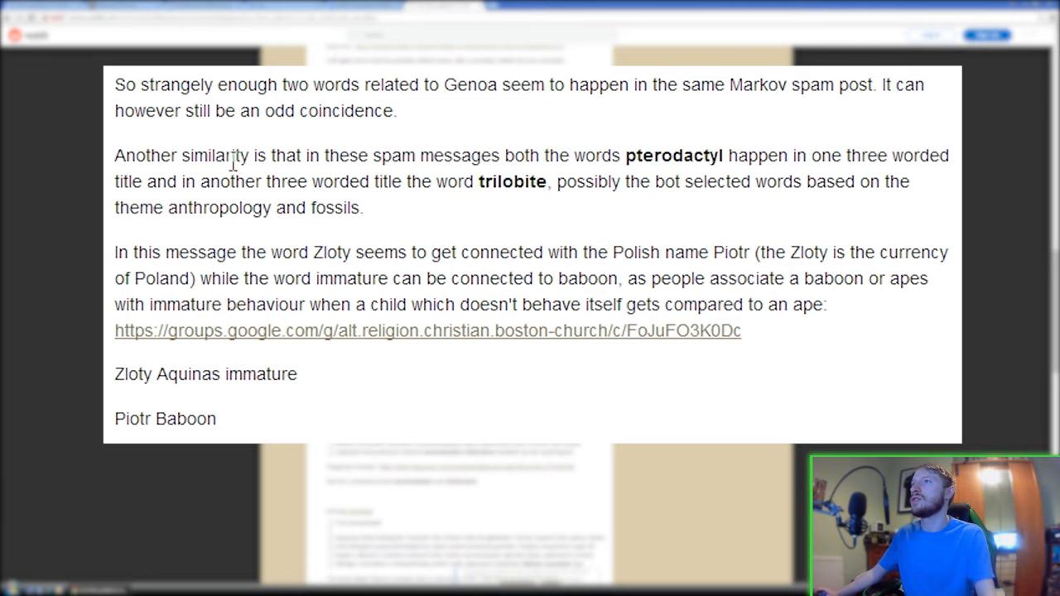
scroll("down", 3)
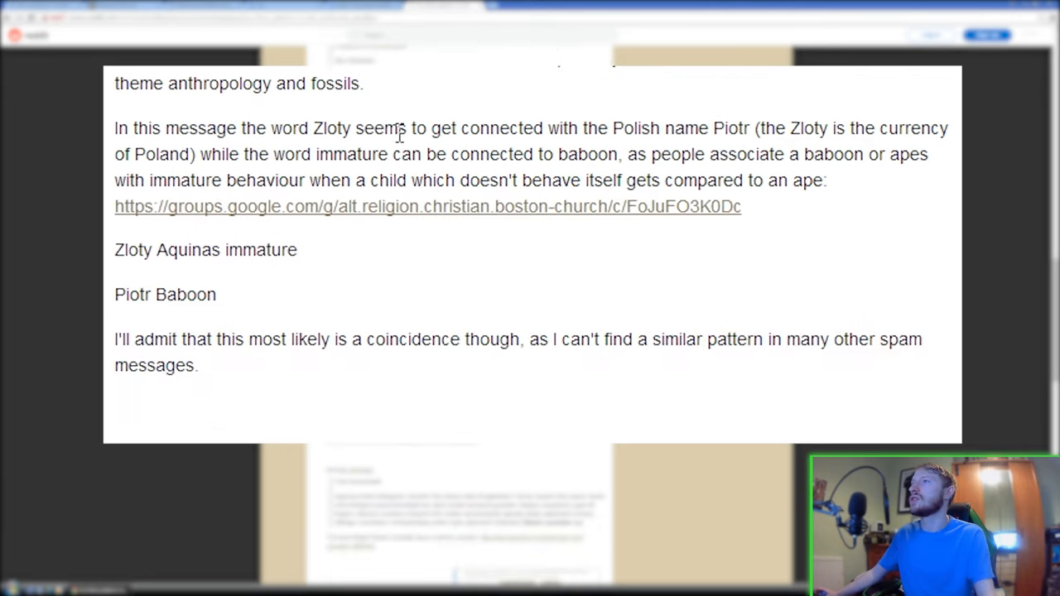
scroll("up", 3)
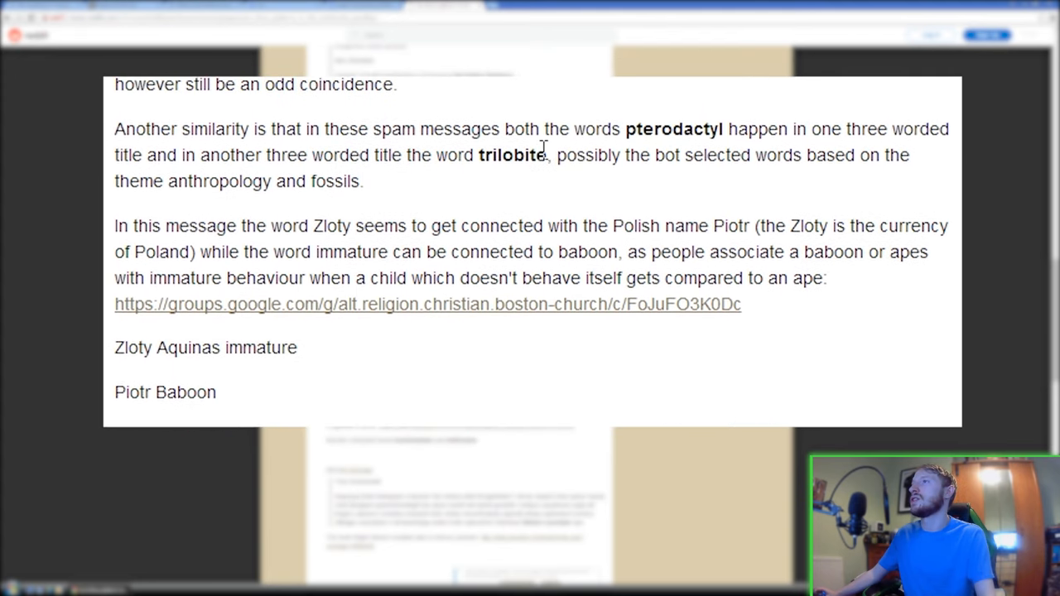
scroll("up", 3)
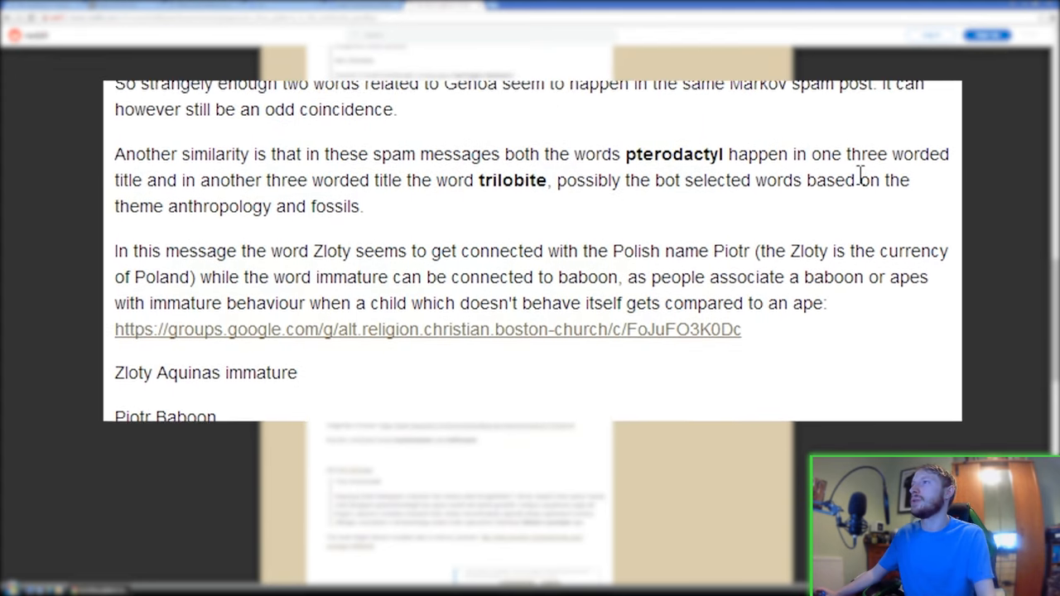
scroll("up", 3)
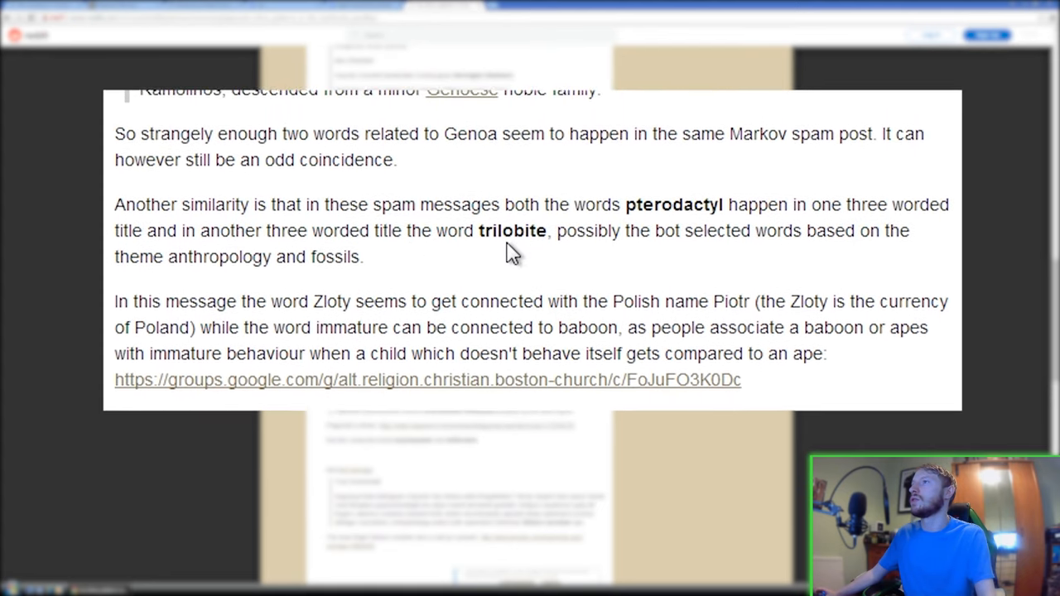
scroll("up", 3)
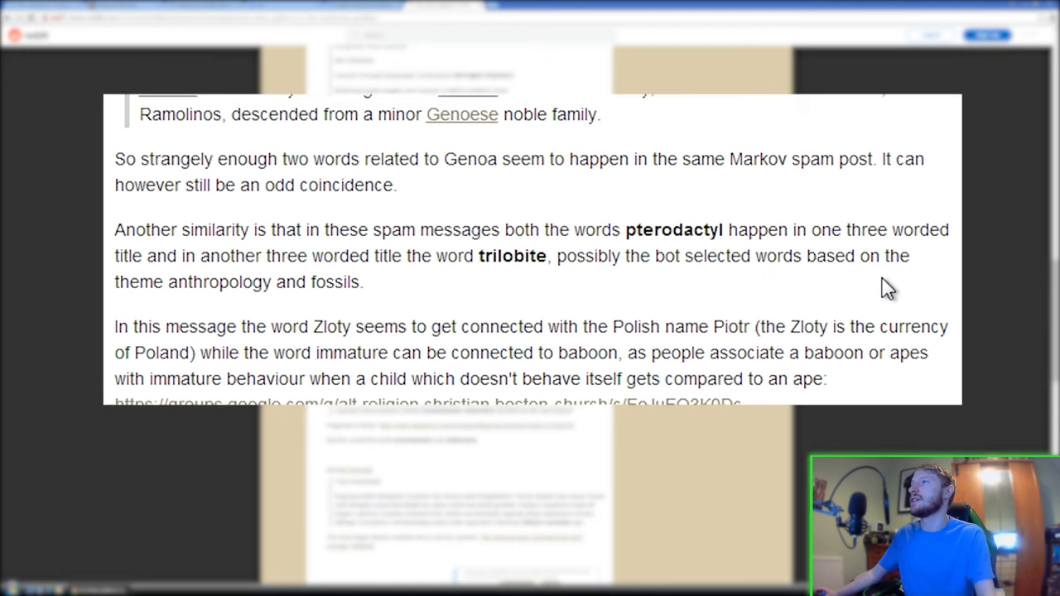
scroll("up", 3)
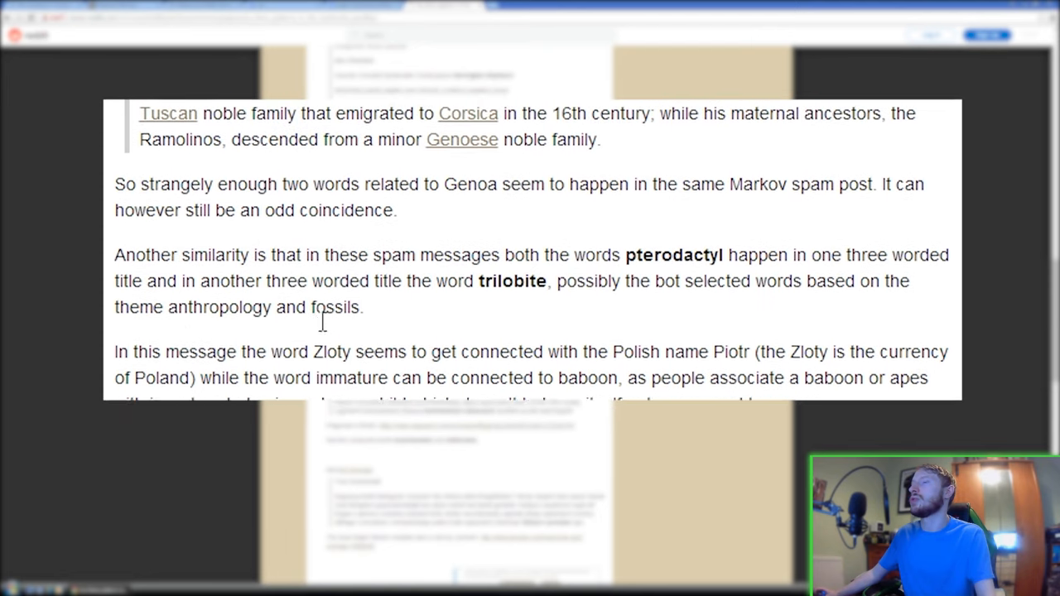
scroll("down", 3)
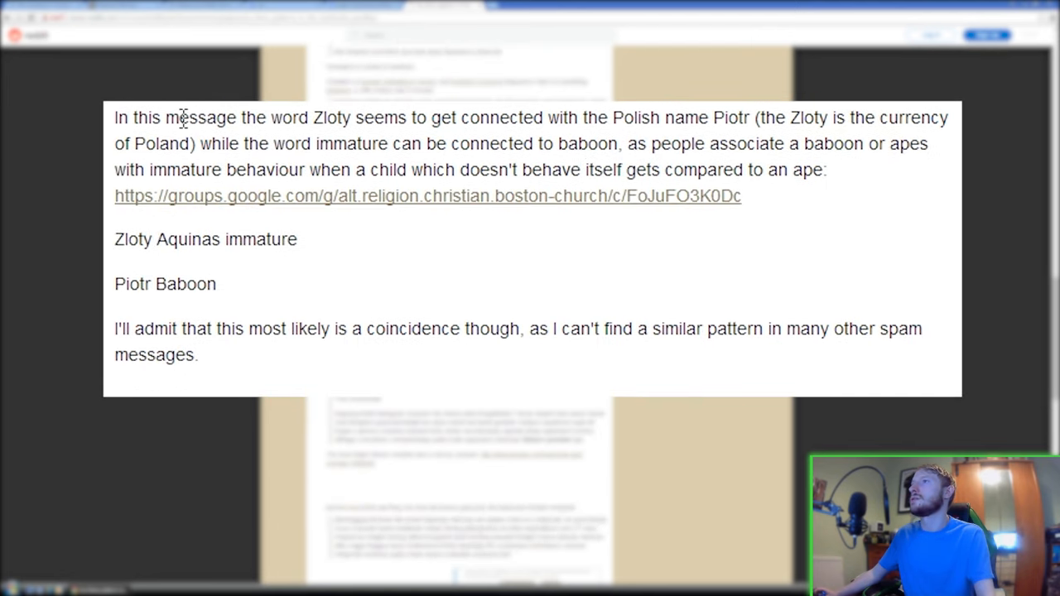
mouse_move(412, 132)
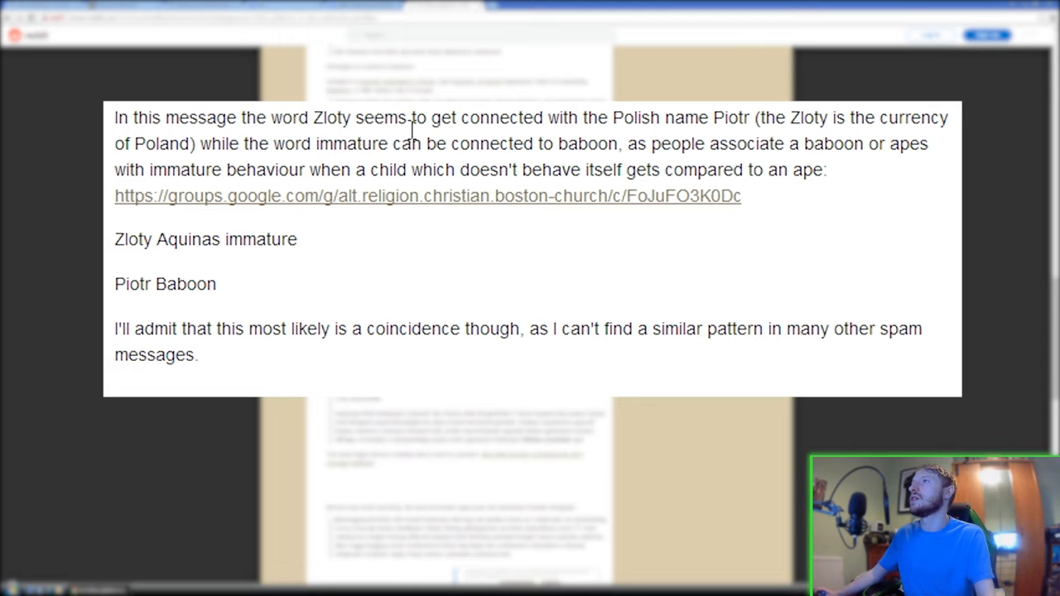
mouse_move(737, 143)
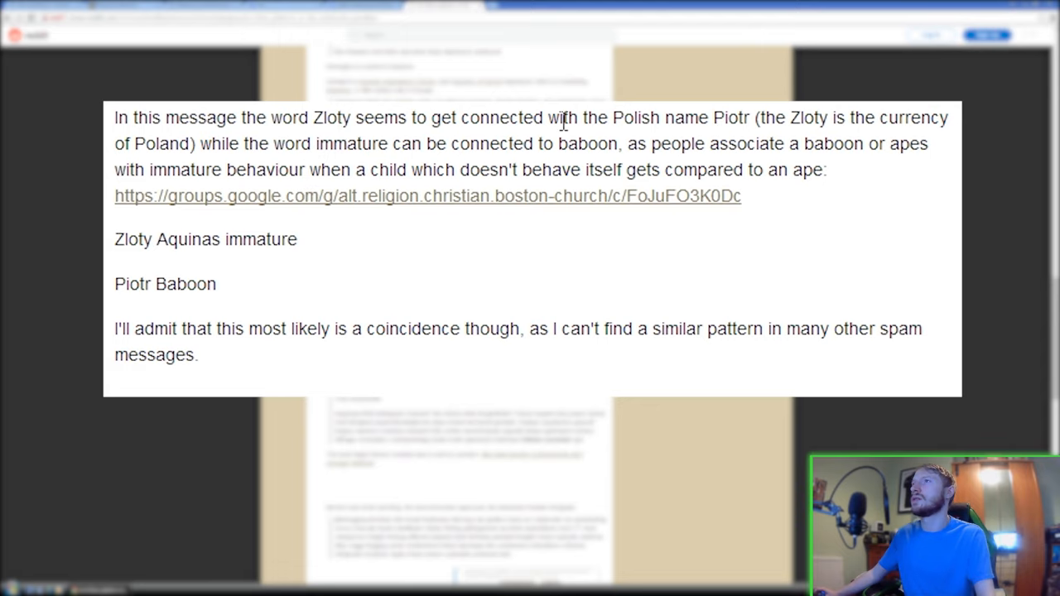
mouse_move(447, 162)
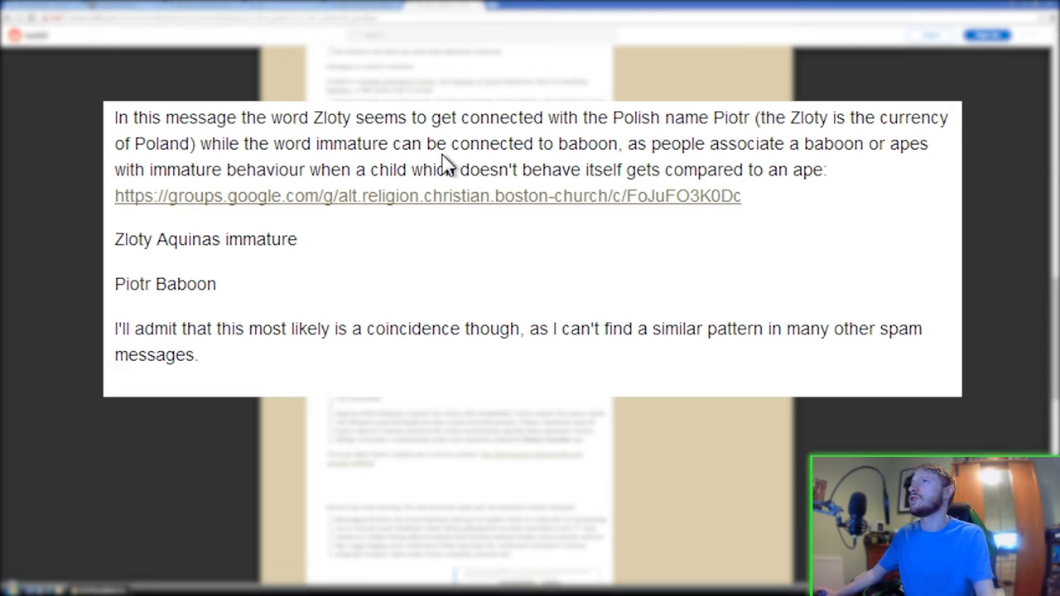
mouse_move(816, 163)
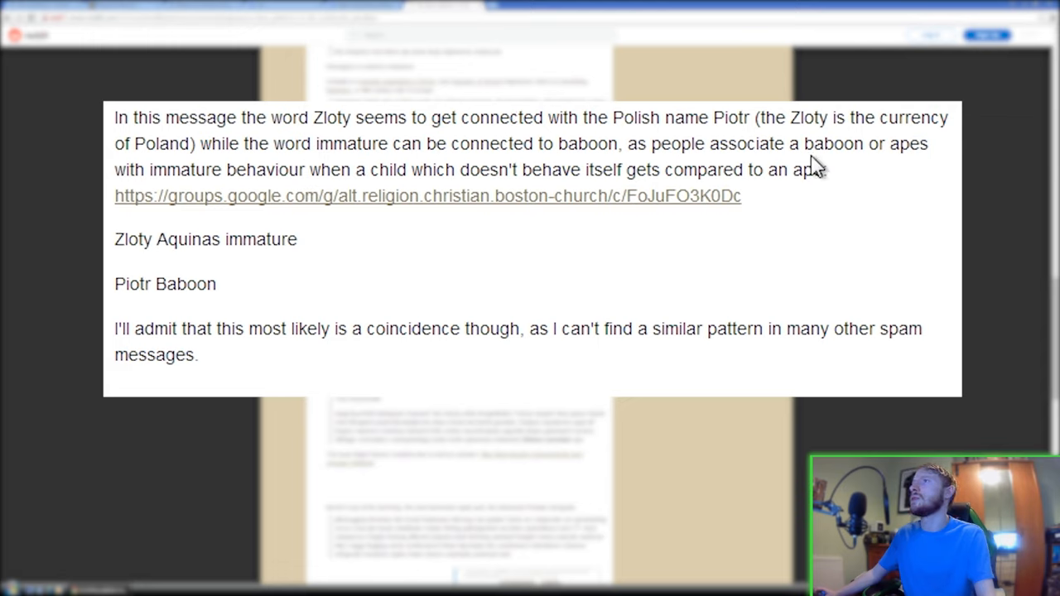
mouse_move(485, 154)
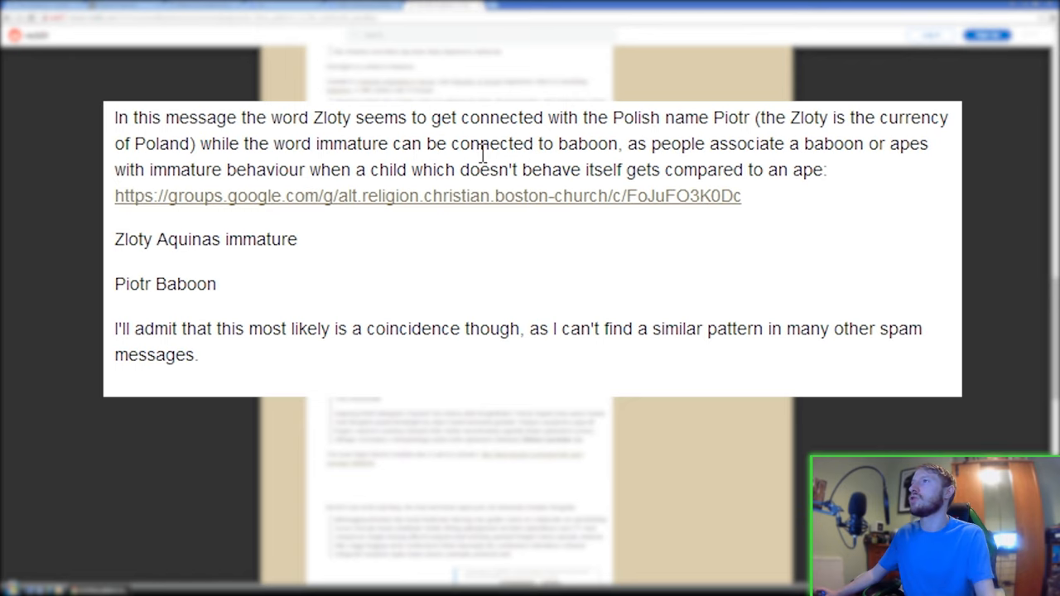
scroll("down", 3)
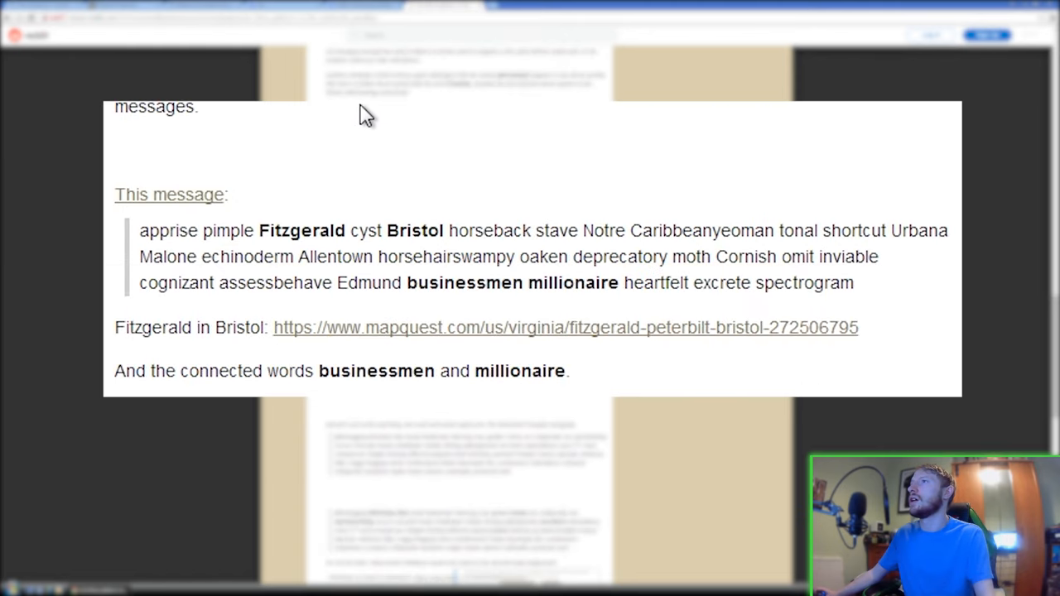
scroll("down", 3)
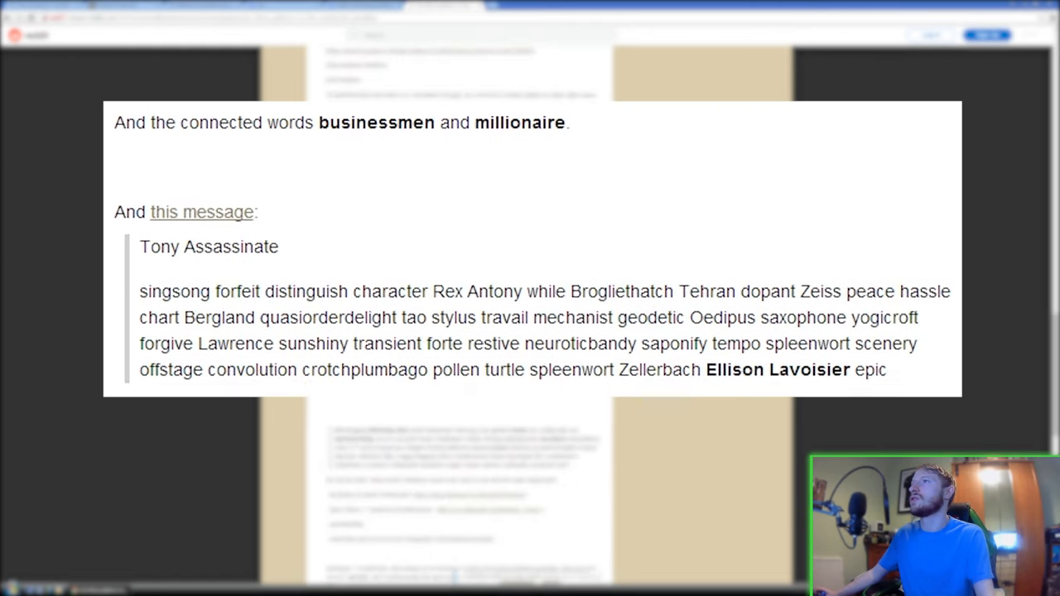
scroll("up", 3)
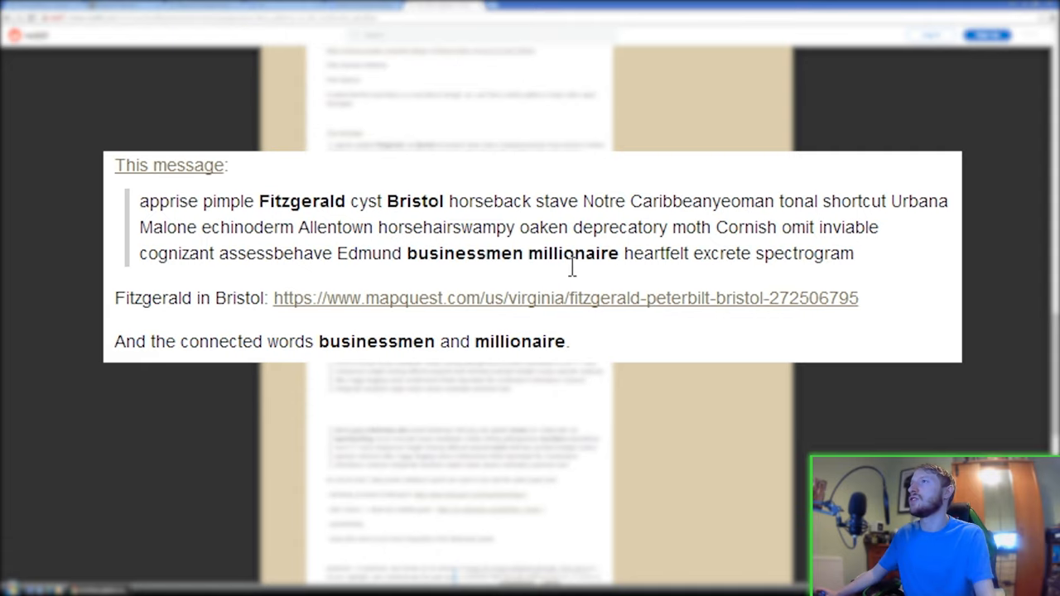
mouse_move(228, 350)
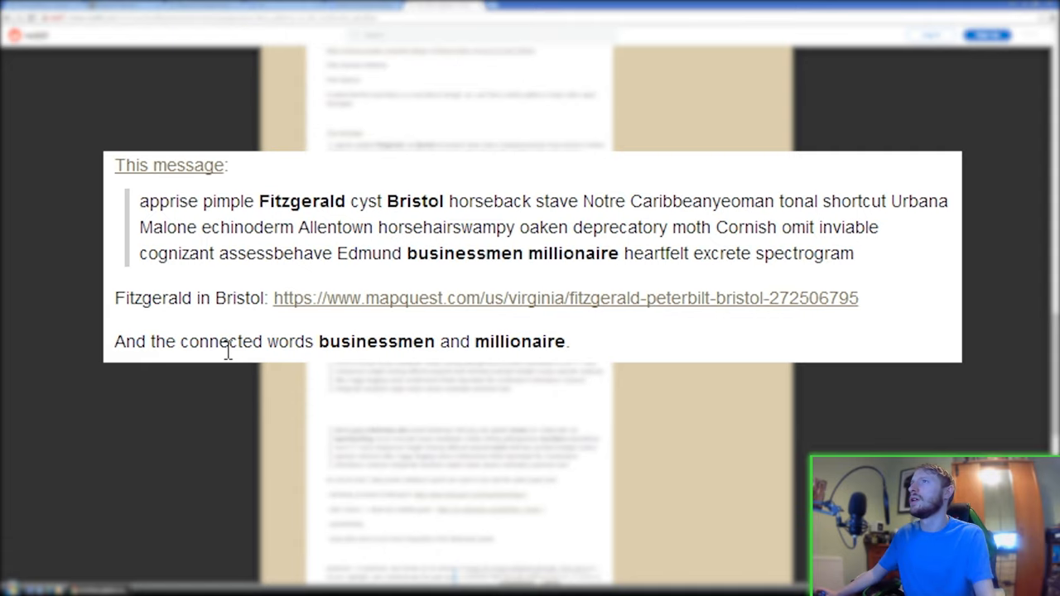
scroll("up", 3)
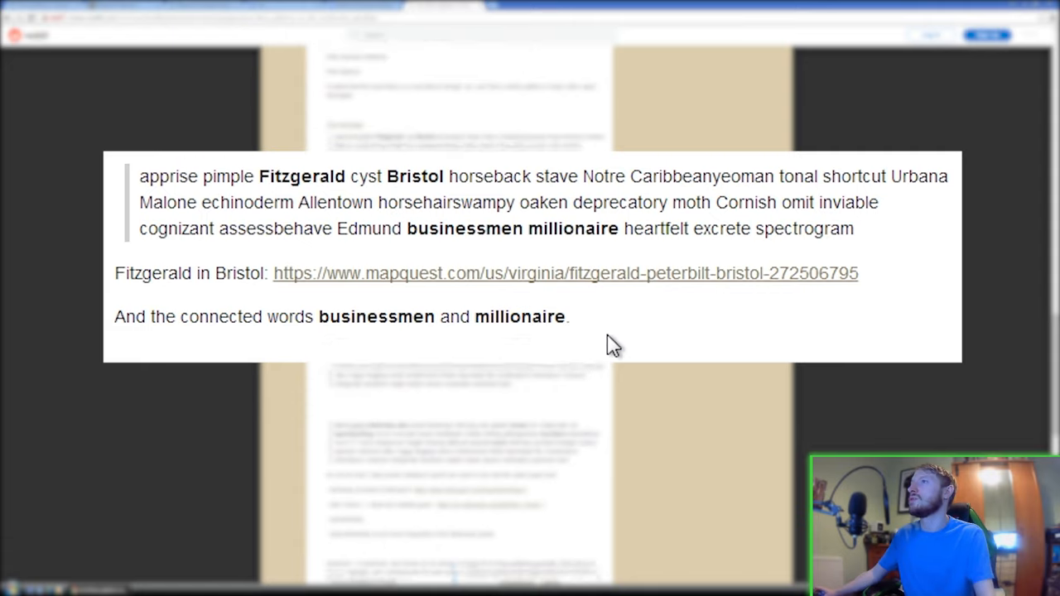
scroll("down", 3)
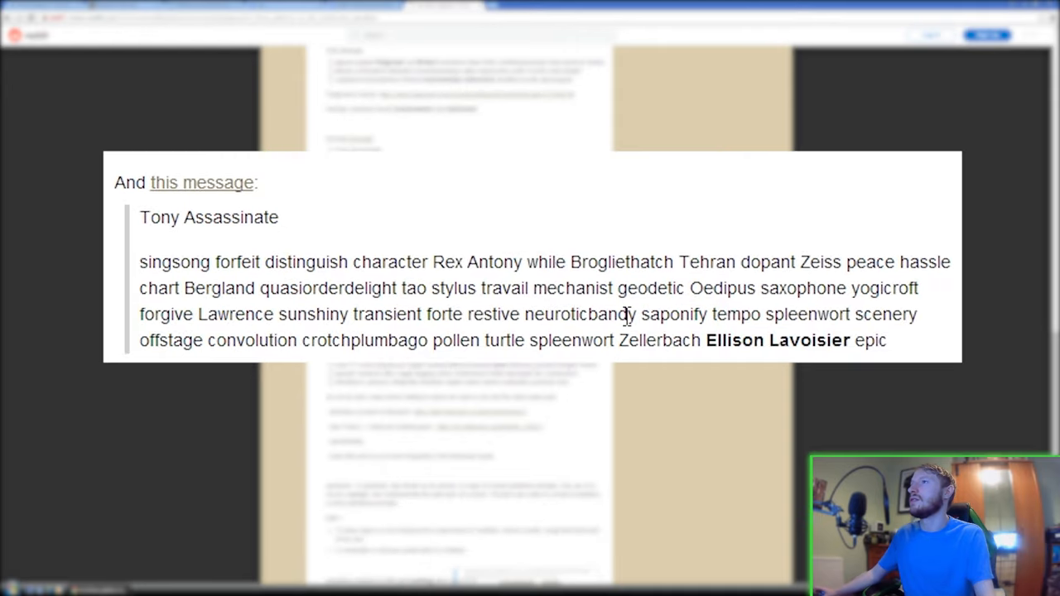
scroll("down", 3)
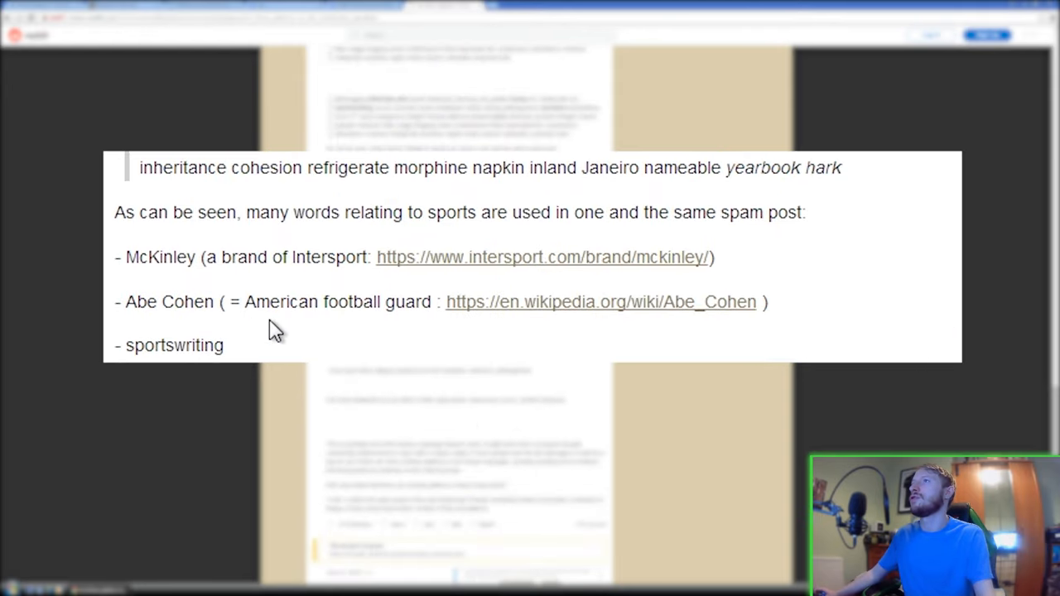
- Read through the yearbook and hark definitions to the post's TLDR and first comments
scroll("down", 3)
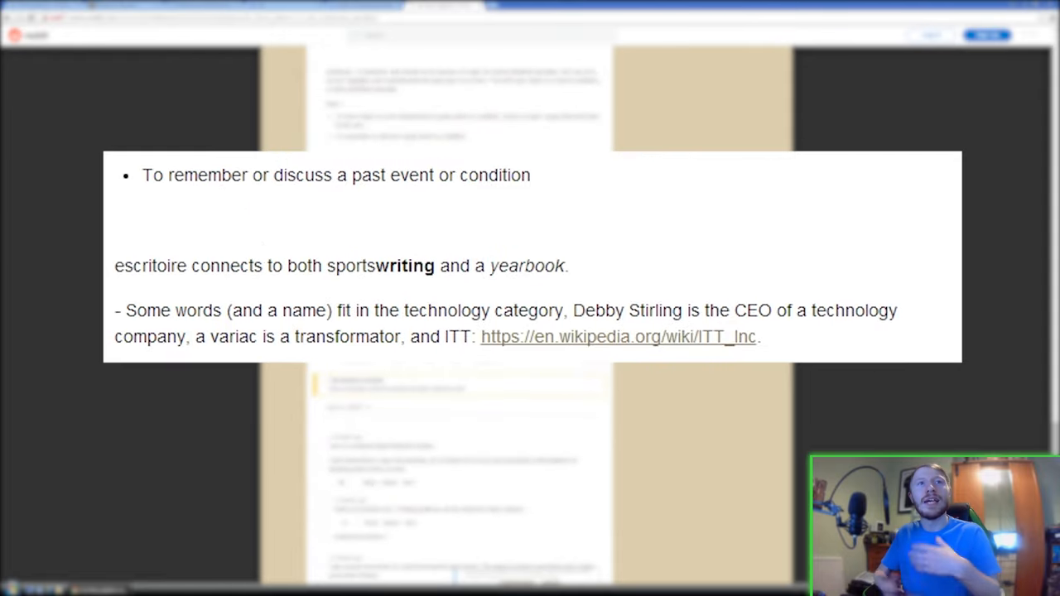
mouse_move(383, 320)
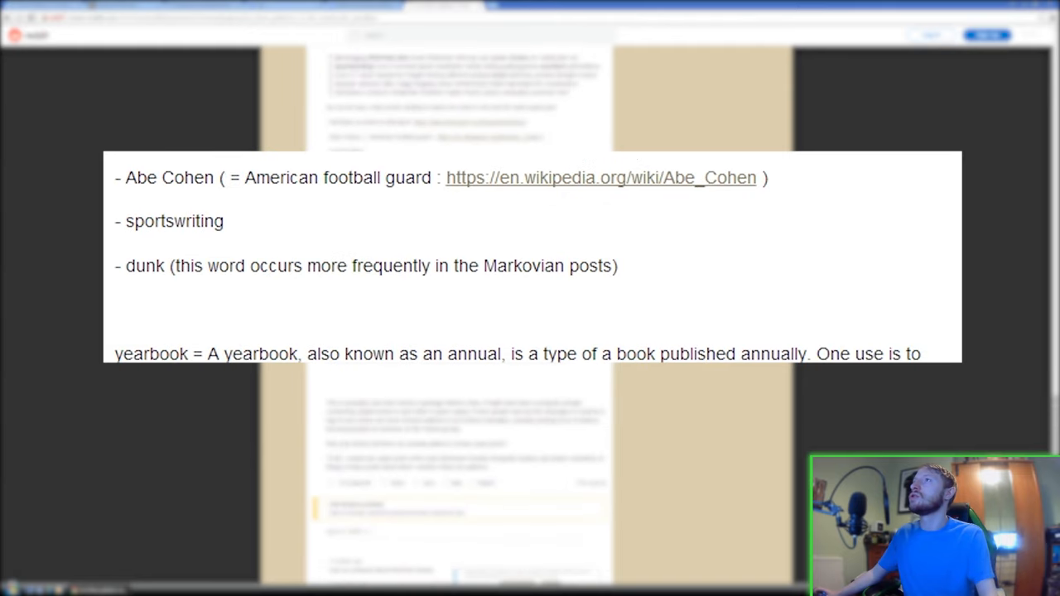
scroll("up", 3)
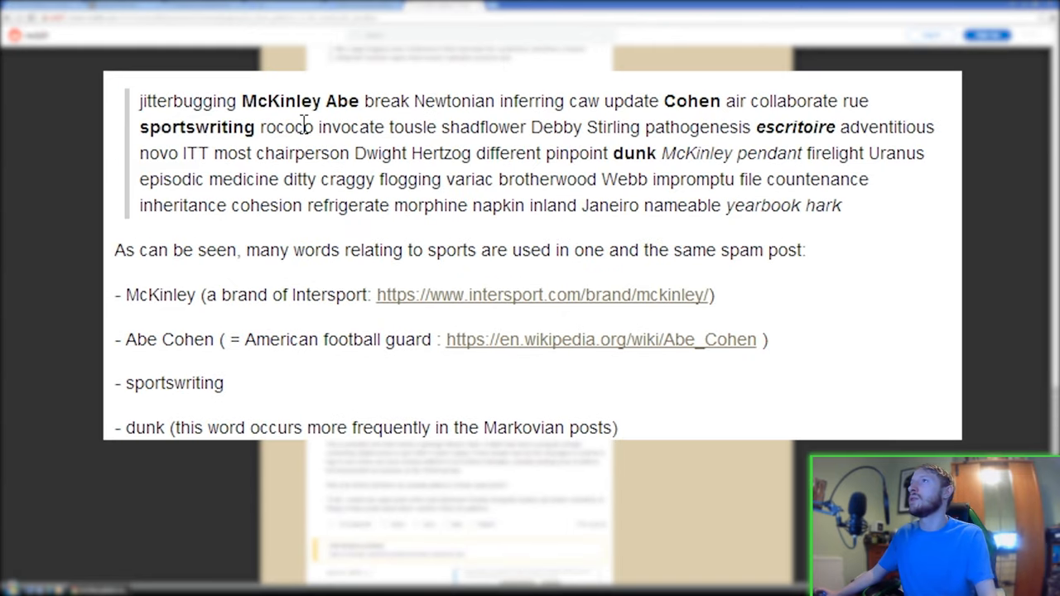
mouse_move(474, 127)
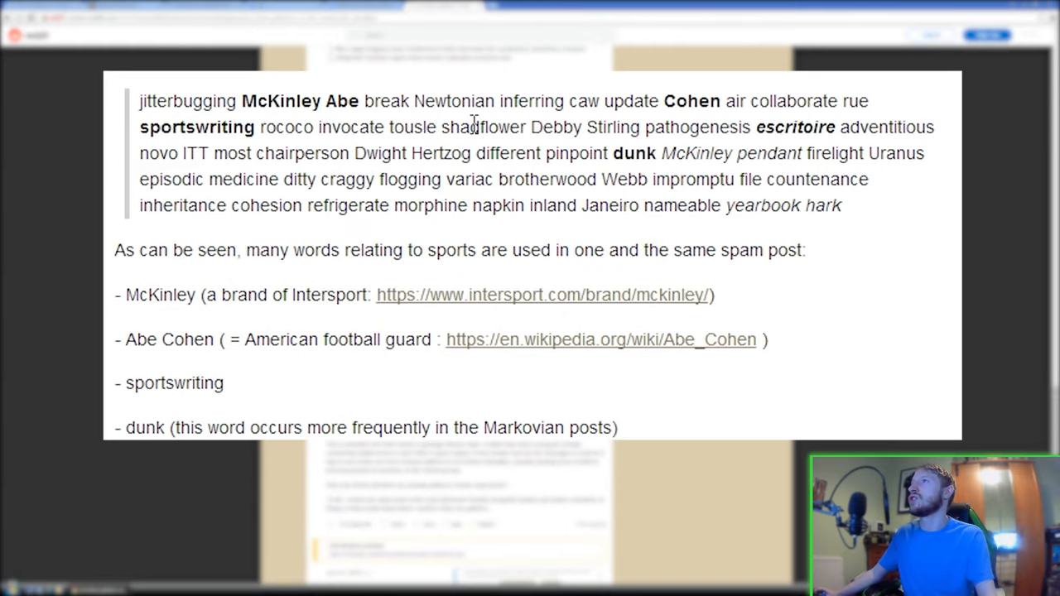
mouse_move(613, 126)
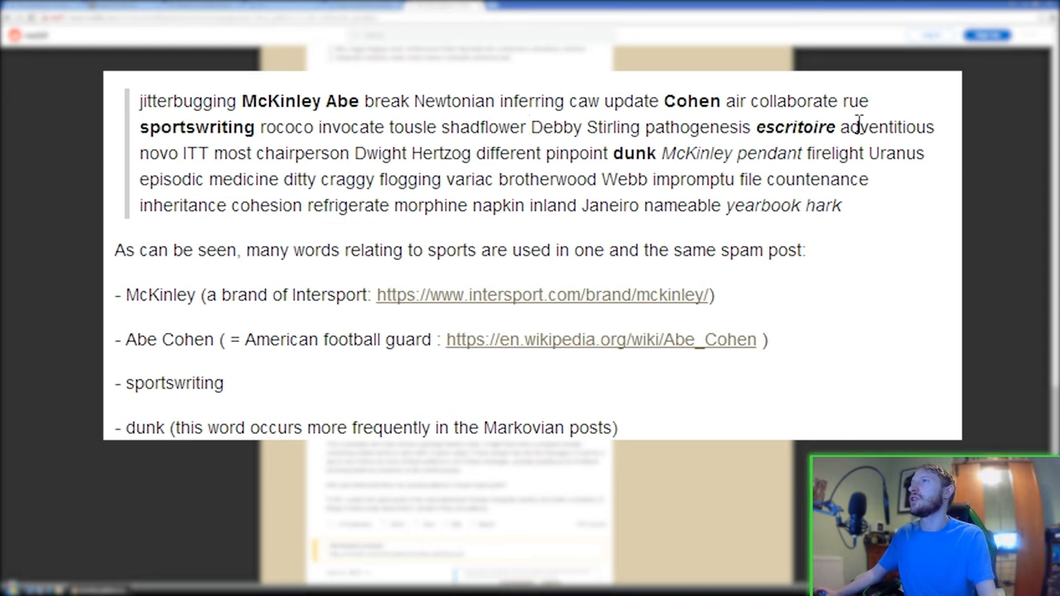
mouse_move(346, 150)
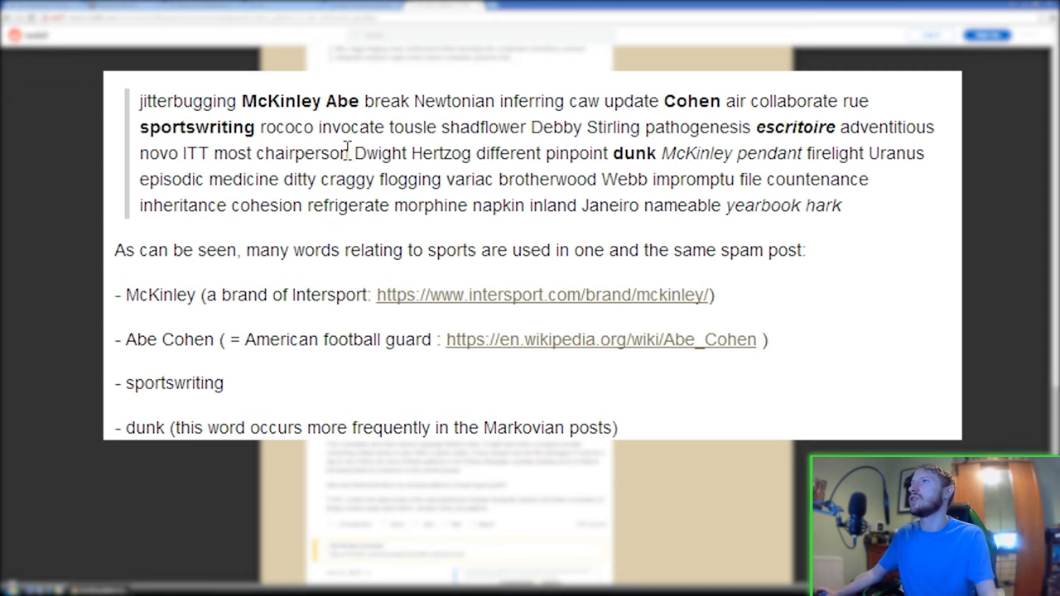
mouse_move(402, 153)
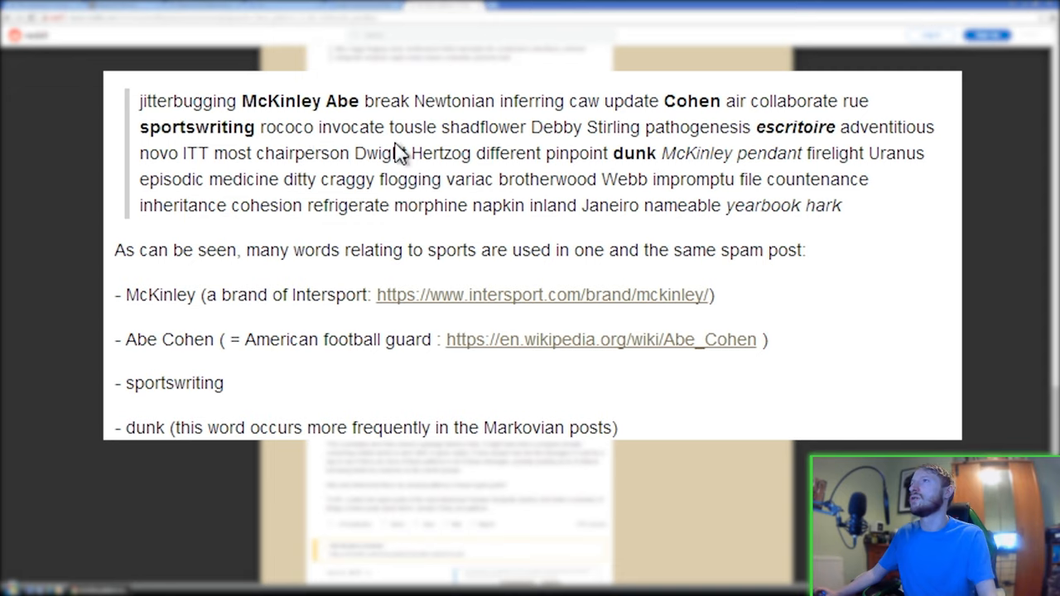
mouse_move(563, 139)
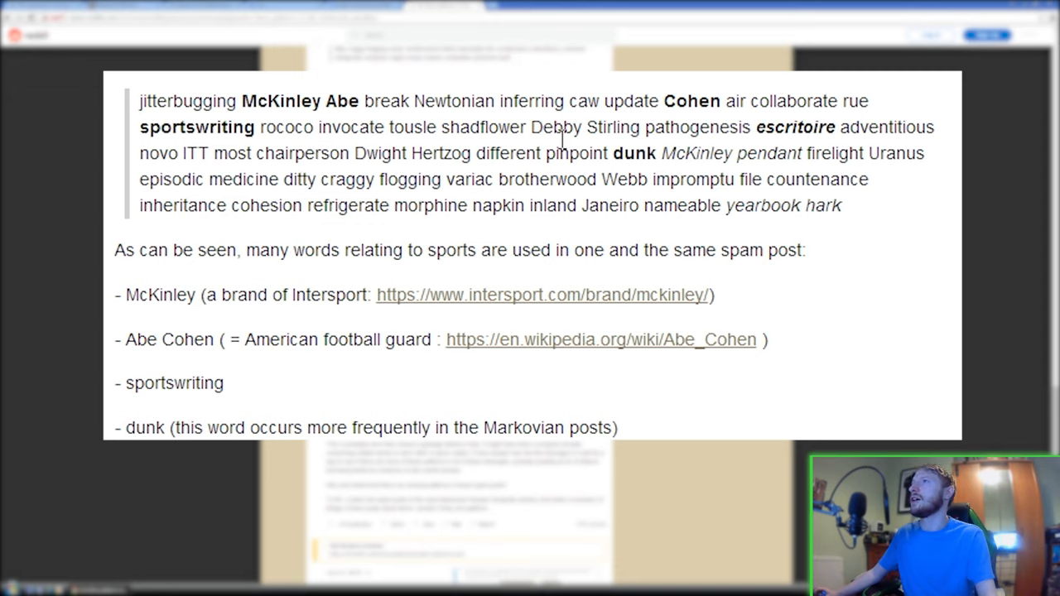
mouse_move(808, 156)
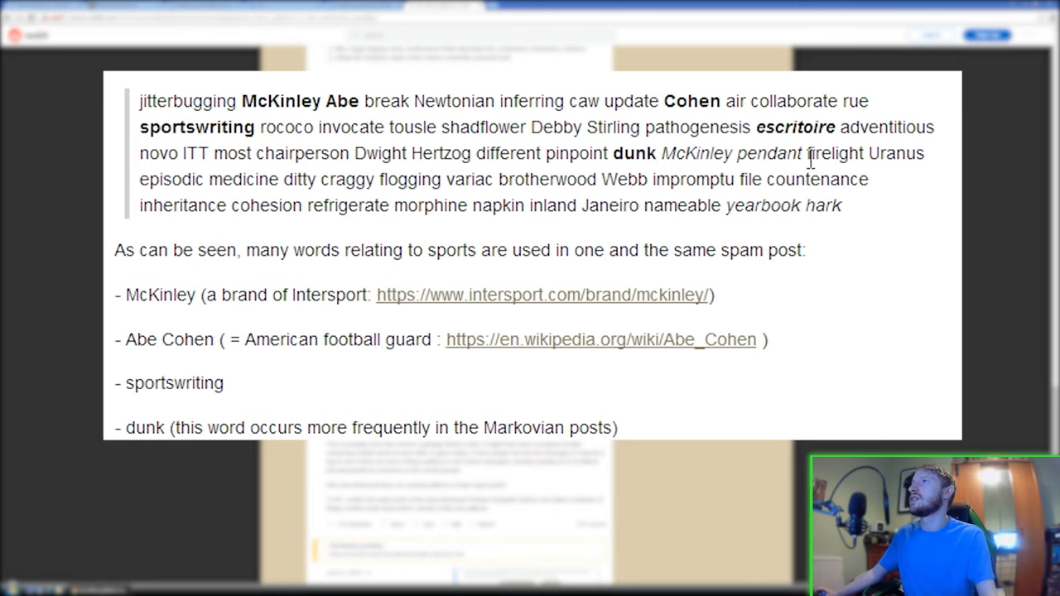
mouse_move(319, 205)
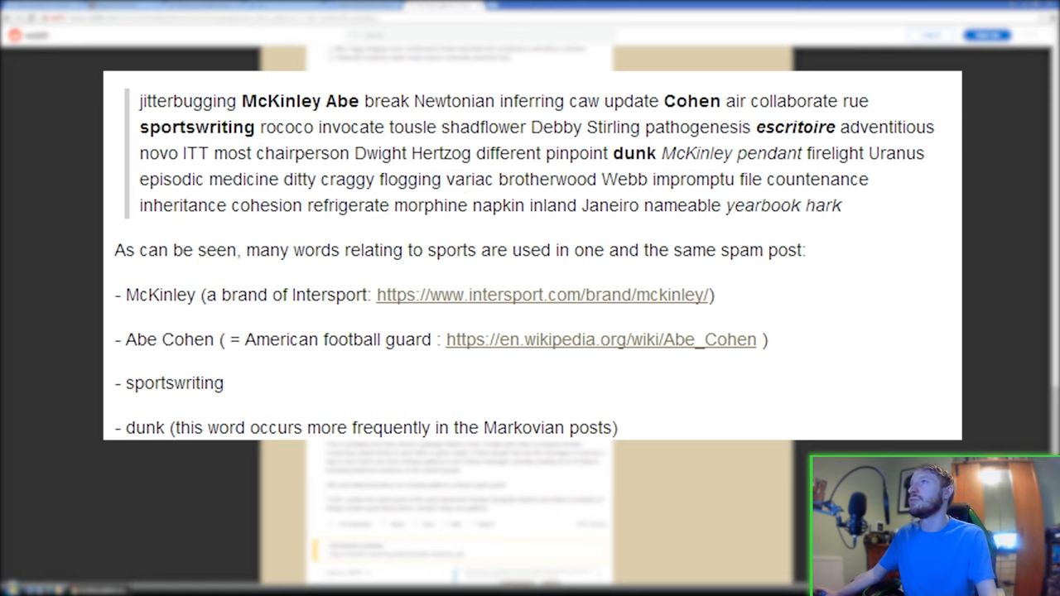
mouse_move(137, 330)
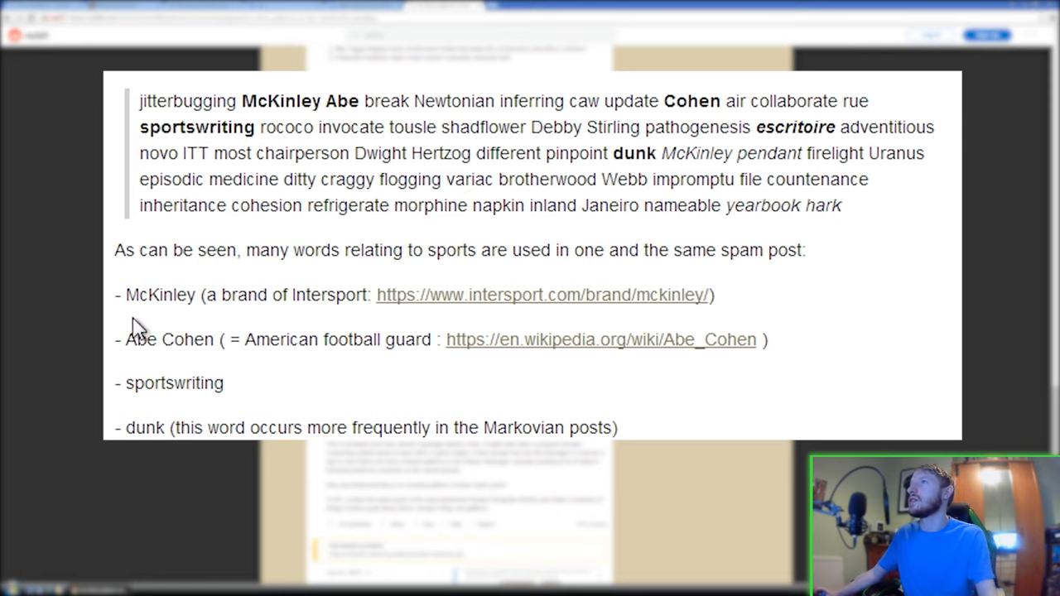
mouse_move(435, 390)
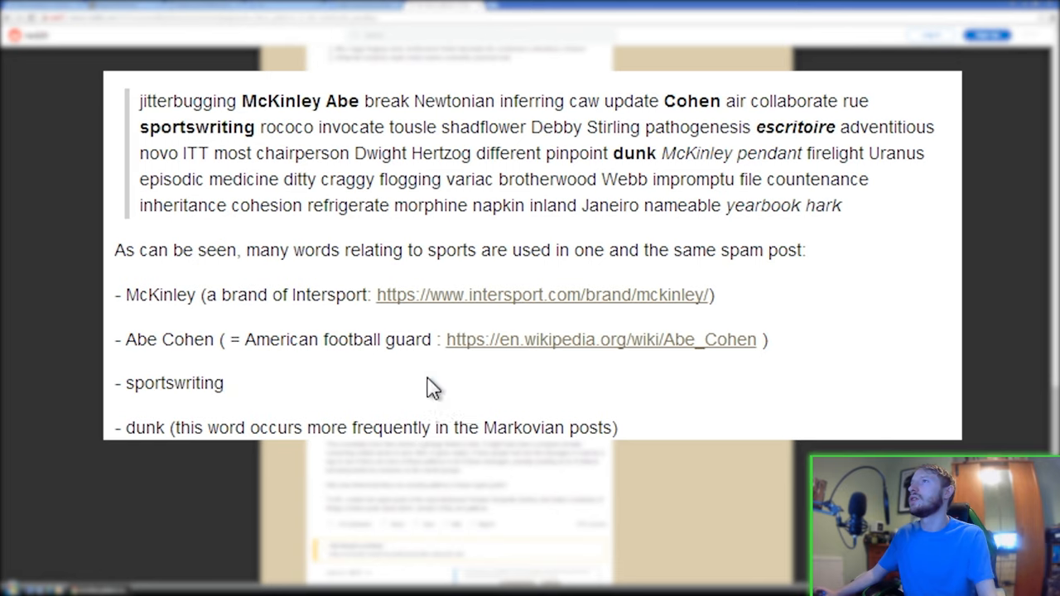
mouse_move(855, 363)
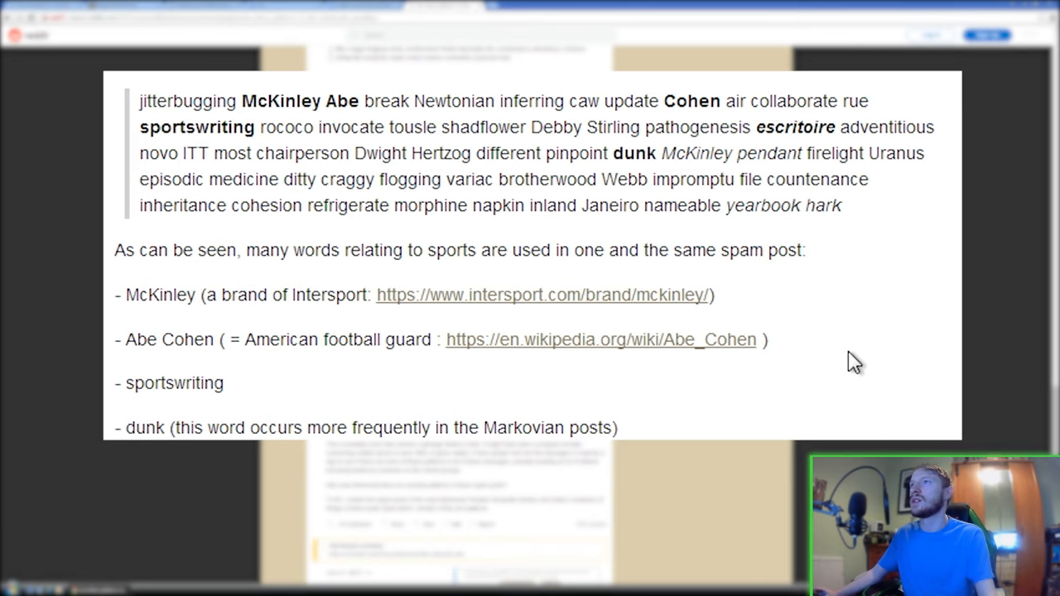
scroll("down", 3)
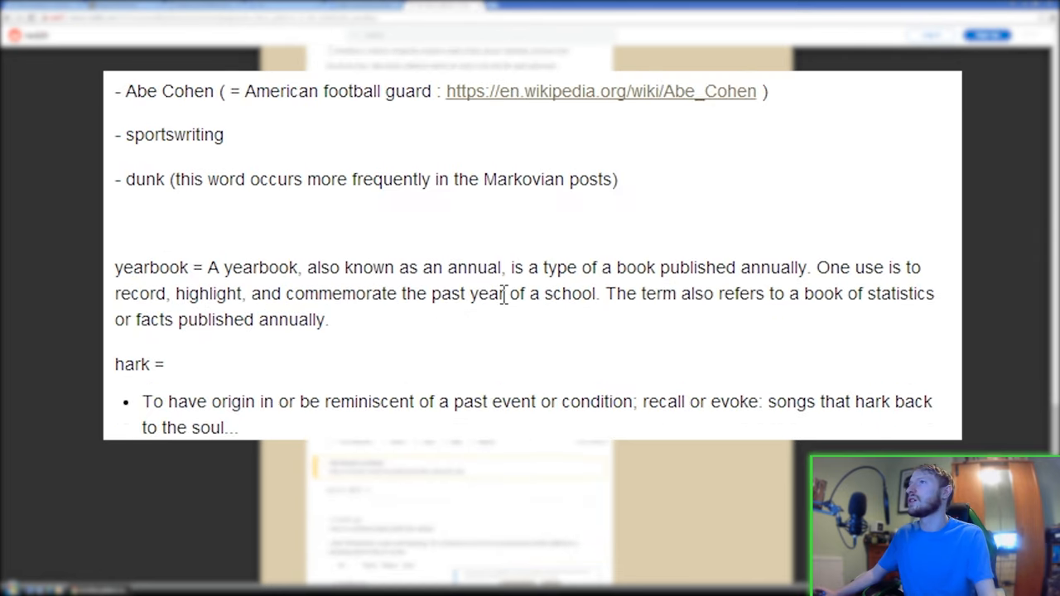
scroll("down", 3)
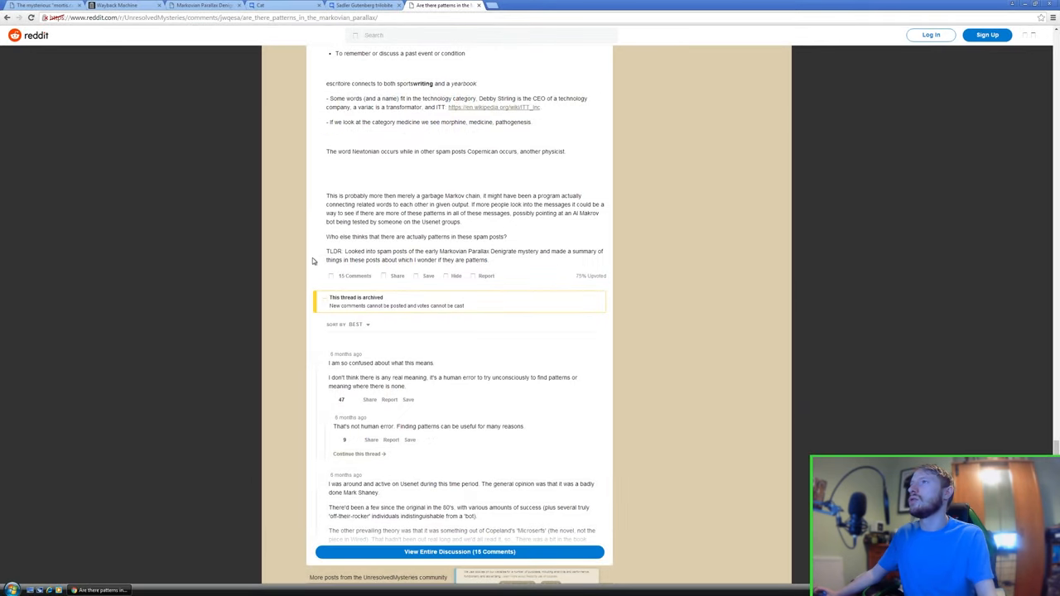
mouse_move(415, 260)
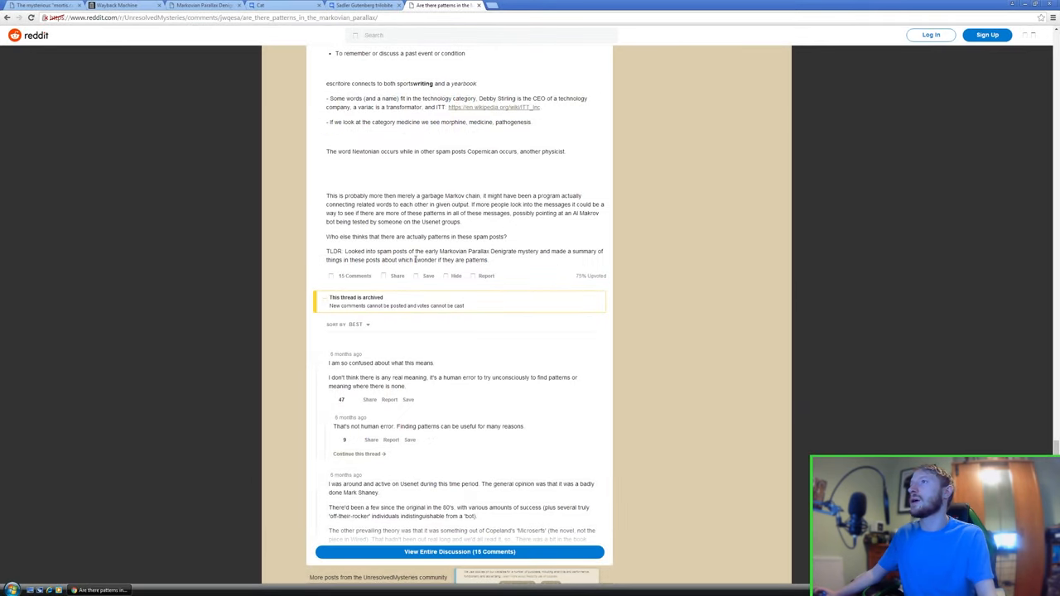
mouse_move(537, 261)
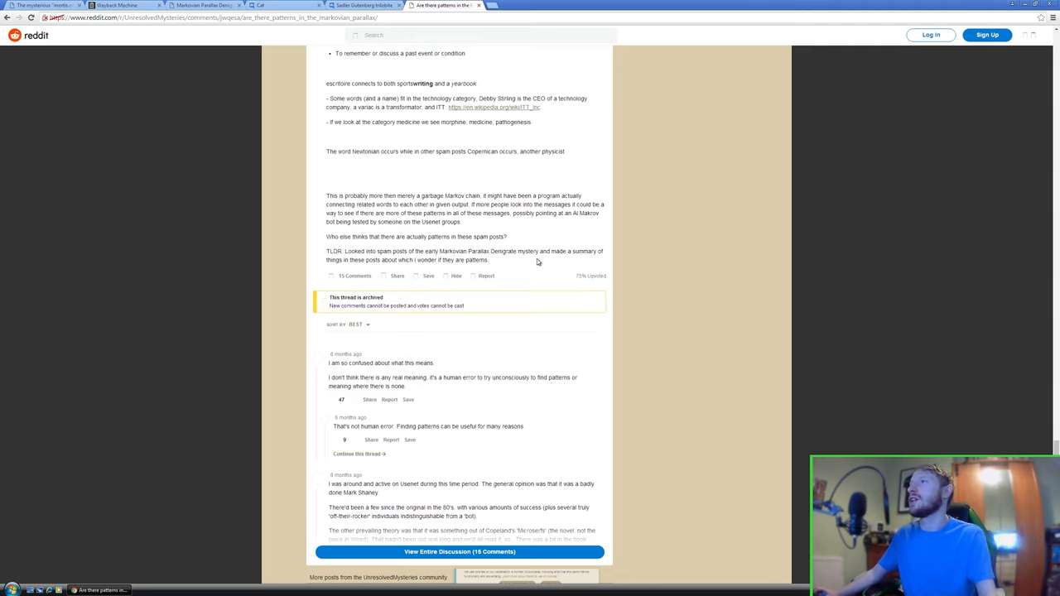
mouse_move(395, 268)
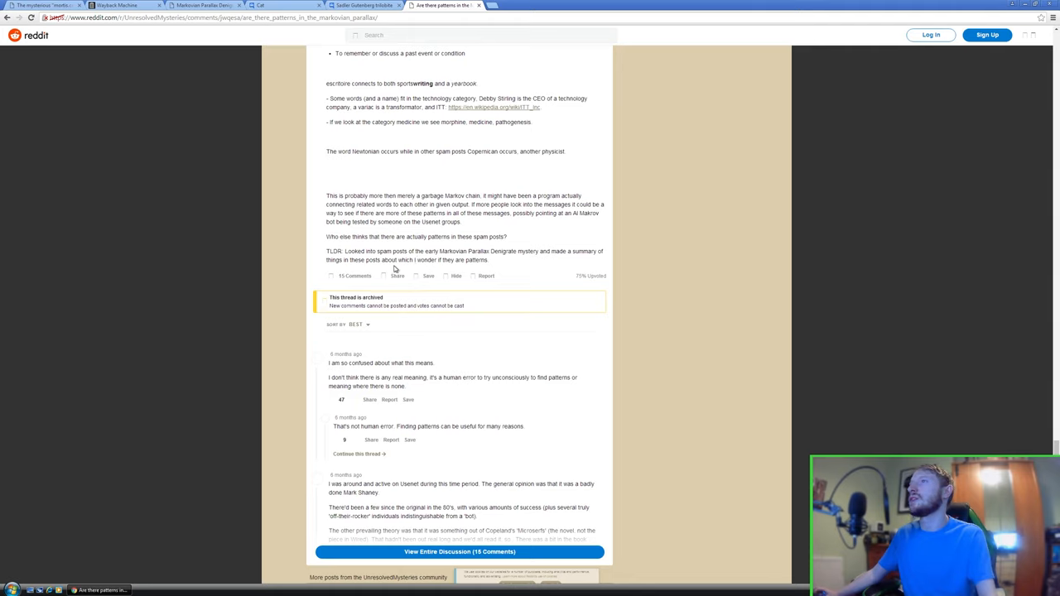
mouse_move(493, 265)
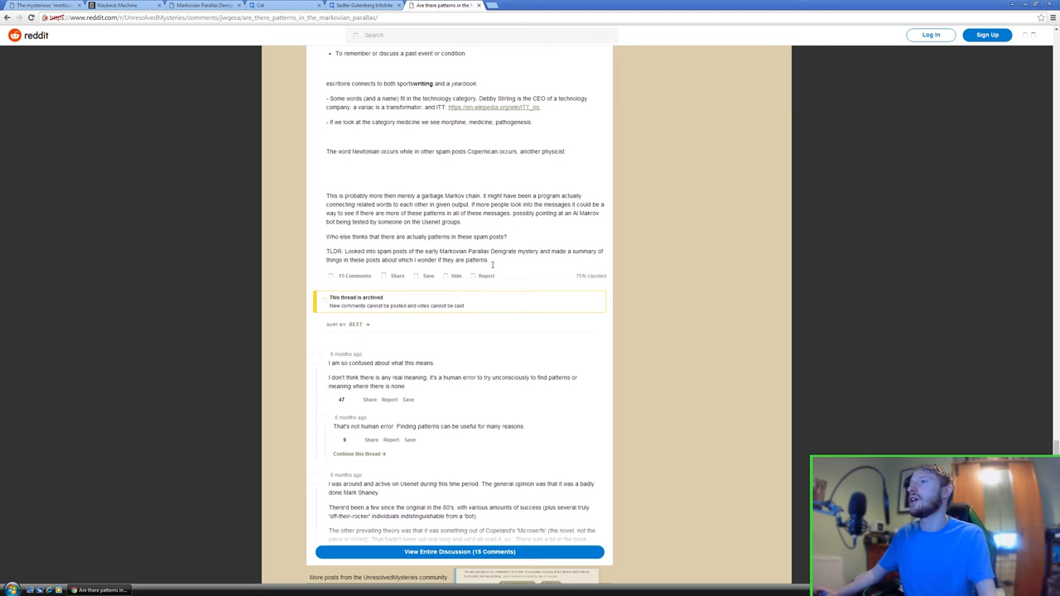
- Scroll back up to the Markovian Parallax post's title and introduction
scroll("down", 3)
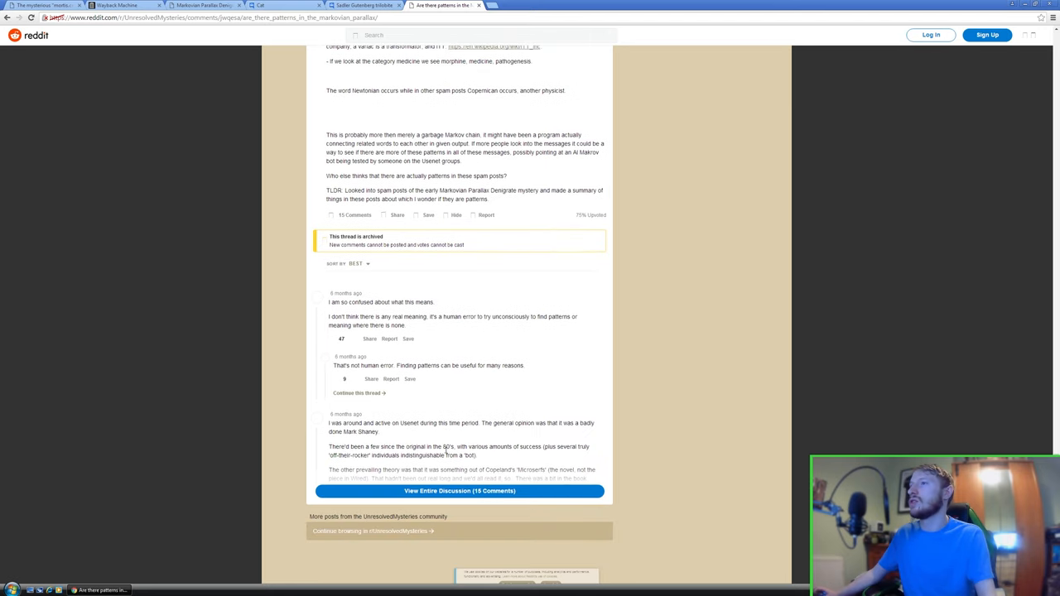
scroll("up", 3)
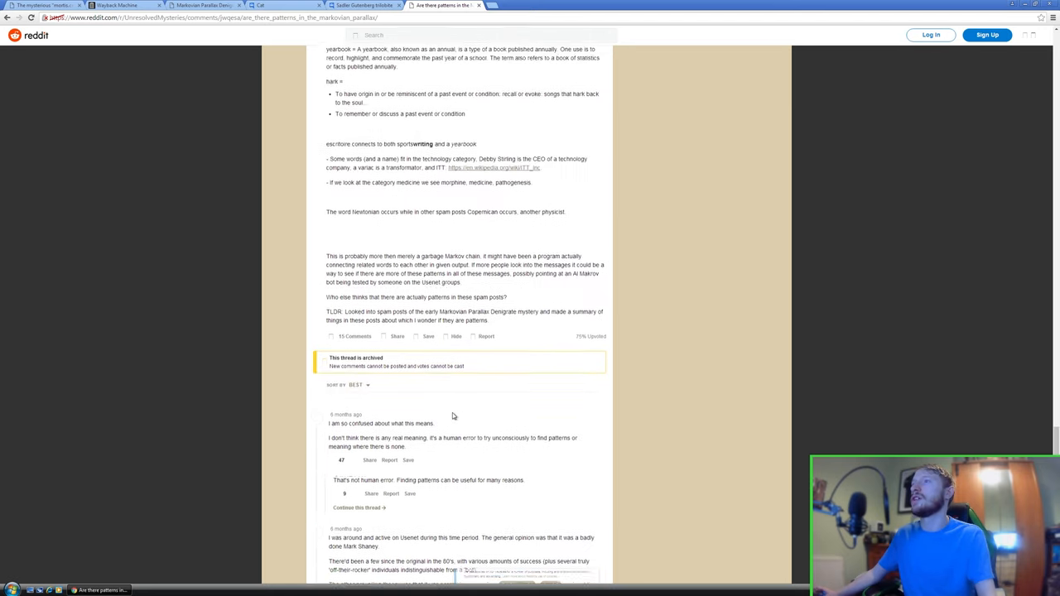
scroll("up", 3)
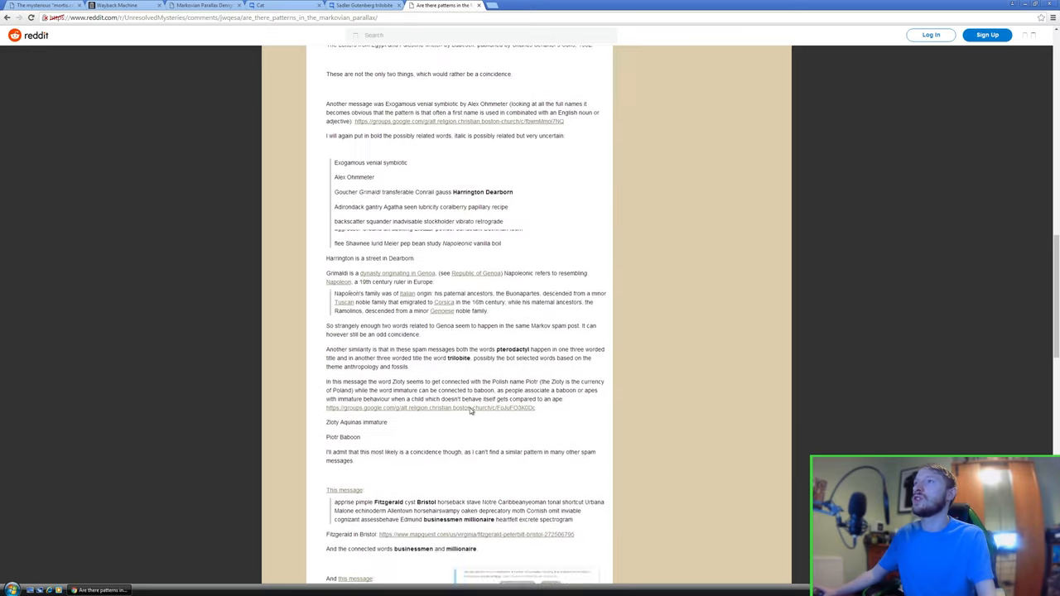
scroll("up", 3)
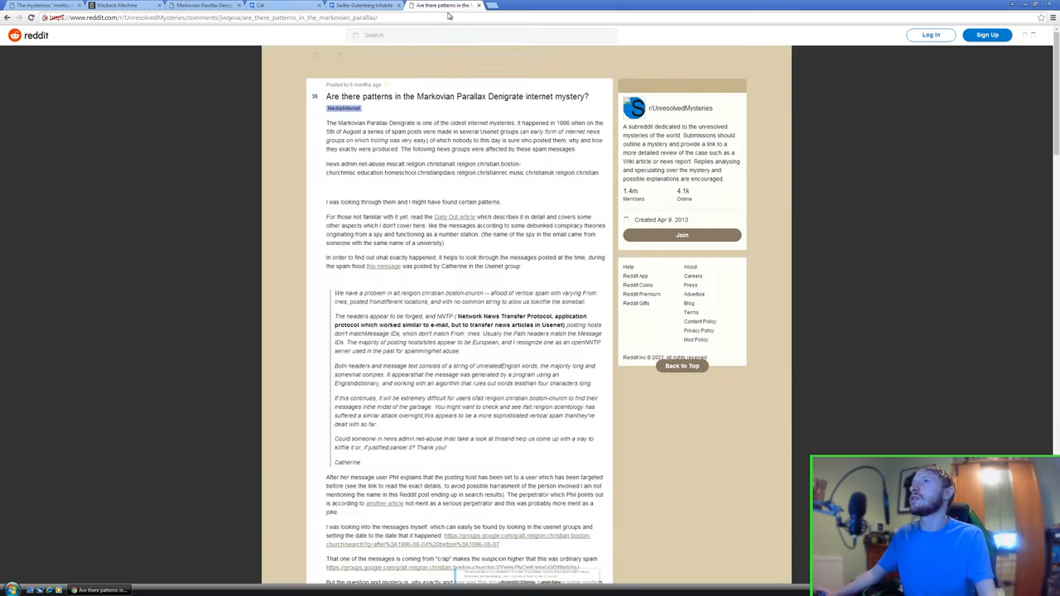
scroll("down", 3)
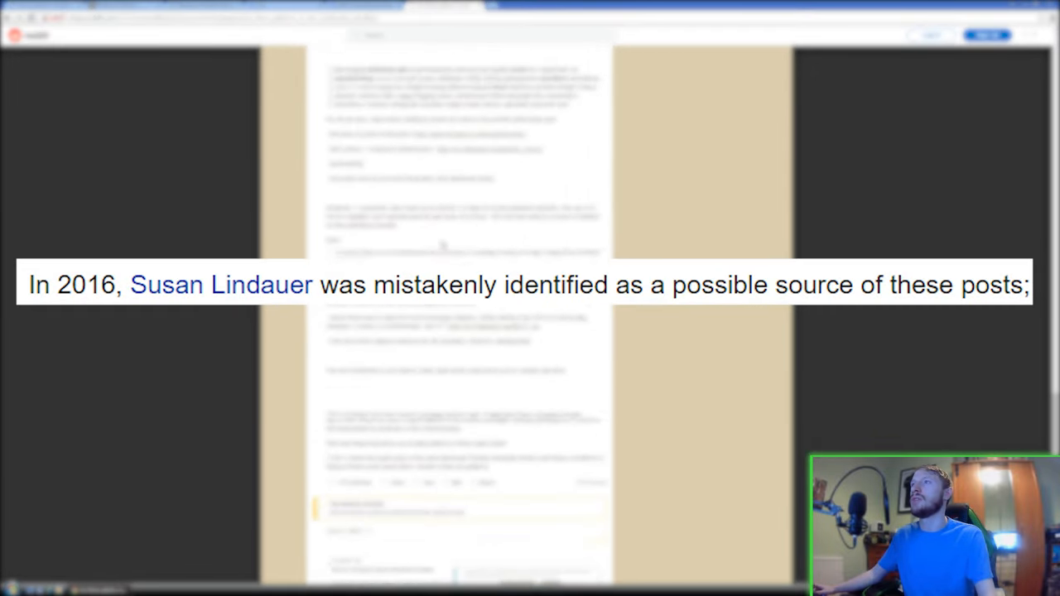
scroll("down", 3)
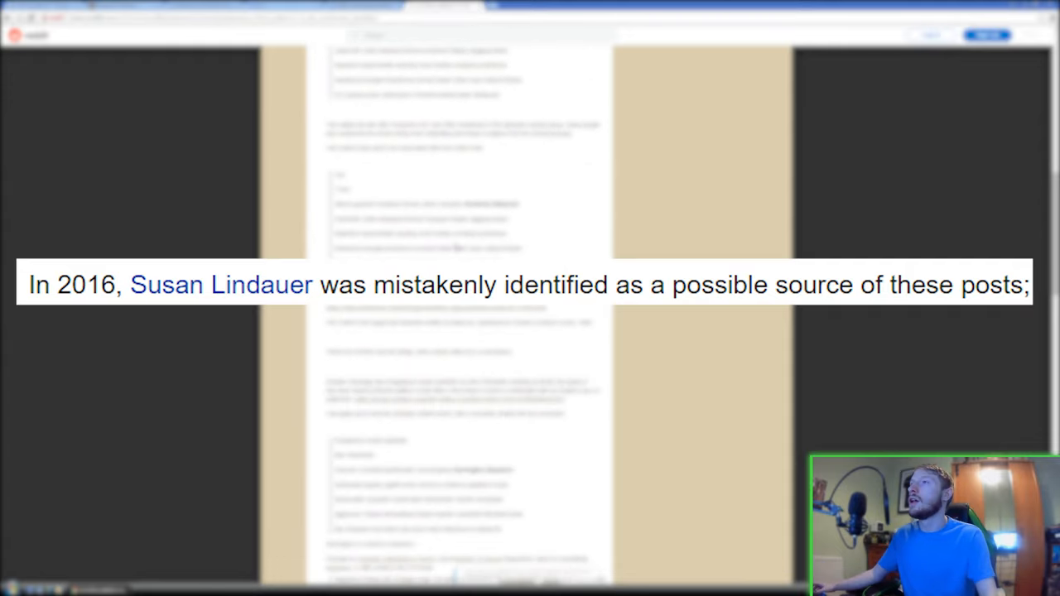
scroll("down", 3)
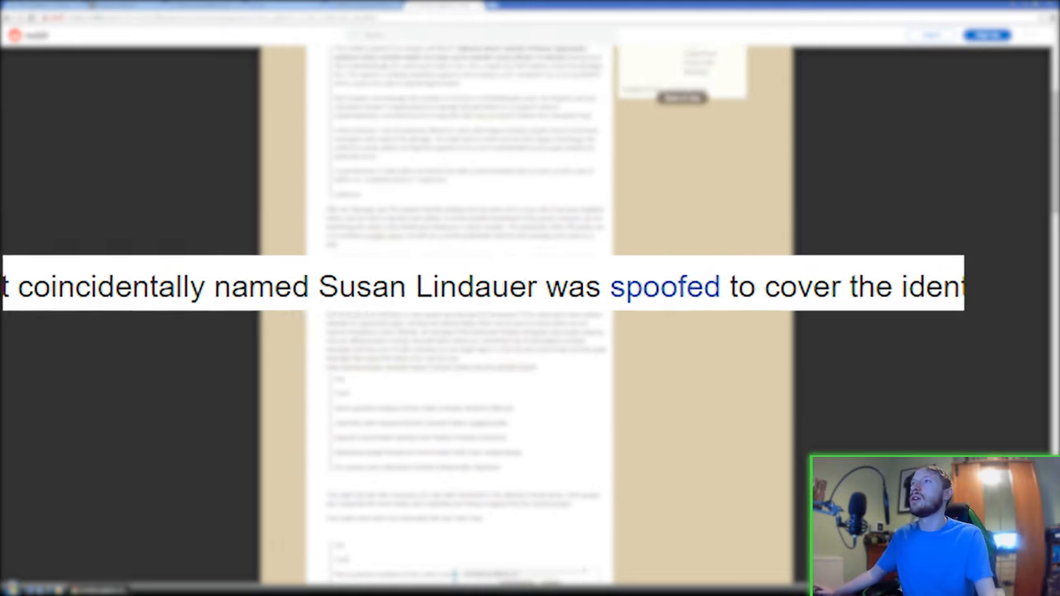
scroll("up", 3)
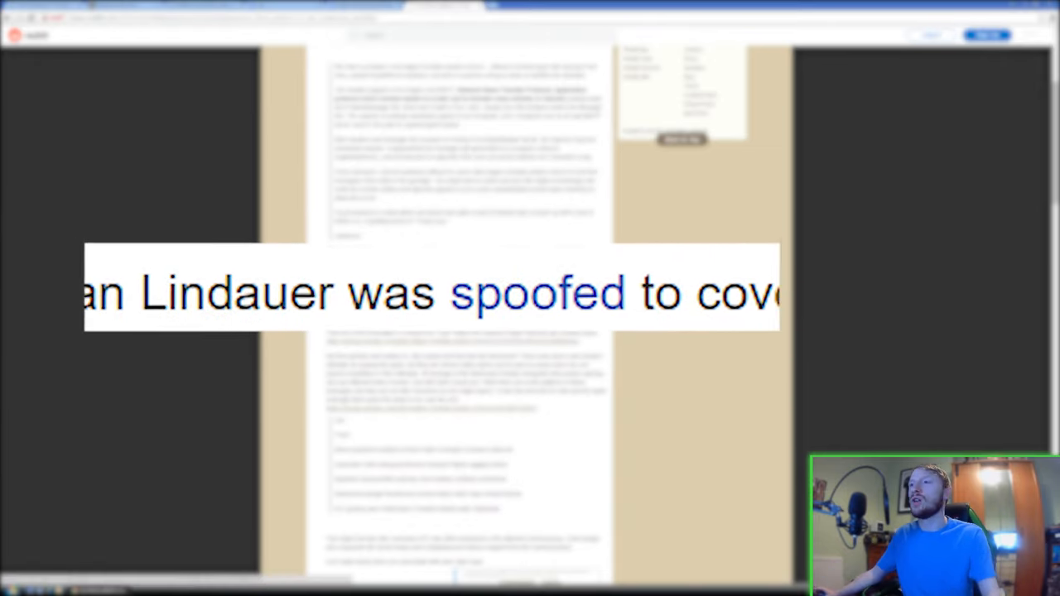
scroll("down", 3)
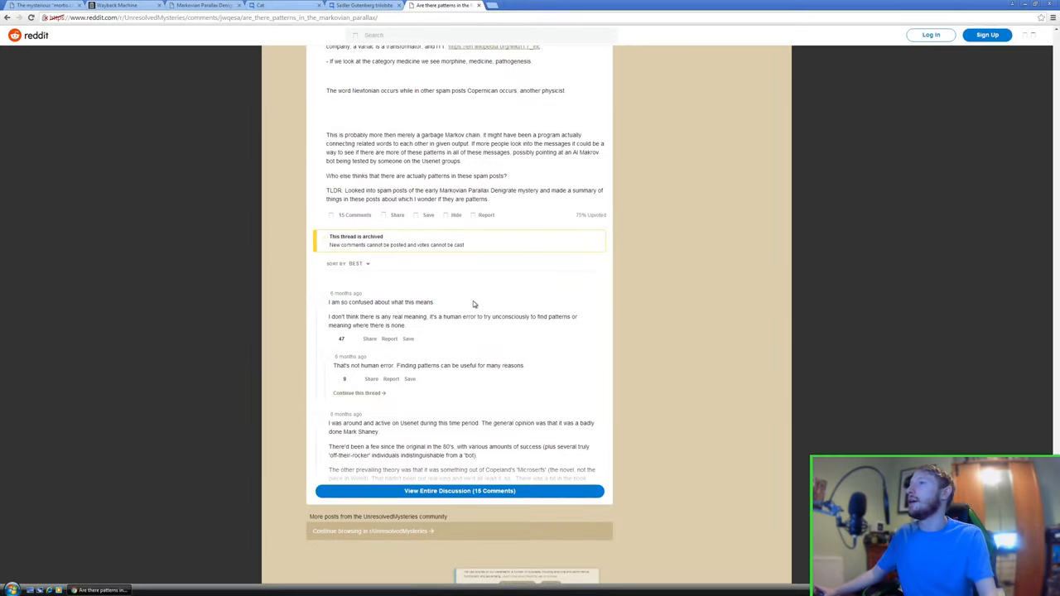
scroll("up", 3)
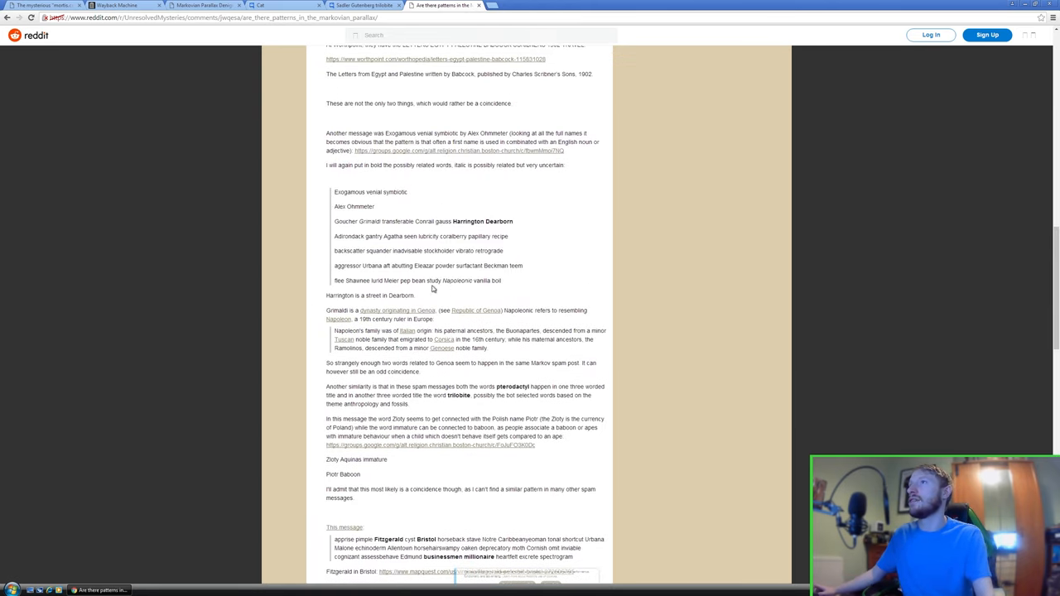
scroll("up", 3)
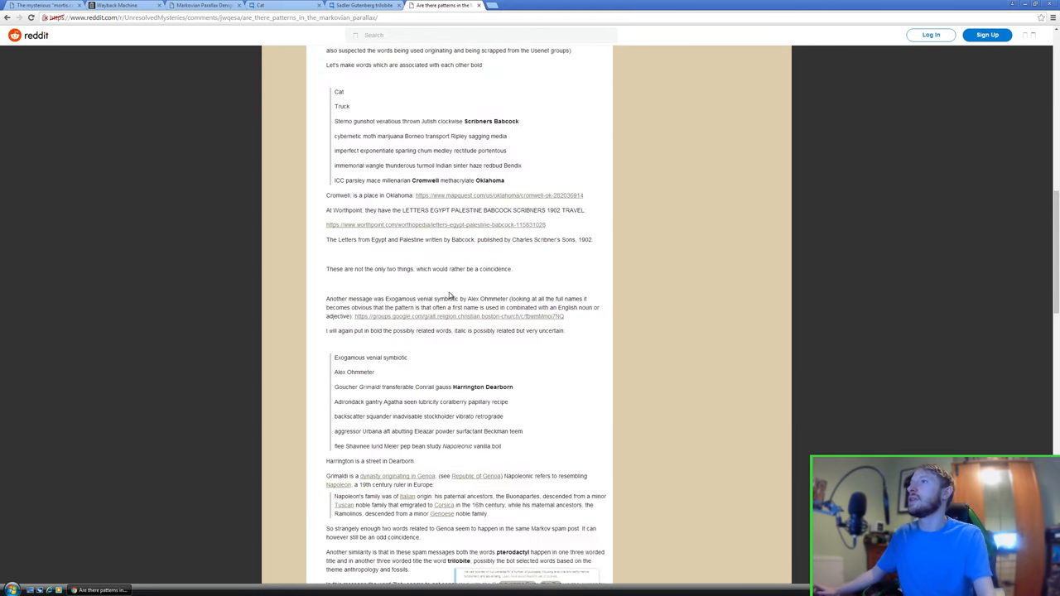
scroll("down", 3)
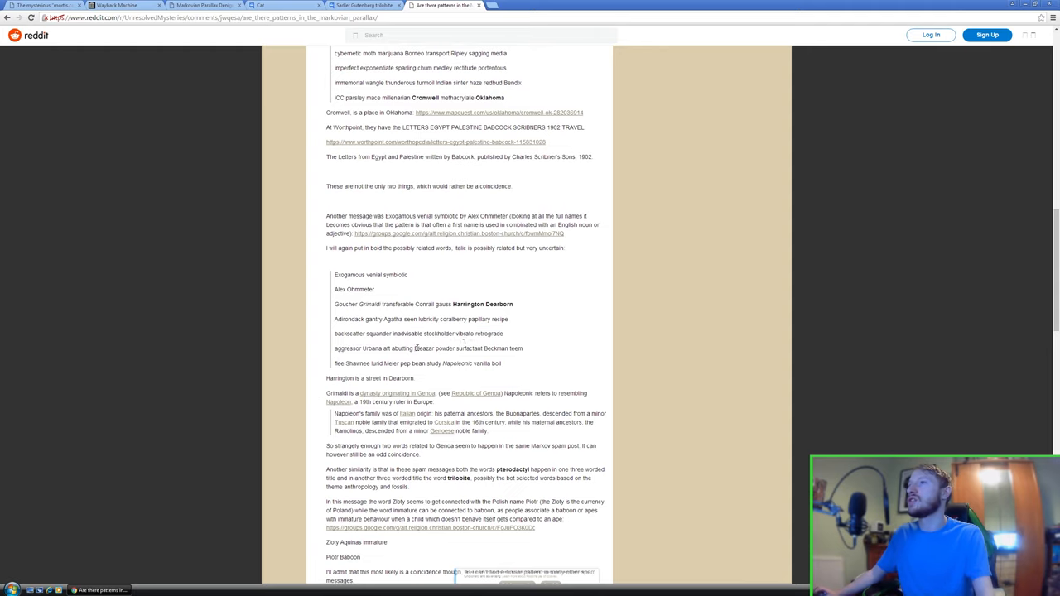
double_click(481, 348)
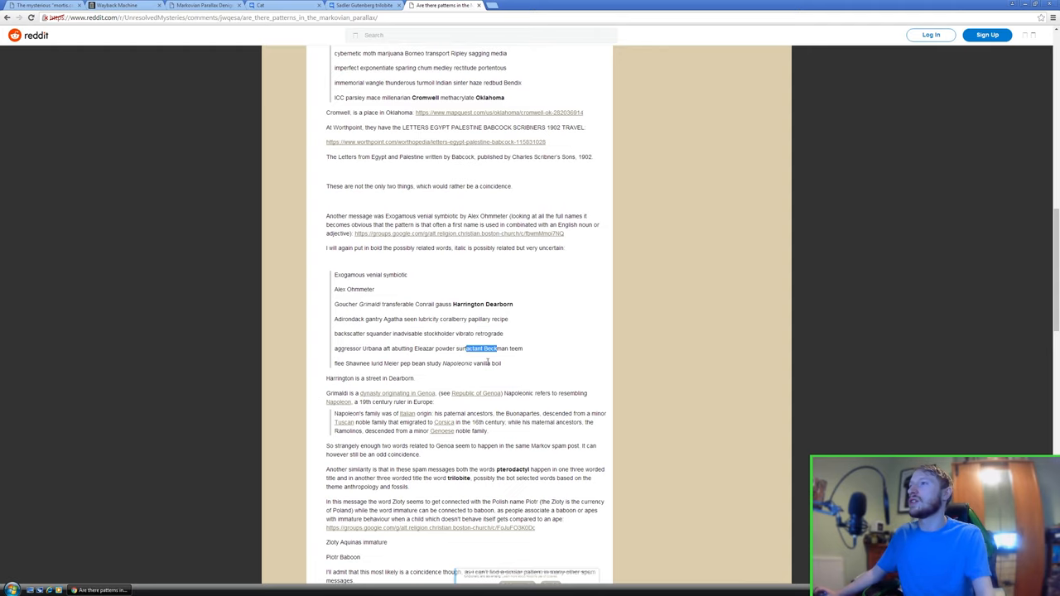
scroll("up", 3)
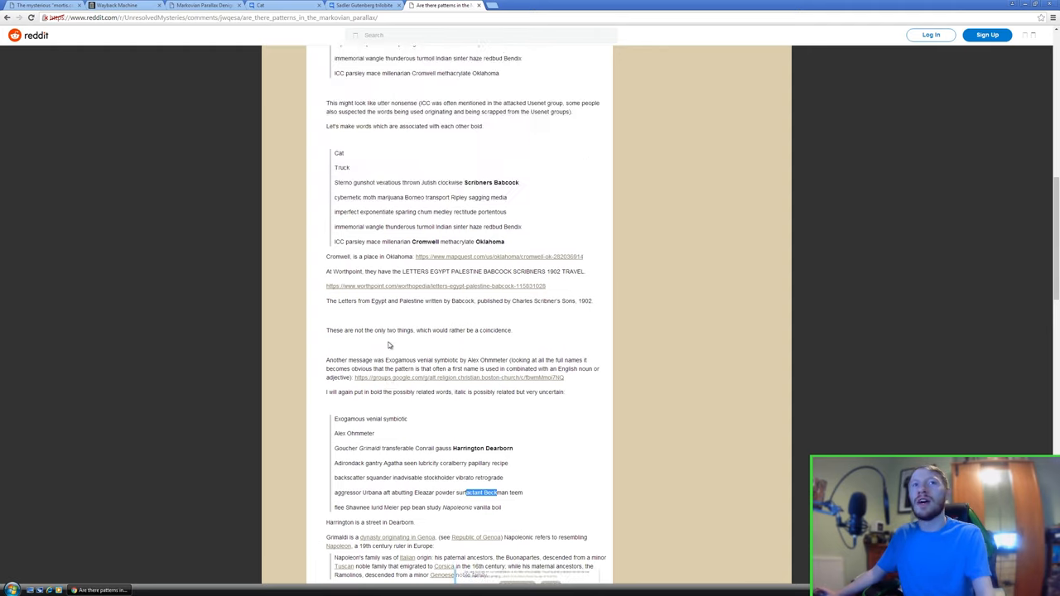
scroll("up", 3)
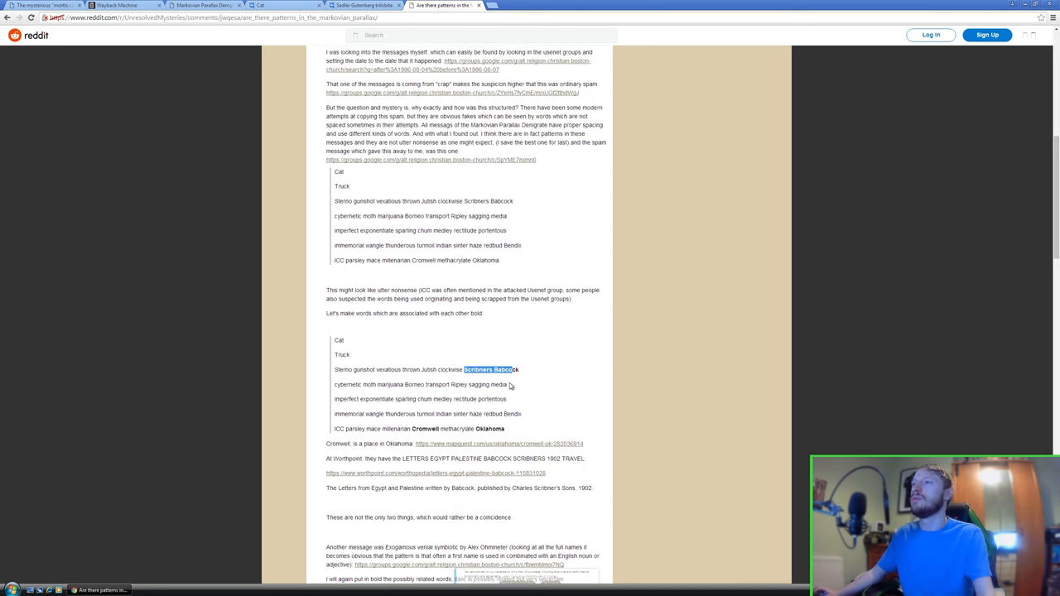
scroll("up", 3)
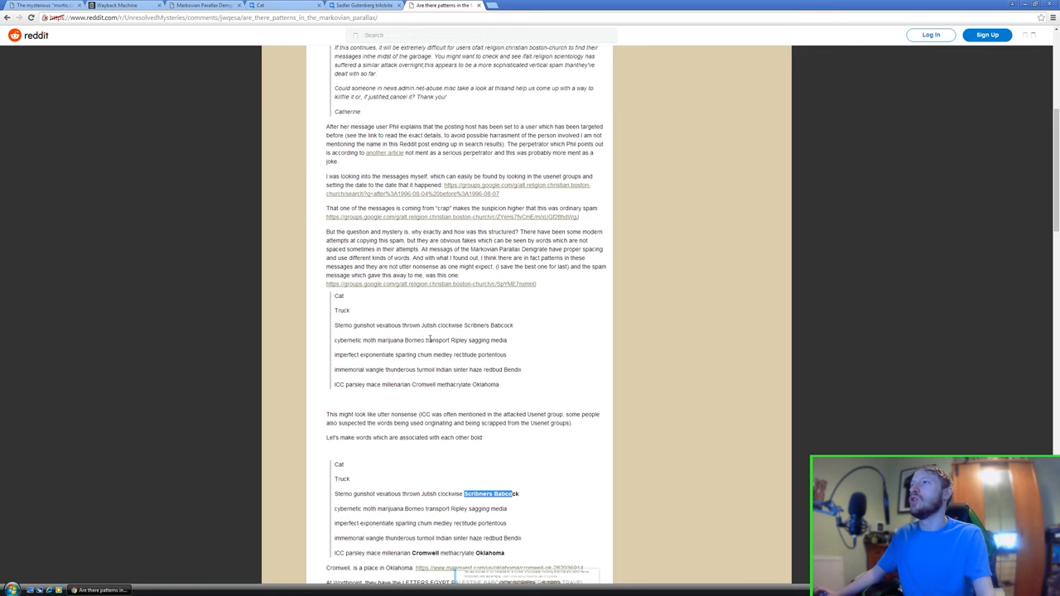
scroll("up", 3)
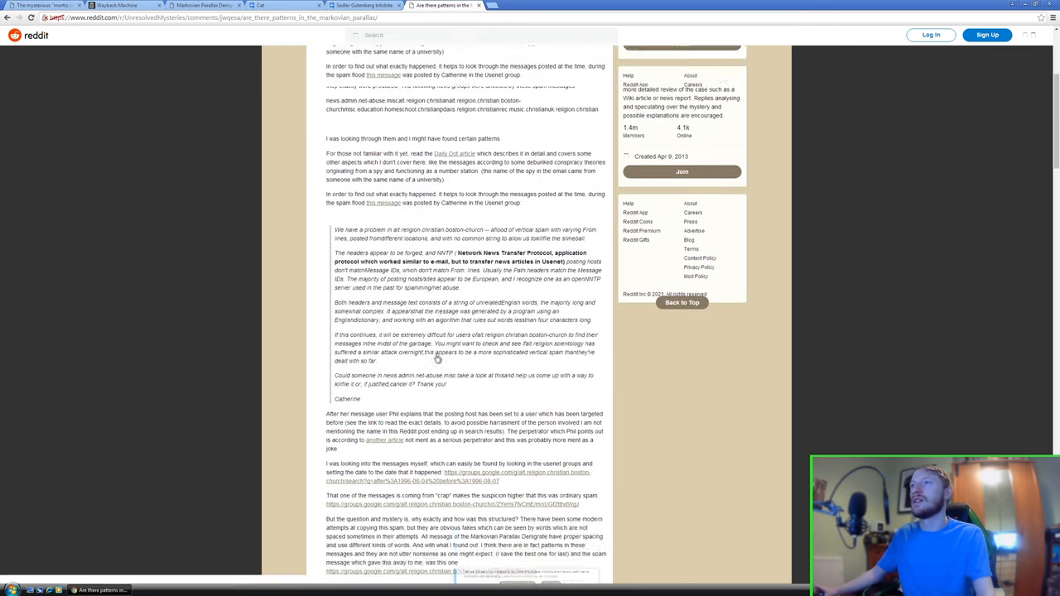
scroll("down", 3)
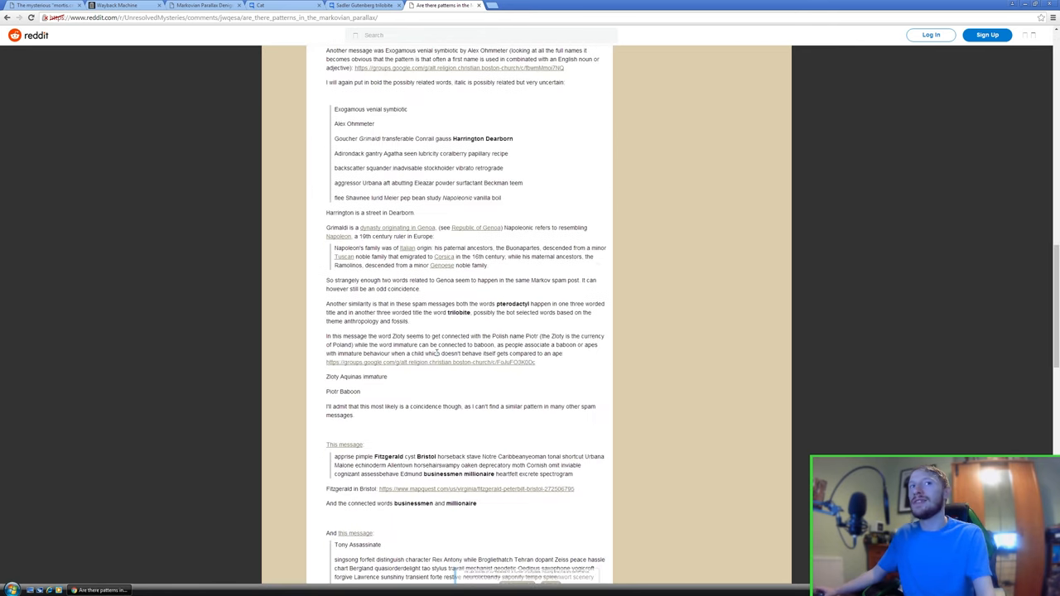
scroll("down", 3)
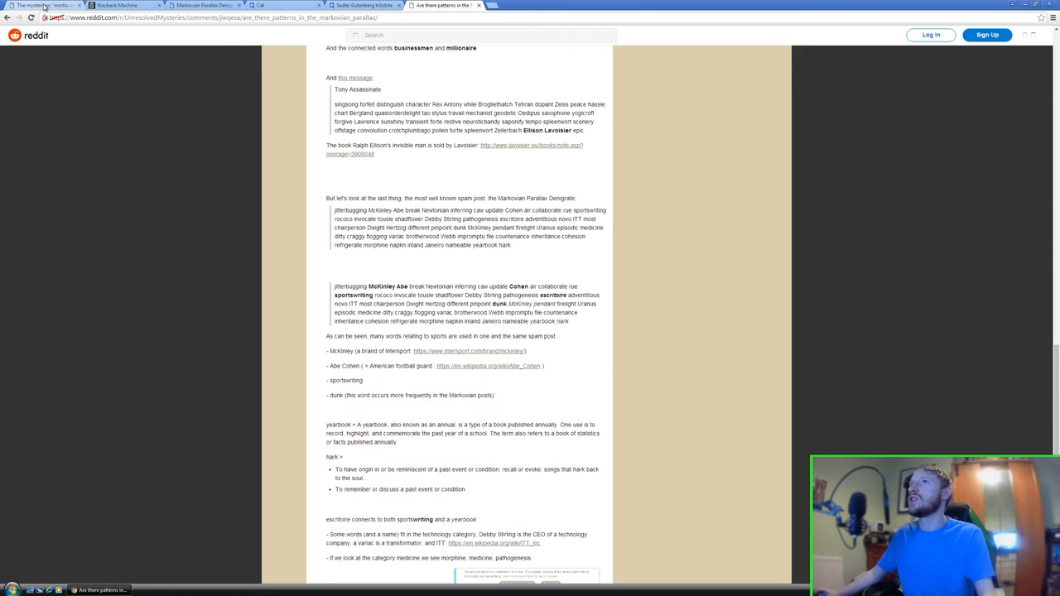
left_click(45, 5)
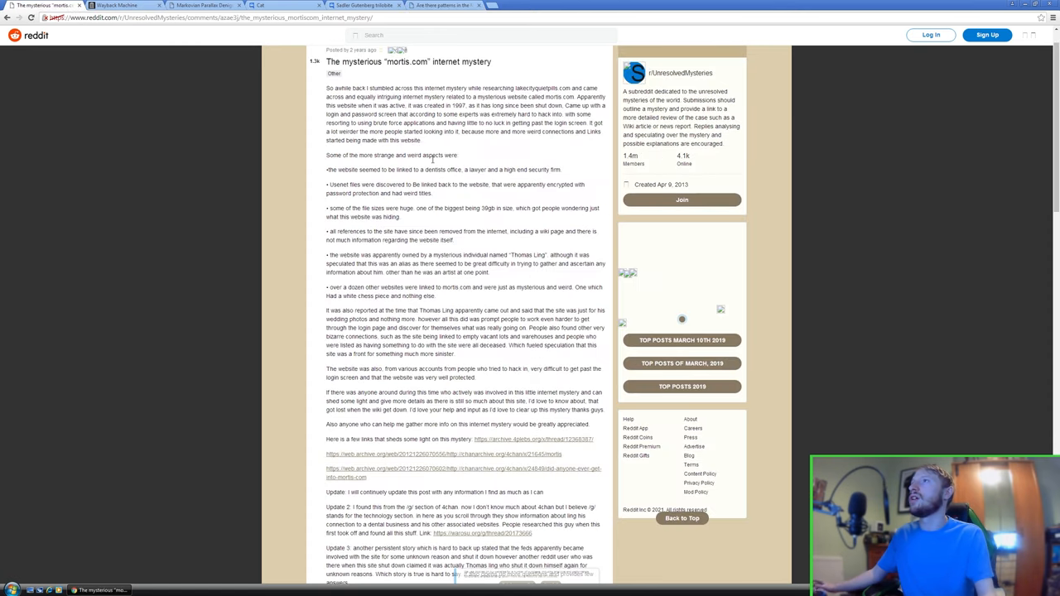
scroll("down", 3)
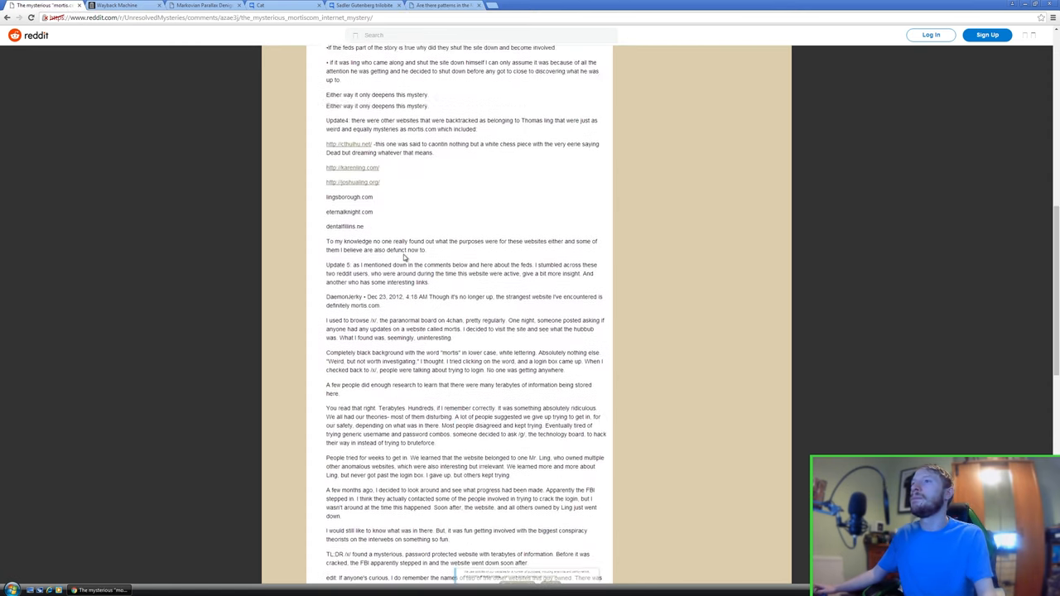
scroll("down", 3)
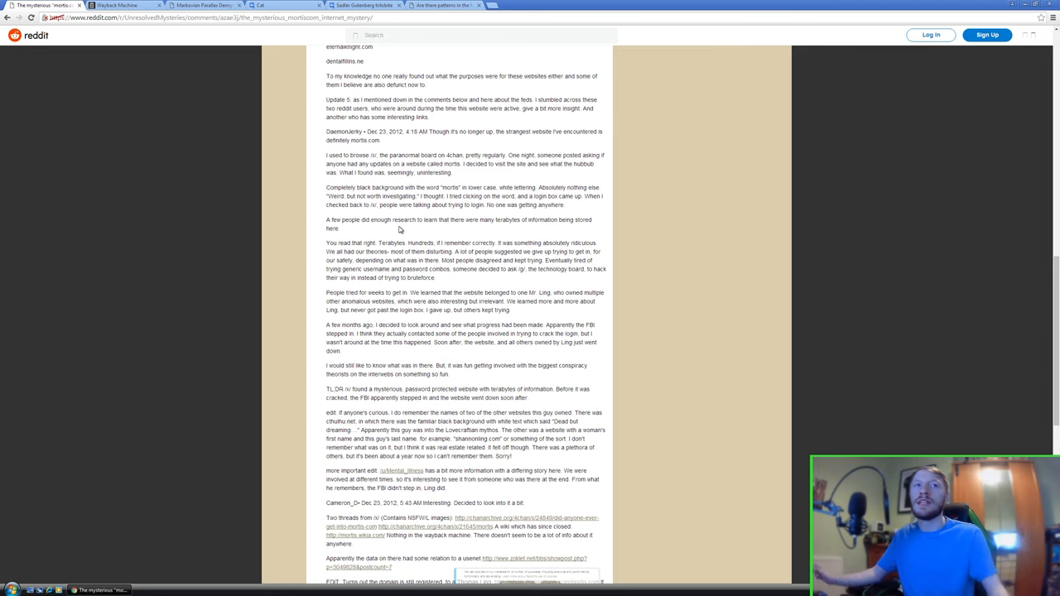
scroll("down", 3)
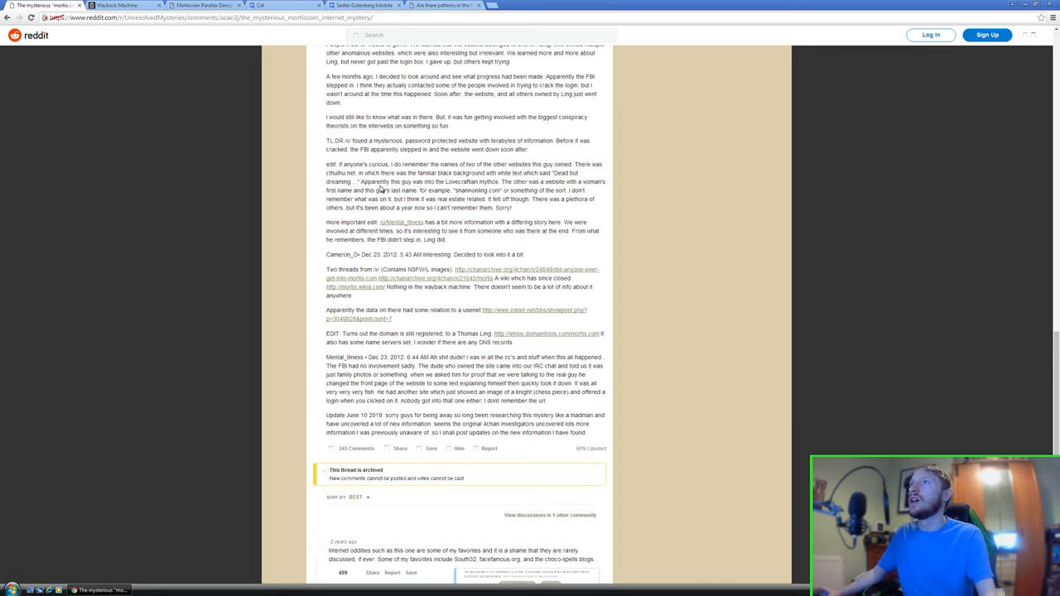
left_click(443, 5)
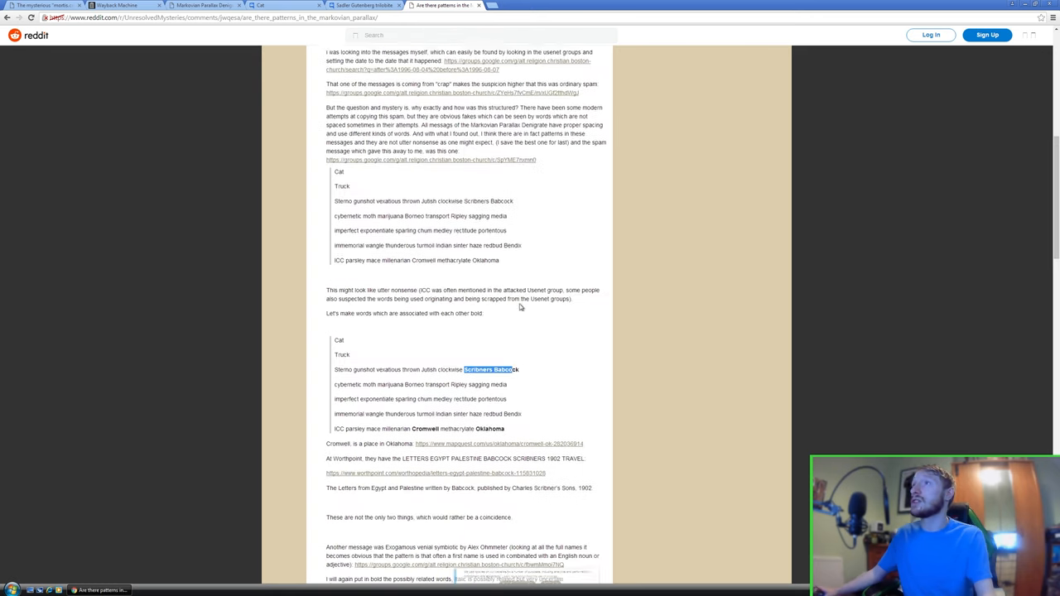
- Scroll up the mortis.com post to its archive links, Updates 2–4 and Thomas Ling's sites
scroll("up", 3)
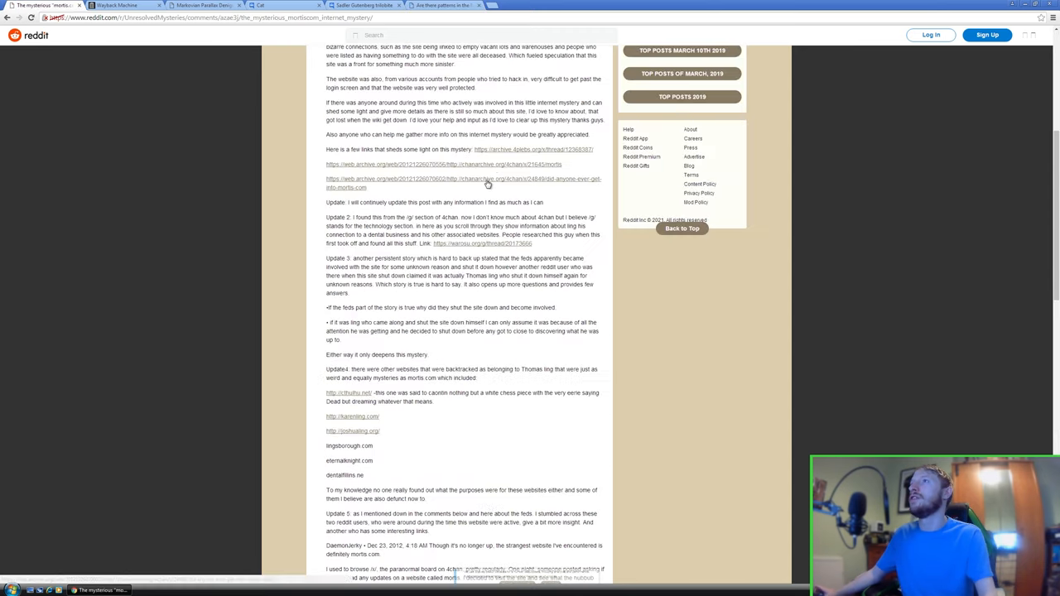
- Scroll the mortis.com post to the top and return to the Markovian Parallax Denigrate patterns tab
scroll("up", 3)
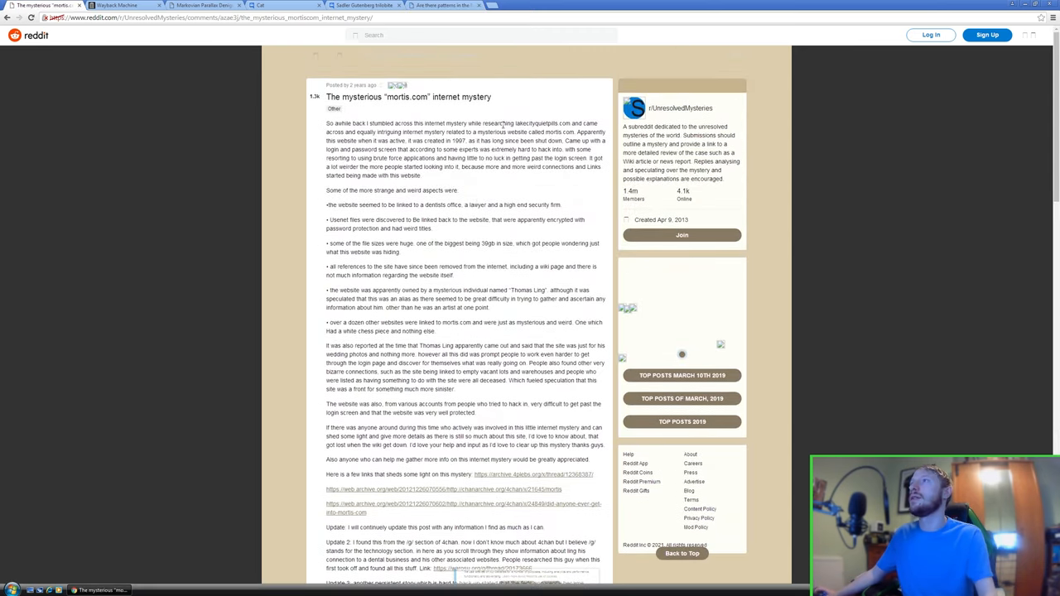
double_click(541, 123)
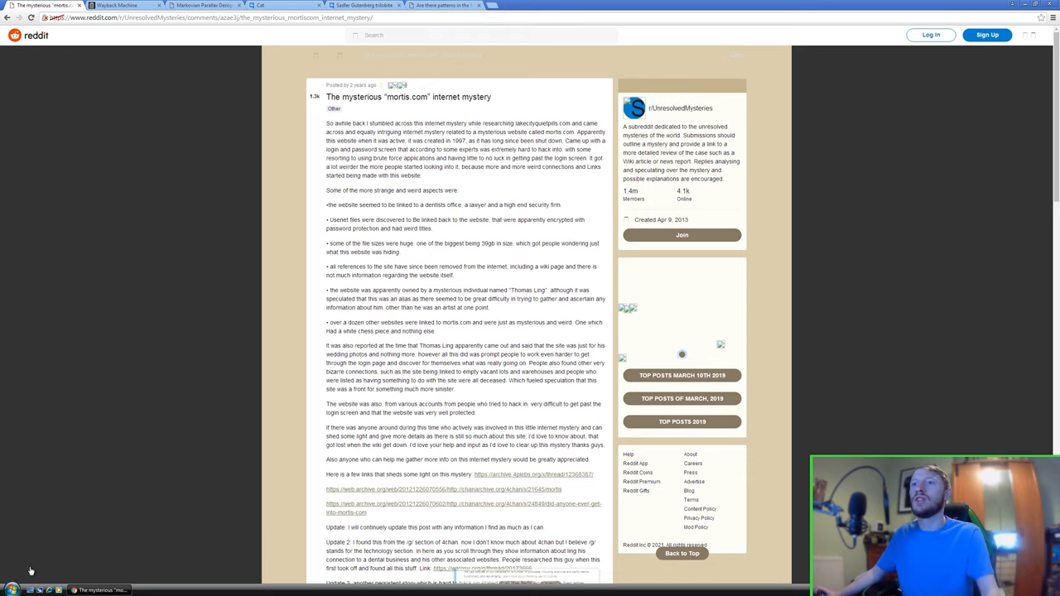
mouse_move(605, 241)
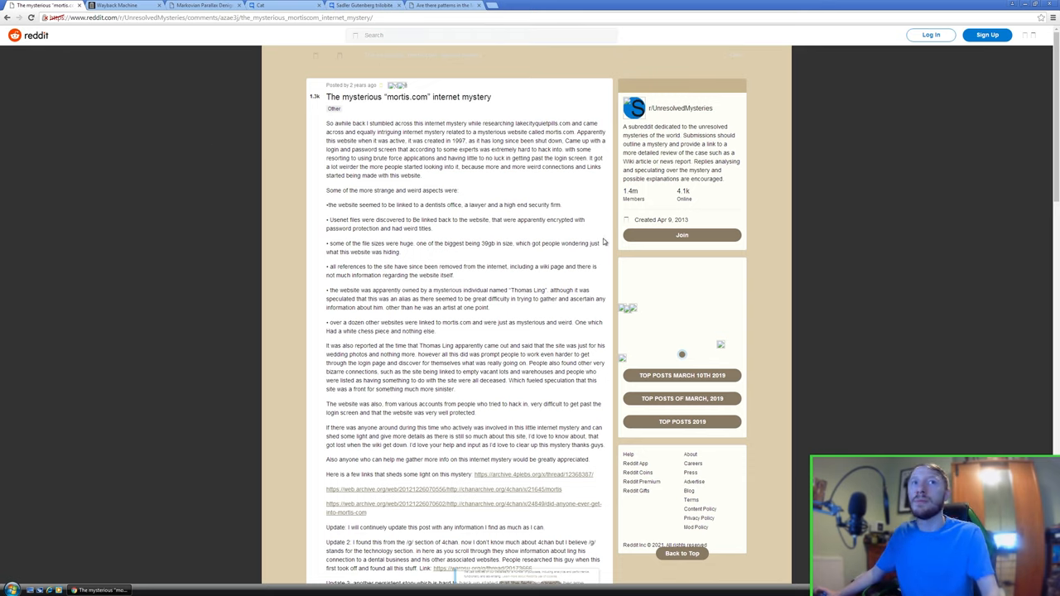
mouse_move(601, 240)
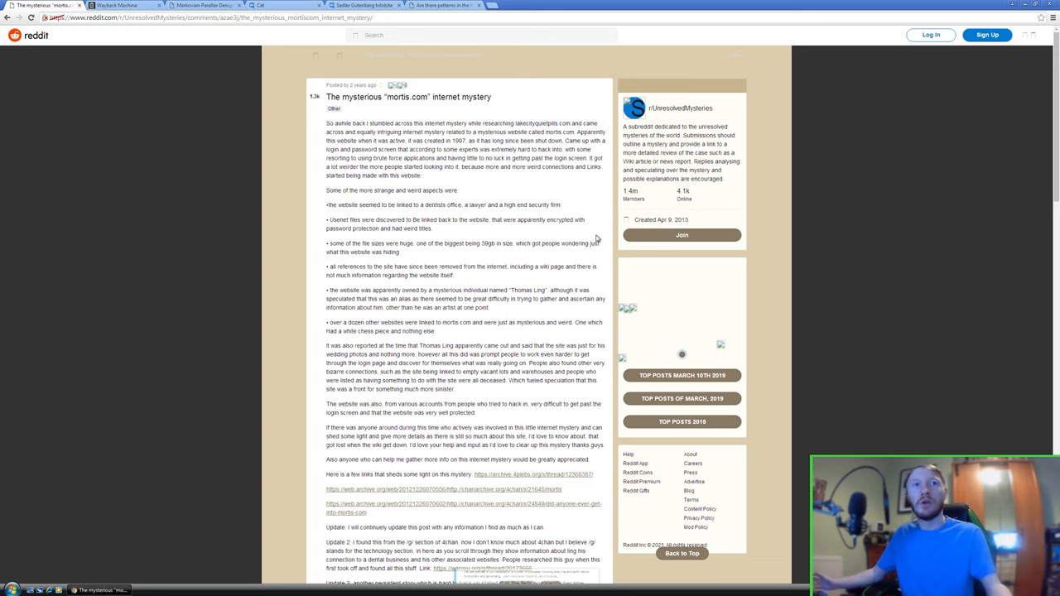
left_click(444, 5)
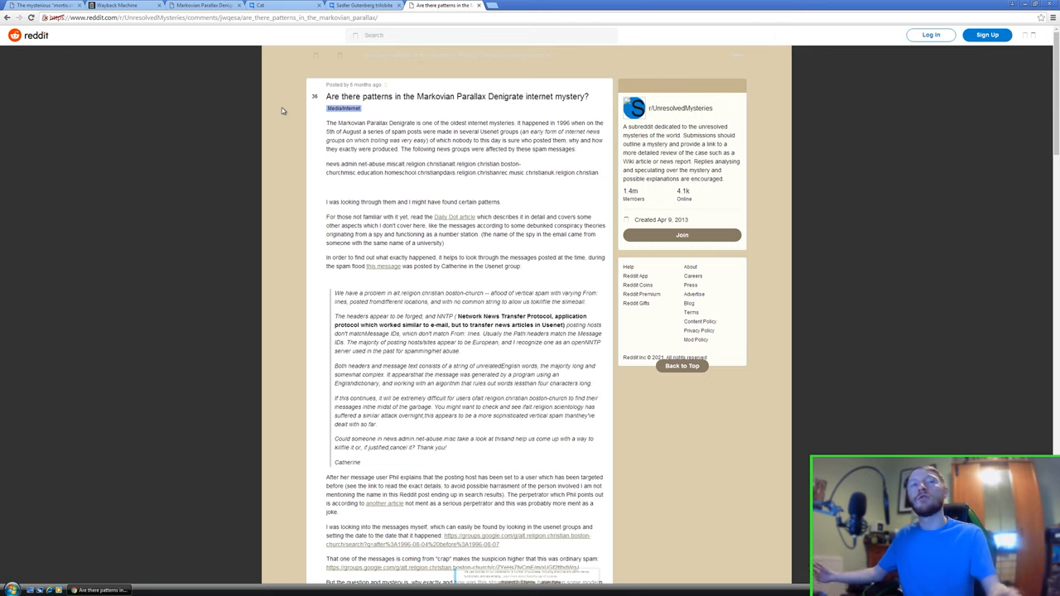
mouse_move(309, 54)
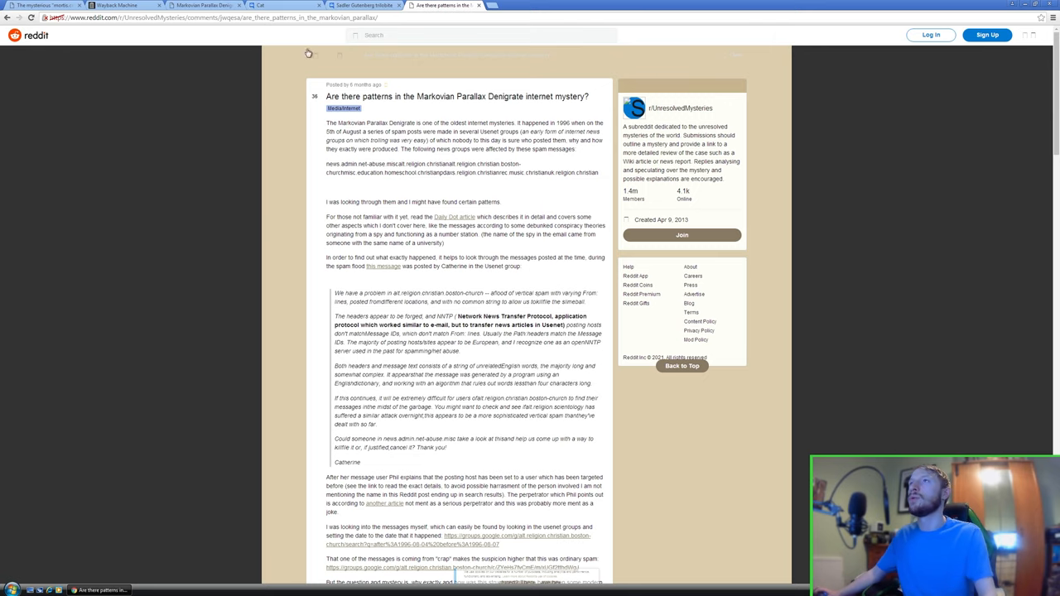
mouse_move(174, 305)
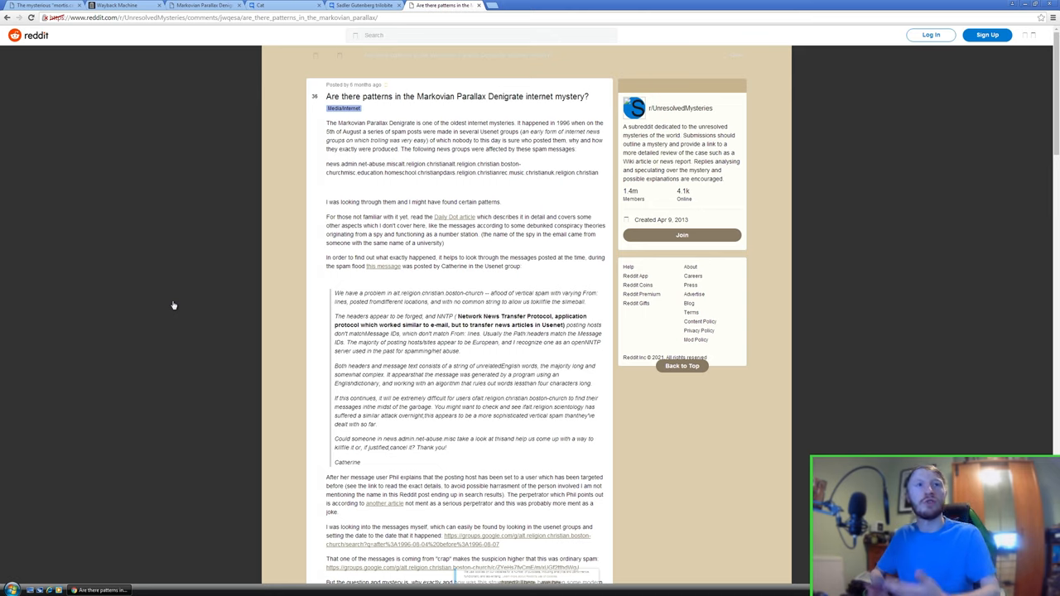
mouse_move(321, 186)
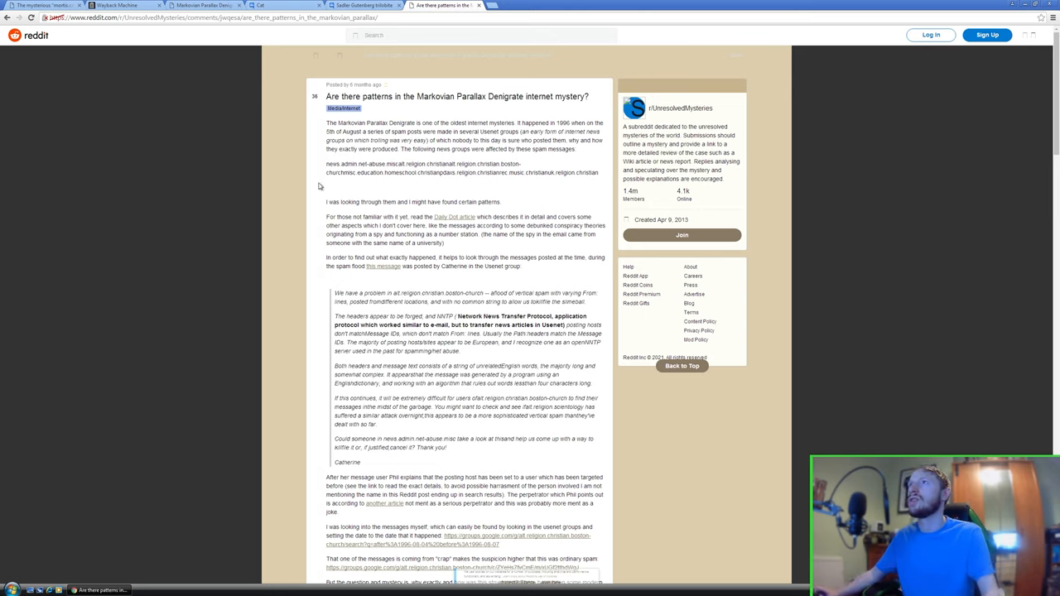
mouse_move(291, 135)
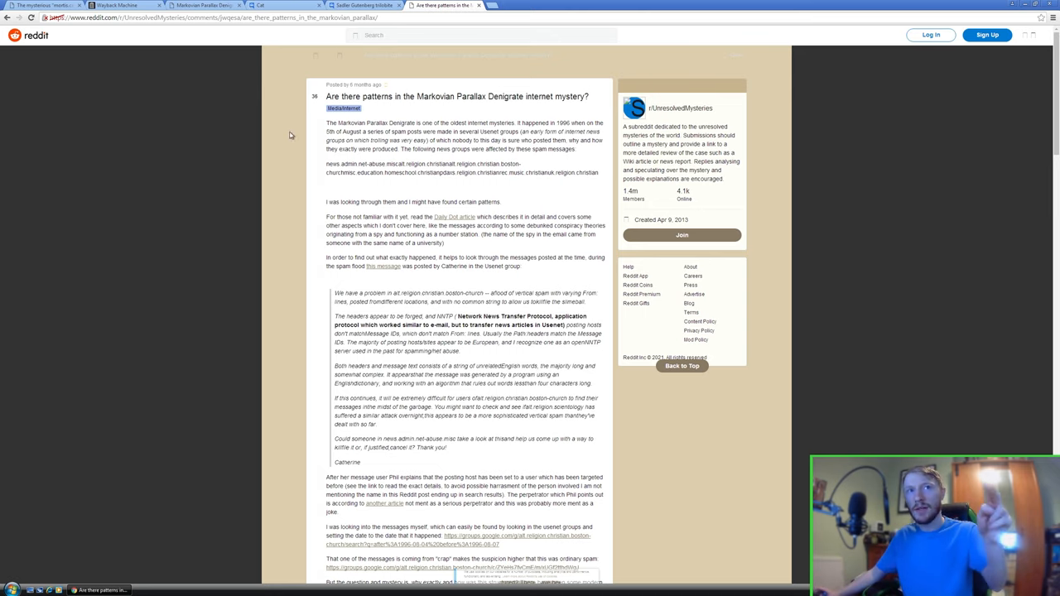